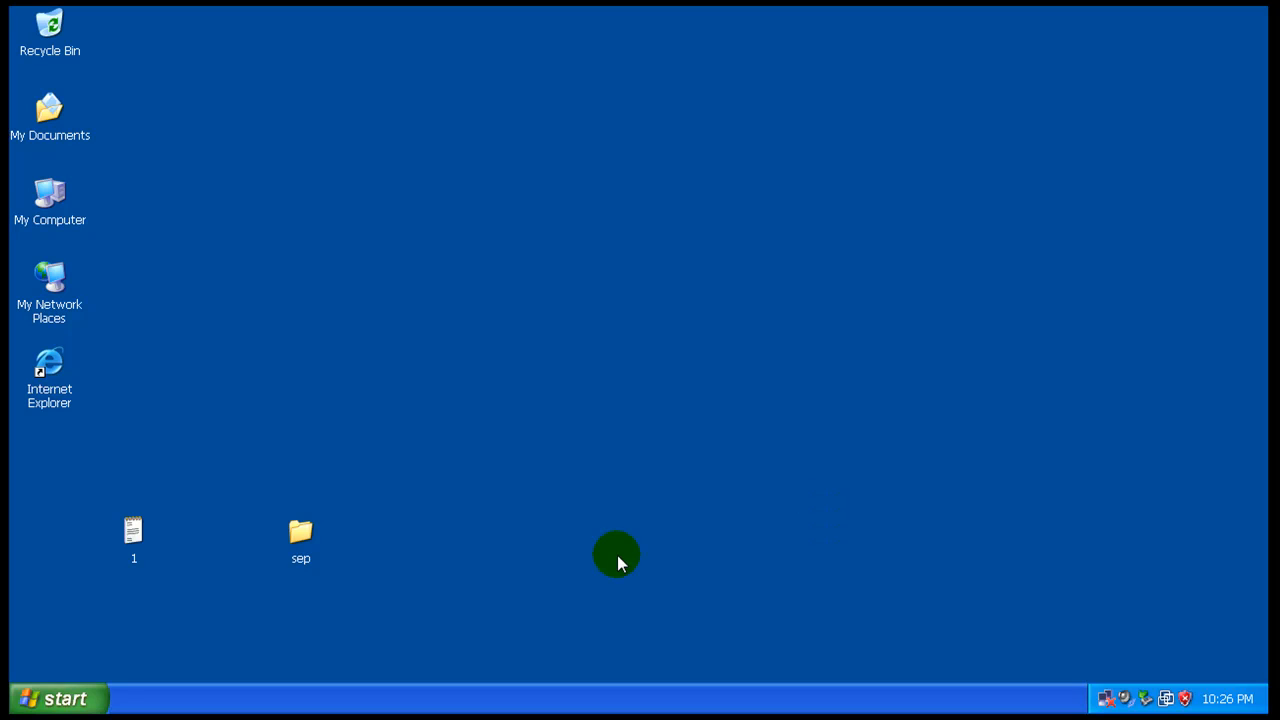
pyautogui.moveTo(55, 445)
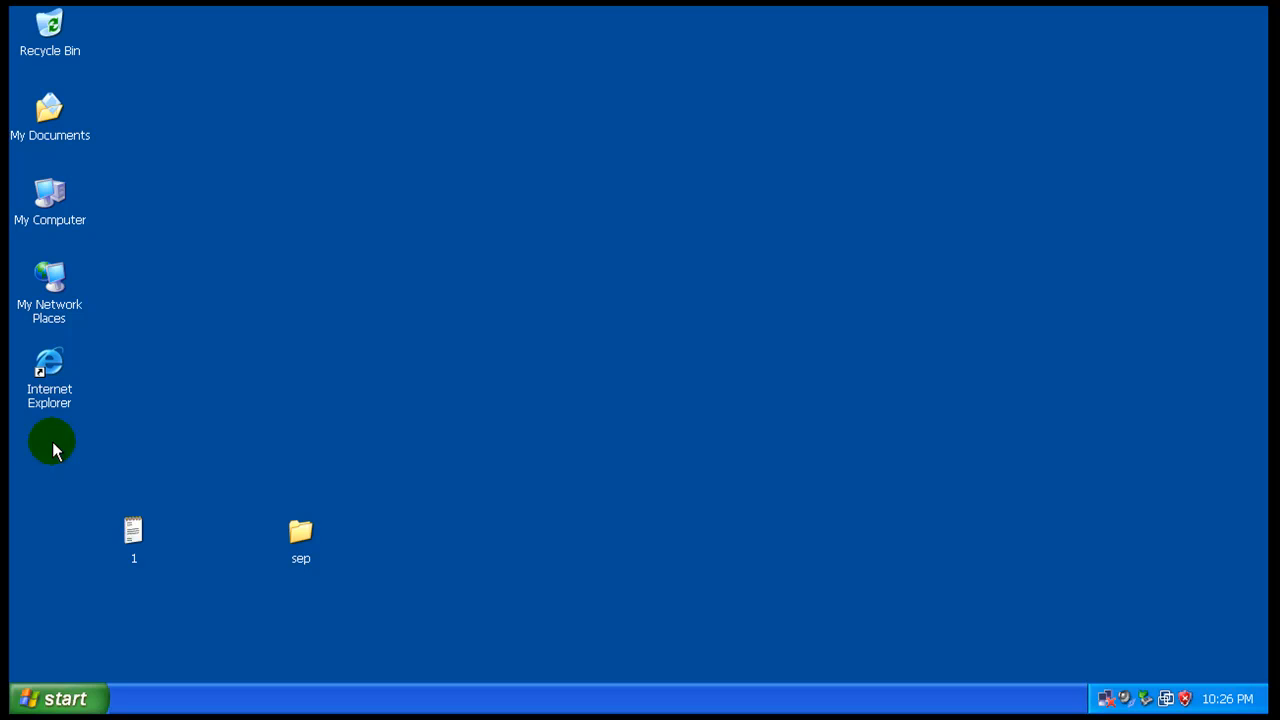
# Step: Place the '1' text file and 'sep' folder side by side below Internet Explorer
pyautogui.moveTo(133, 530); pyautogui.dragTo(50, 445)
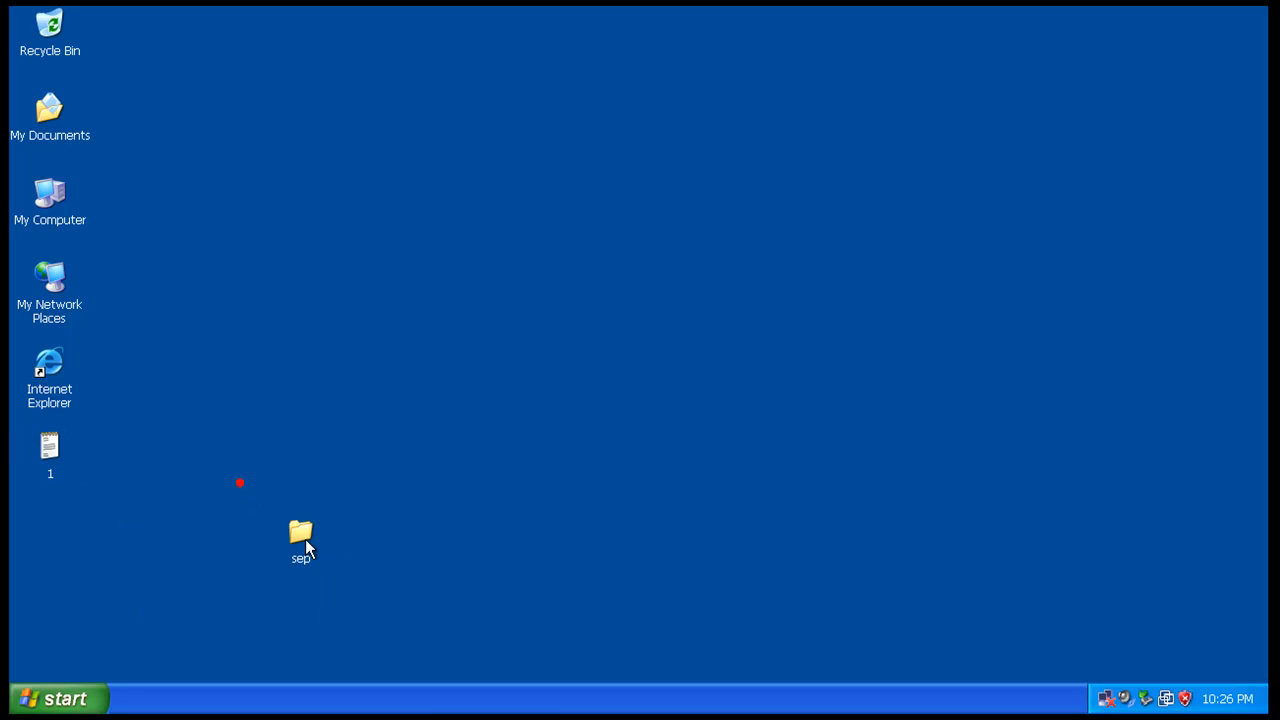
pyautogui.moveTo(300, 540); pyautogui.dragTo(50, 525)
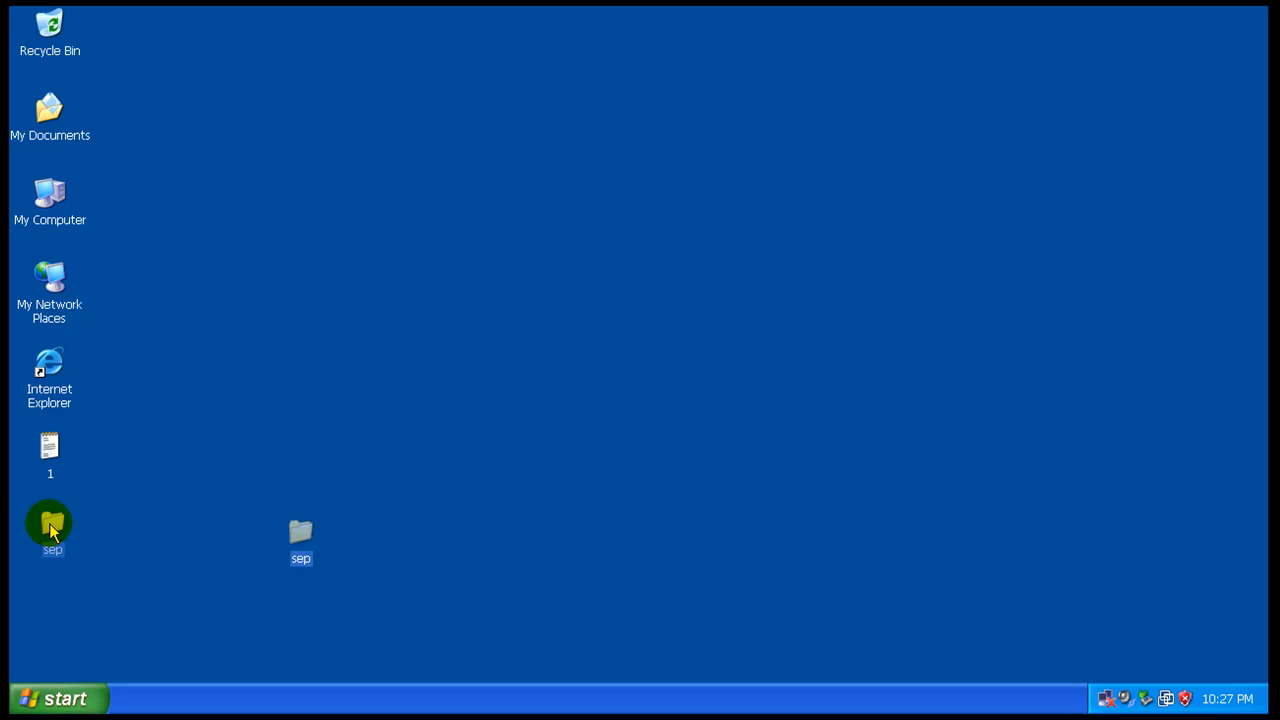
pyautogui.moveTo(300, 540); pyautogui.dragTo(135, 460)
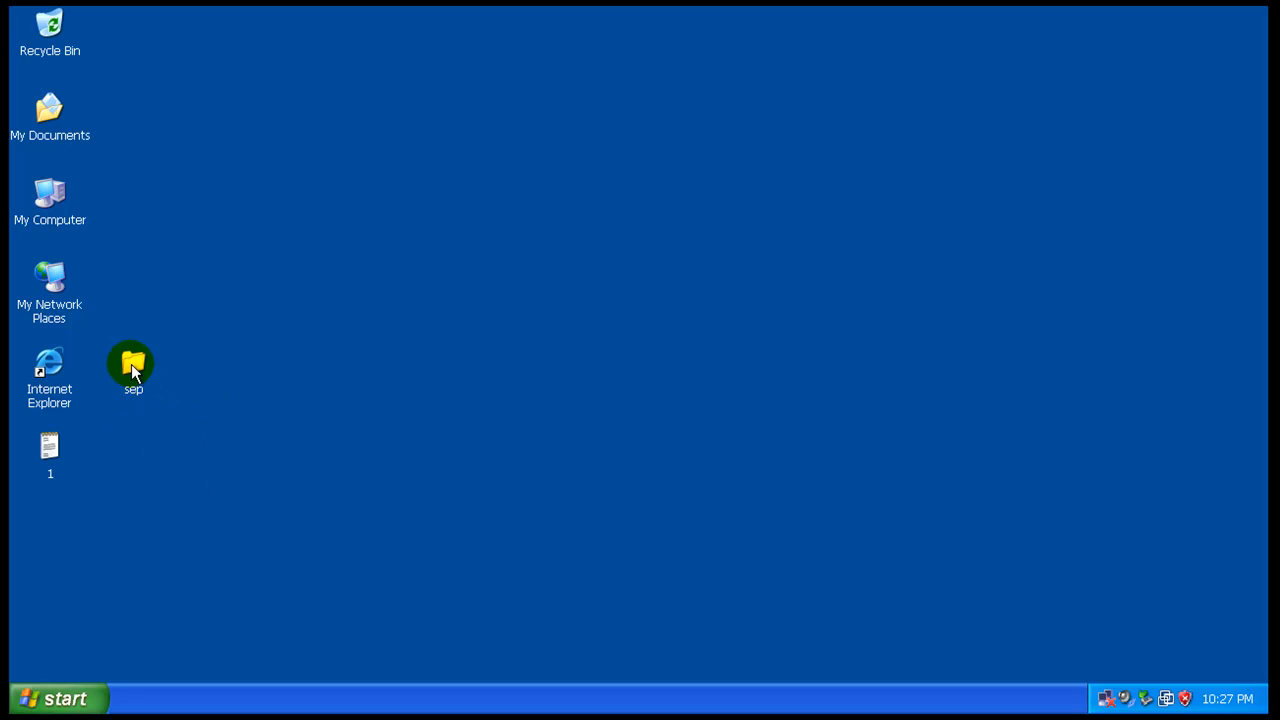
pyautogui.moveTo(133, 370); pyautogui.dragTo(133, 450)
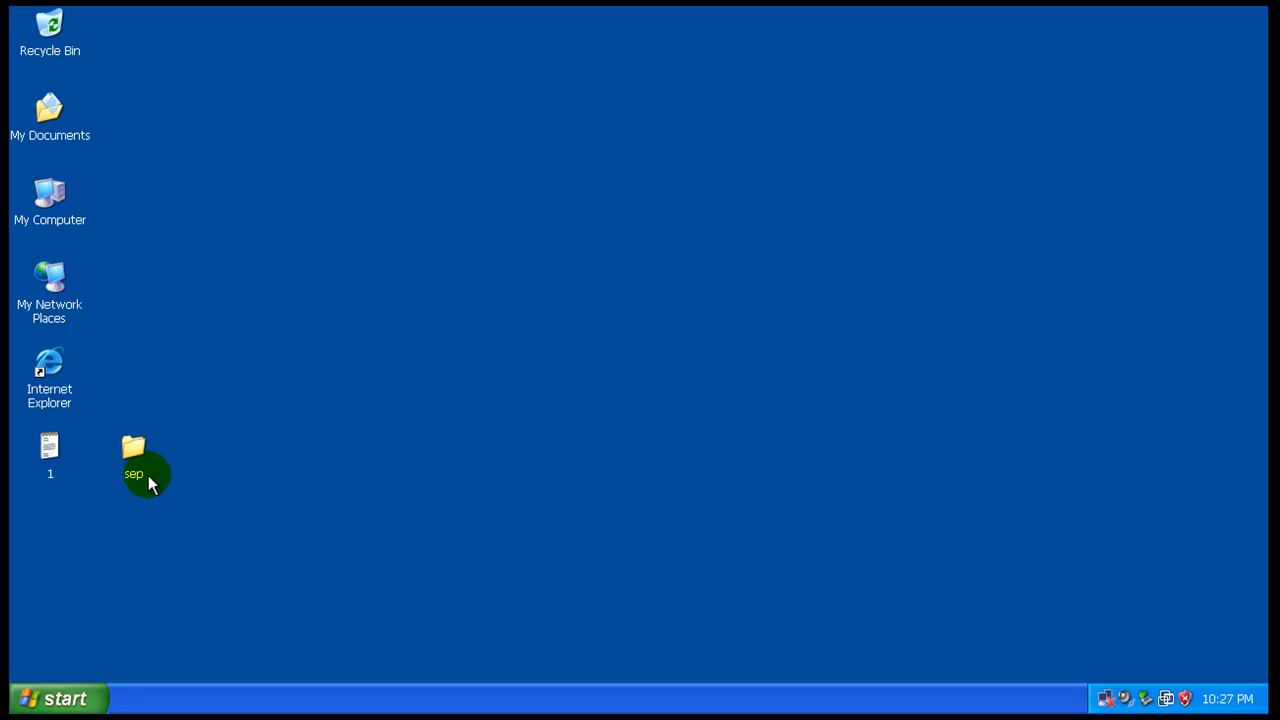
pyautogui.moveTo(87, 523)
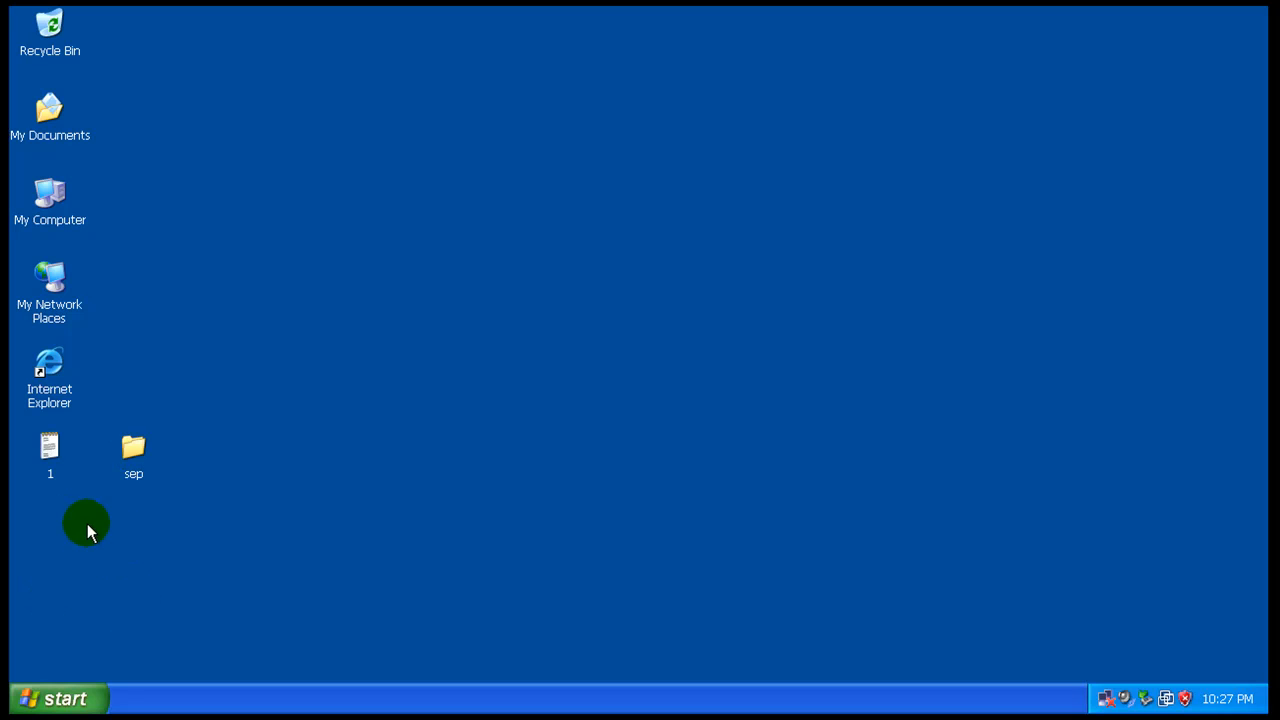
pyautogui.moveTo(181, 548)
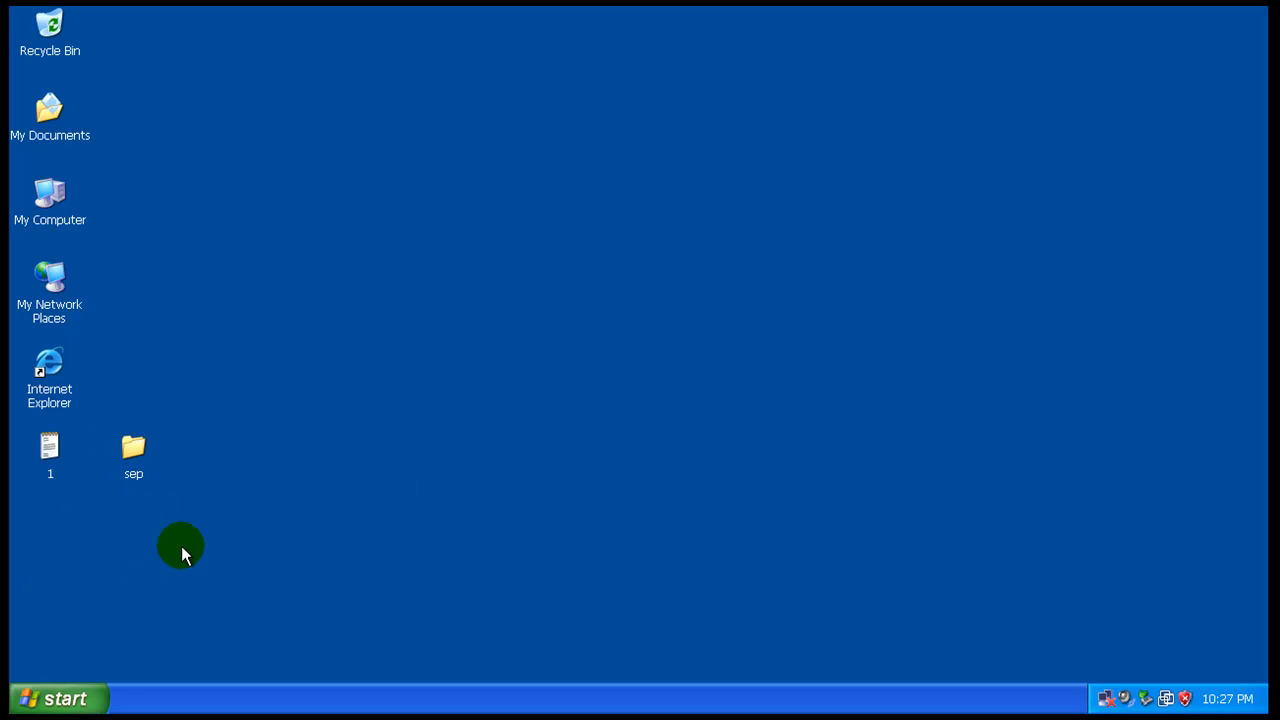
pyautogui.moveTo(133, 448)
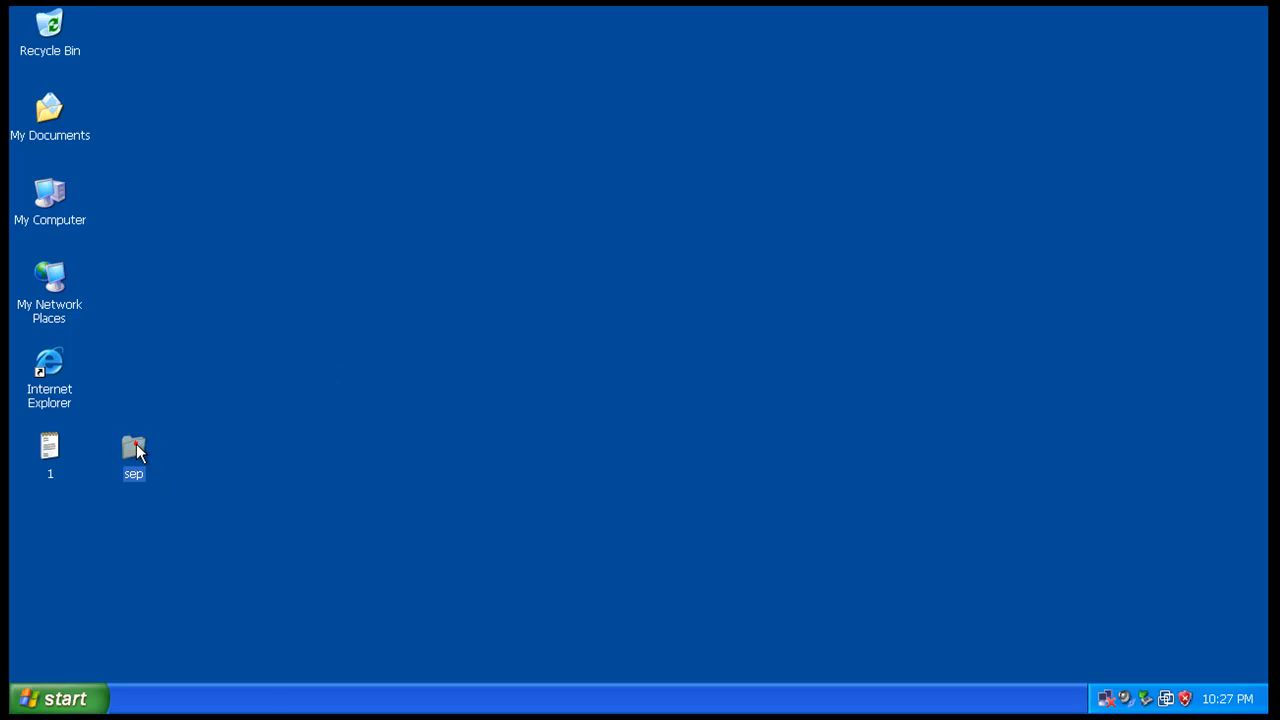
# Step: Open the 'sep' desktop folder in Windows Explorer
pyautogui.doubleClick(133, 447)
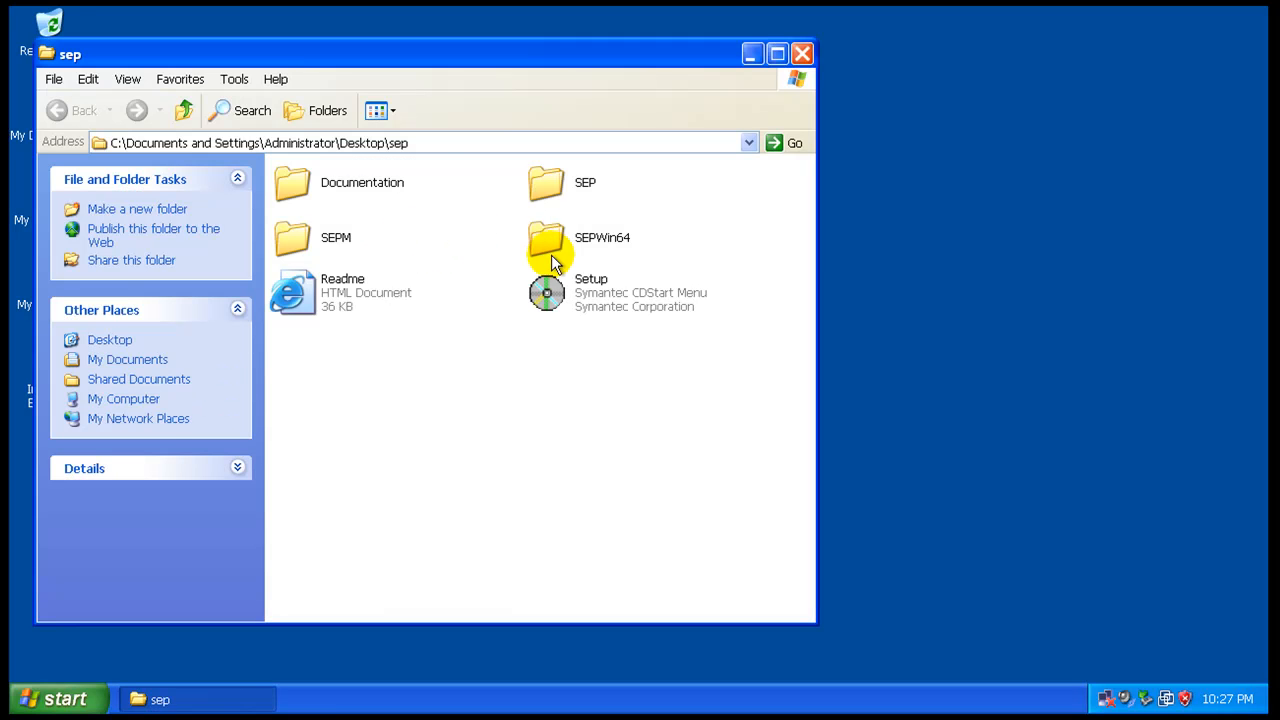
pyautogui.moveTo(505, 215)
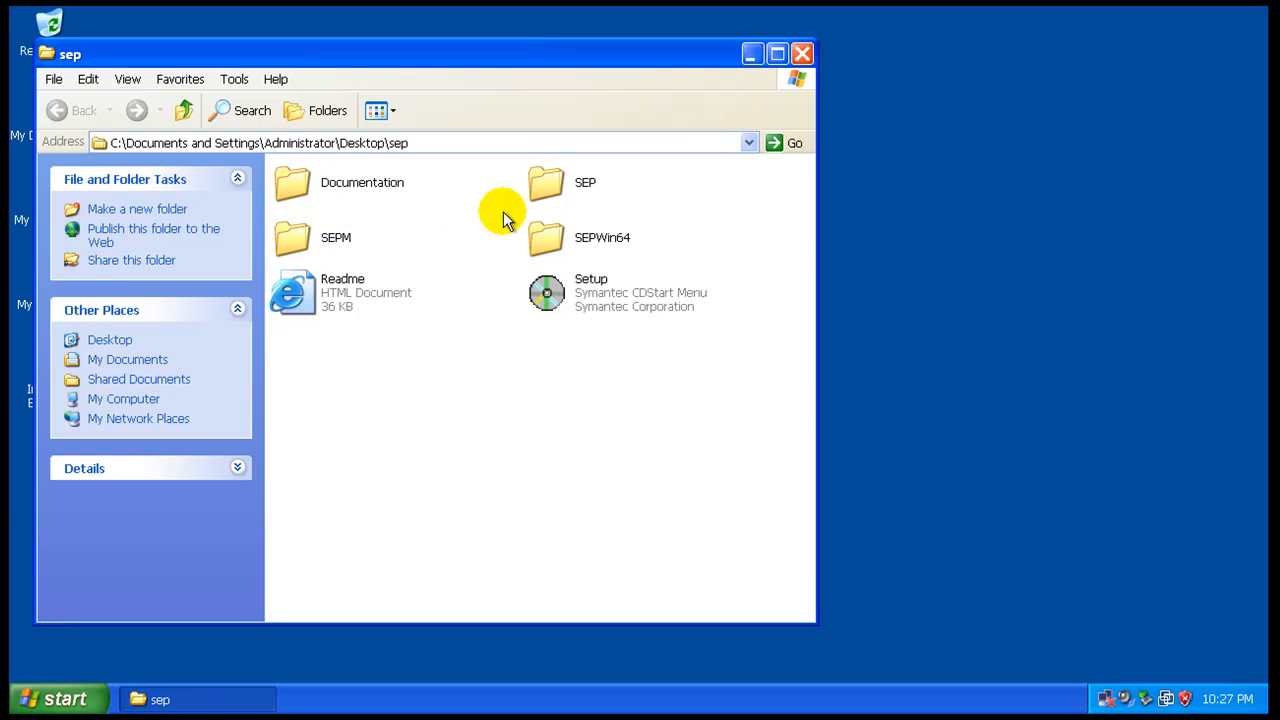
pyautogui.moveTo(336, 237)
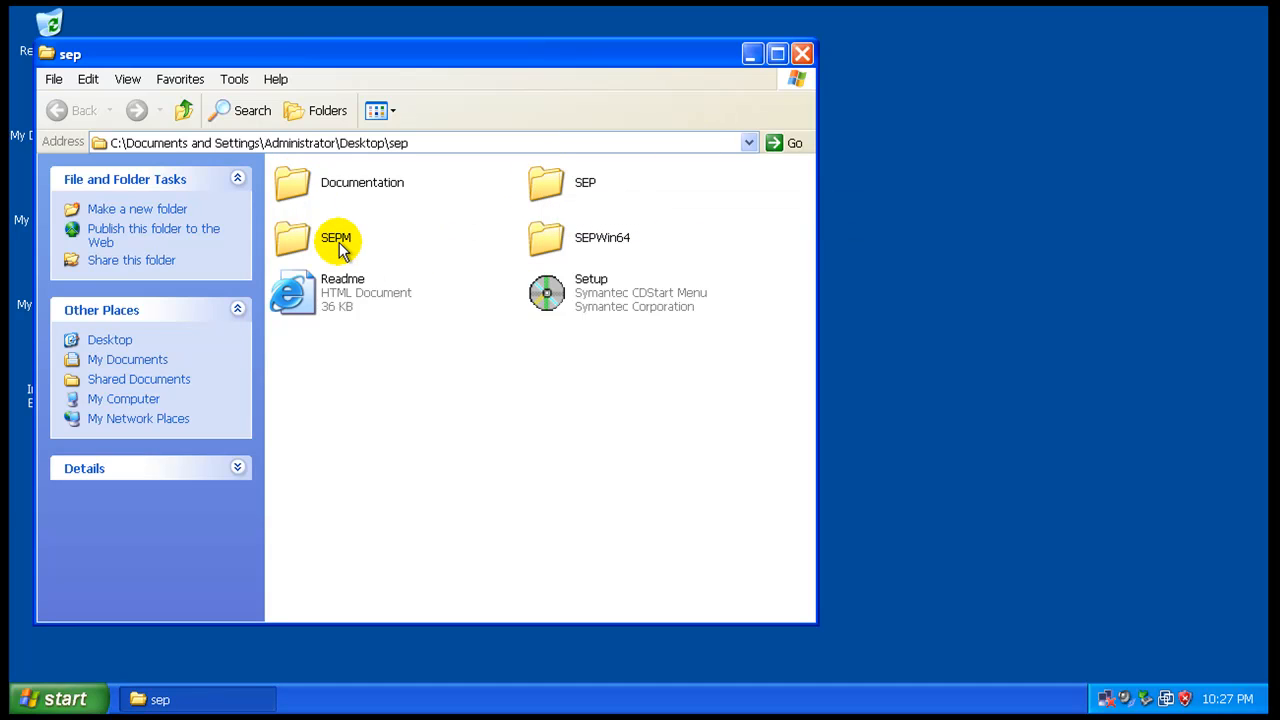
pyautogui.moveTo(530, 240)
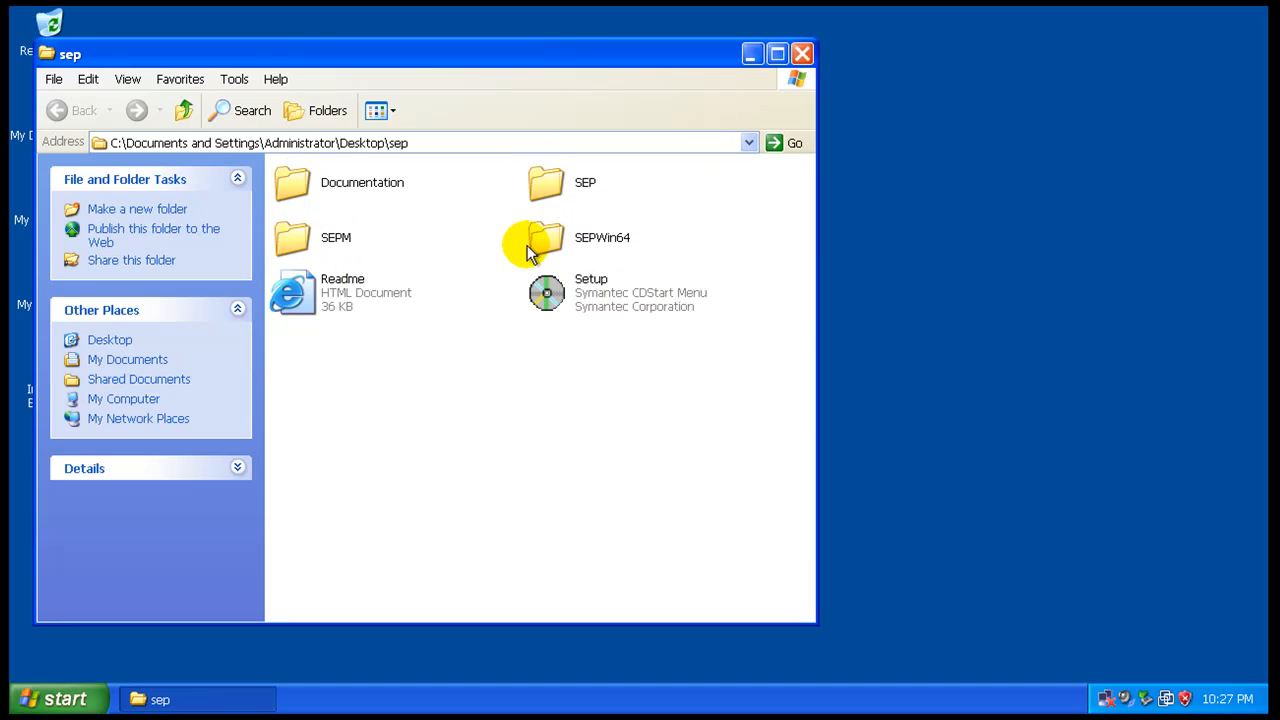
pyautogui.moveTo(803, 54)
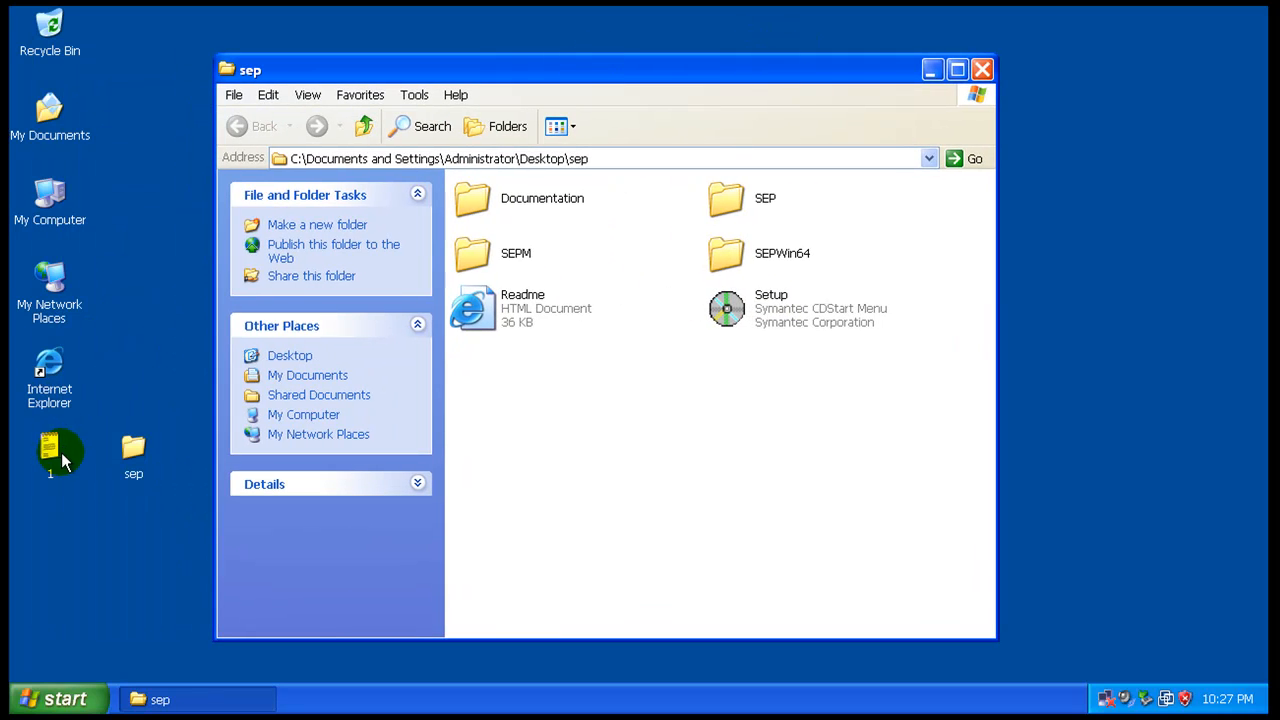
pyautogui.moveTo(434, 415)
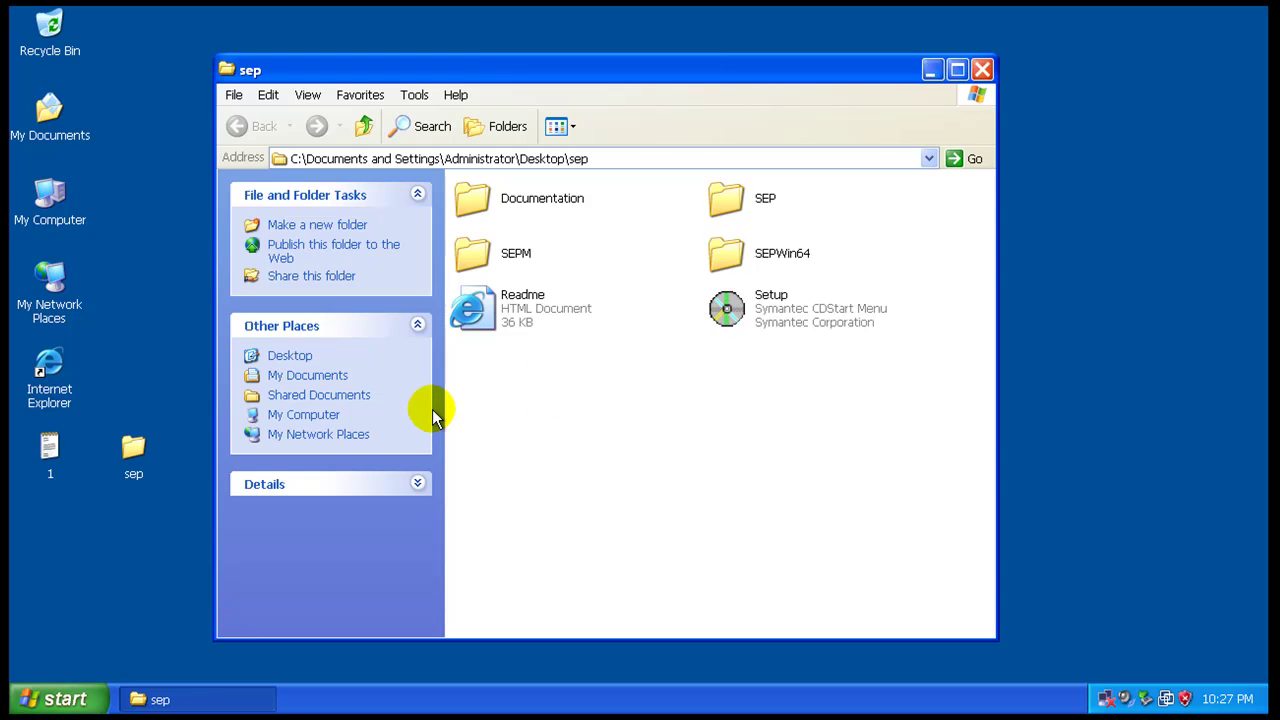
pyautogui.moveTo(730, 310)
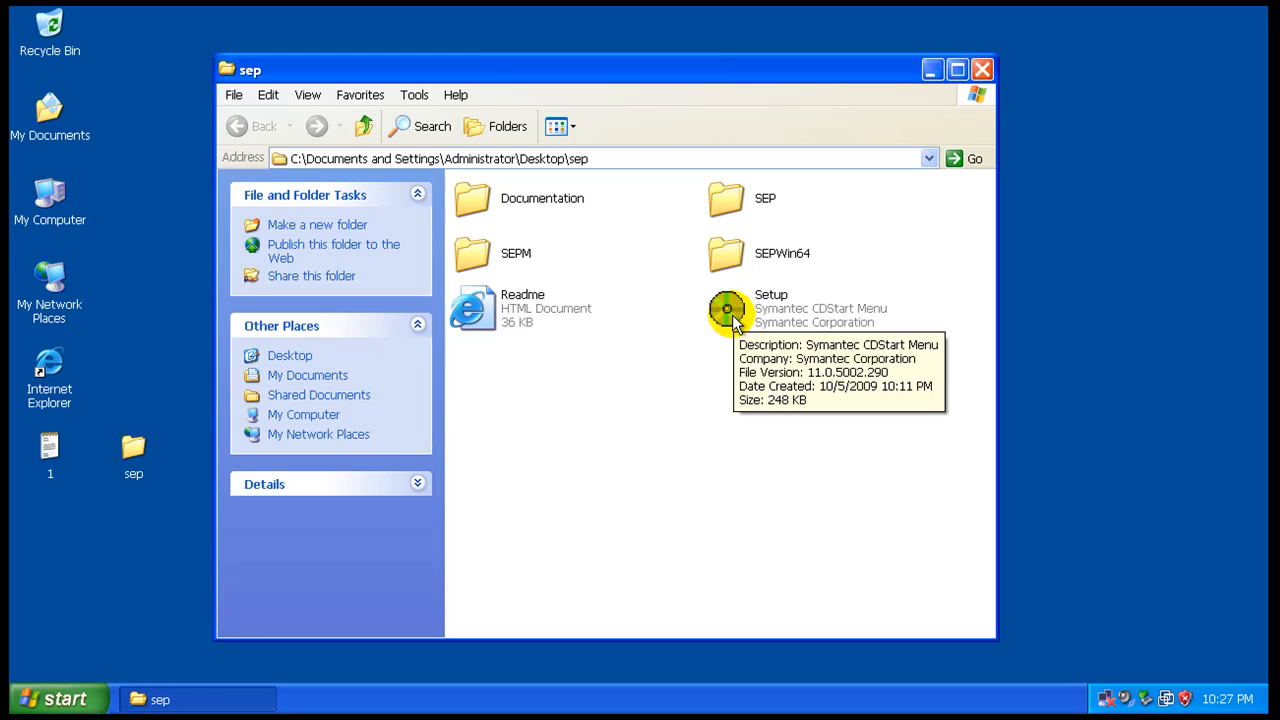
# Step: Run Setup, choose Install Symantec Endpoint Protection Client, and return to the sep folder
pyautogui.doubleClick(727, 308)
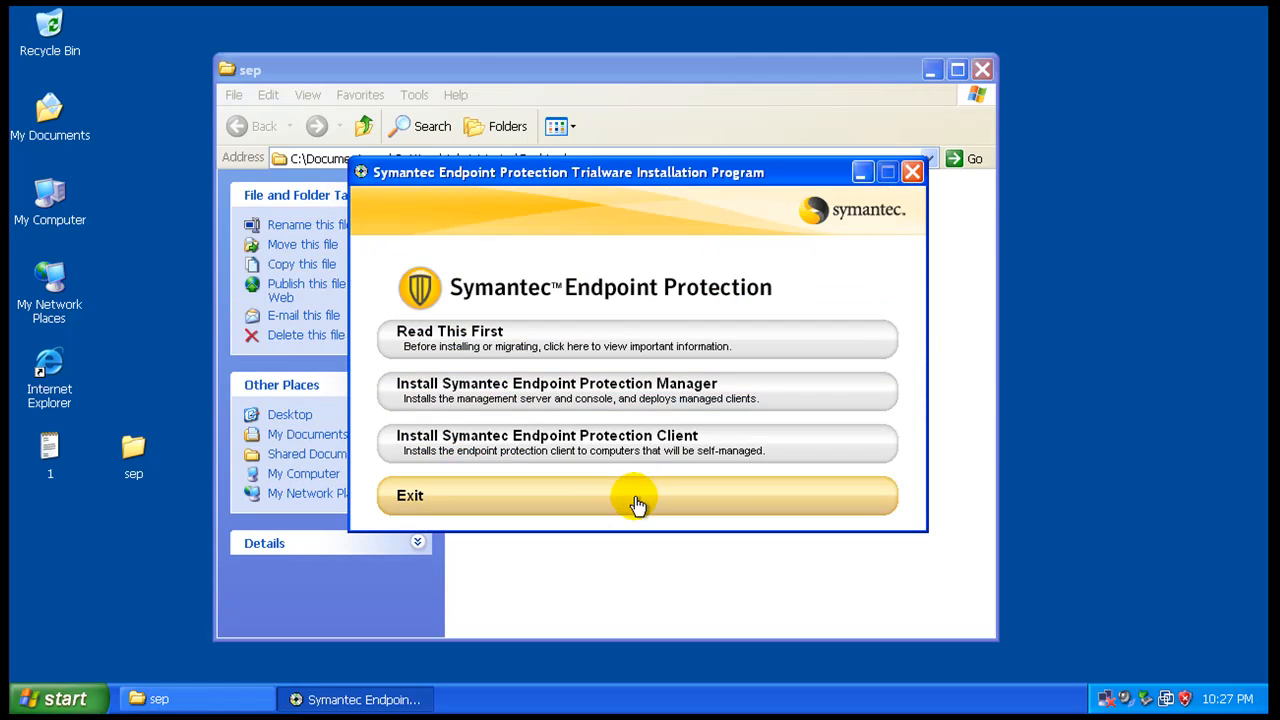
pyautogui.moveTo(710, 180)
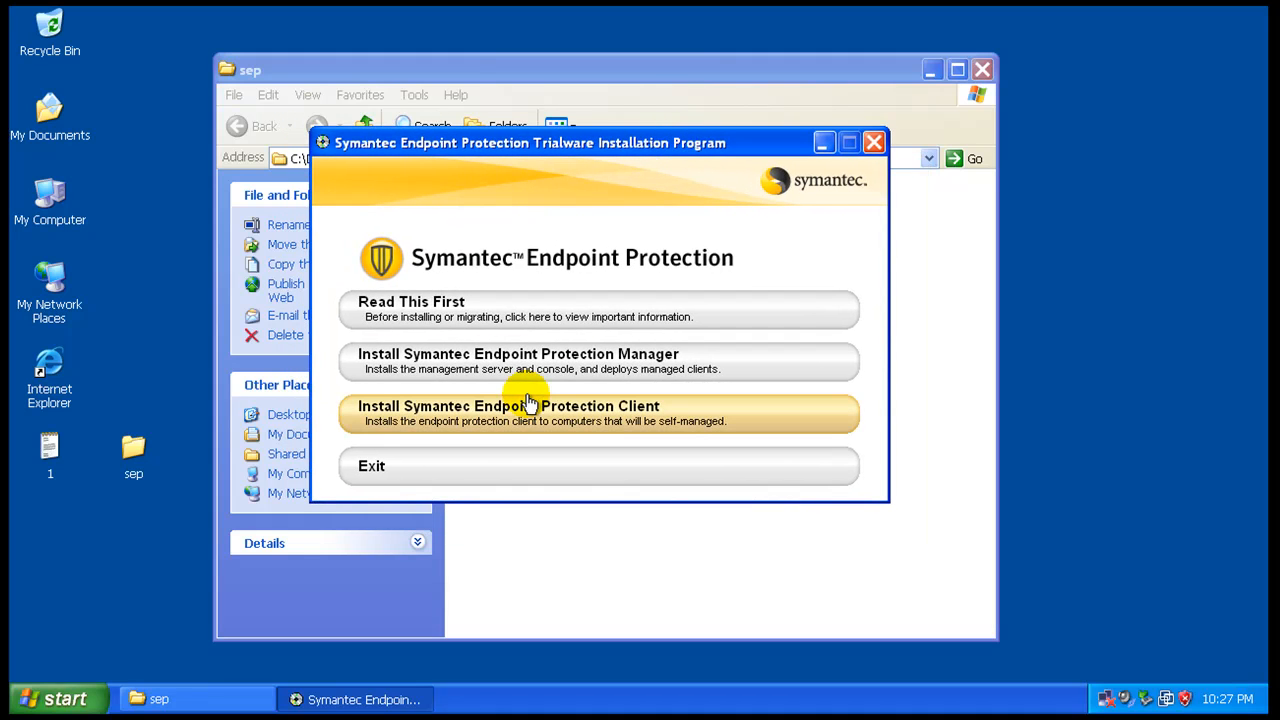
pyautogui.click(528, 413)
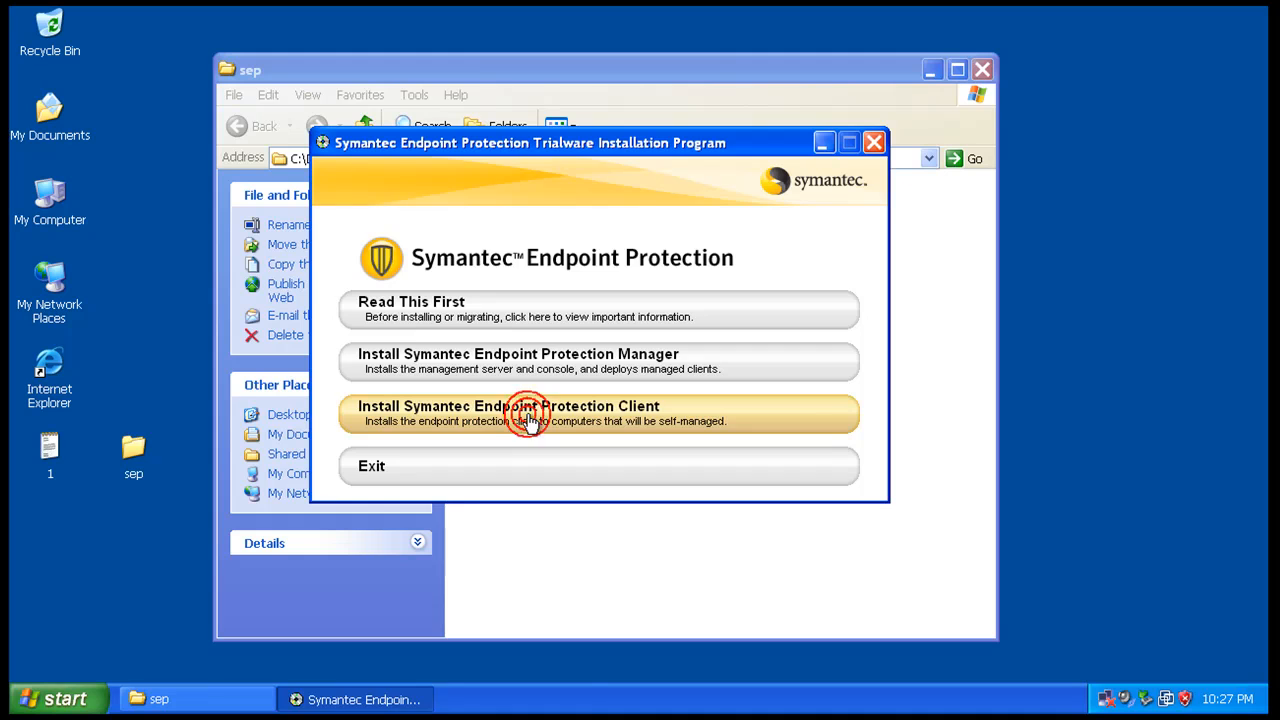
pyautogui.click(530, 413)
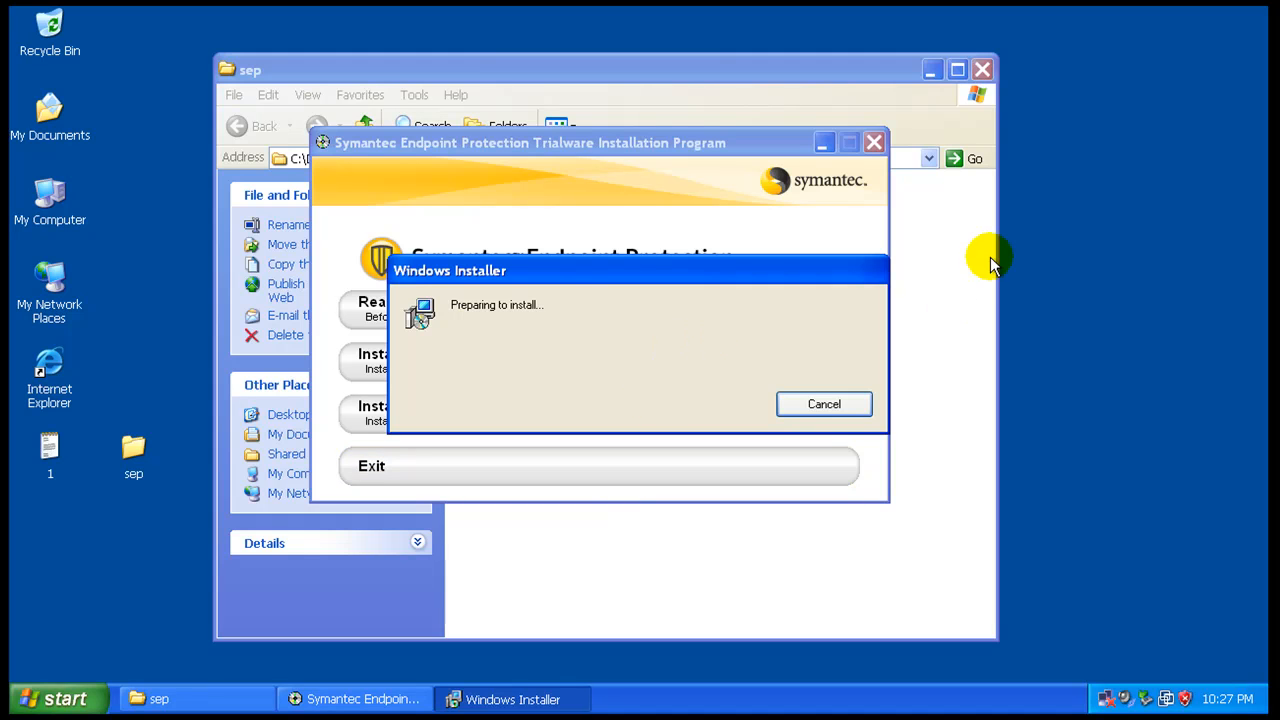
pyautogui.click(824, 404)
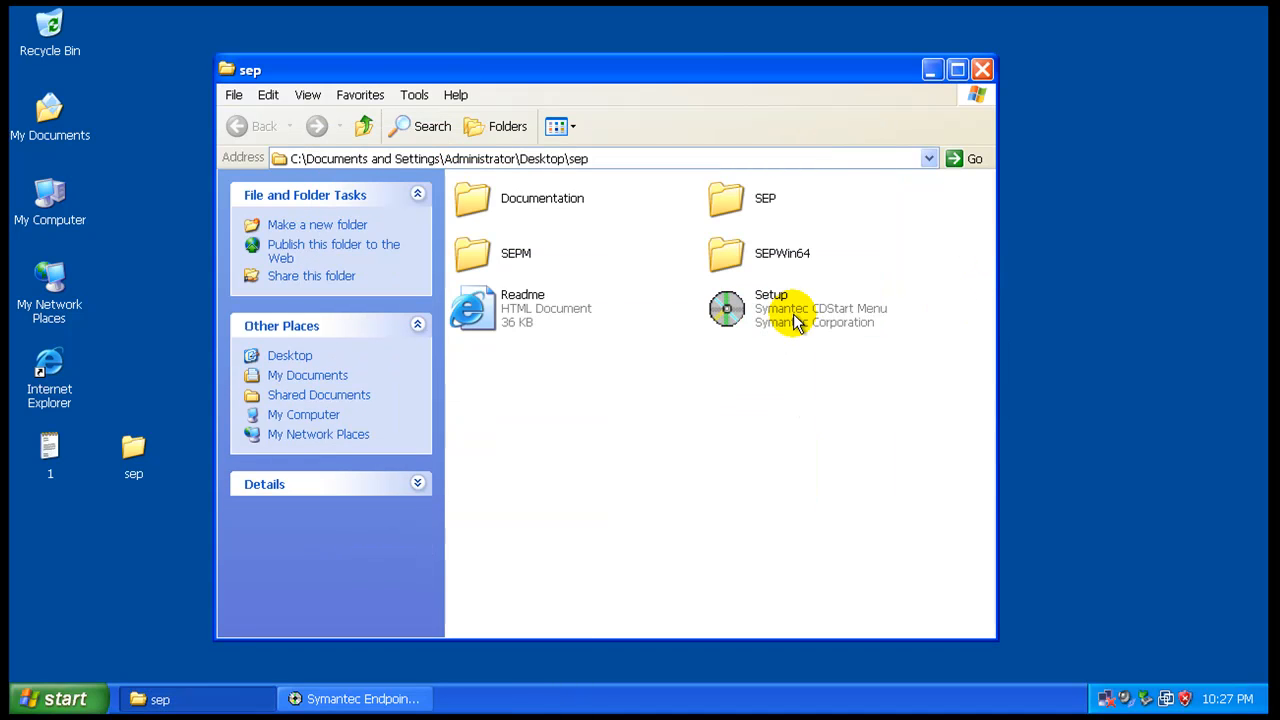
# Step: Advance the InstallShield Wizard, accepting the license and keeping Unmanaged client
pyautogui.doubleClick(726, 308)
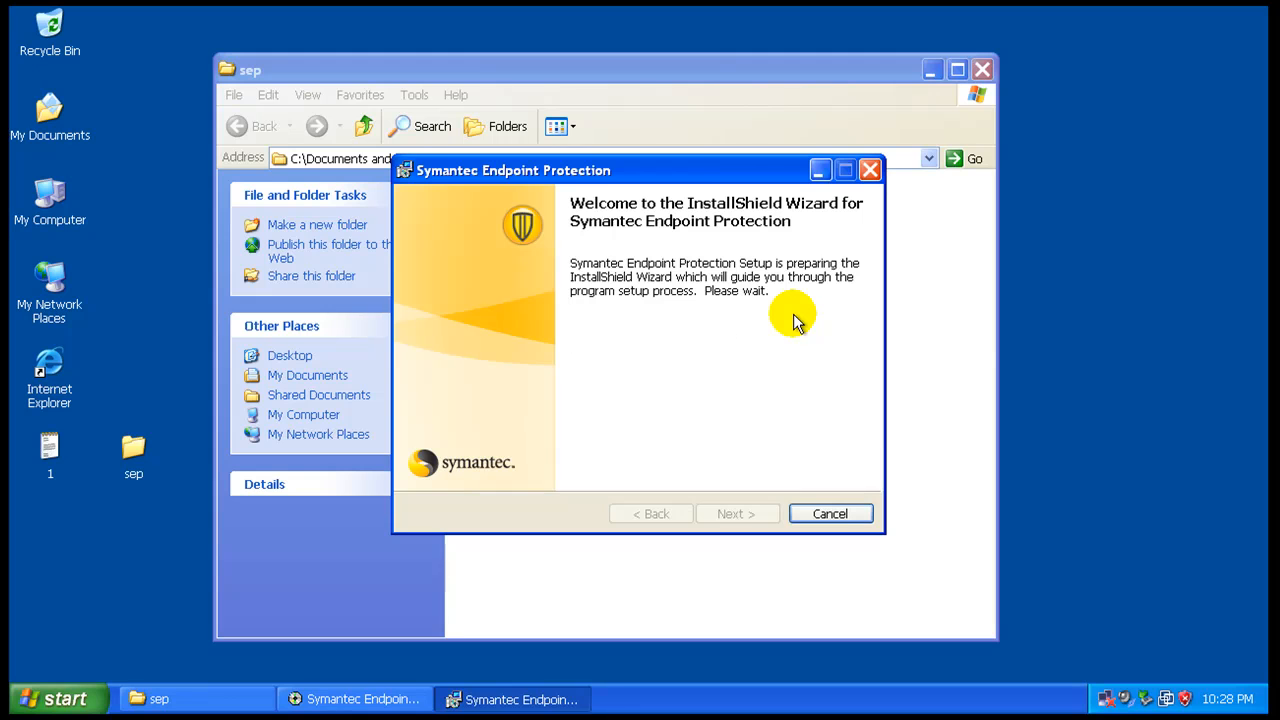
pyautogui.click(736, 513)
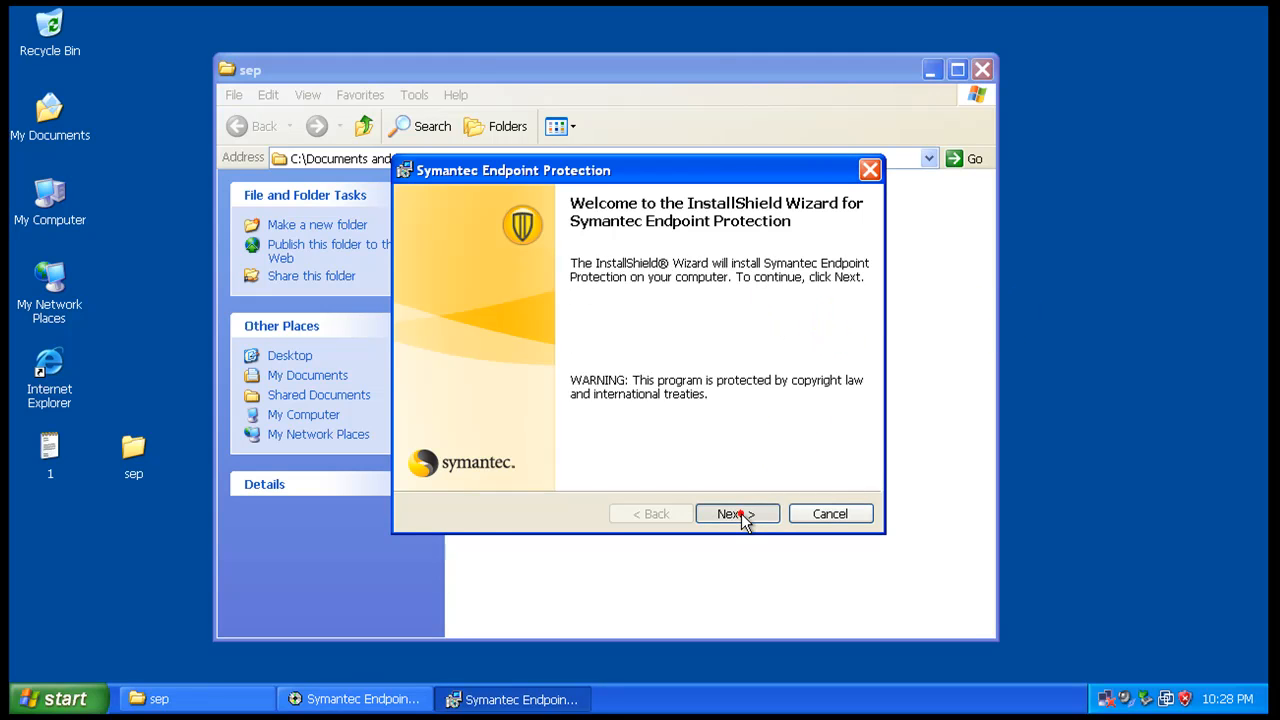
pyautogui.click(737, 513)
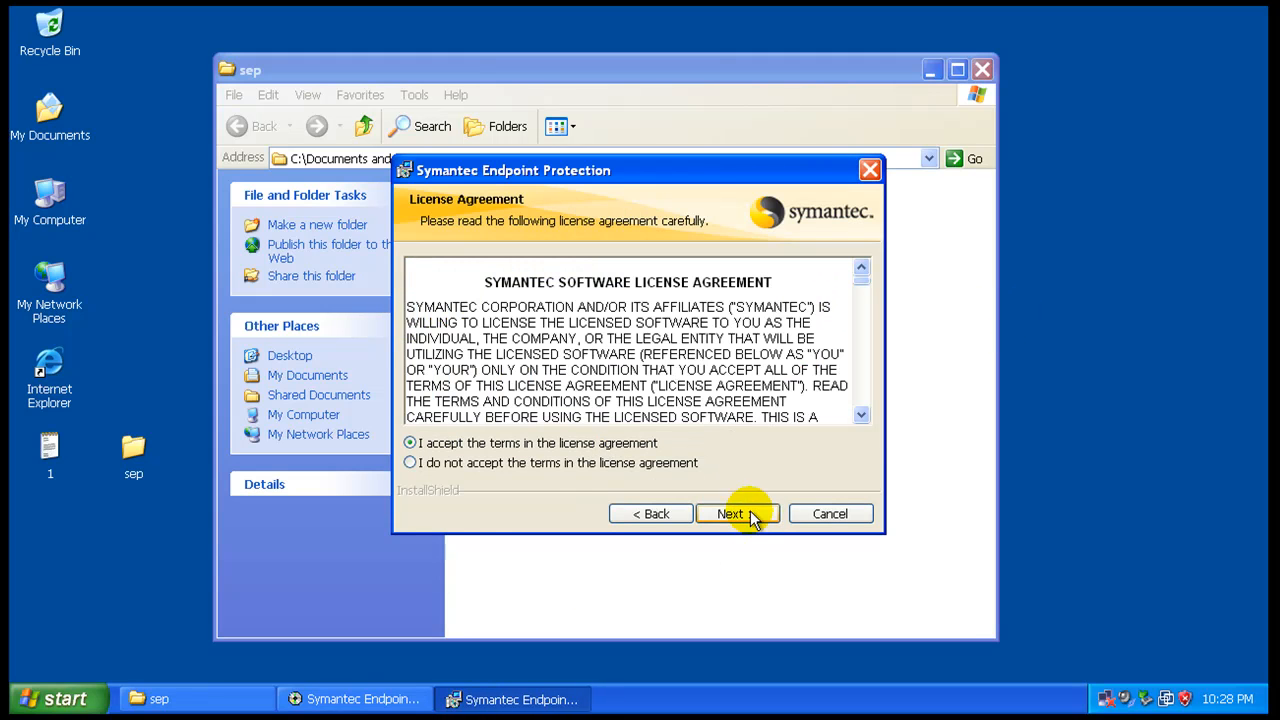
pyautogui.click(737, 513)
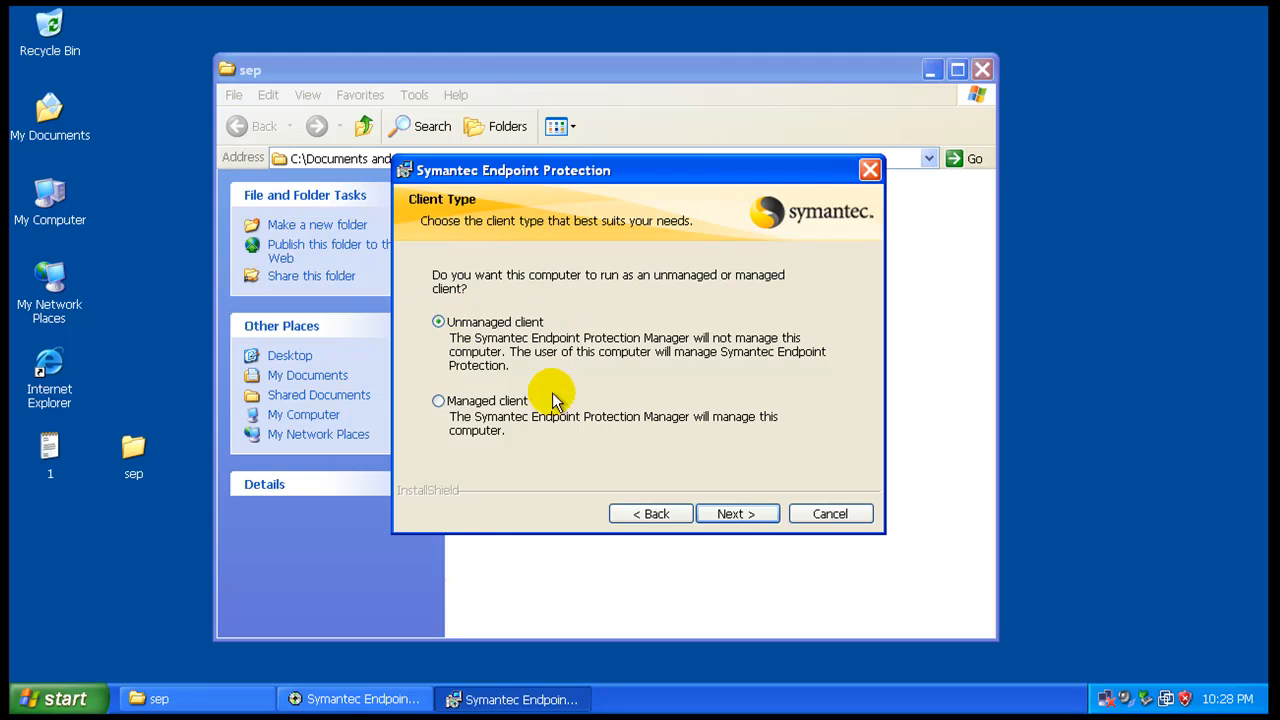
pyautogui.moveTo(483, 388)
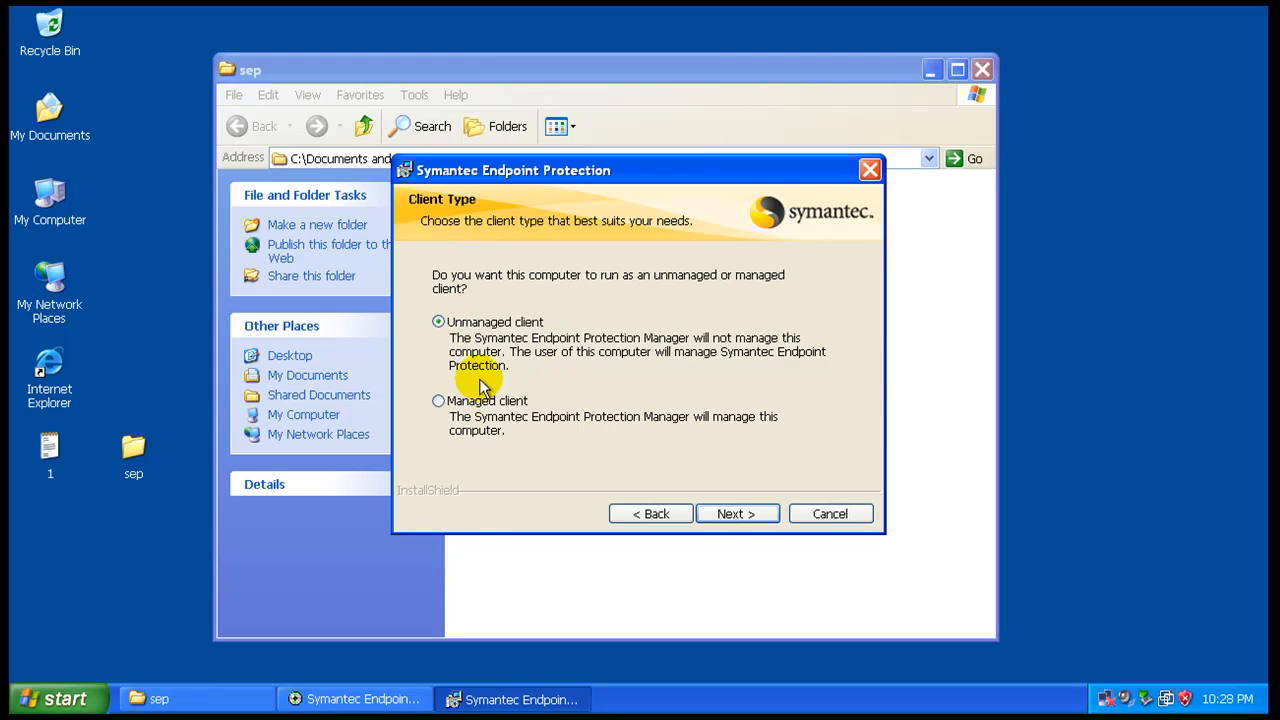
pyautogui.moveTo(725, 412)
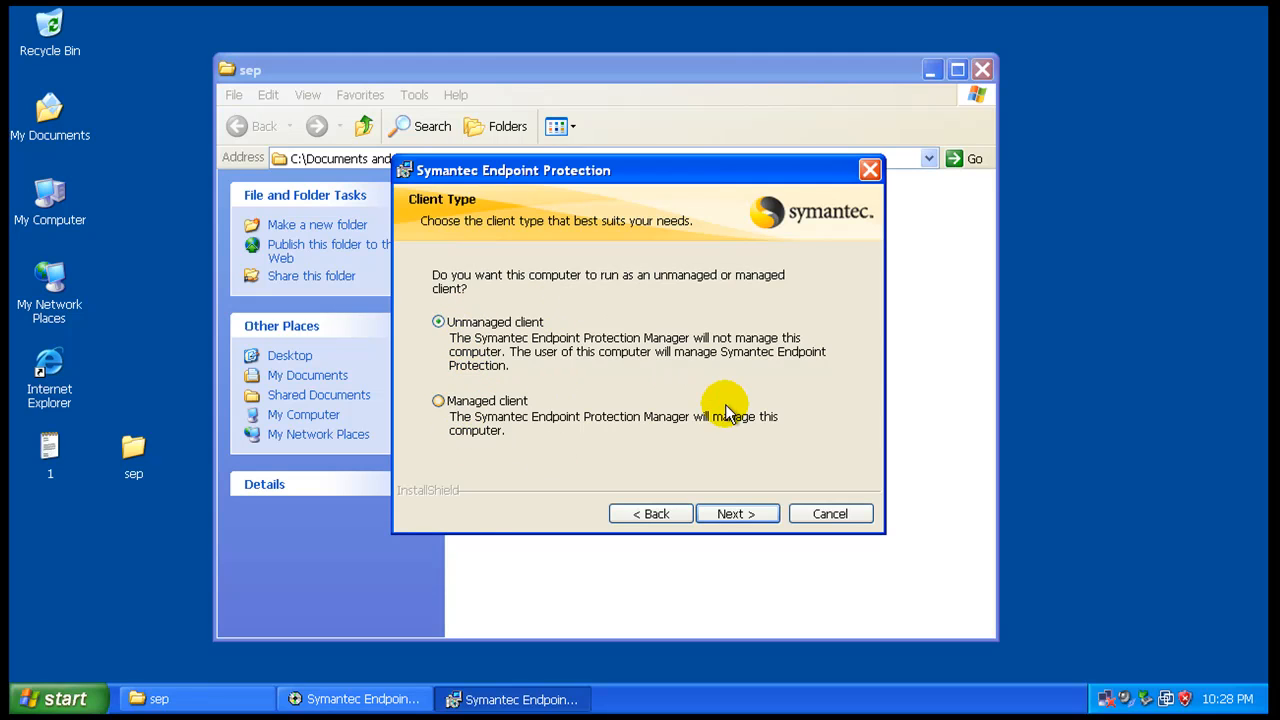
pyautogui.click(737, 513)
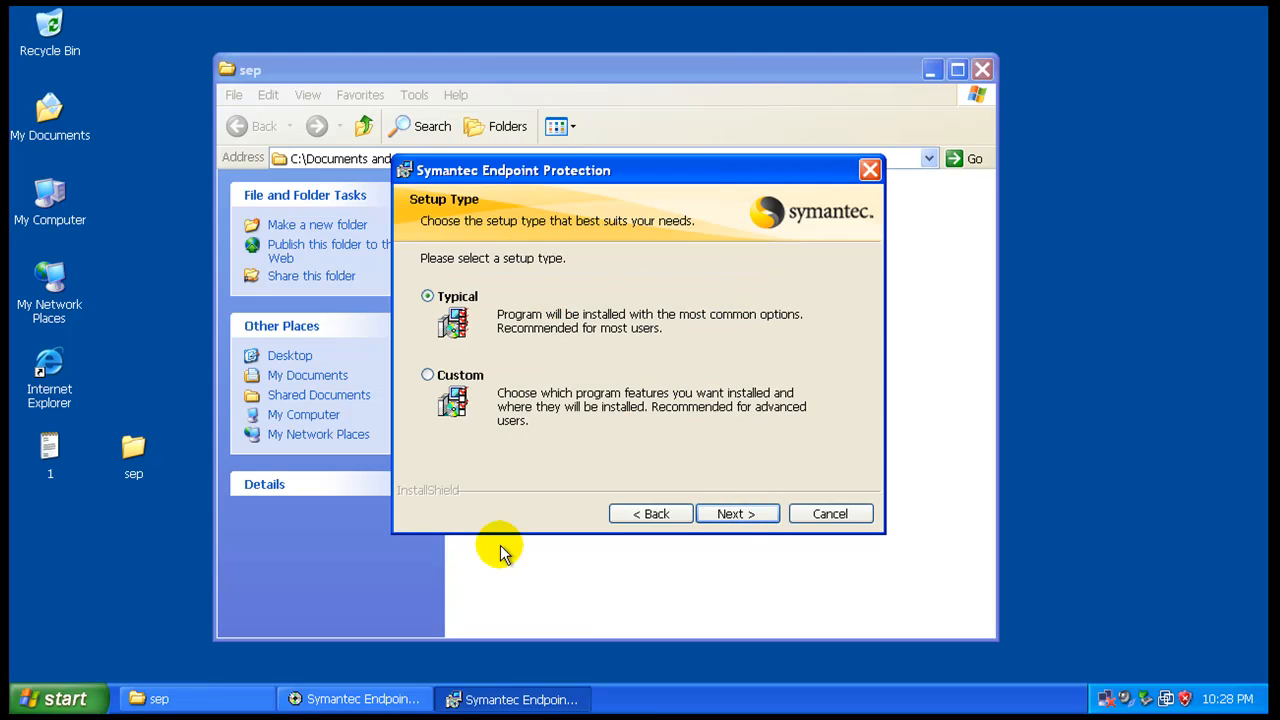
pyautogui.moveTo(850, 235)
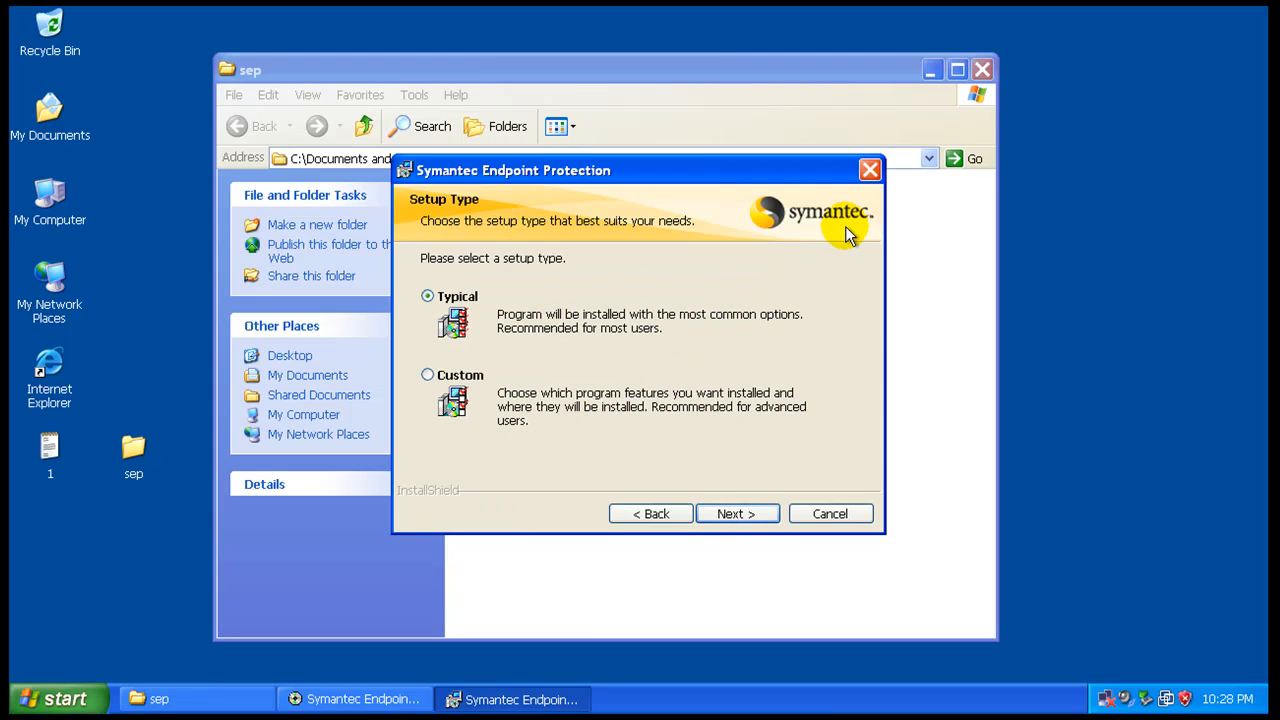
pyautogui.moveTo(737, 513)
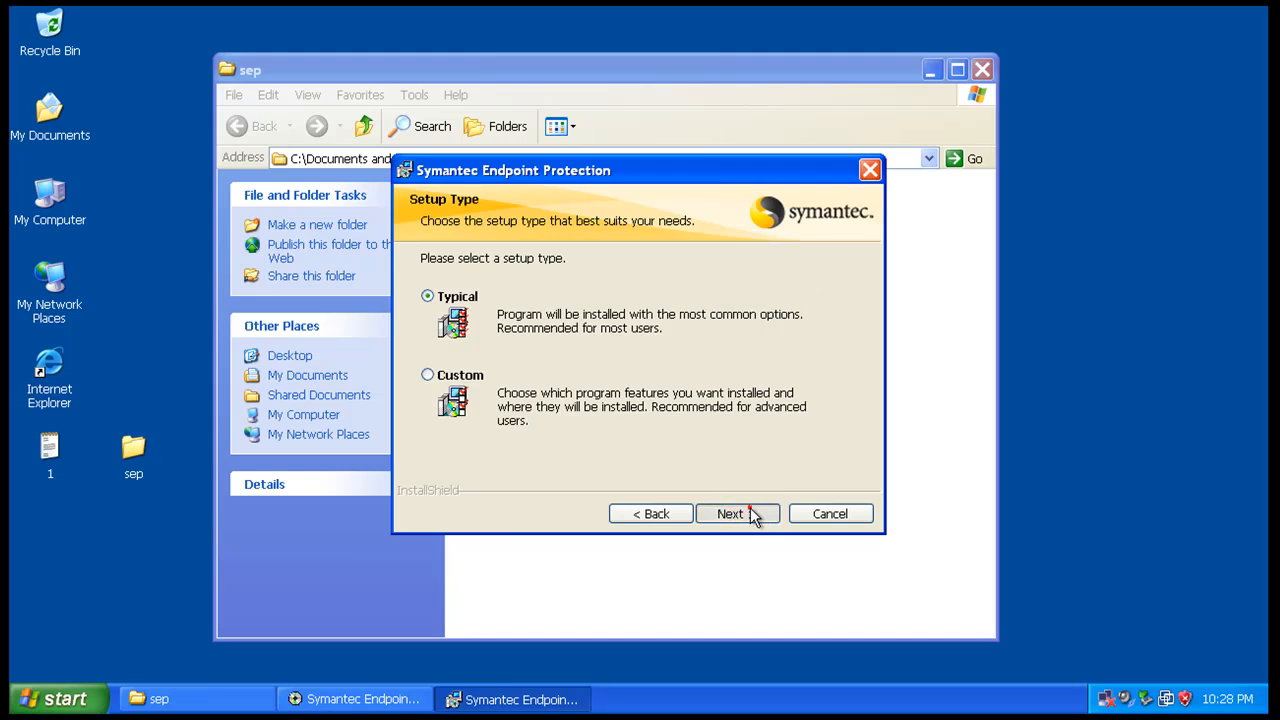
# Step: Confirm the Typical setup type so the installation begins
pyautogui.click(737, 513)
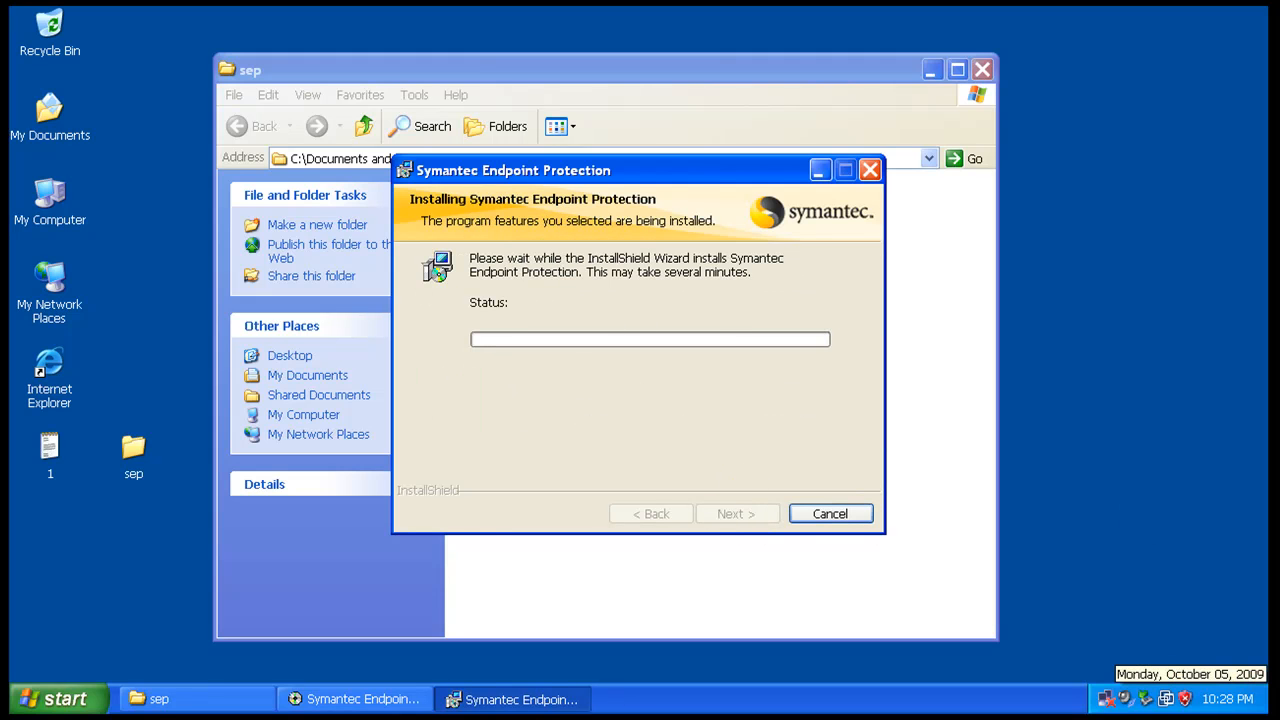
pyautogui.moveTo(1097, 430)
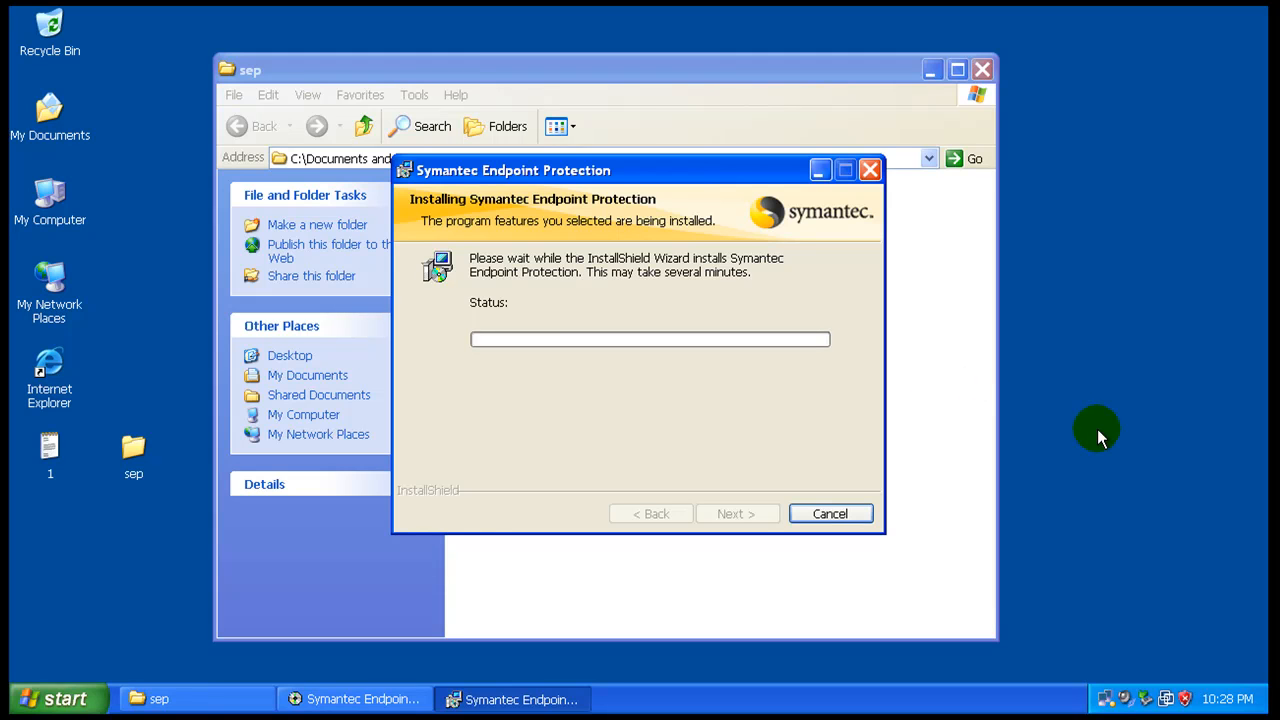
pyautogui.moveTo(713, 390)
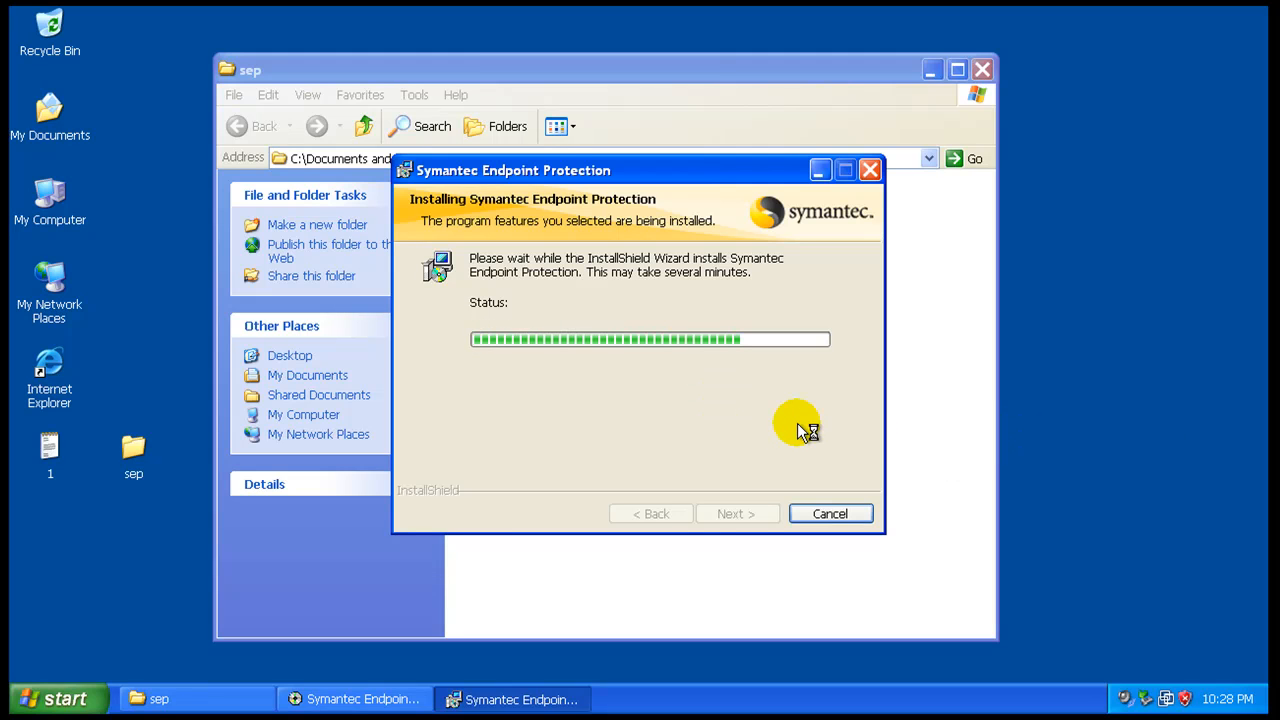
pyautogui.moveTo(1010, 388)
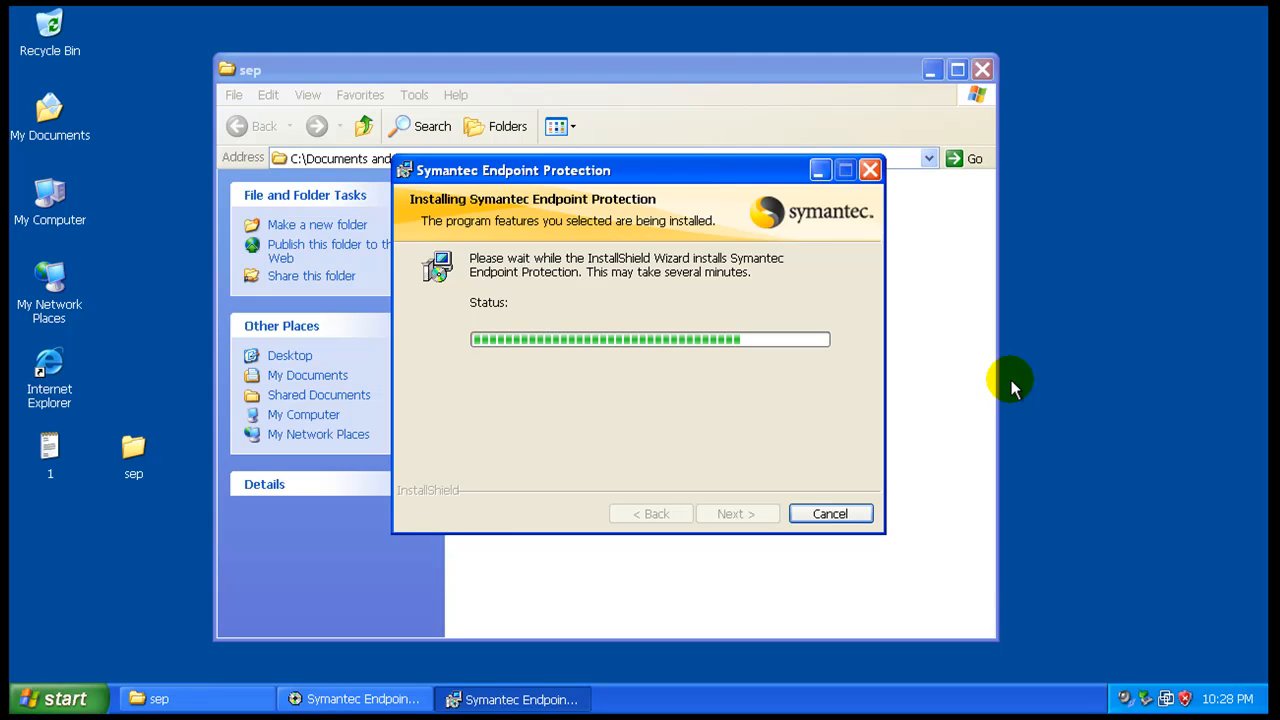
pyautogui.moveTo(735, 272)
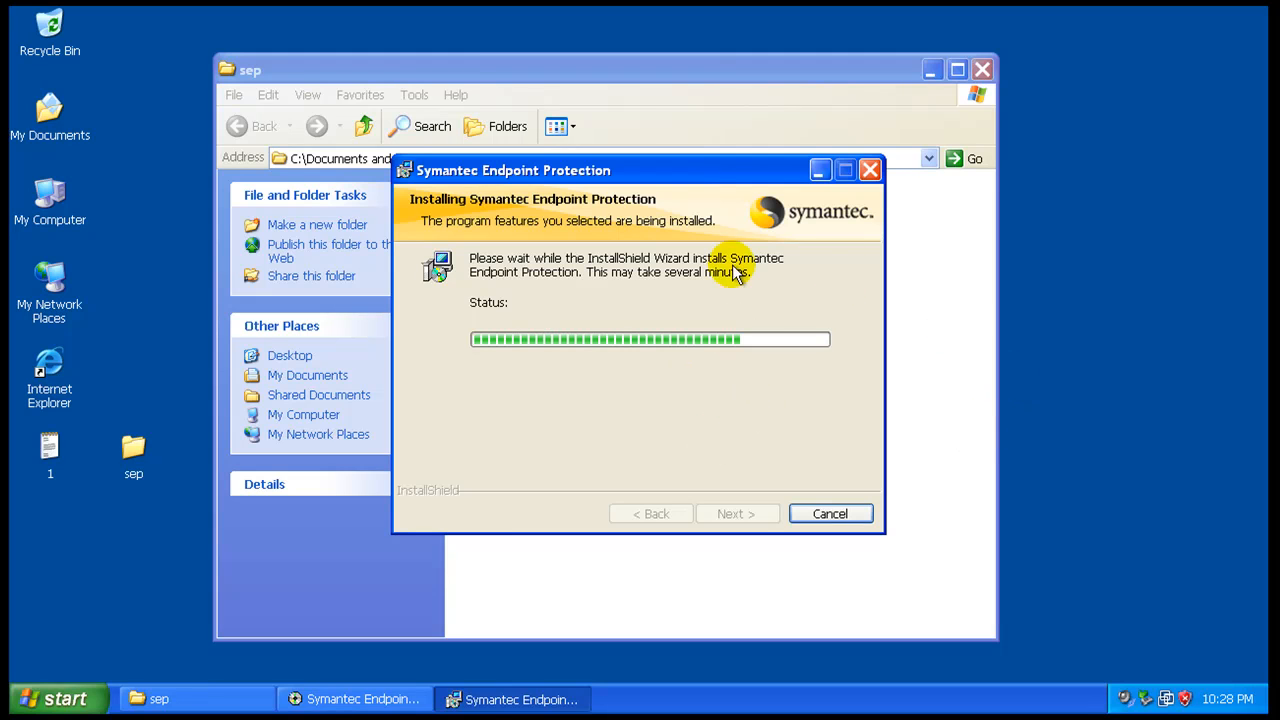
pyautogui.moveTo(812, 218)
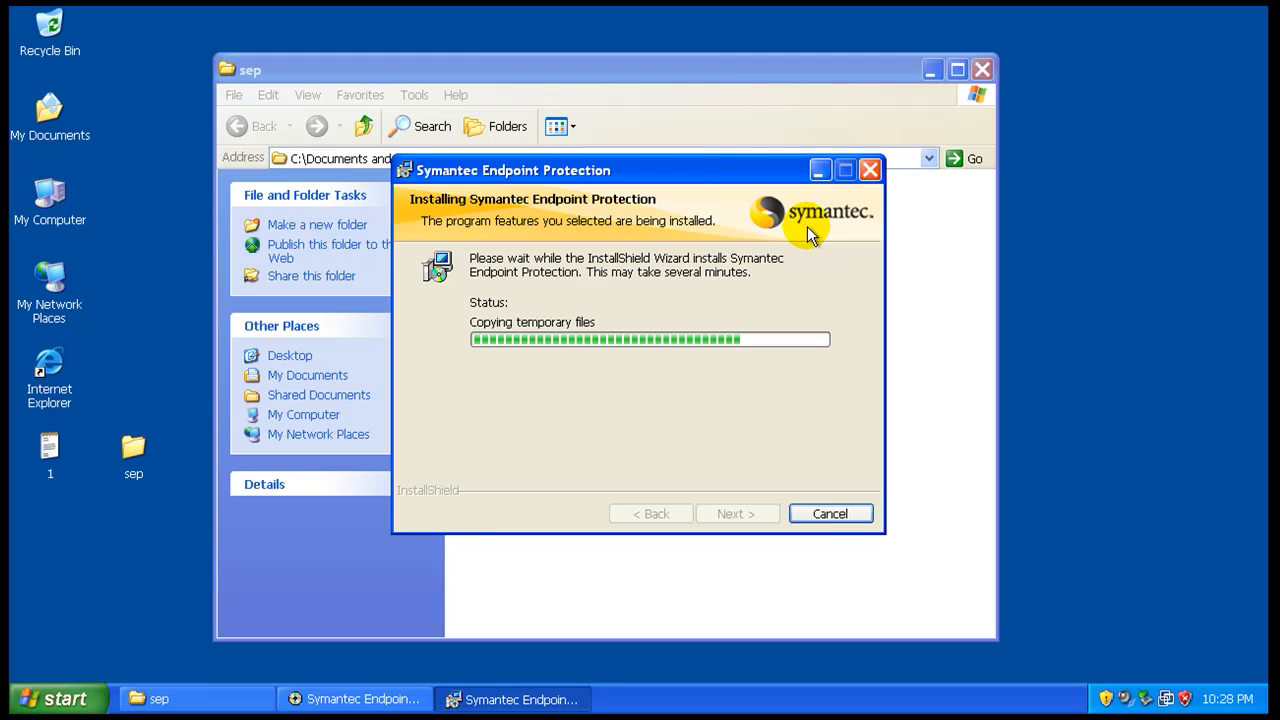
pyautogui.moveTo(590, 172)
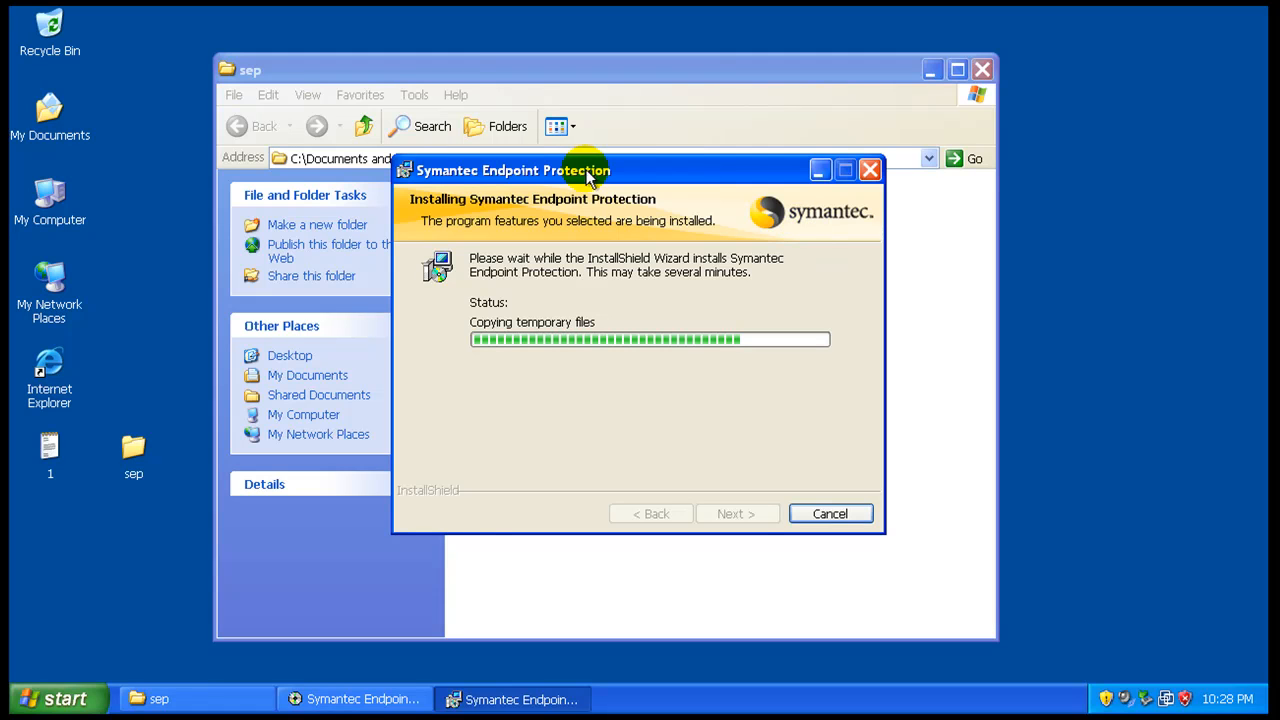
pyautogui.moveTo(610, 175)
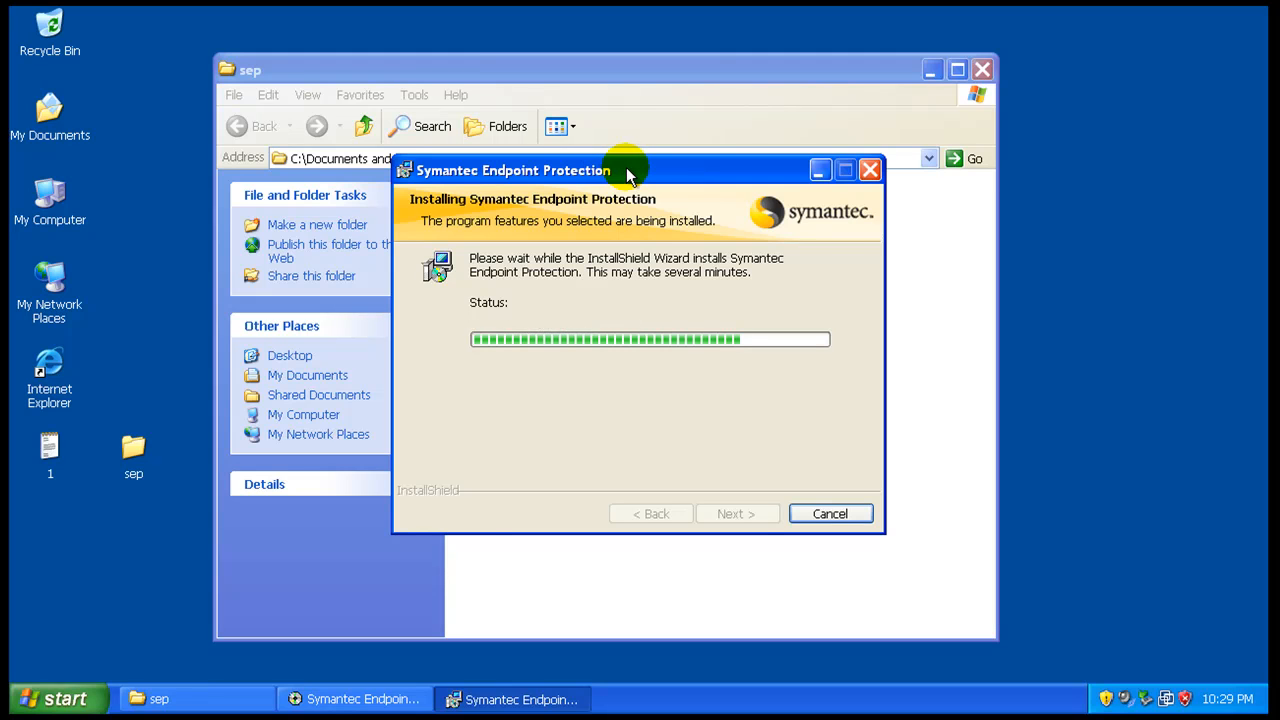
pyautogui.moveTo(815, 225)
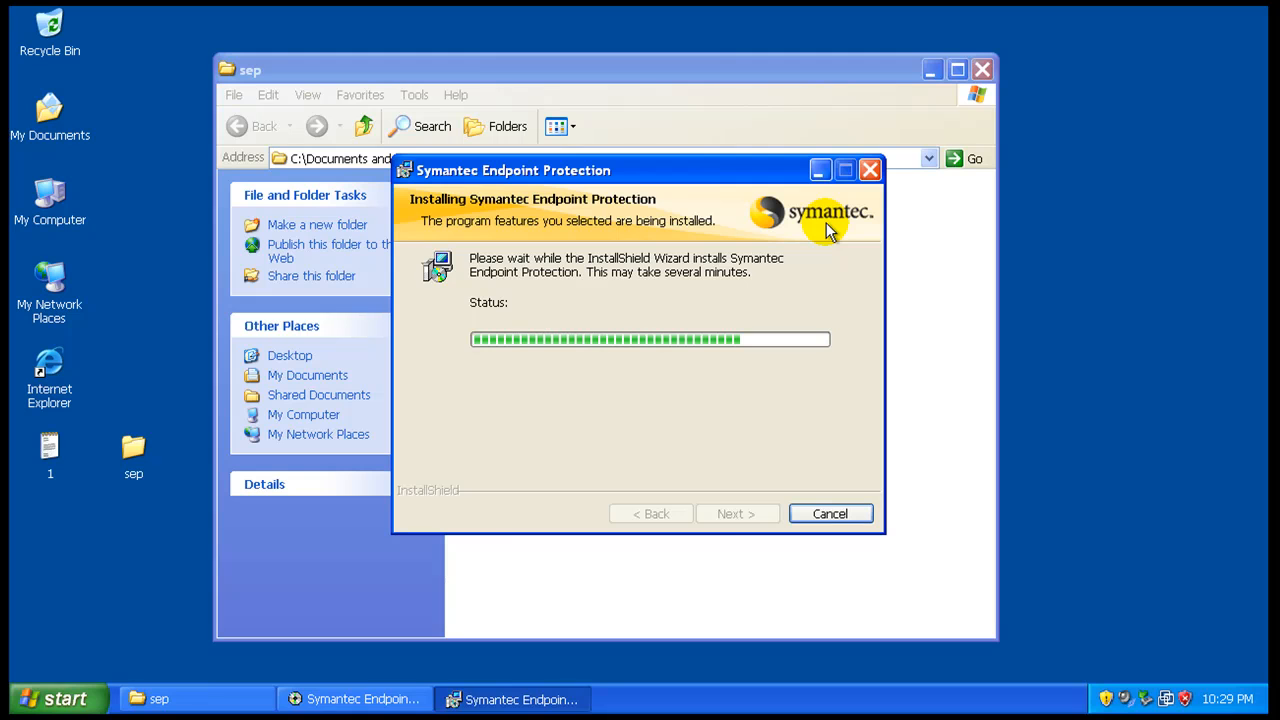
pyautogui.moveTo(795, 250)
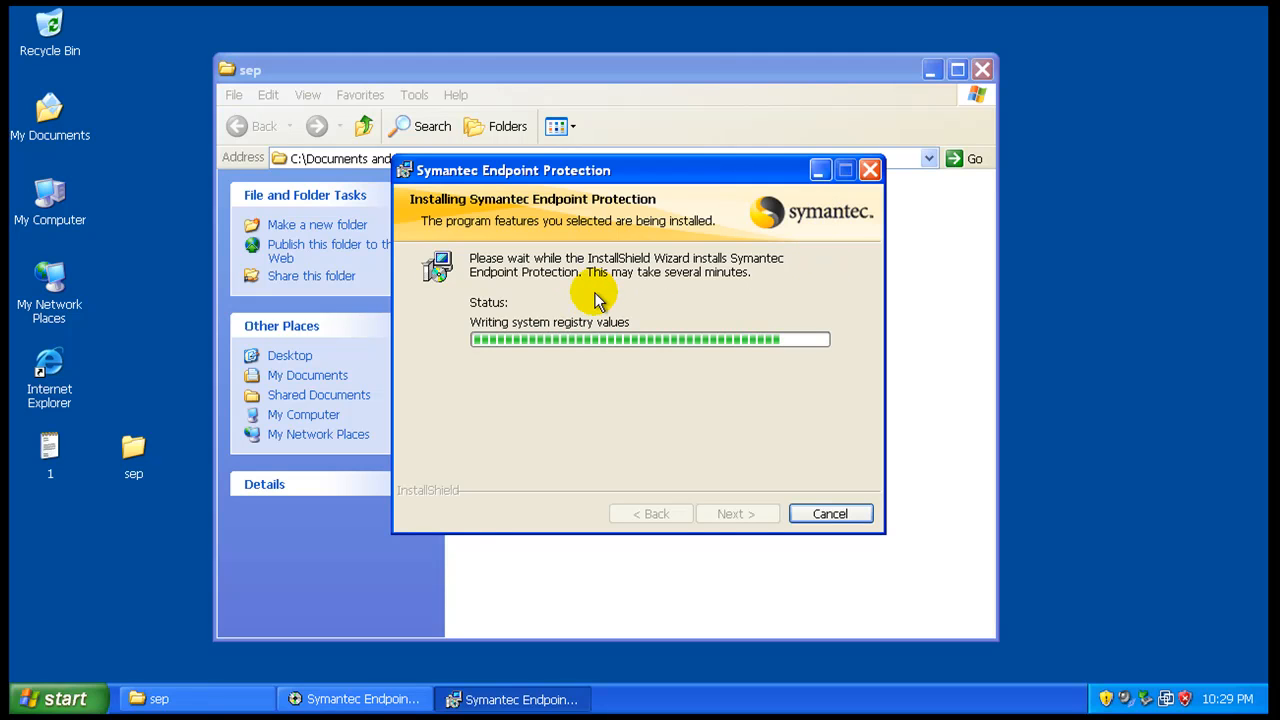
pyautogui.moveTo(644, 437)
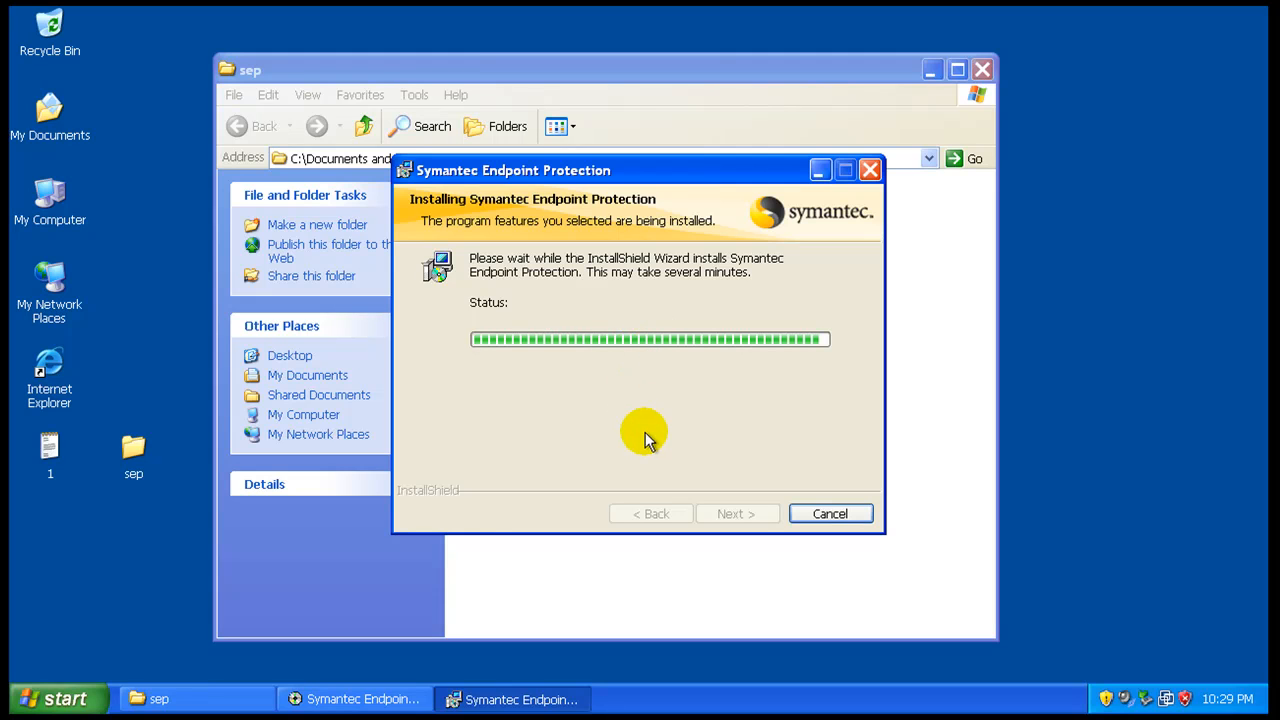
pyautogui.moveTo(650, 470)
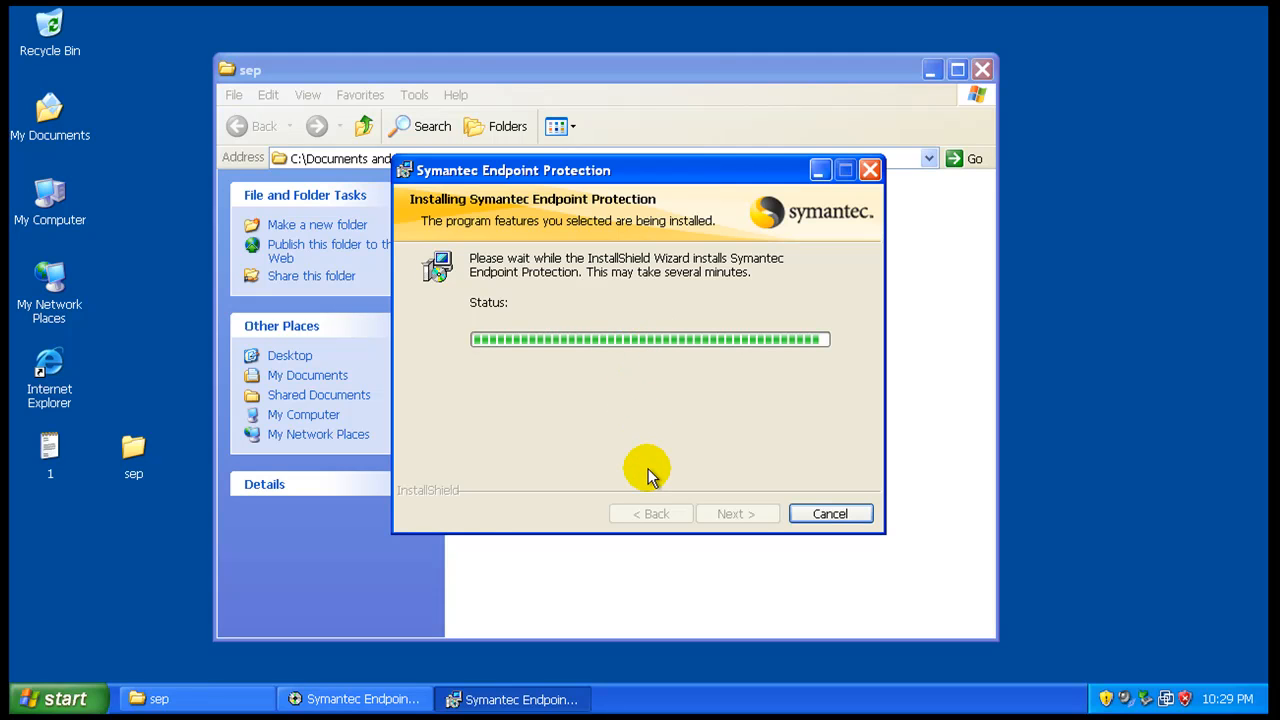
pyautogui.moveTo(722, 278)
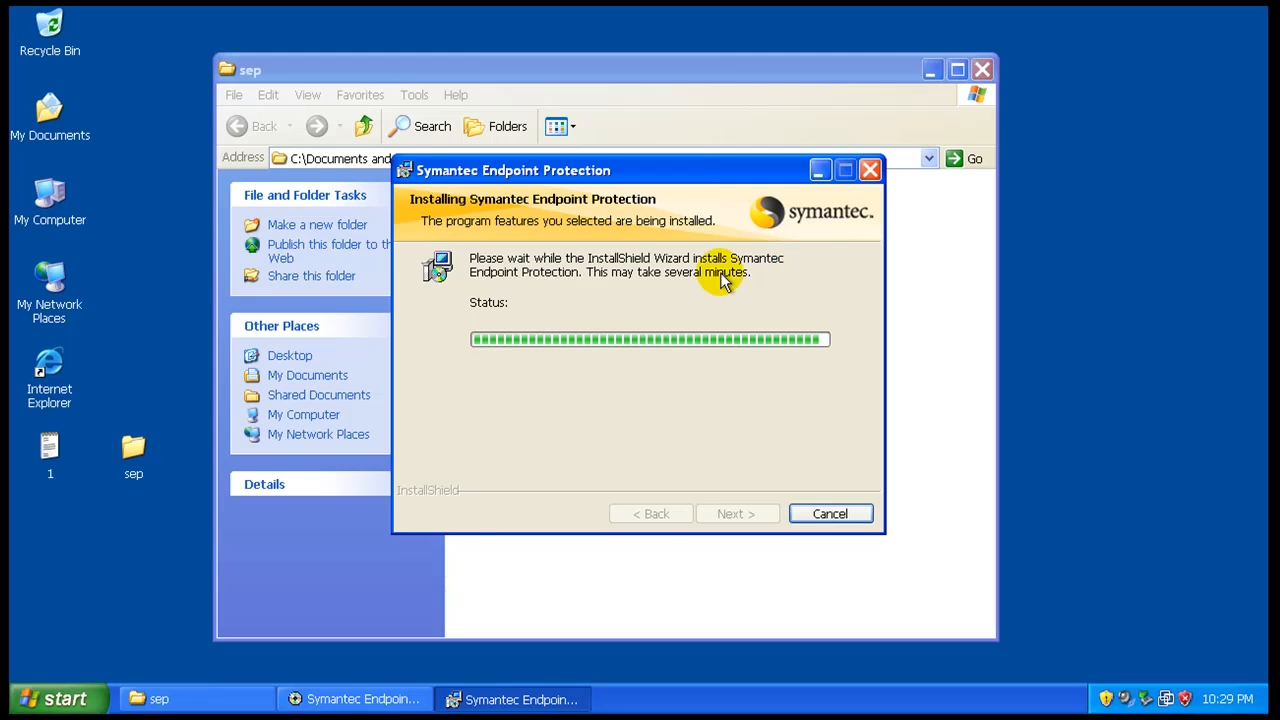
pyautogui.moveTo(808, 242)
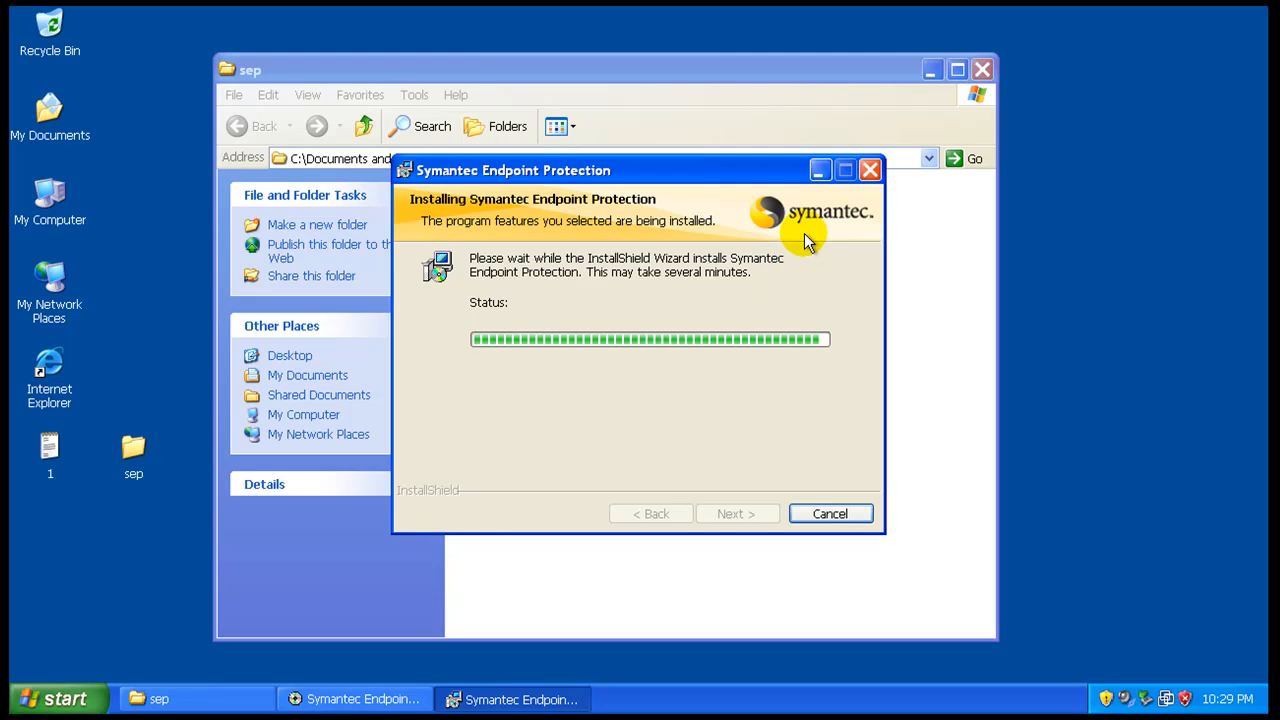
pyautogui.moveTo(635, 297)
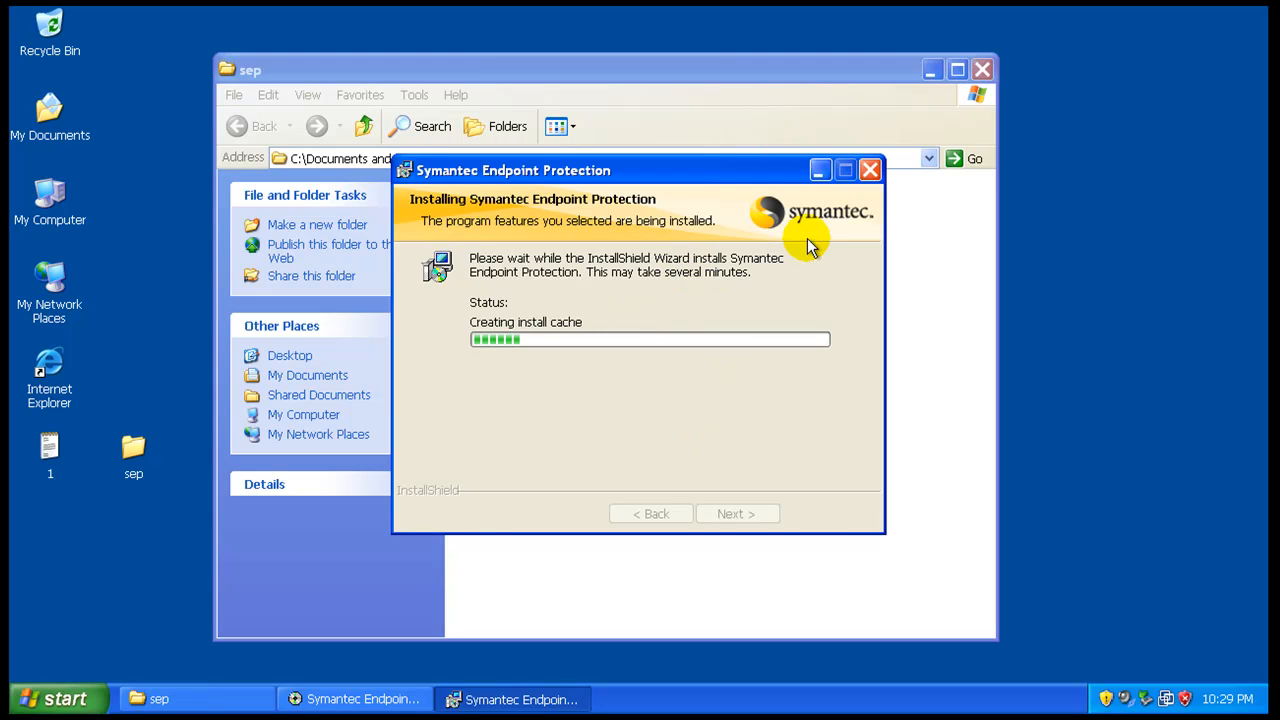
pyautogui.moveTo(797, 243)
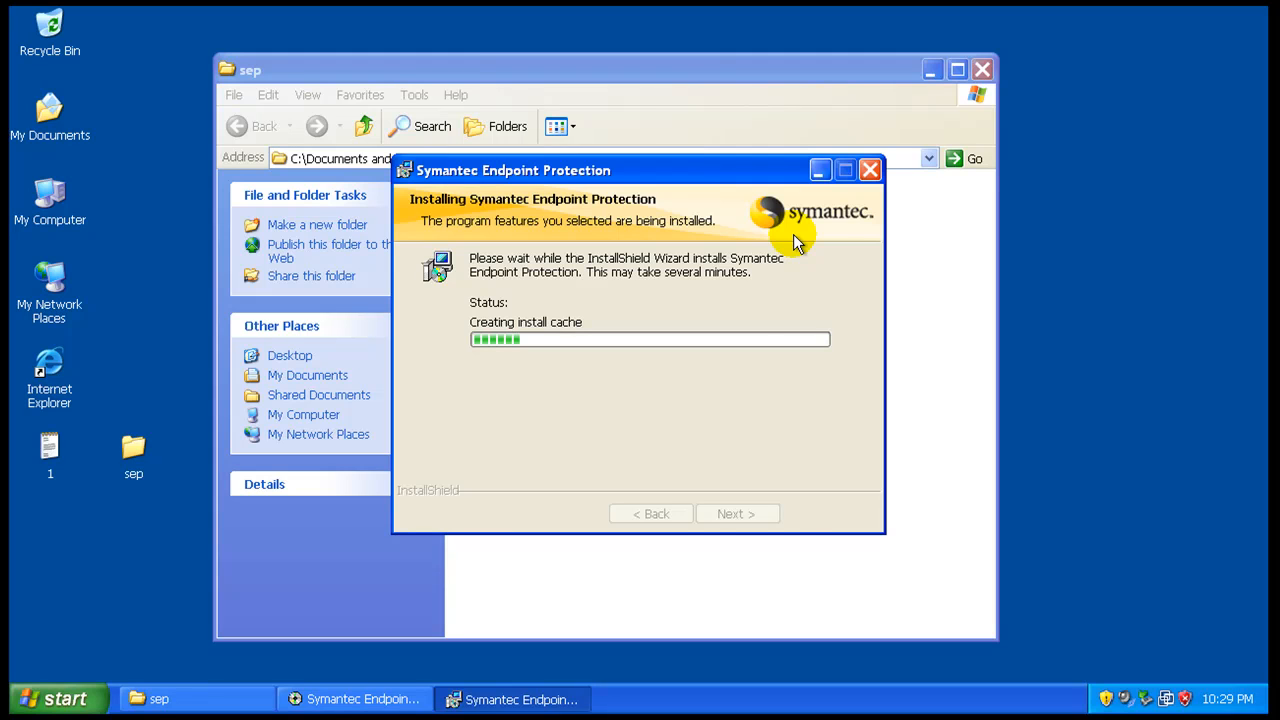
pyautogui.moveTo(805, 447)
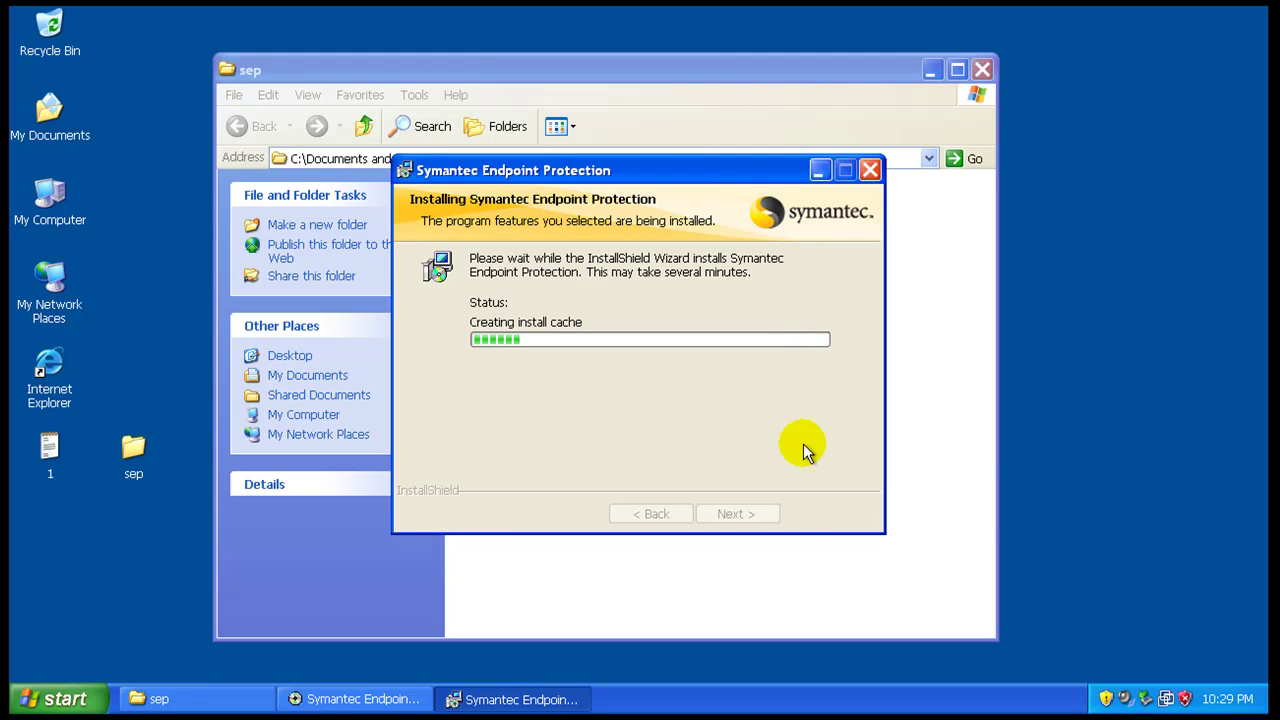
pyautogui.moveTo(883, 463)
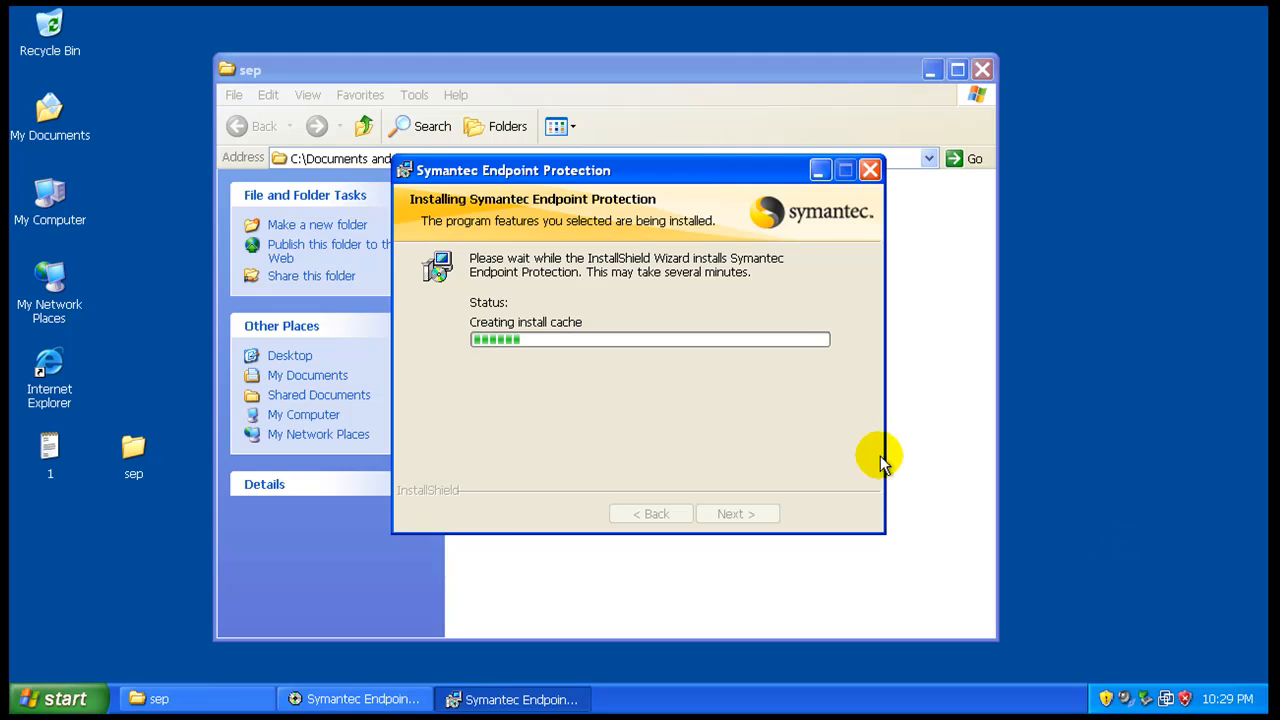
pyautogui.moveTo(882, 463)
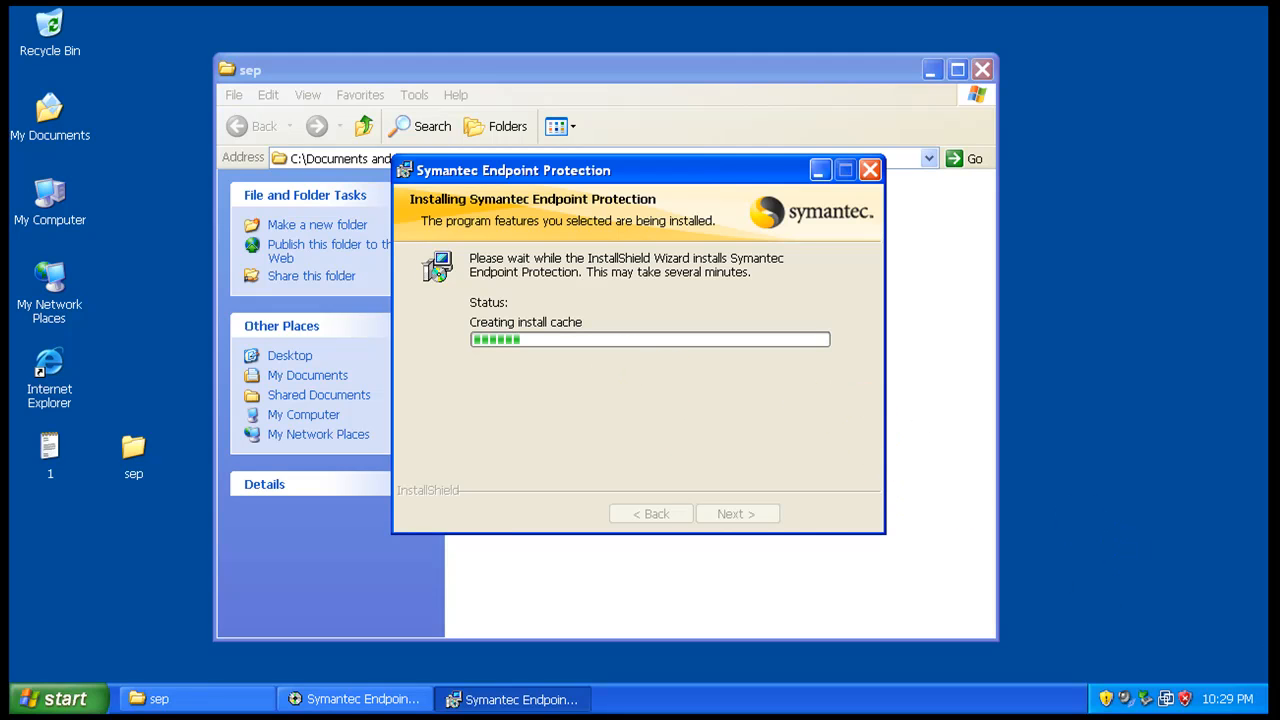
pyautogui.moveTo(1252, 699)
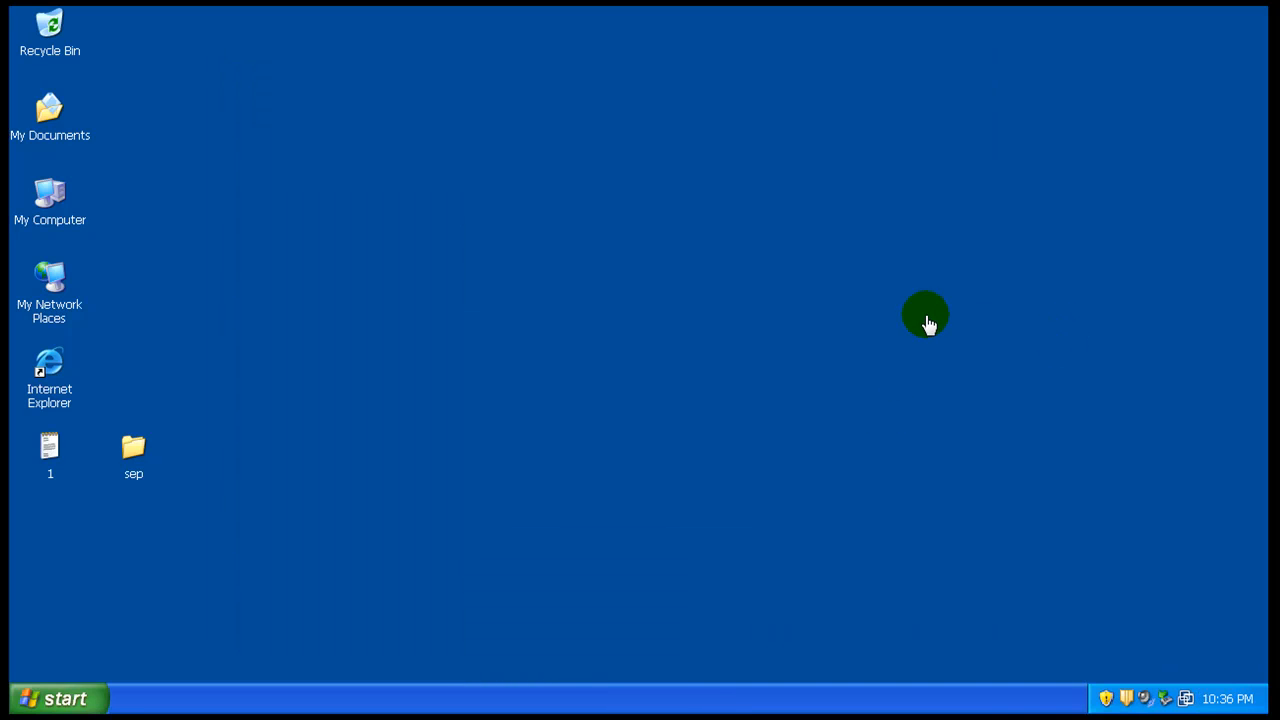
pyautogui.moveTo(883, 498)
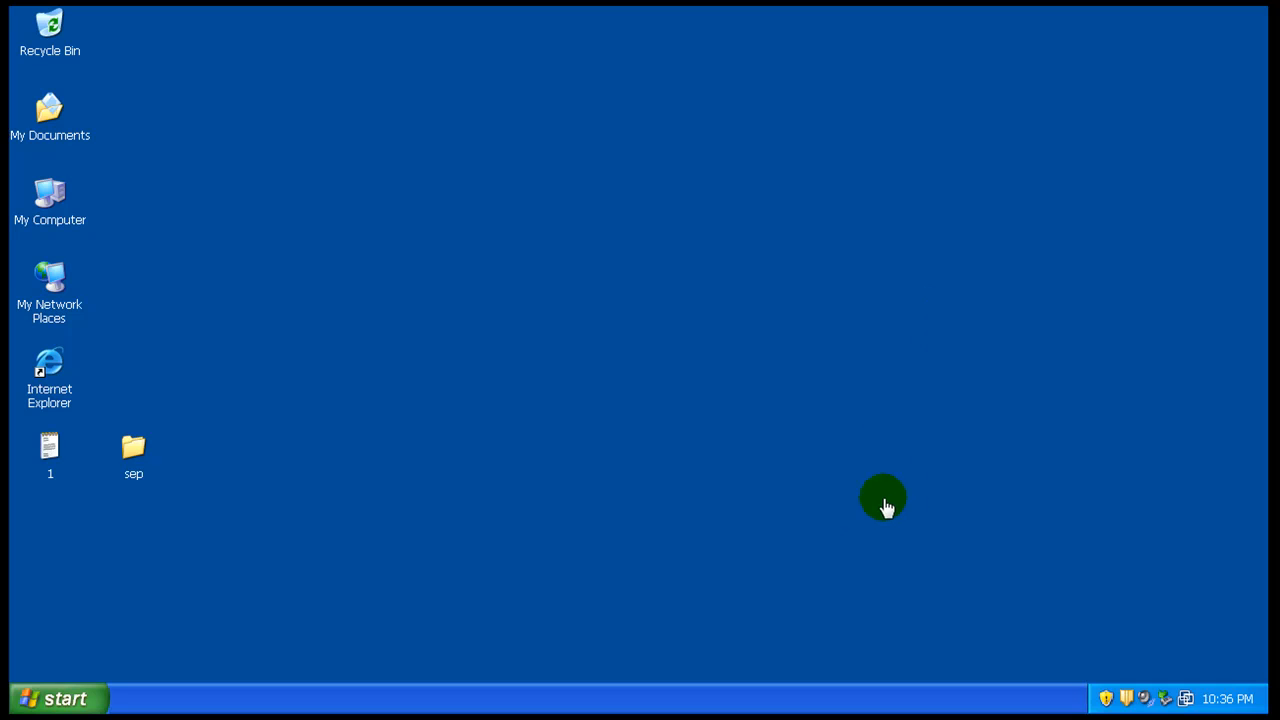
pyautogui.moveTo(1127, 700)
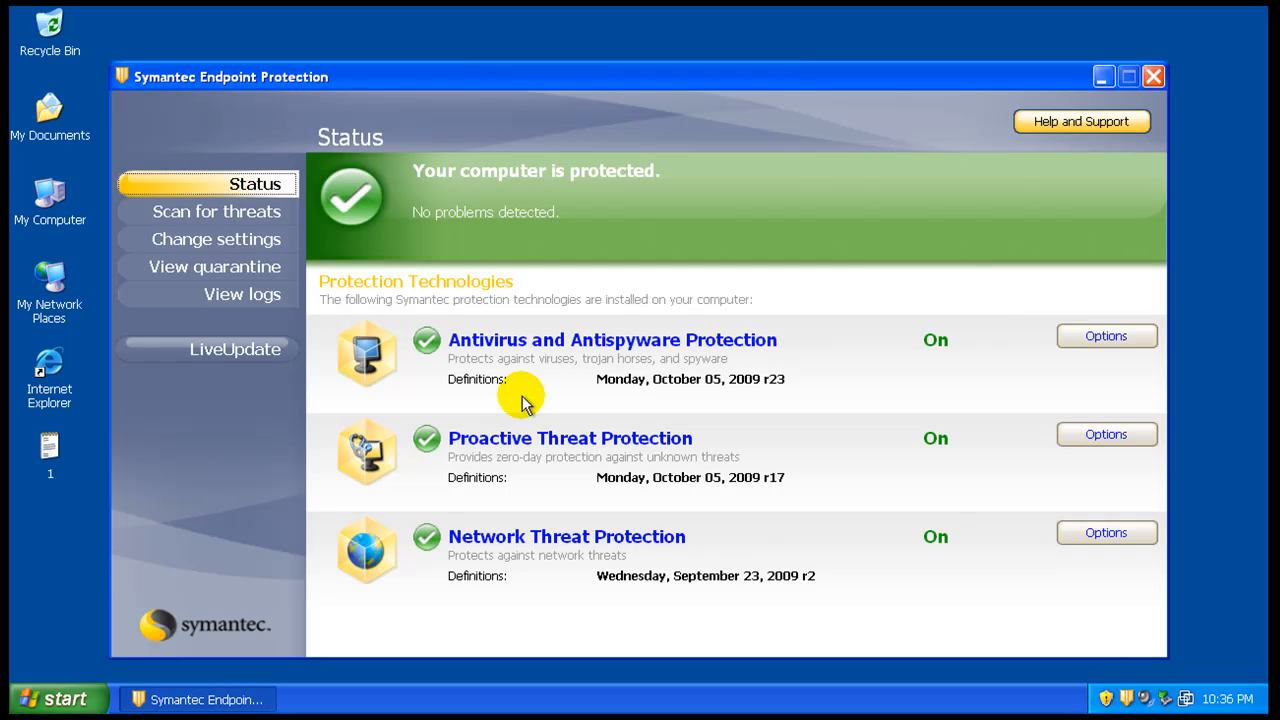
pyautogui.moveTo(235, 349)
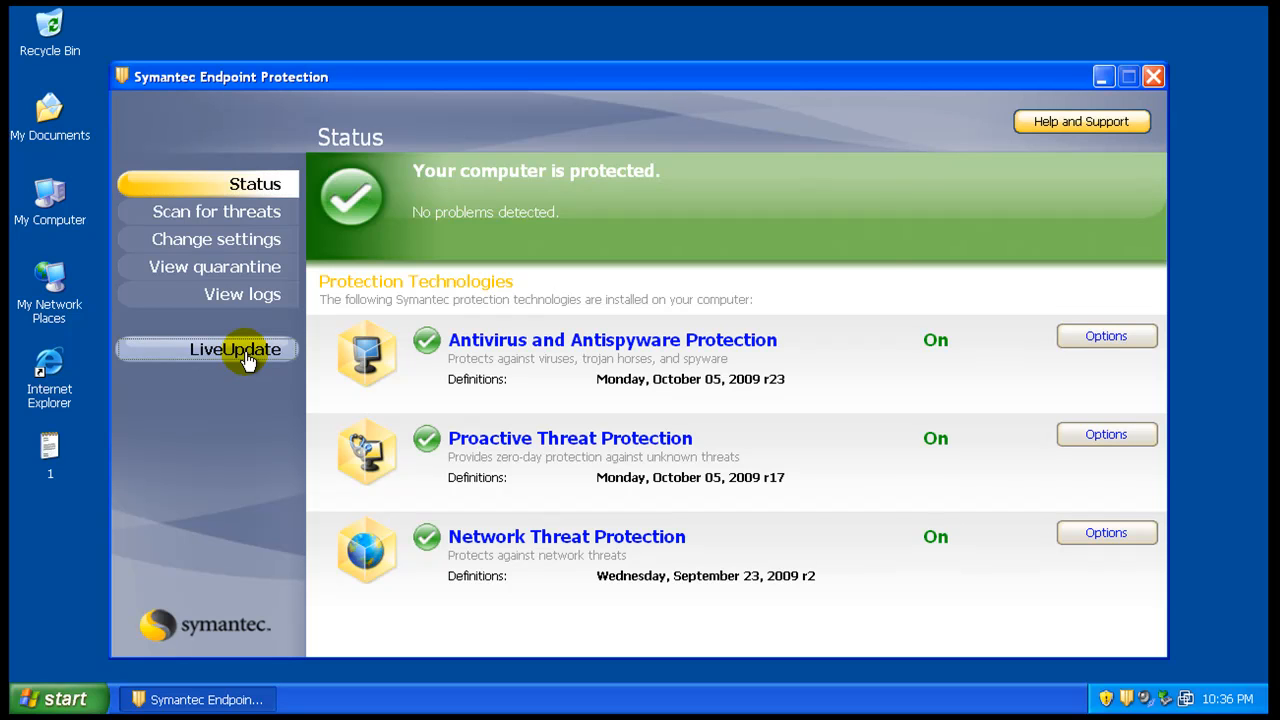
# Step: Start a LiveUpdate session, then return to the main protection status window
pyautogui.click(235, 349)
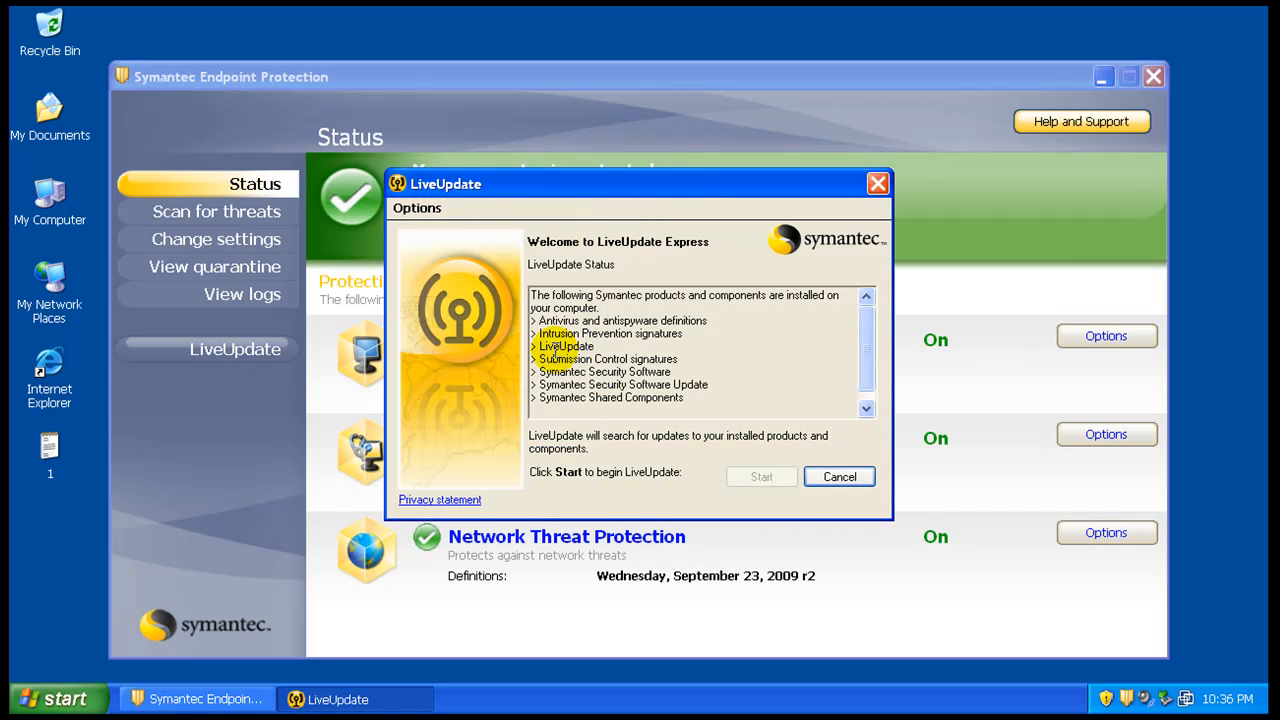
pyautogui.click(761, 476)
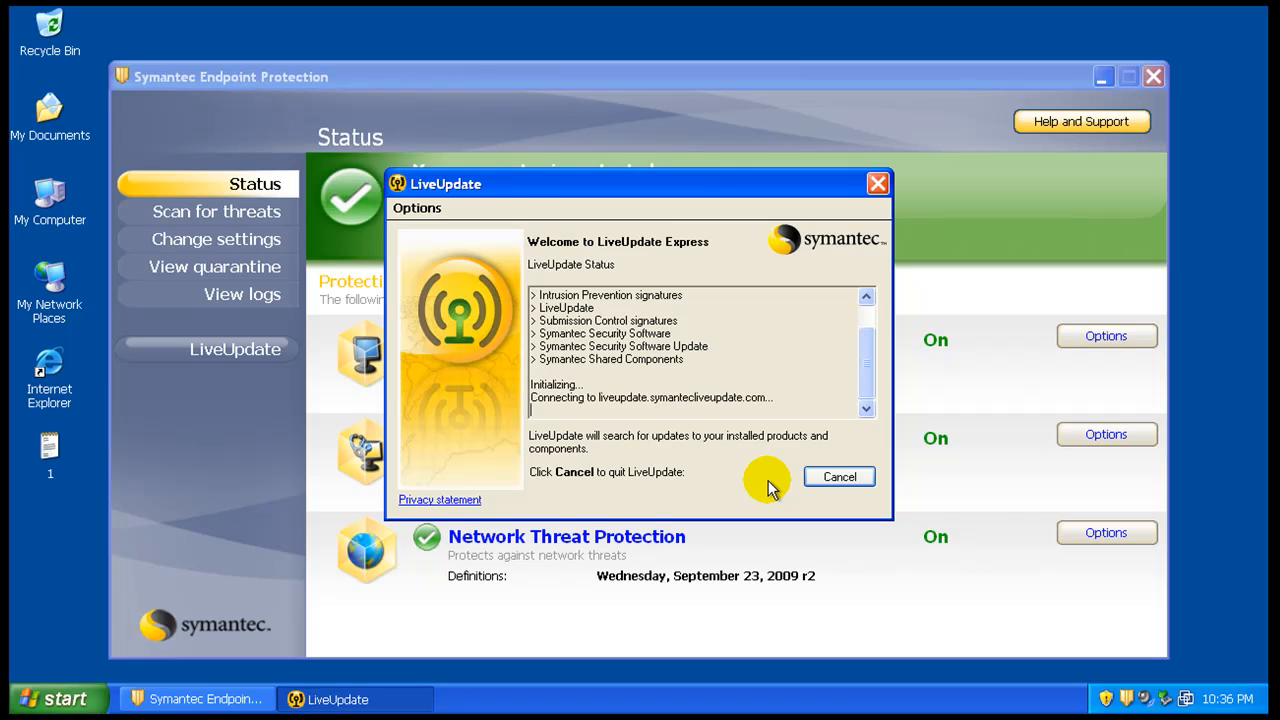
pyautogui.moveTo(228, 456)
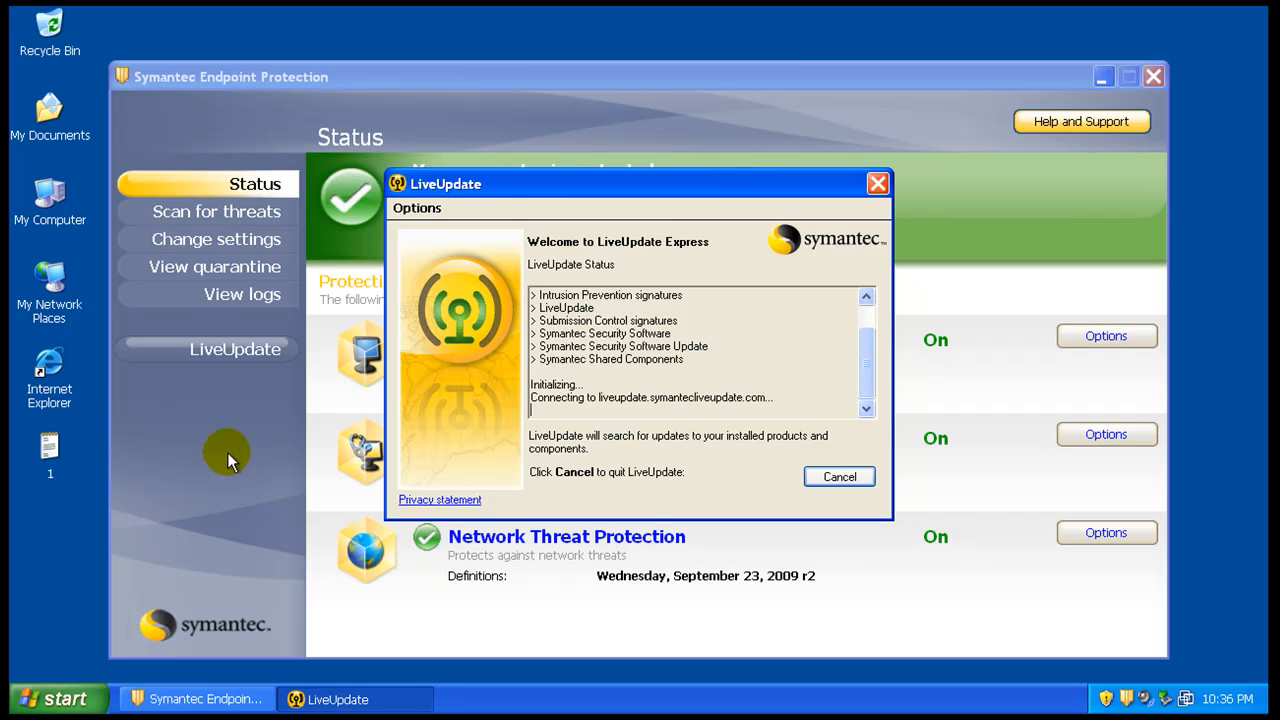
pyautogui.click(838, 476)
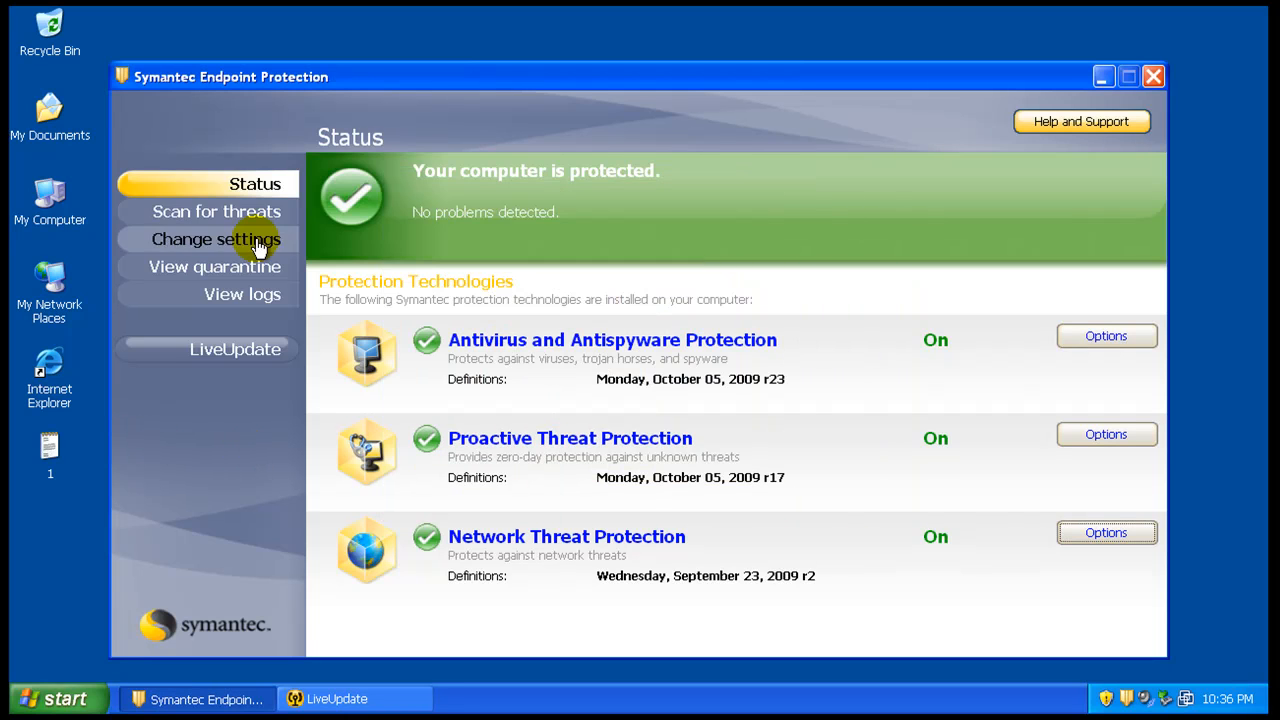
# Step: Review Antivirus File System Auto-Protect and Proactive Threat Protection settings, closing both unchanged
pyautogui.click(216, 239)
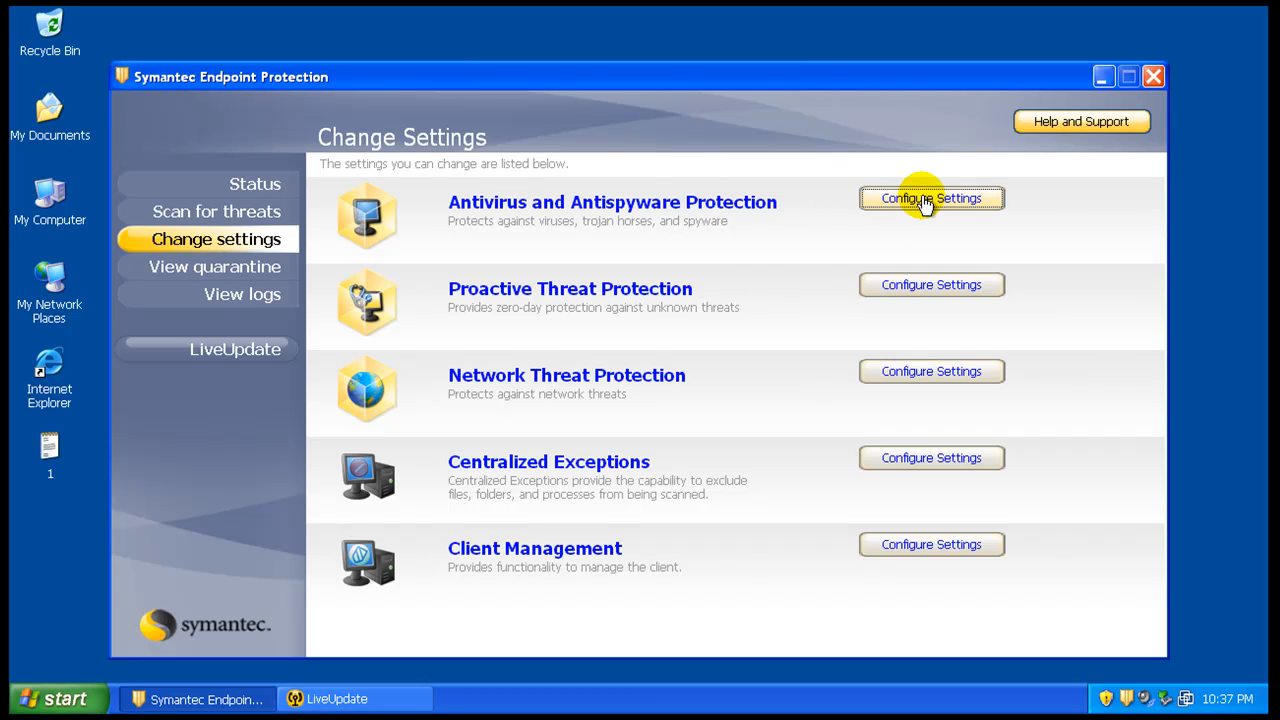
pyautogui.click(931, 198)
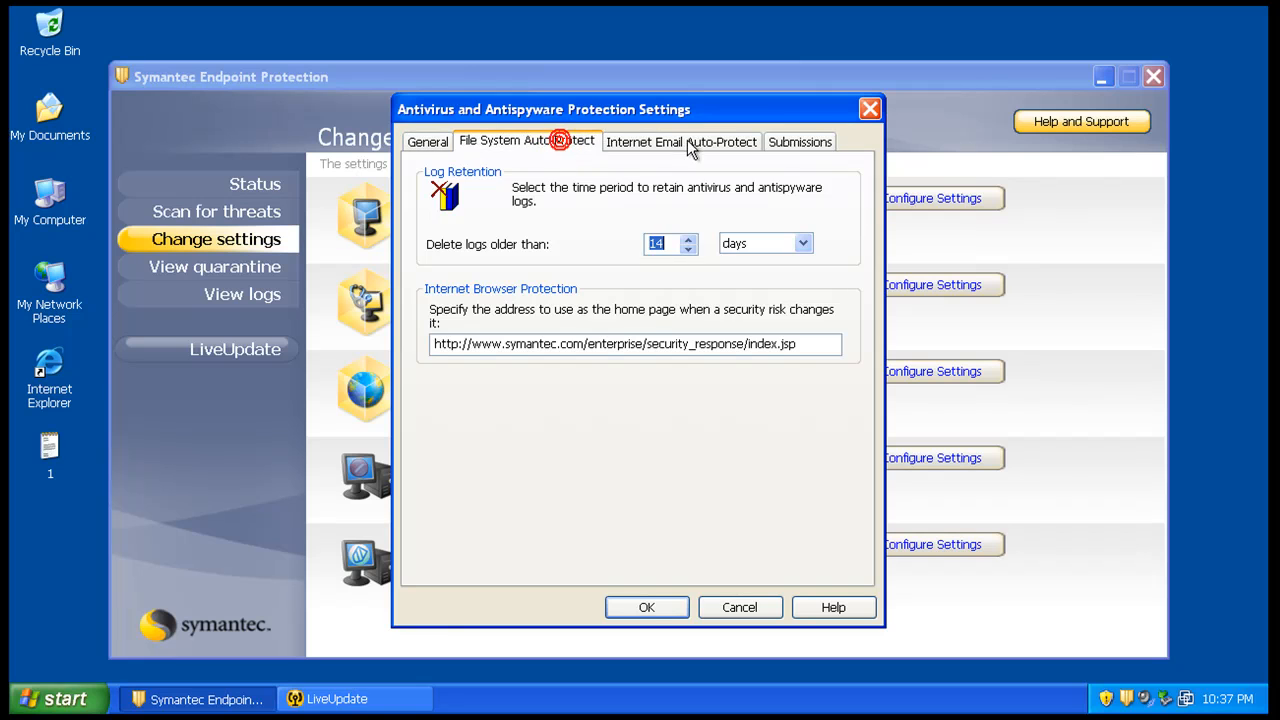
pyautogui.click(527, 141)
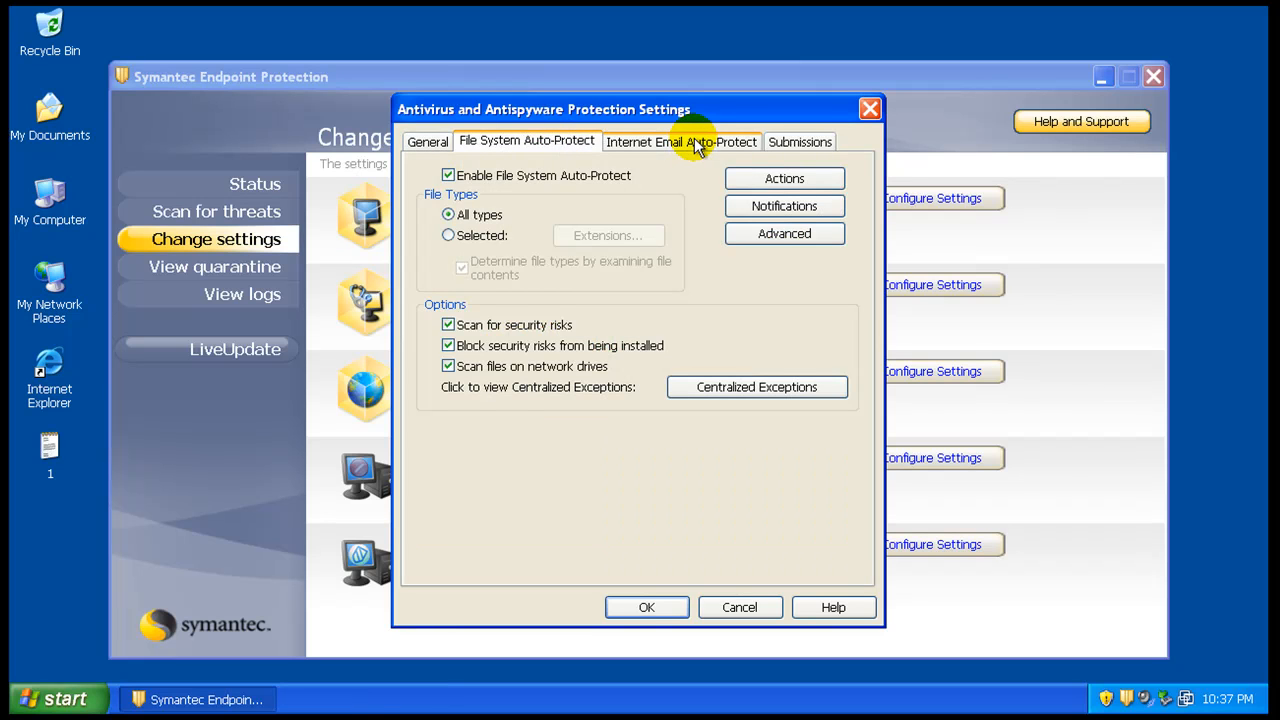
pyautogui.click(682, 141)
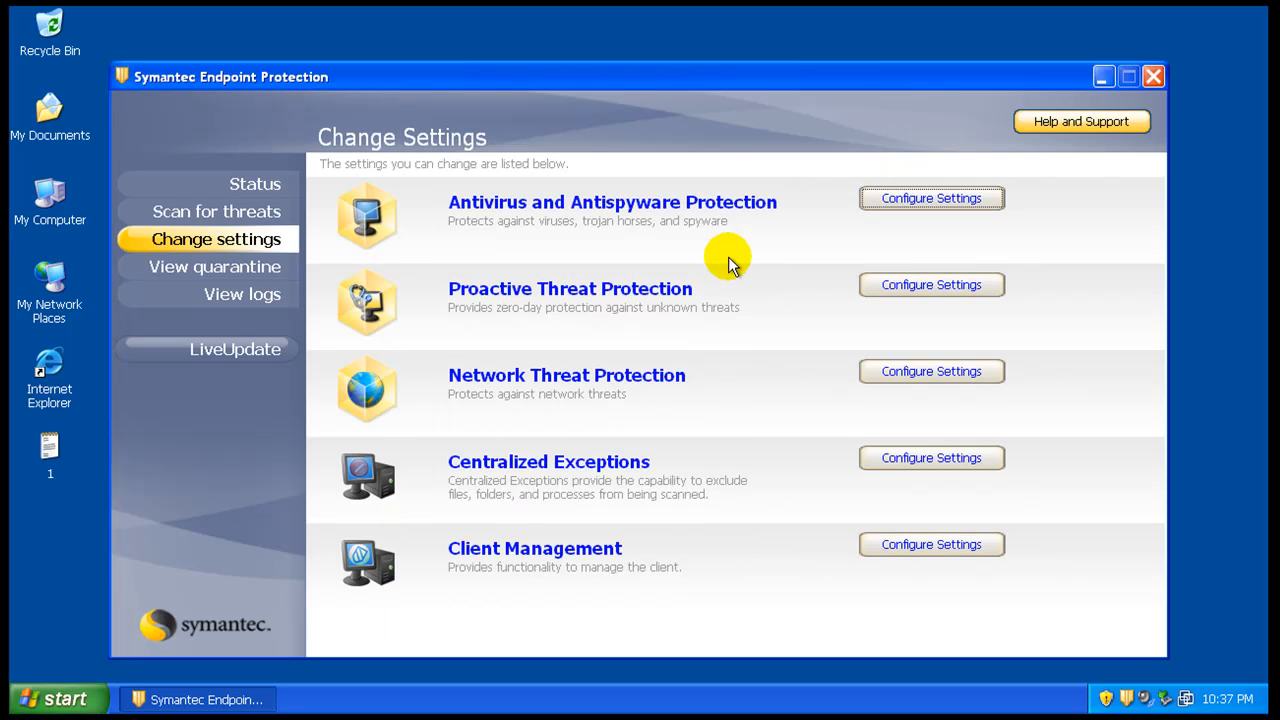
pyautogui.click(931, 284)
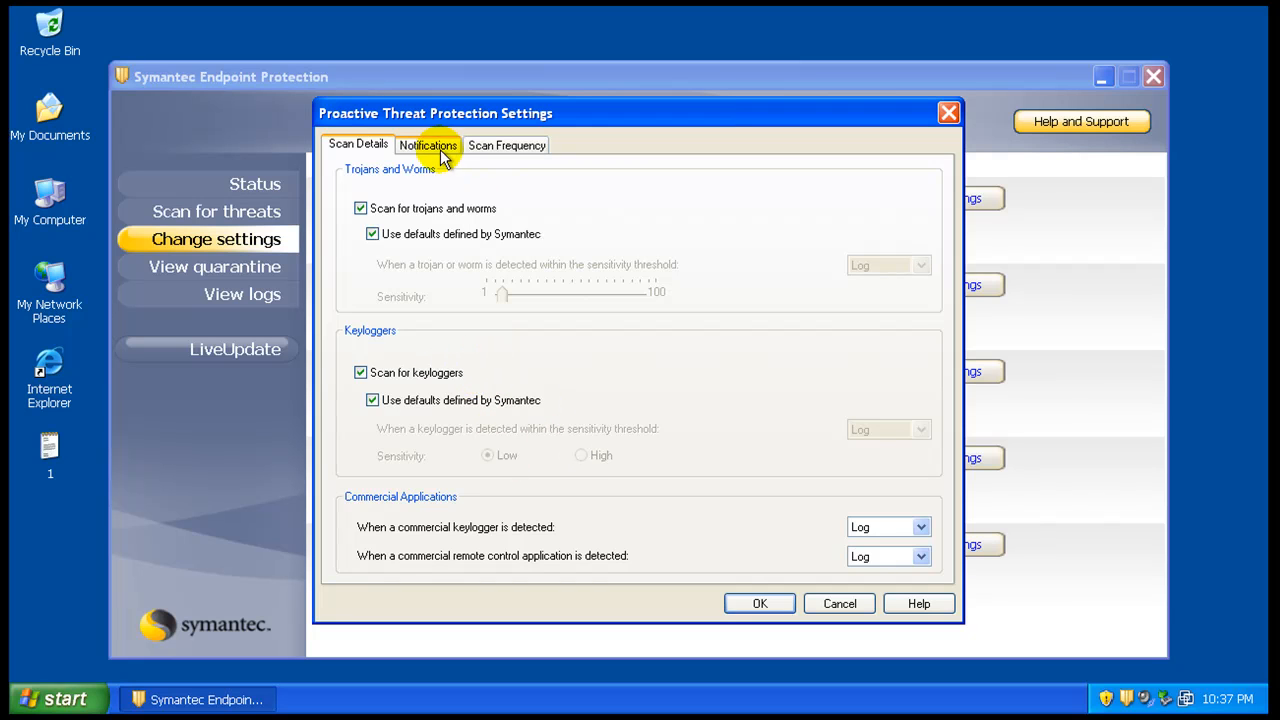
pyautogui.moveTo(370, 147)
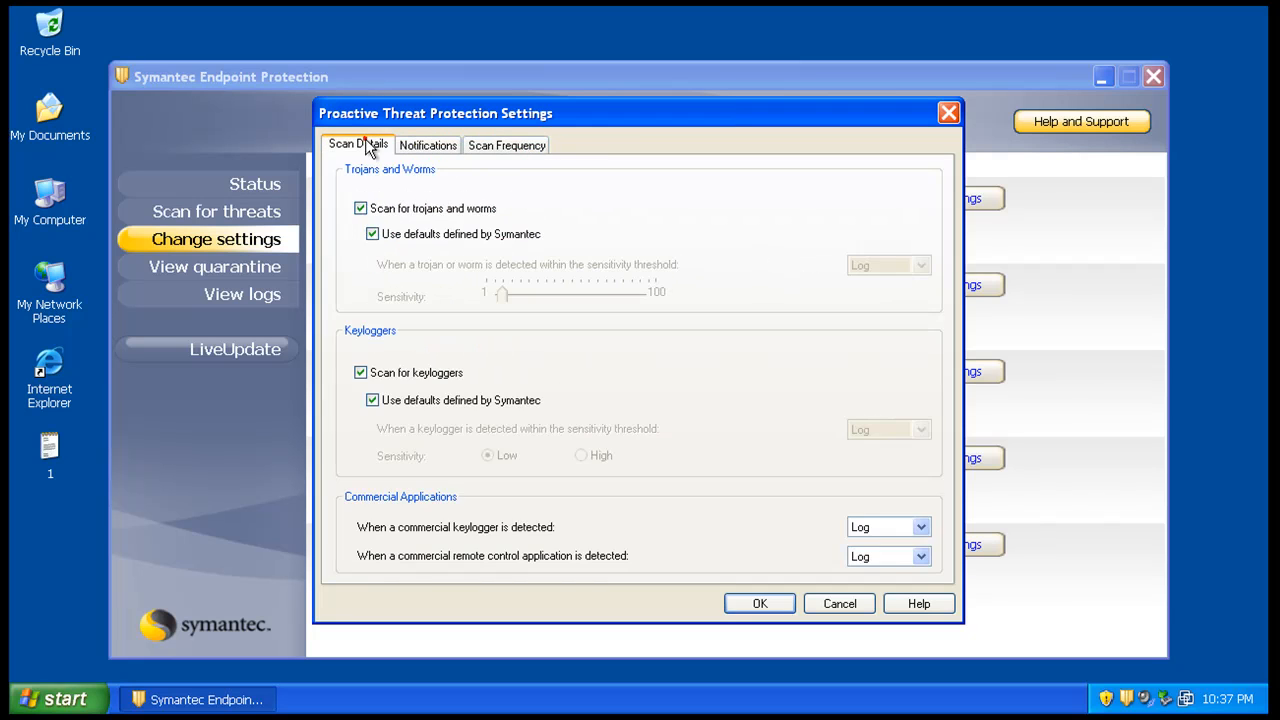
pyautogui.click(838, 603)
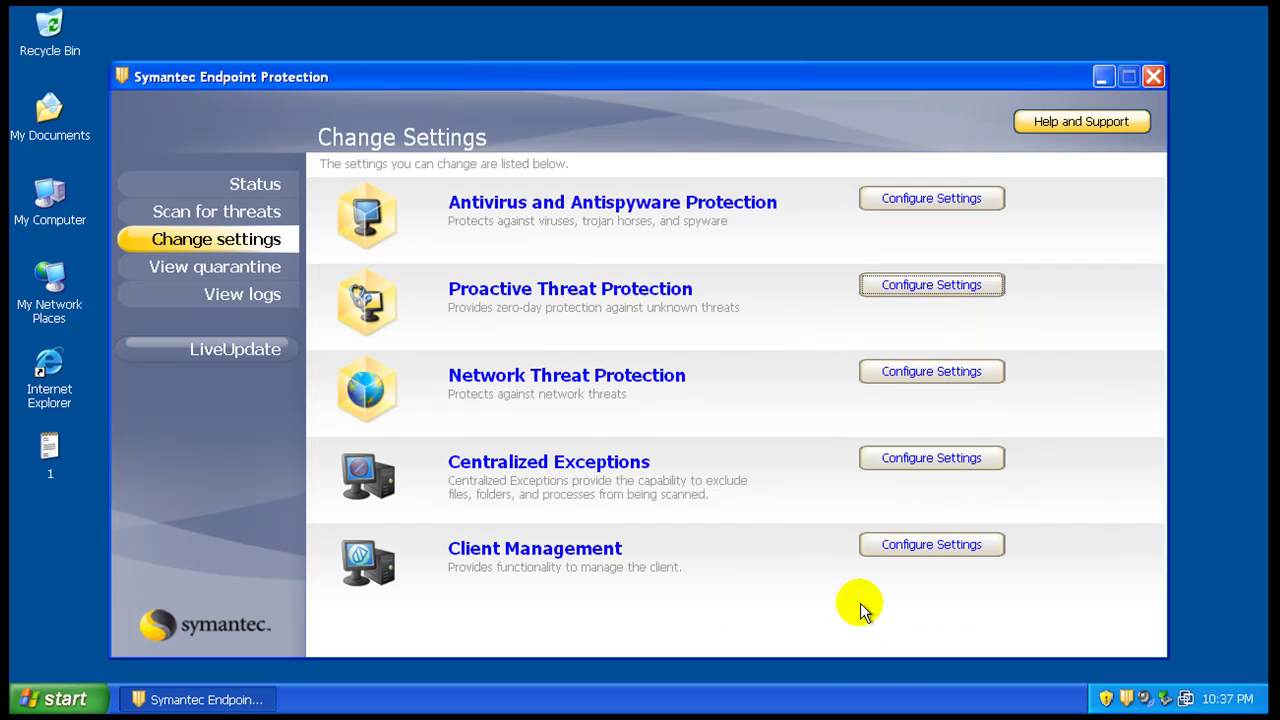
pyautogui.moveTo(618, 474)
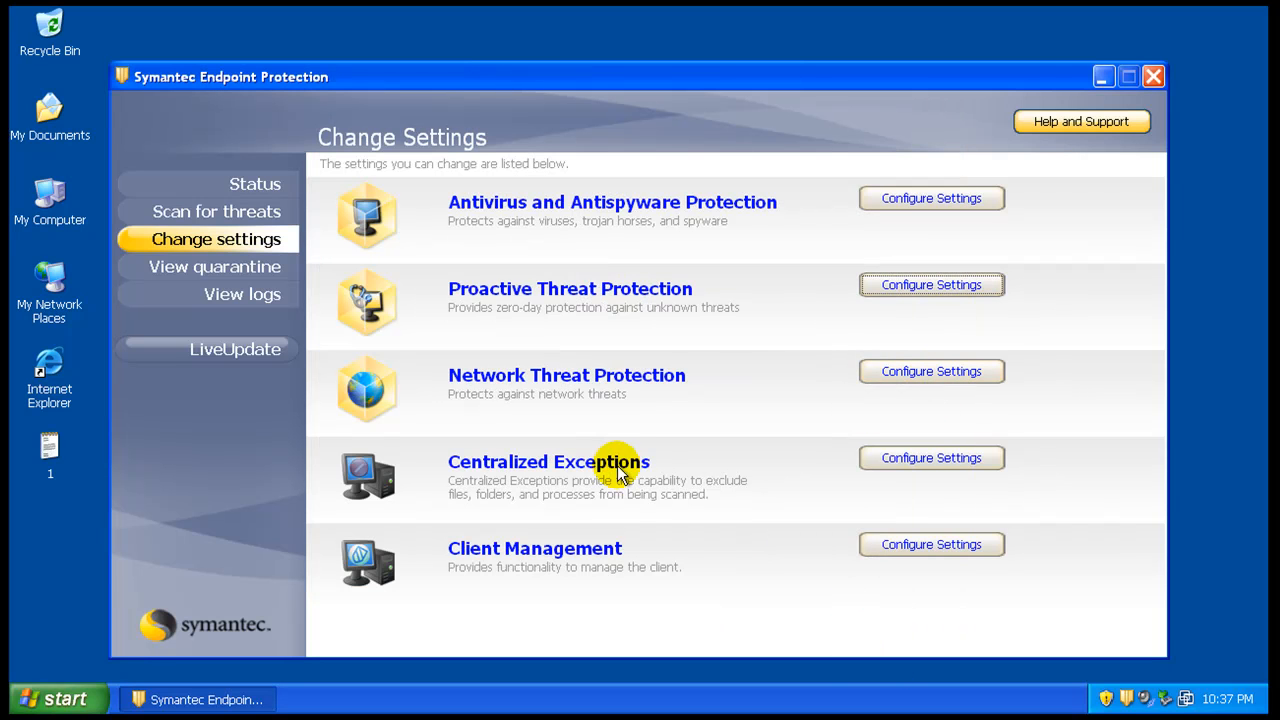
pyautogui.moveTo(800, 365)
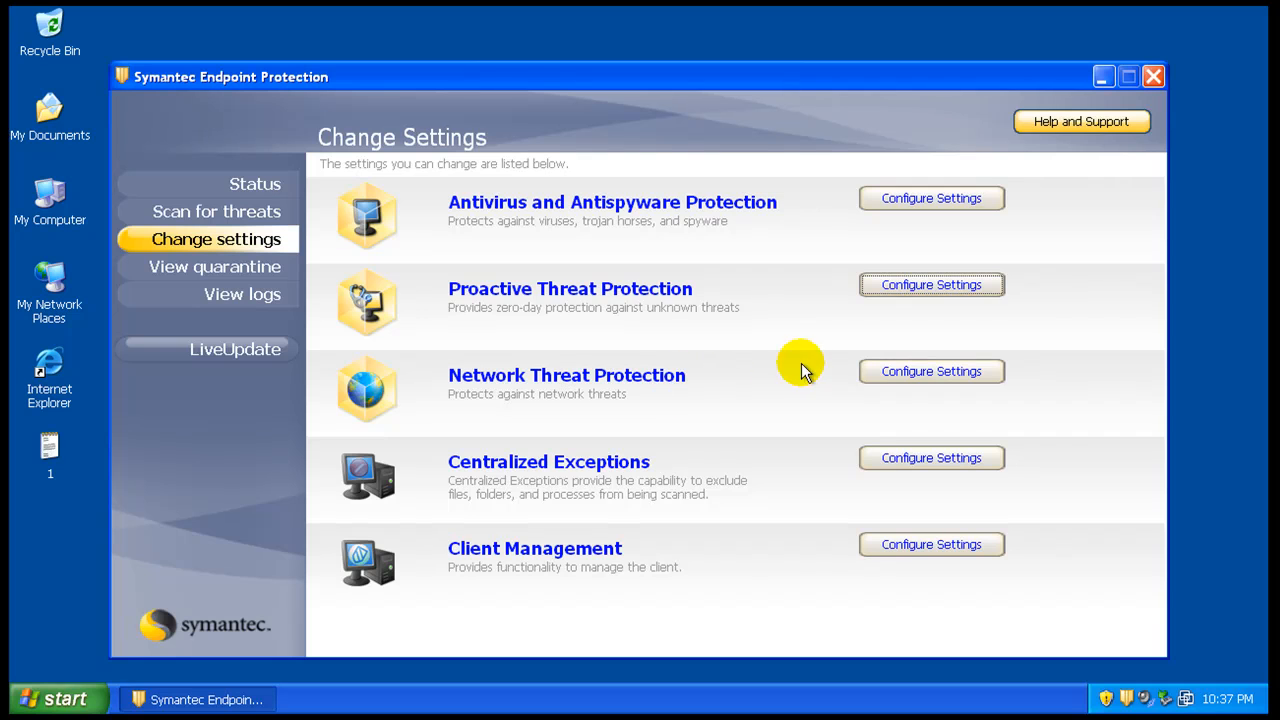
pyautogui.moveTo(685, 315)
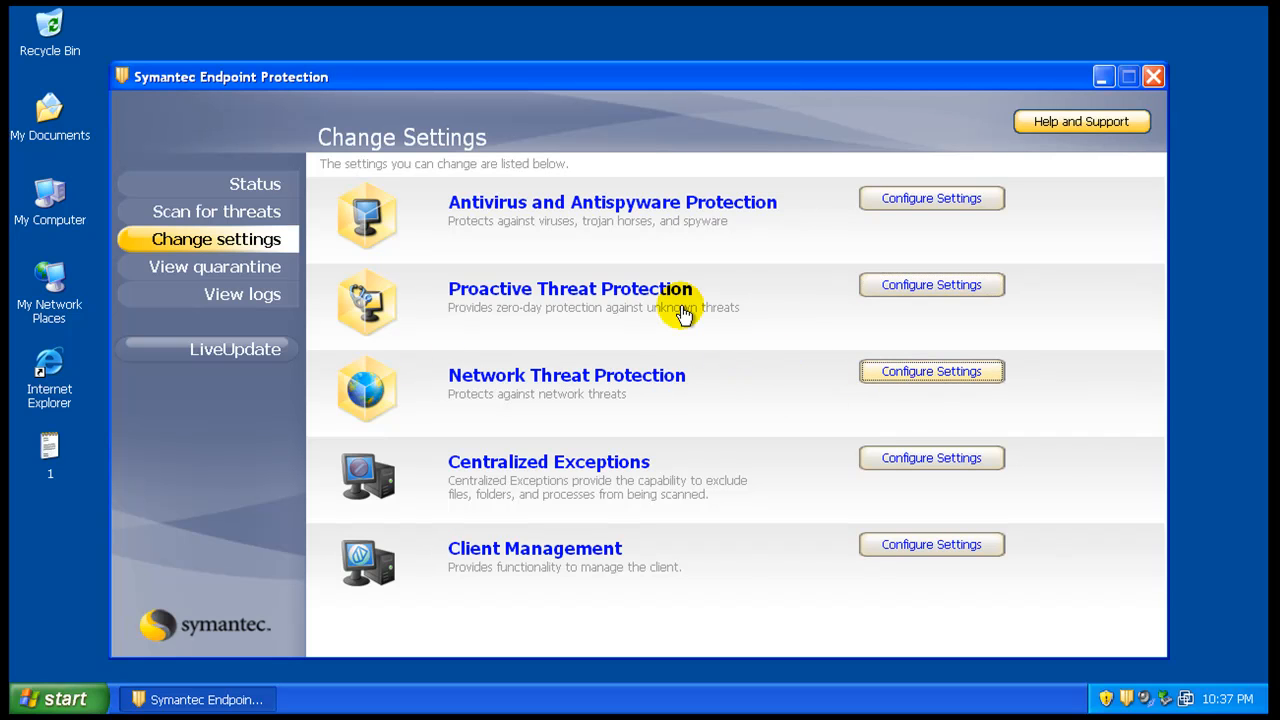
pyautogui.moveTo(885, 365)
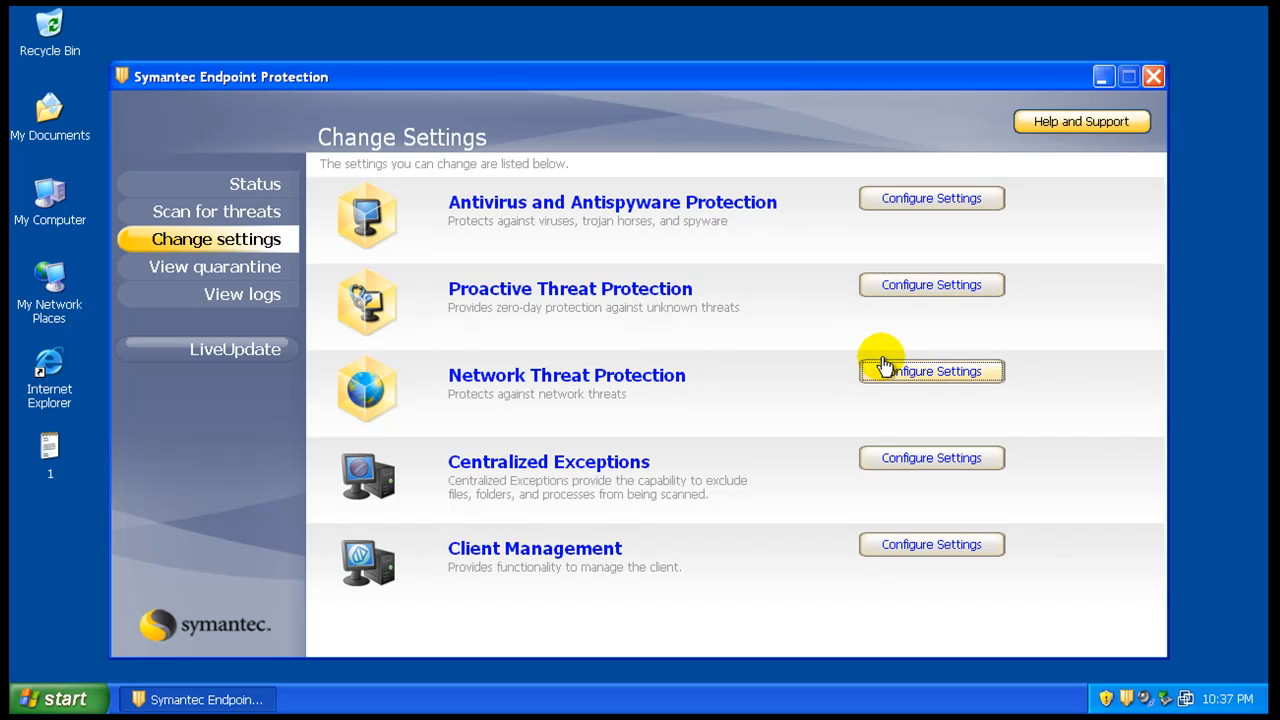
# Step: View the Network Threat Protection firewall settings and close the dialog
pyautogui.click(930, 371)
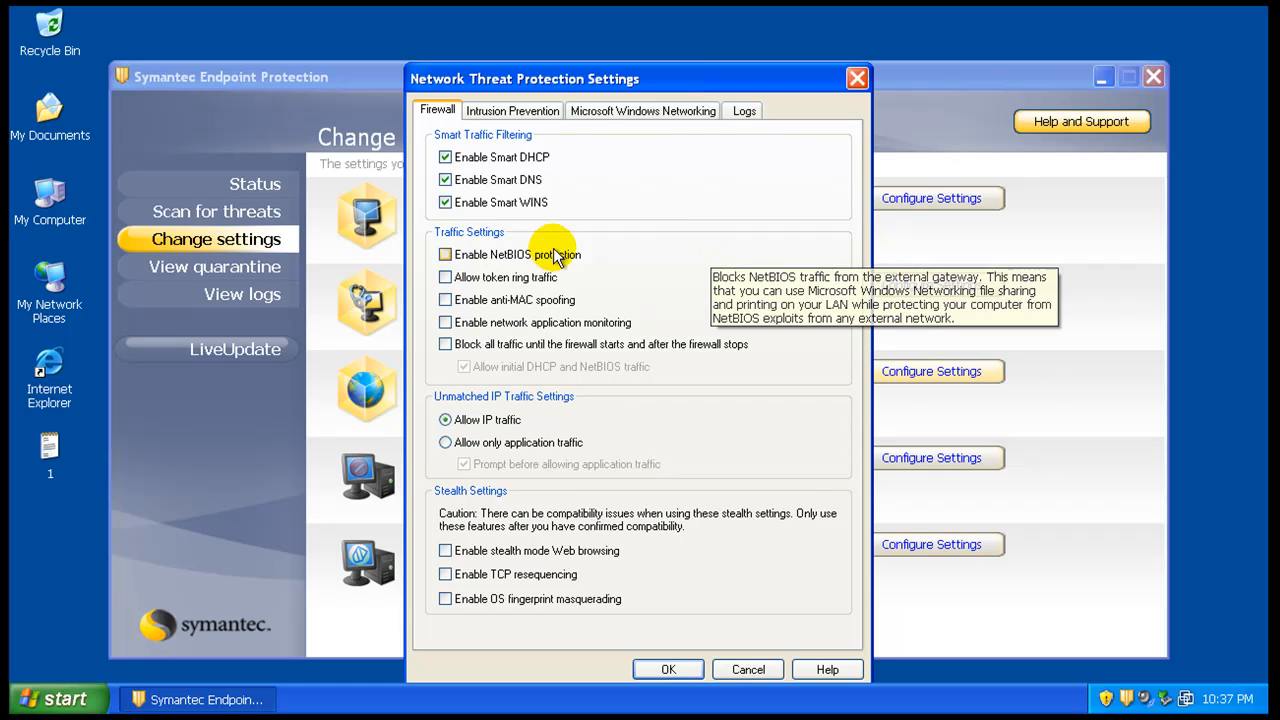
pyautogui.moveTo(845, 75)
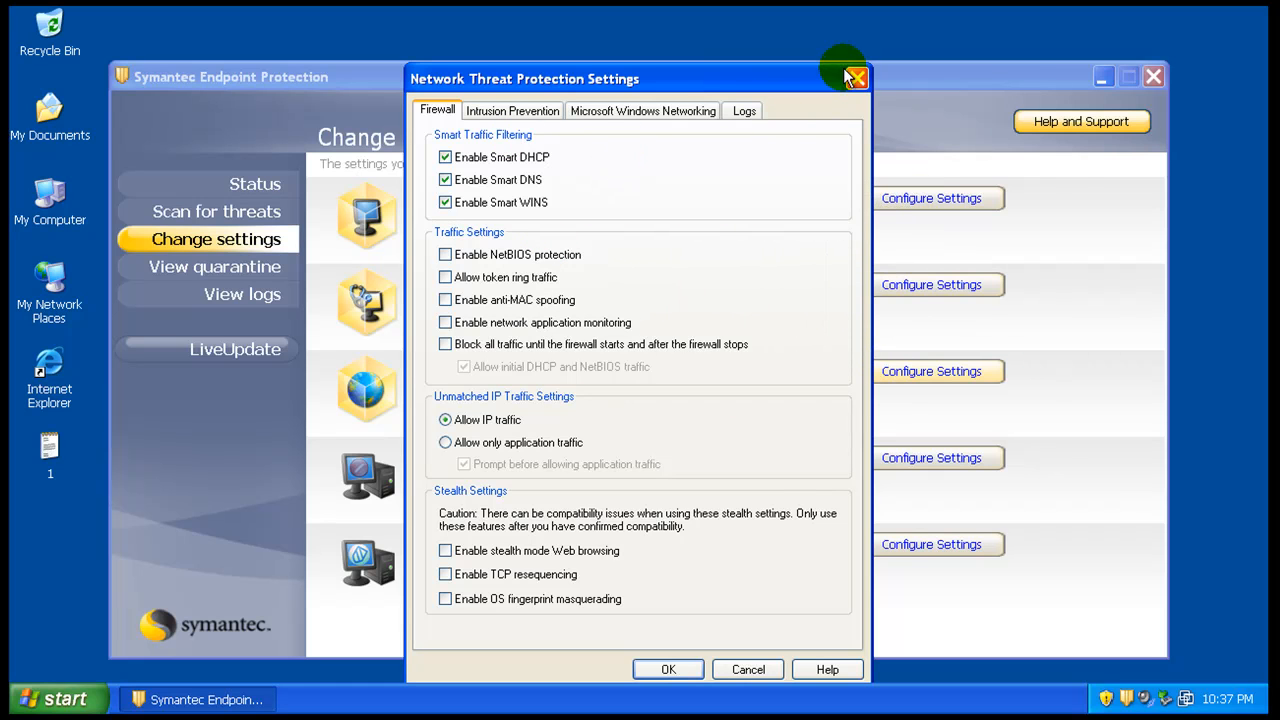
pyautogui.click(855, 78)
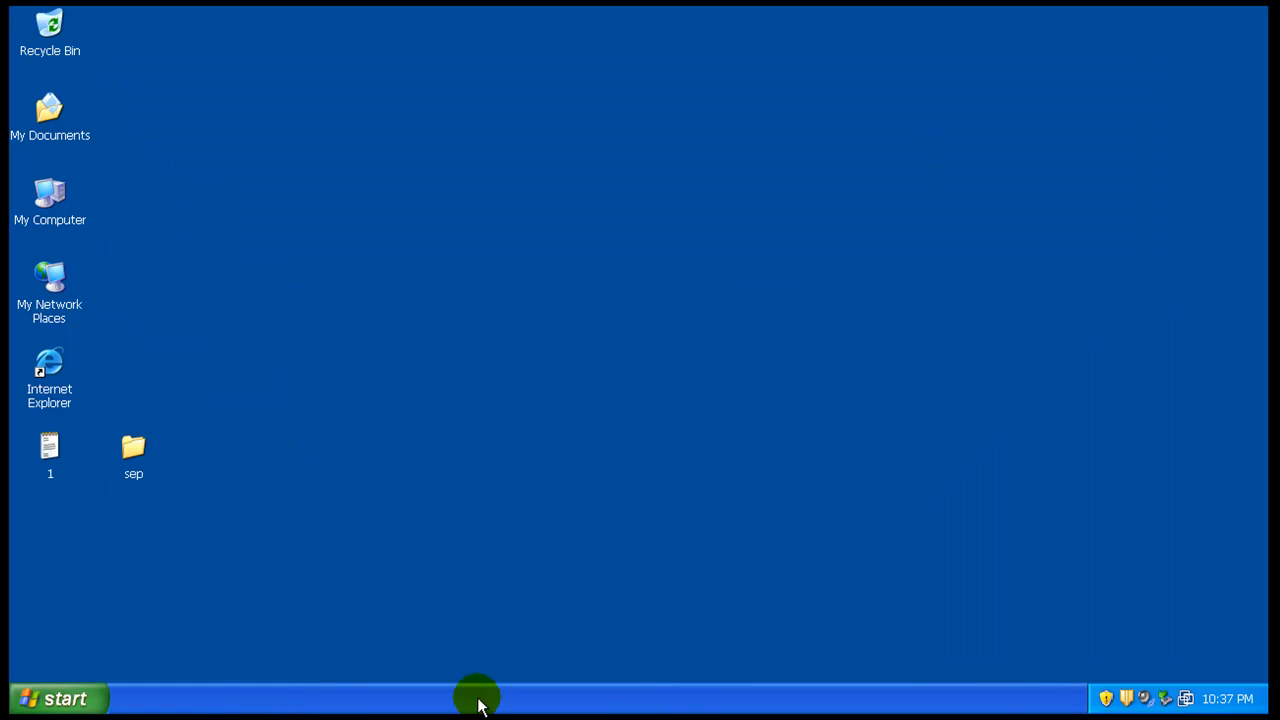
# Step: Launch Internet Explorer on MSN and open the '1' URL list in Notepad
pyautogui.click(280, 342)
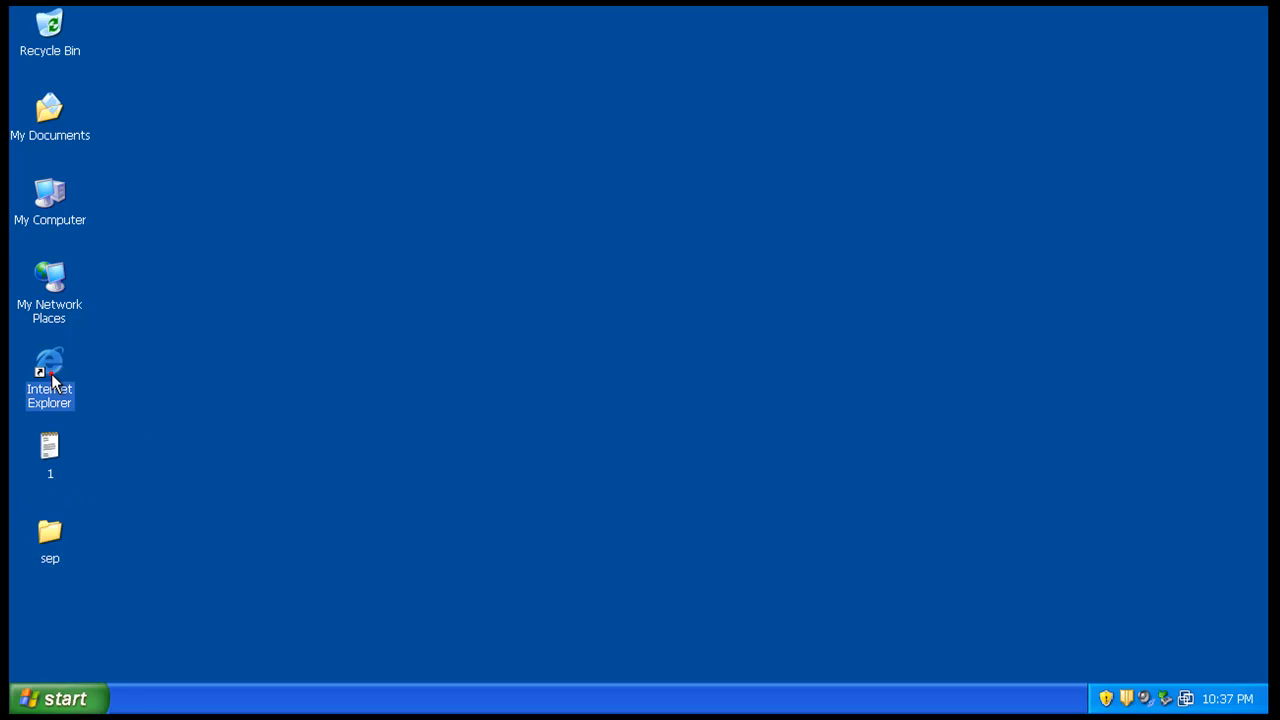
pyautogui.doubleClick(49, 378)
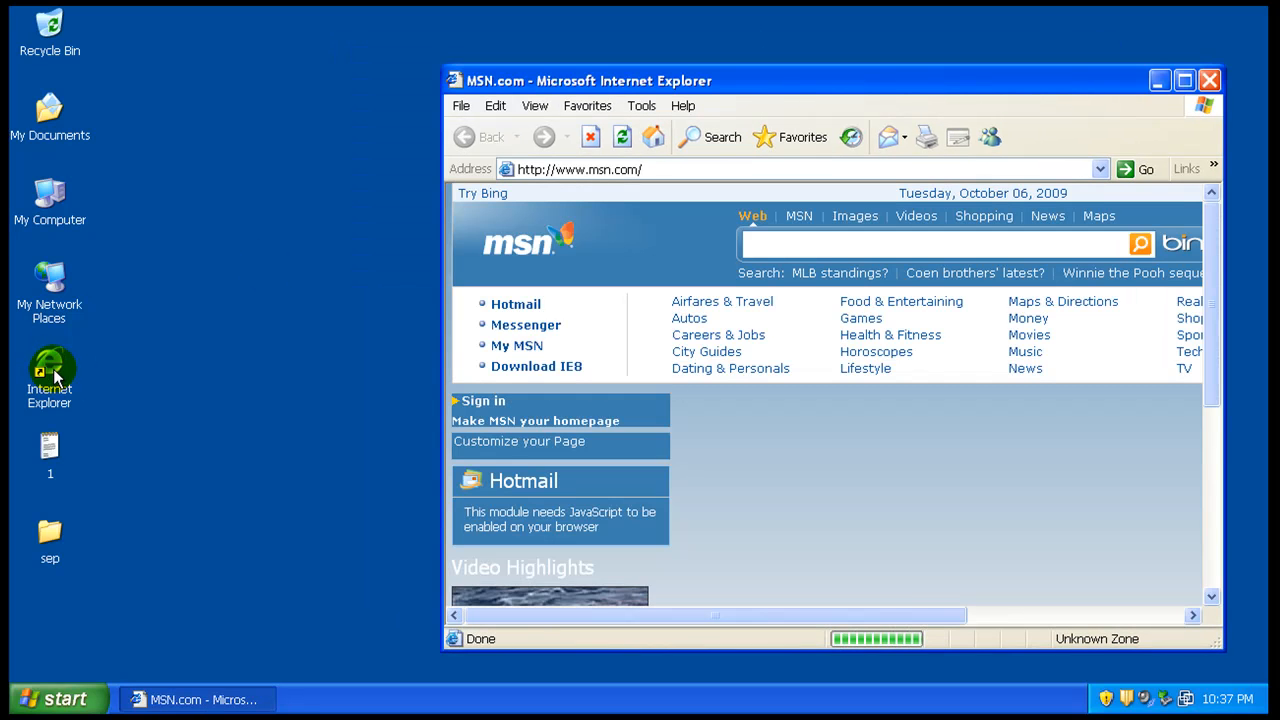
pyautogui.doubleClick(49, 375)
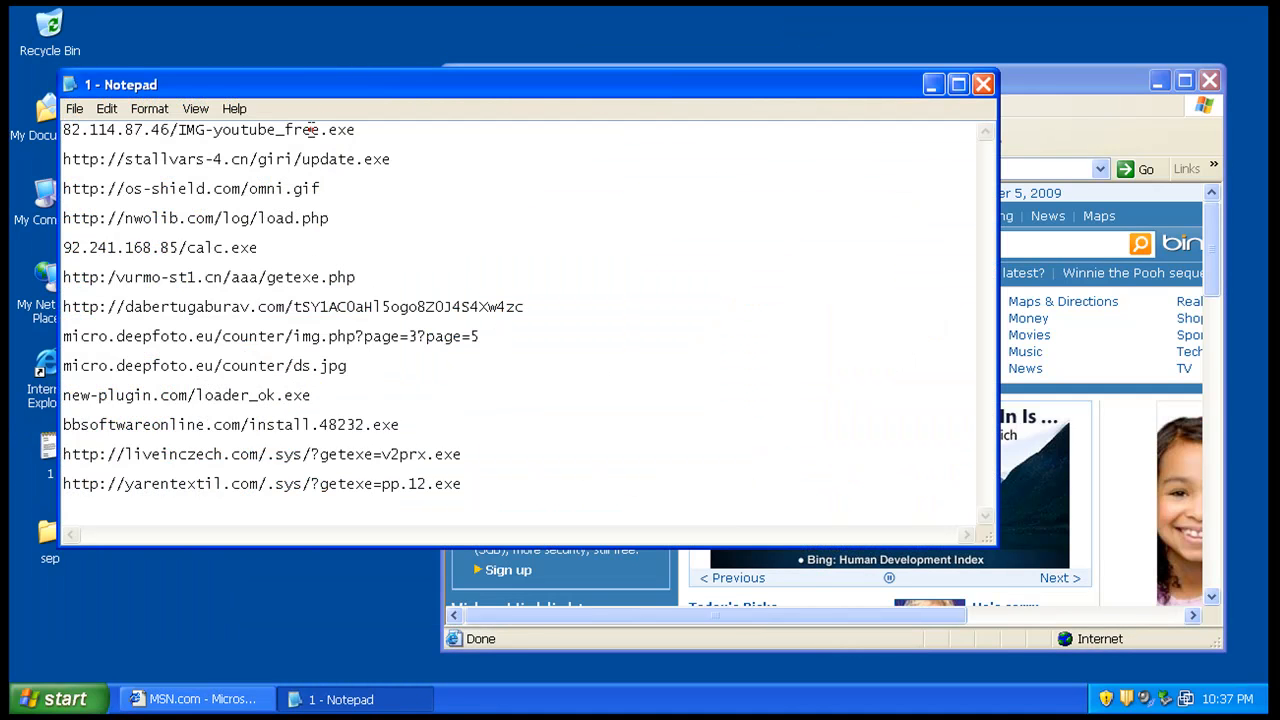
# Step: Load the first test URL and run the downloaded IMG-youtube_free.exe
pyautogui.click(196, 698)
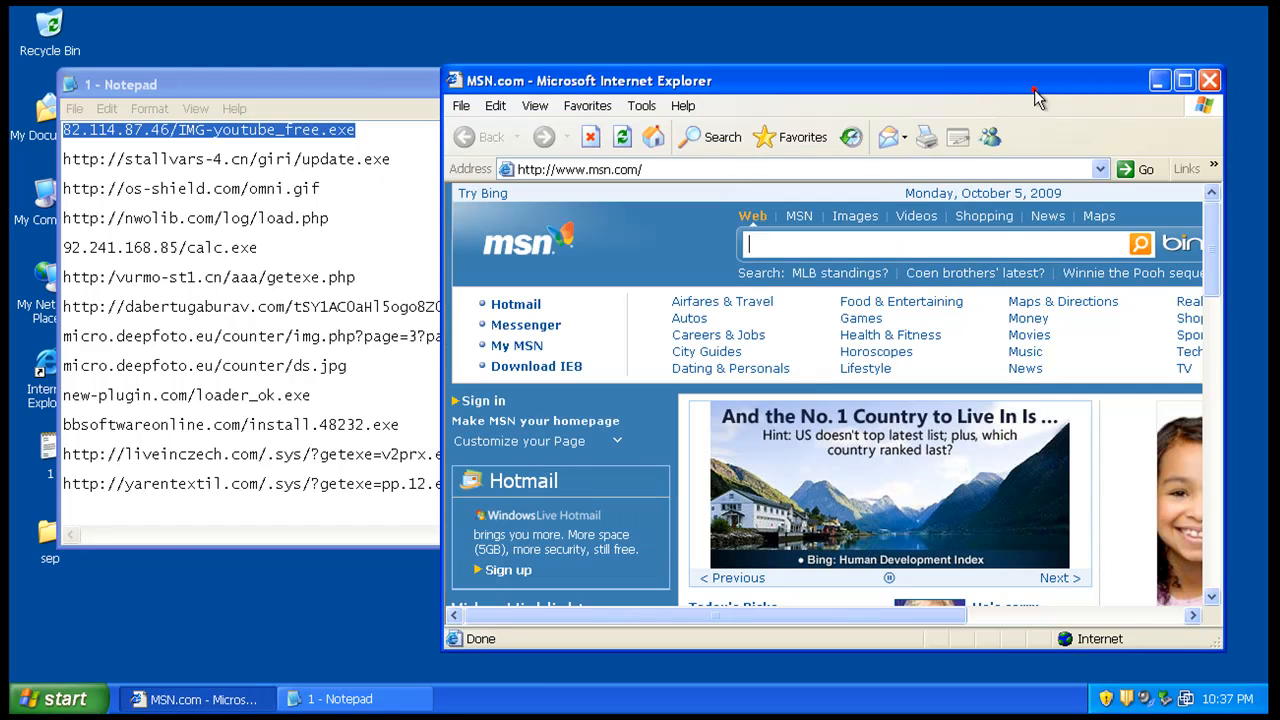
pyautogui.click(780, 168)
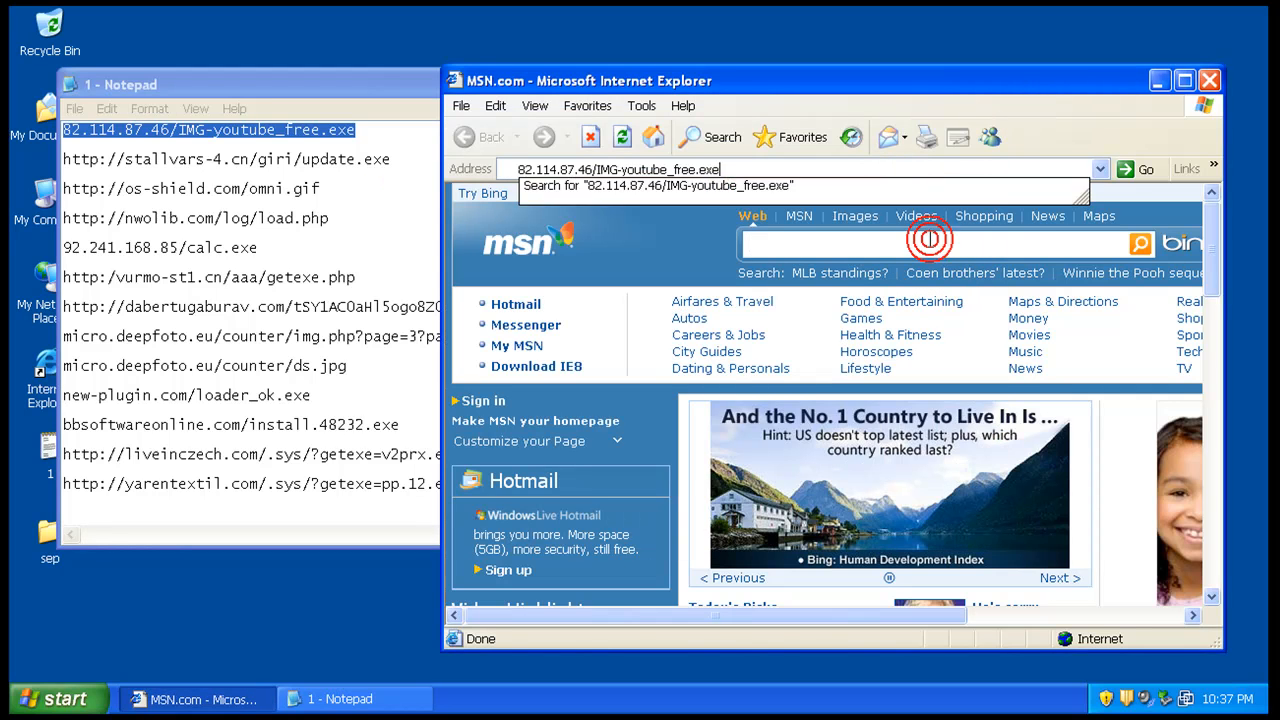
pyautogui.click(1139, 168)
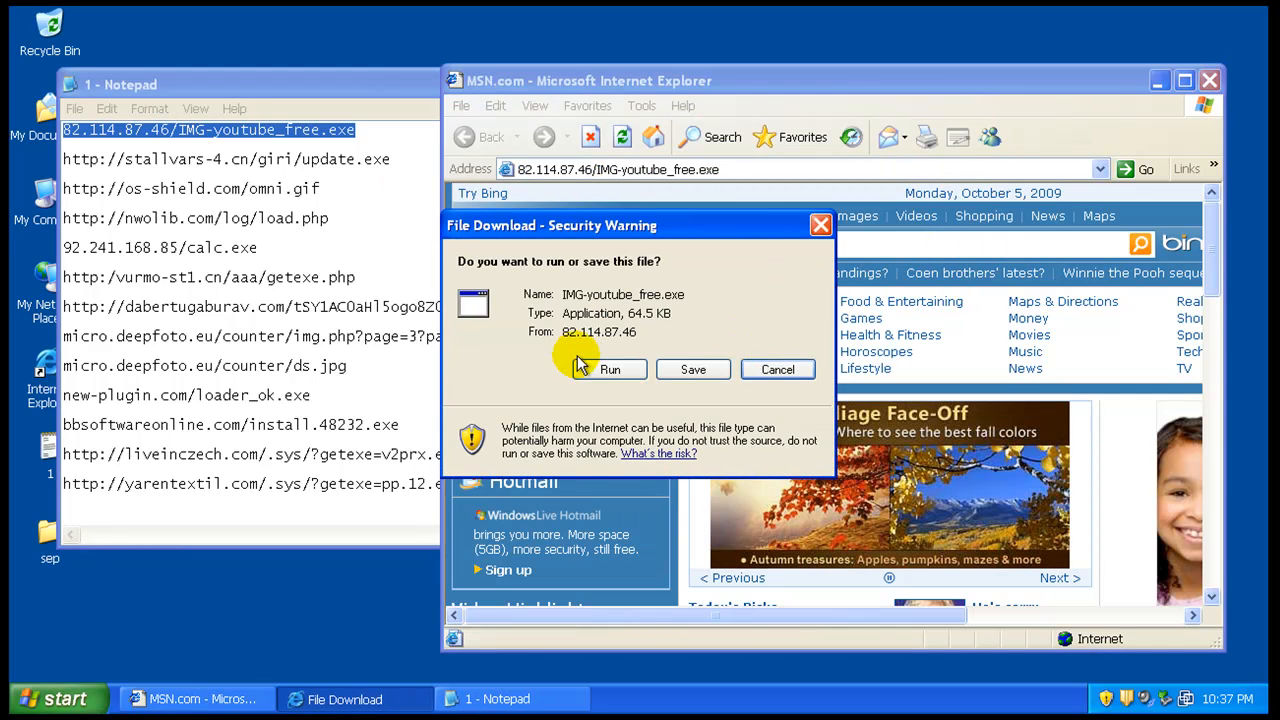
pyautogui.click(778, 369)
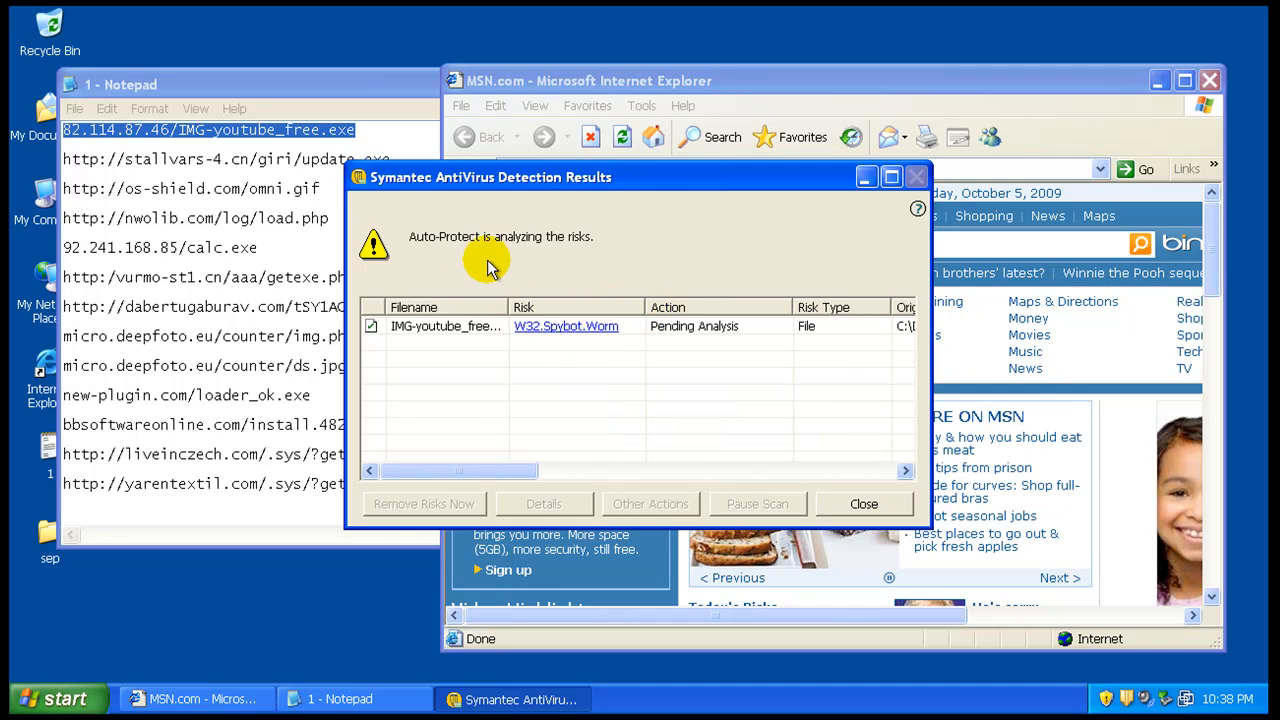
pyautogui.moveTo(810, 340)
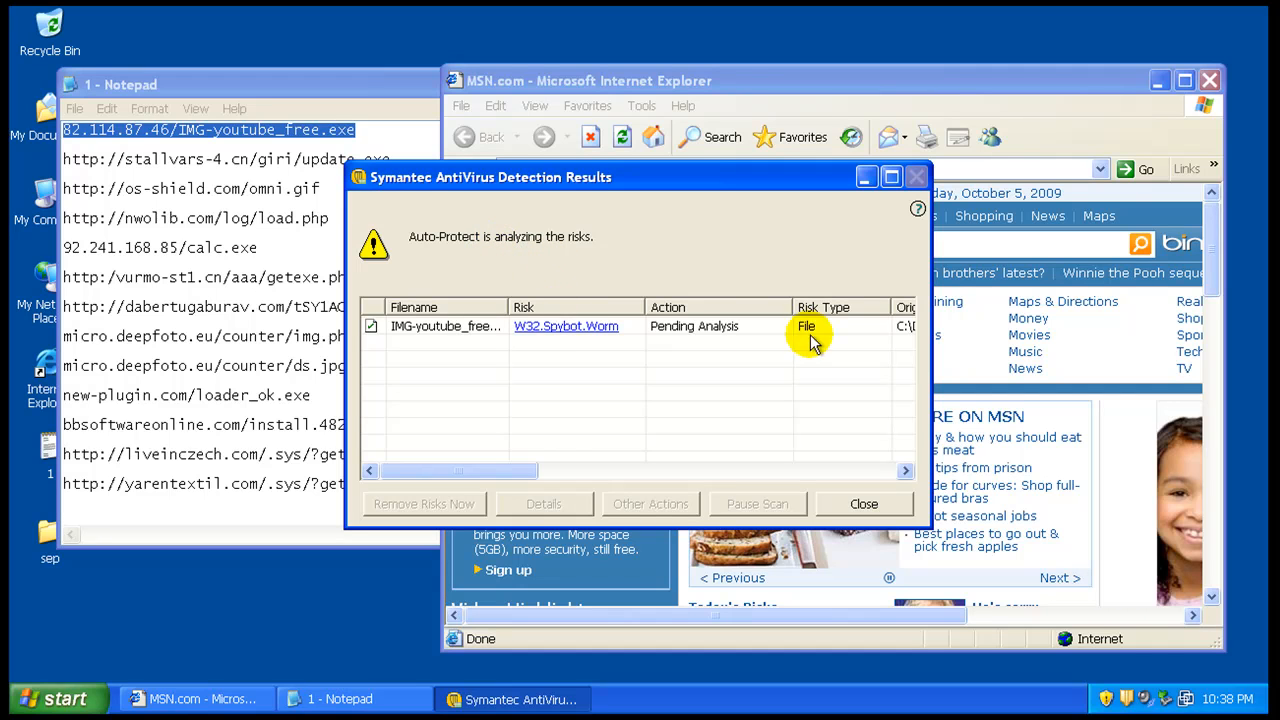
pyautogui.moveTo(514, 456)
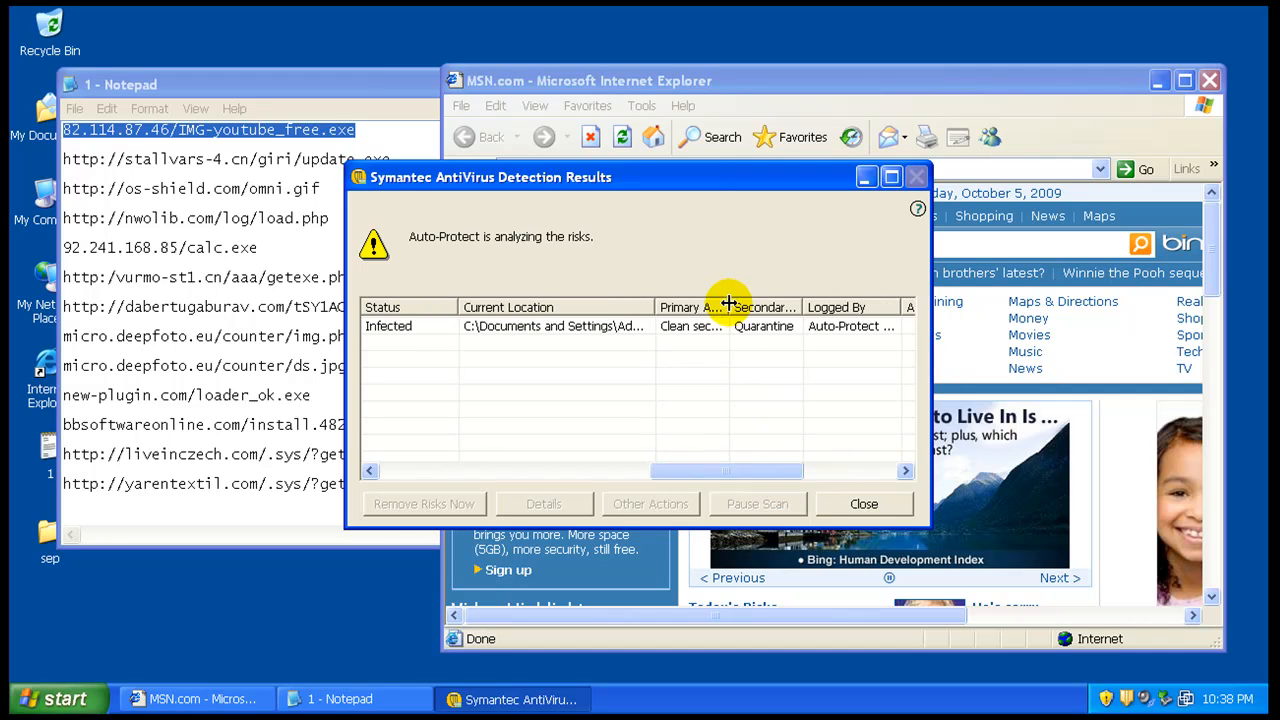
# Step: Widen the Detection Results columns, select IMG-youtube_free[1].exe, and view its W32.Spybot.Worm details
pyautogui.click(905, 470)
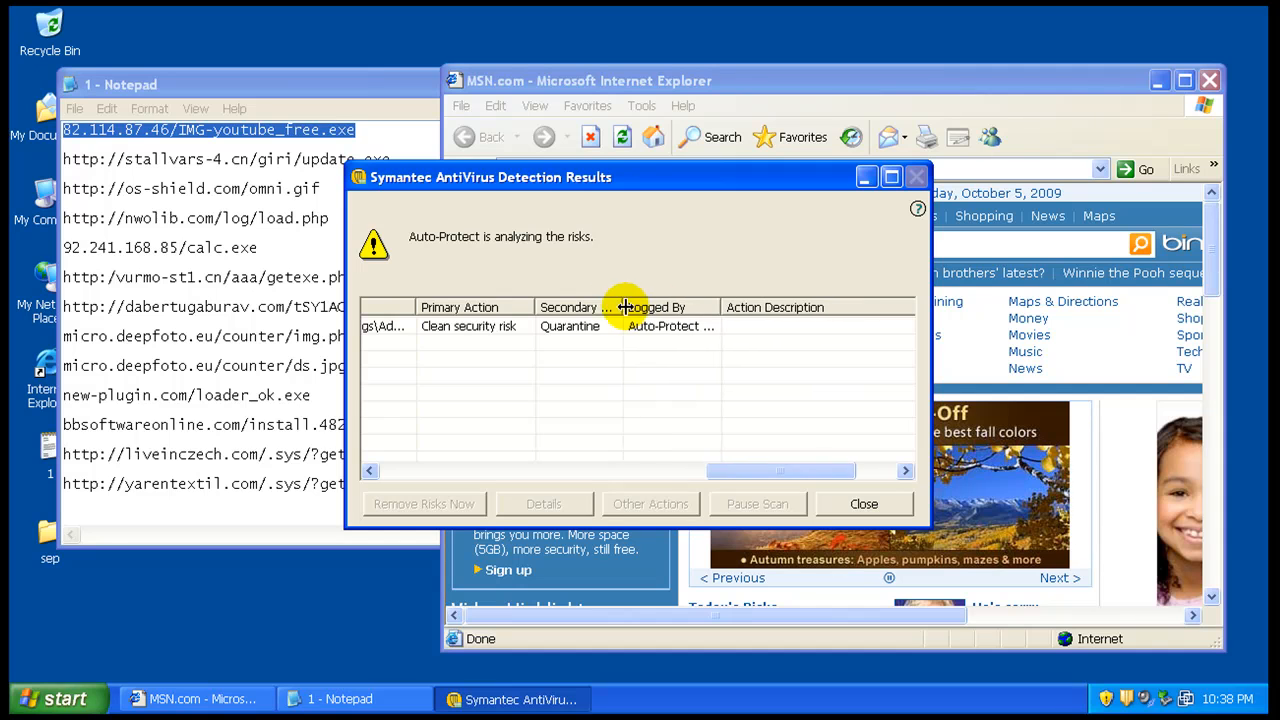
pyautogui.moveTo(622, 307); pyautogui.dragTo(770, 307)
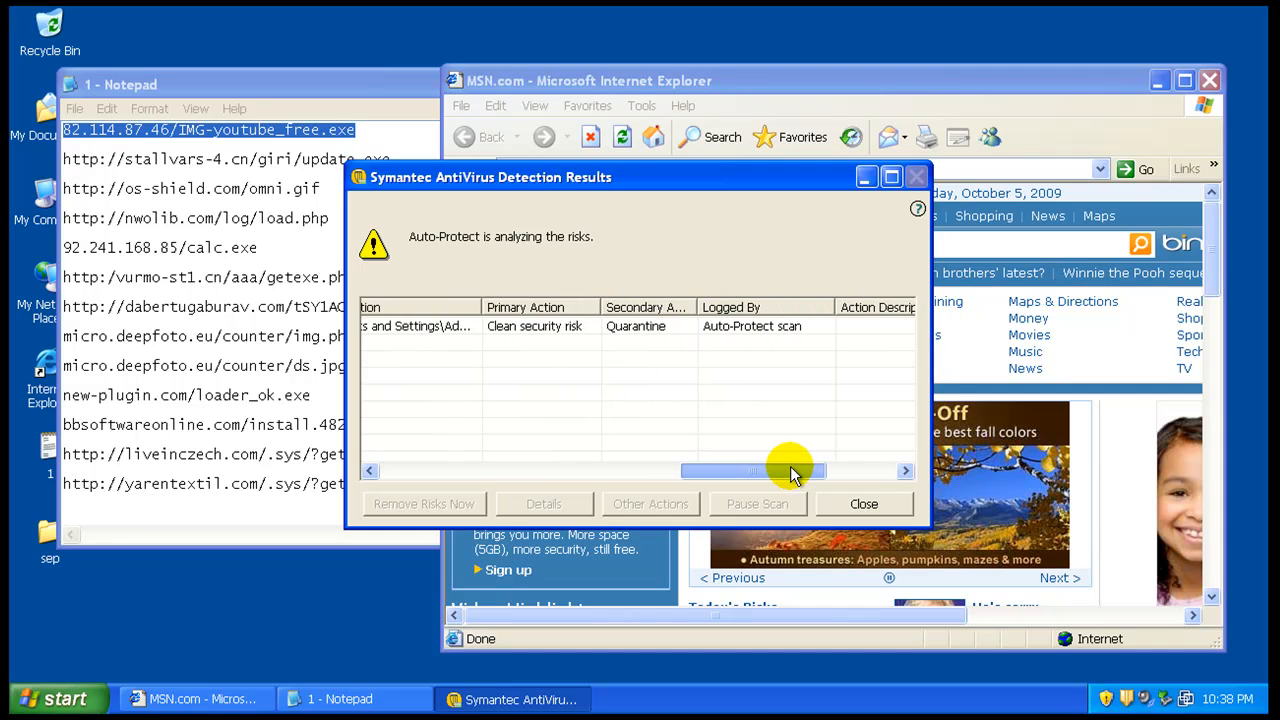
pyautogui.moveTo(790, 470); pyautogui.dragTo(505, 470)
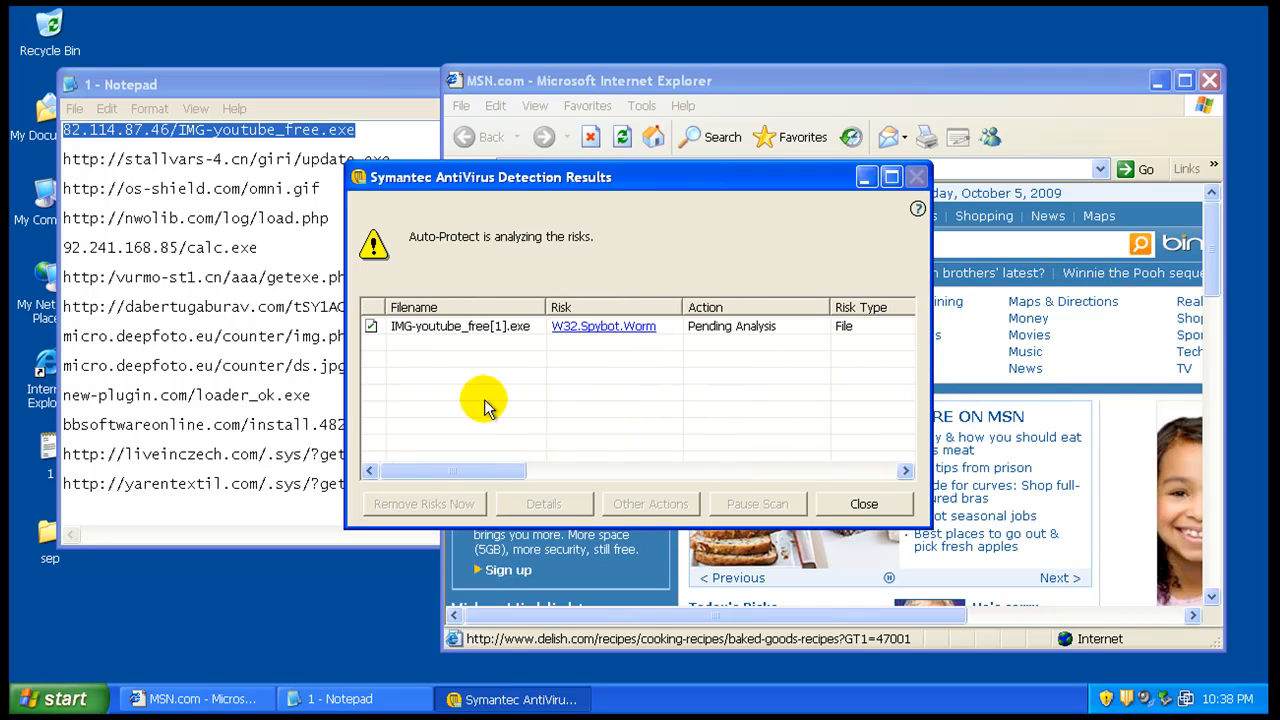
pyautogui.click(463, 325)
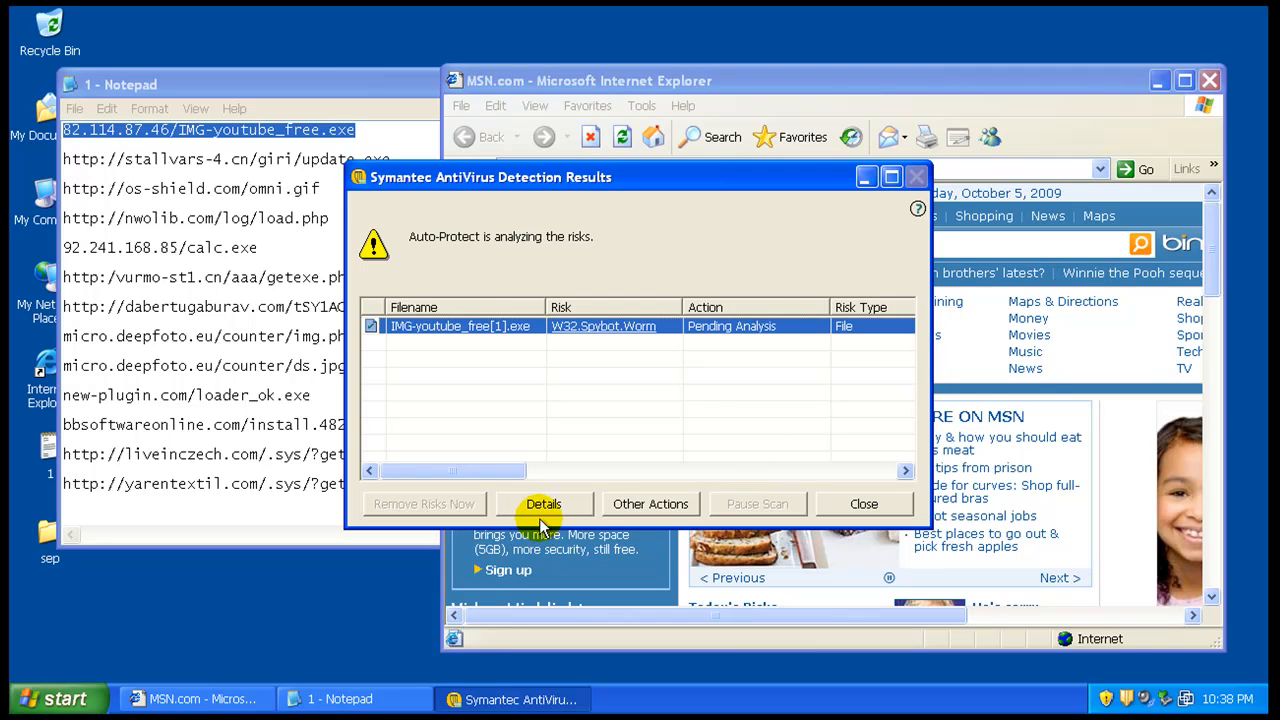
pyautogui.click(543, 503)
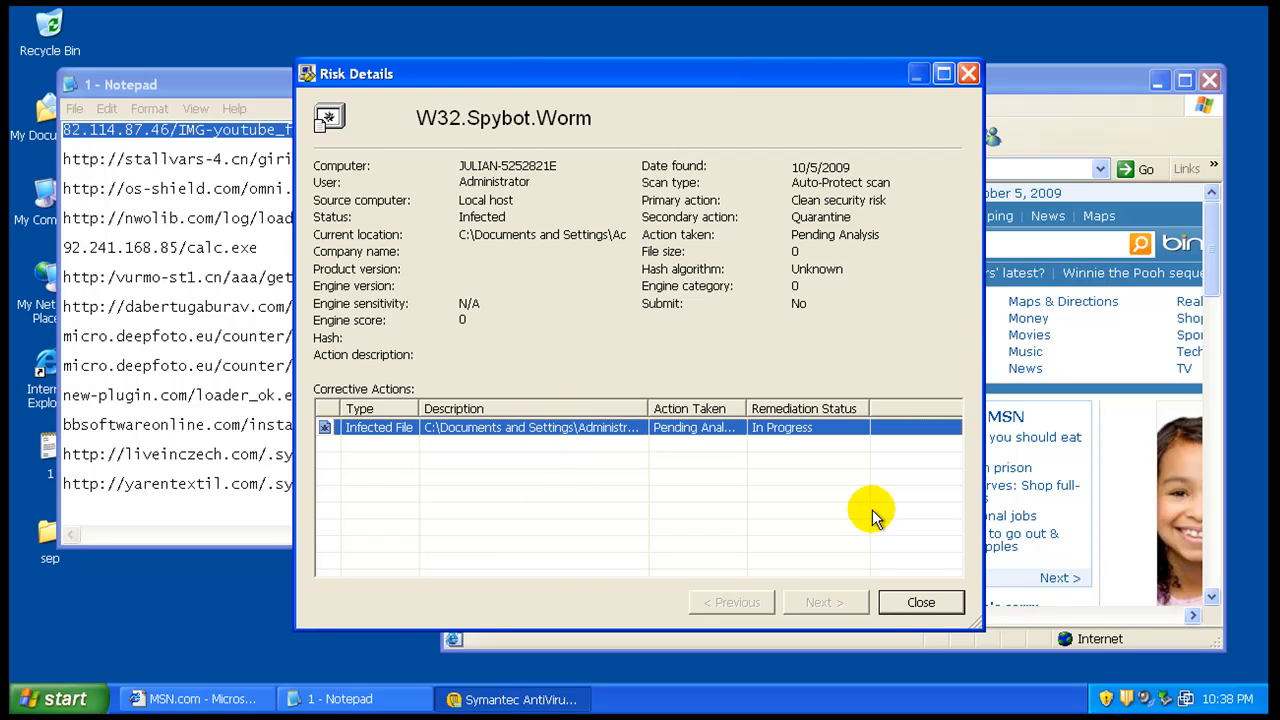
# Step: Close the risk details and try permanently deleting the infected file, acknowledging it failed
pyautogui.click(920, 602)
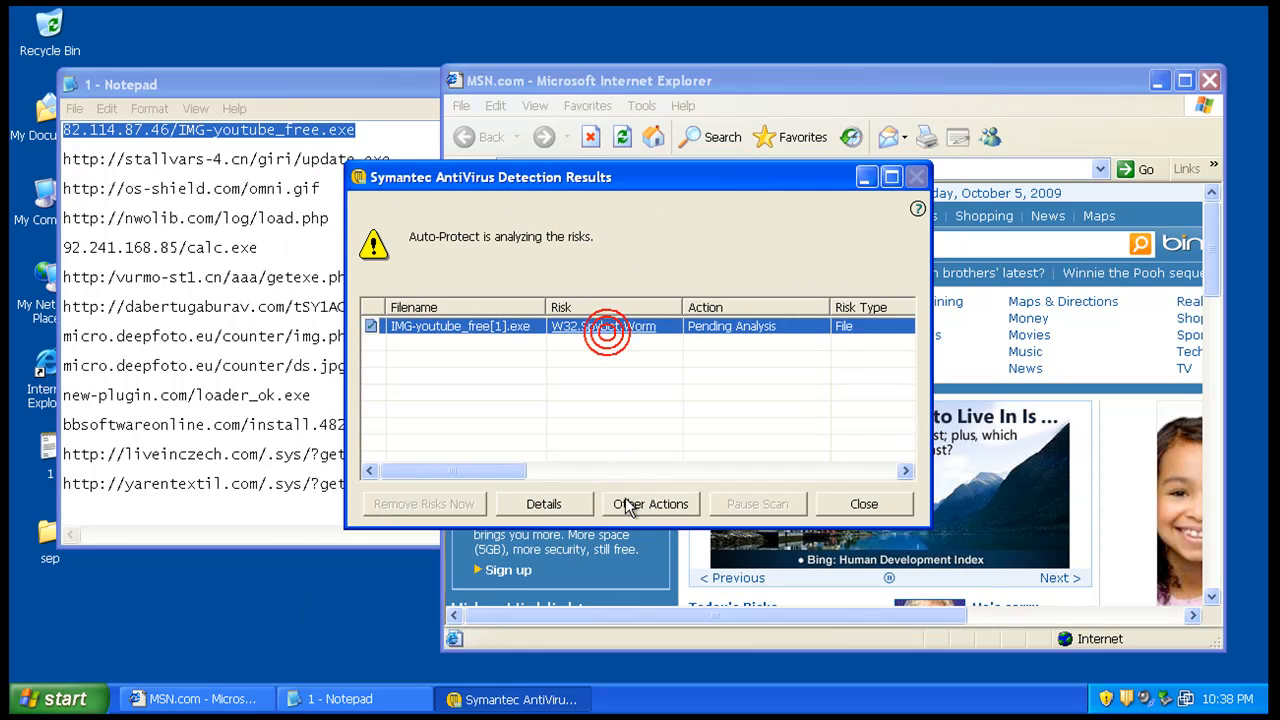
pyautogui.click(650, 503)
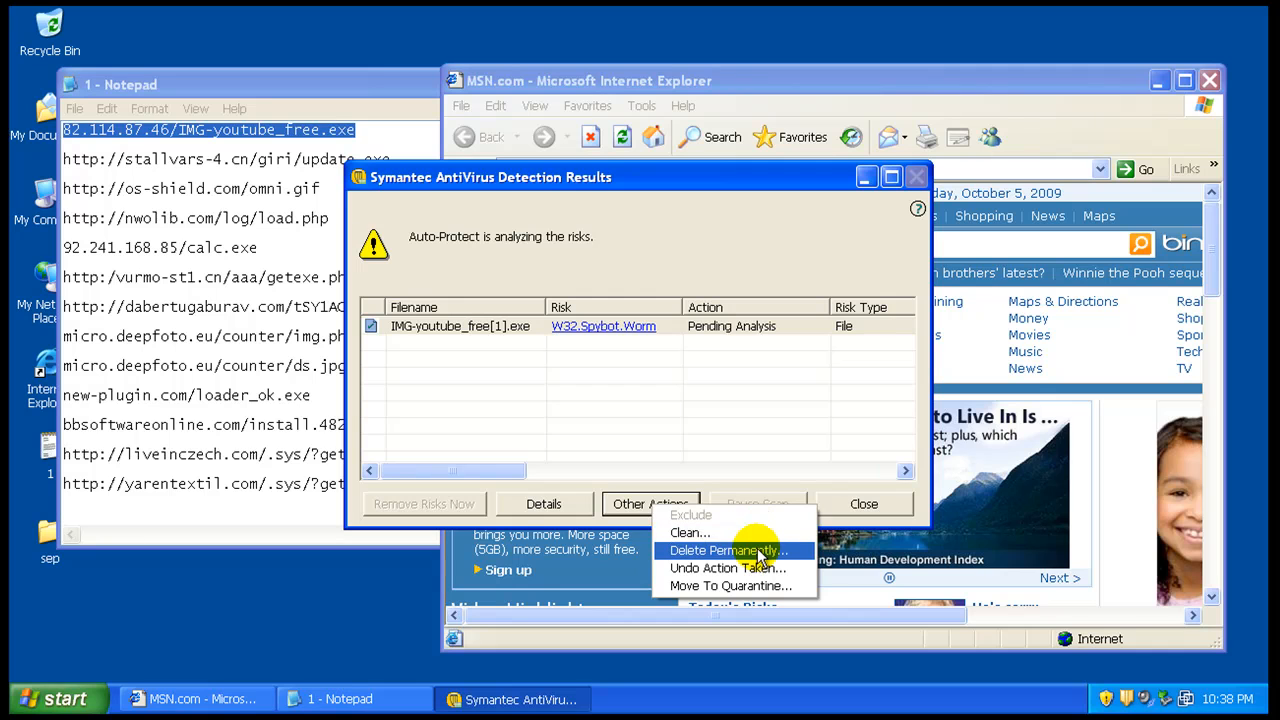
pyautogui.click(729, 550)
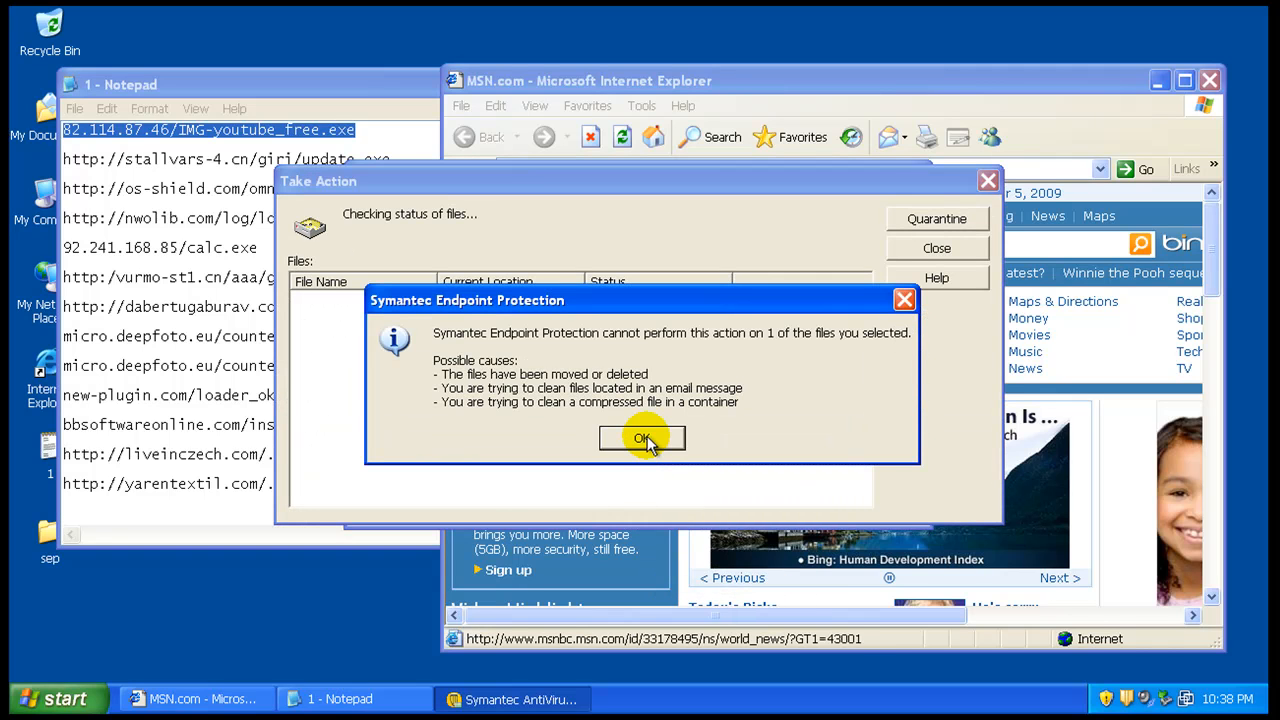
pyautogui.click(641, 438)
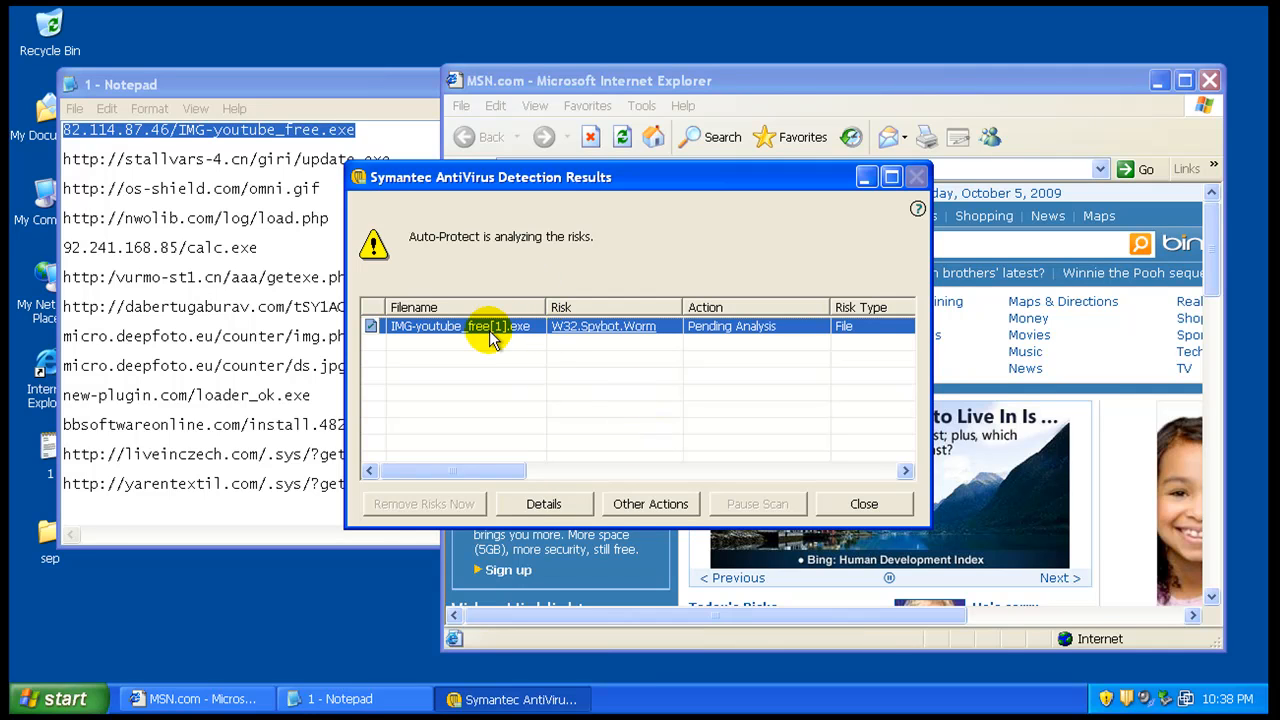
# Step: Recheck the risk details, retry deleting and cleaning the file, then return to the browser
pyautogui.click(543, 503)
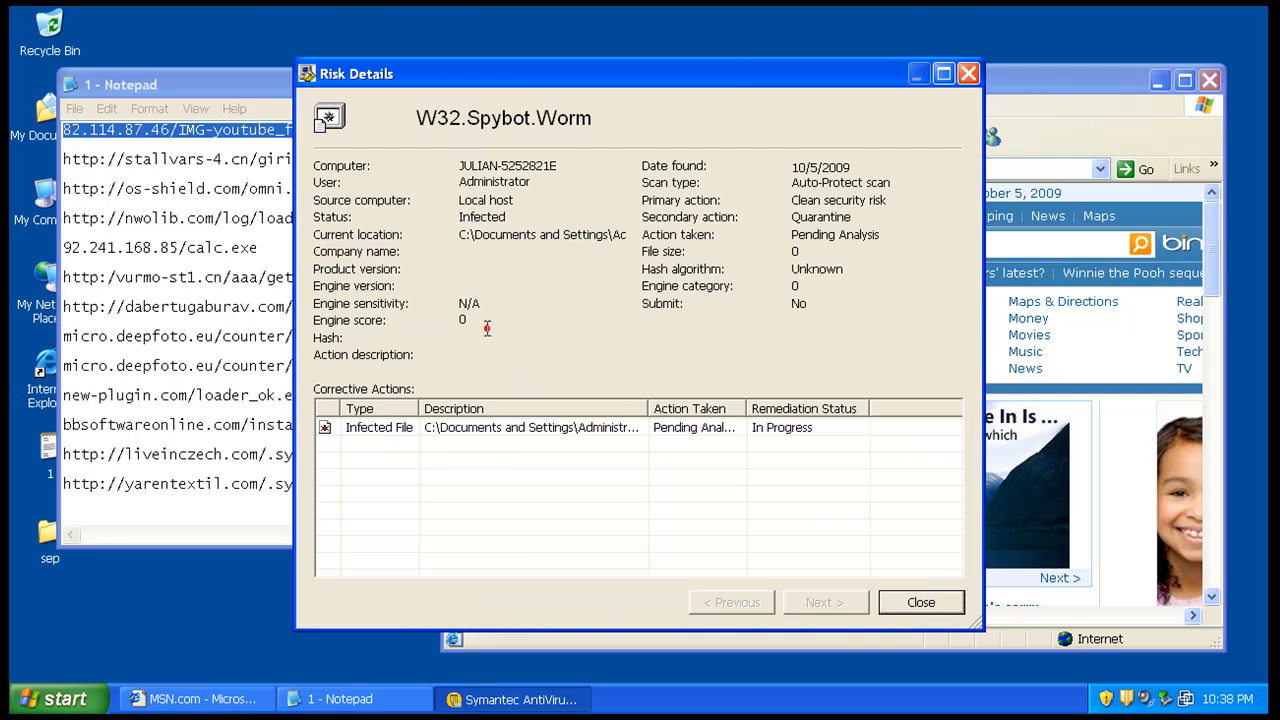
pyautogui.moveTo(648, 213)
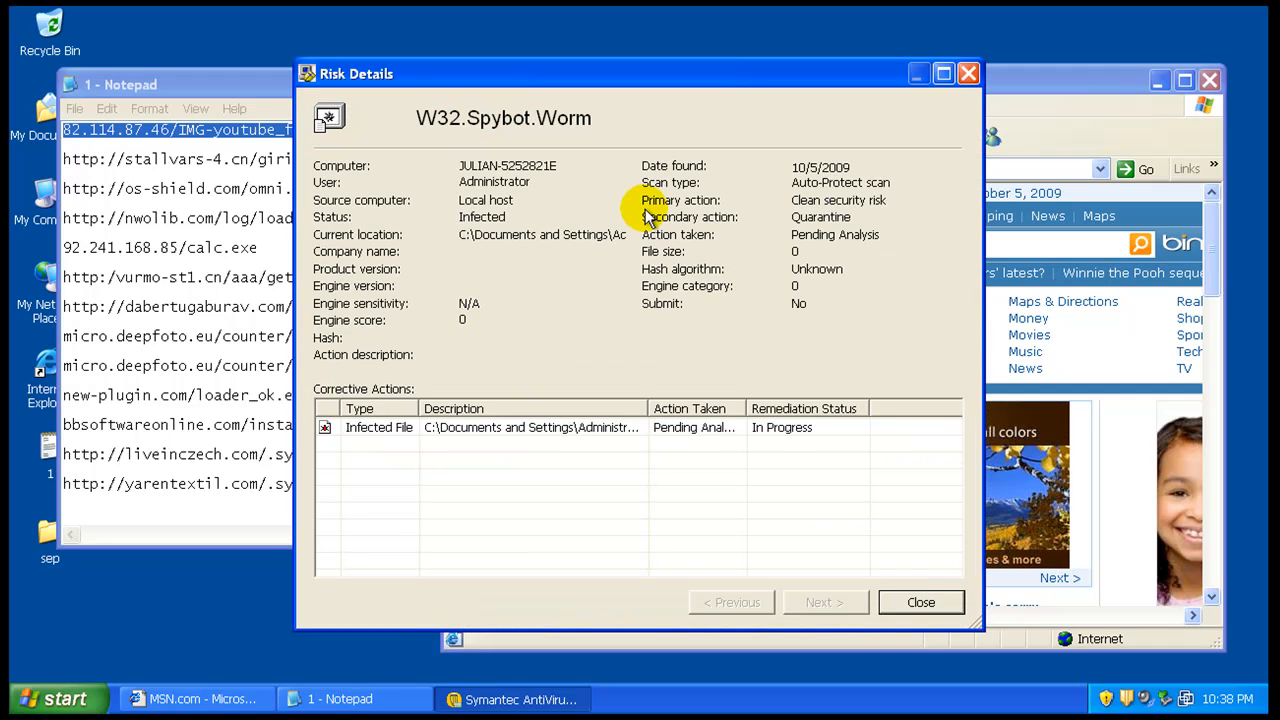
pyautogui.click(919, 602)
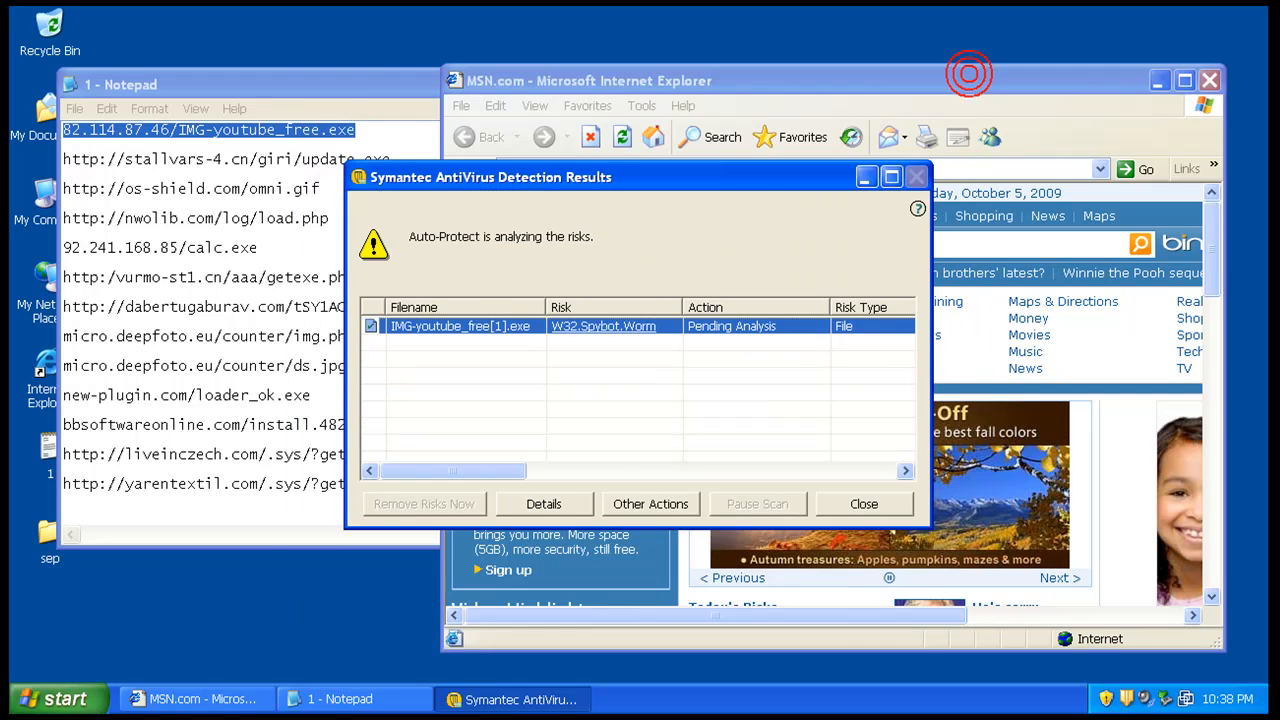
pyautogui.click(649, 503)
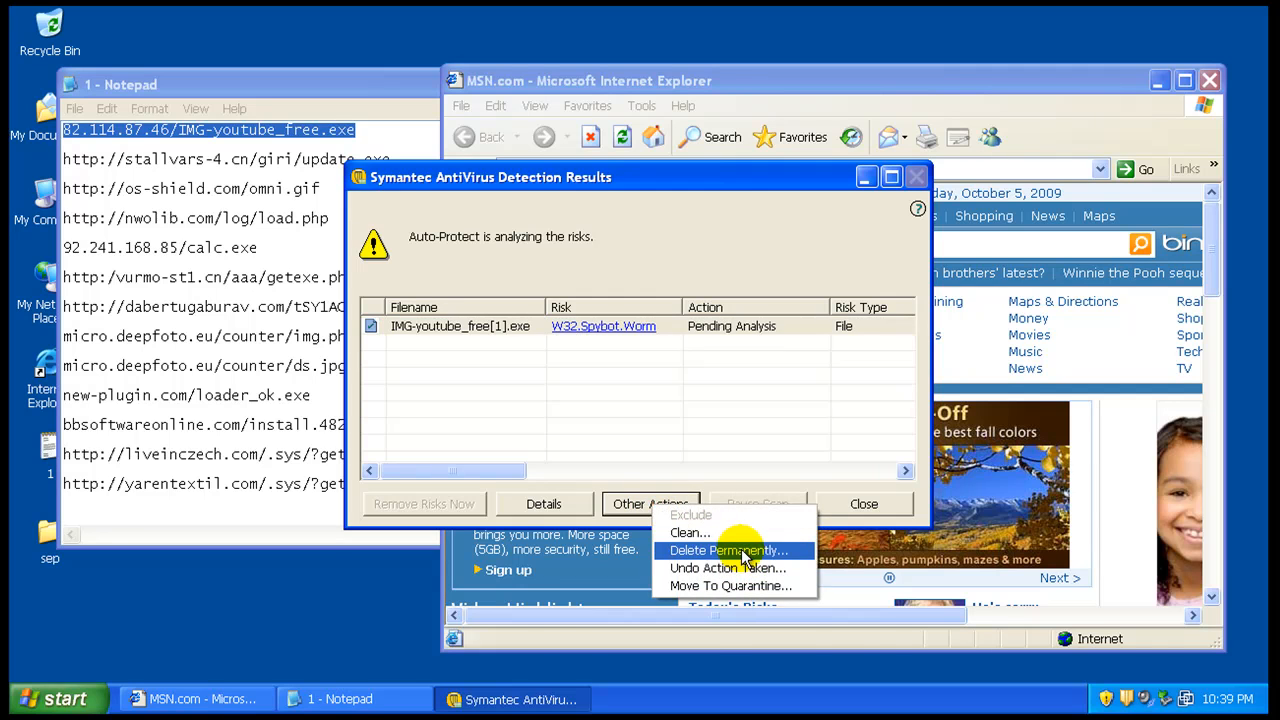
pyautogui.click(725, 551)
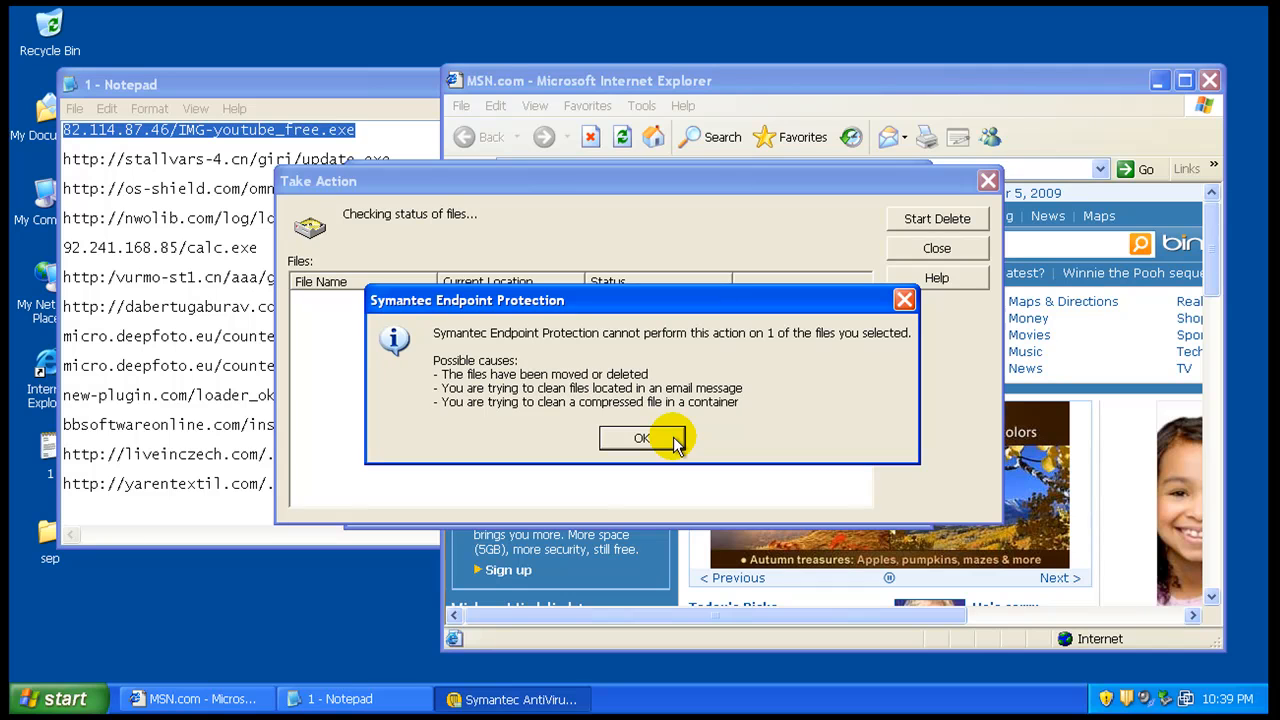
pyautogui.click(641, 438)
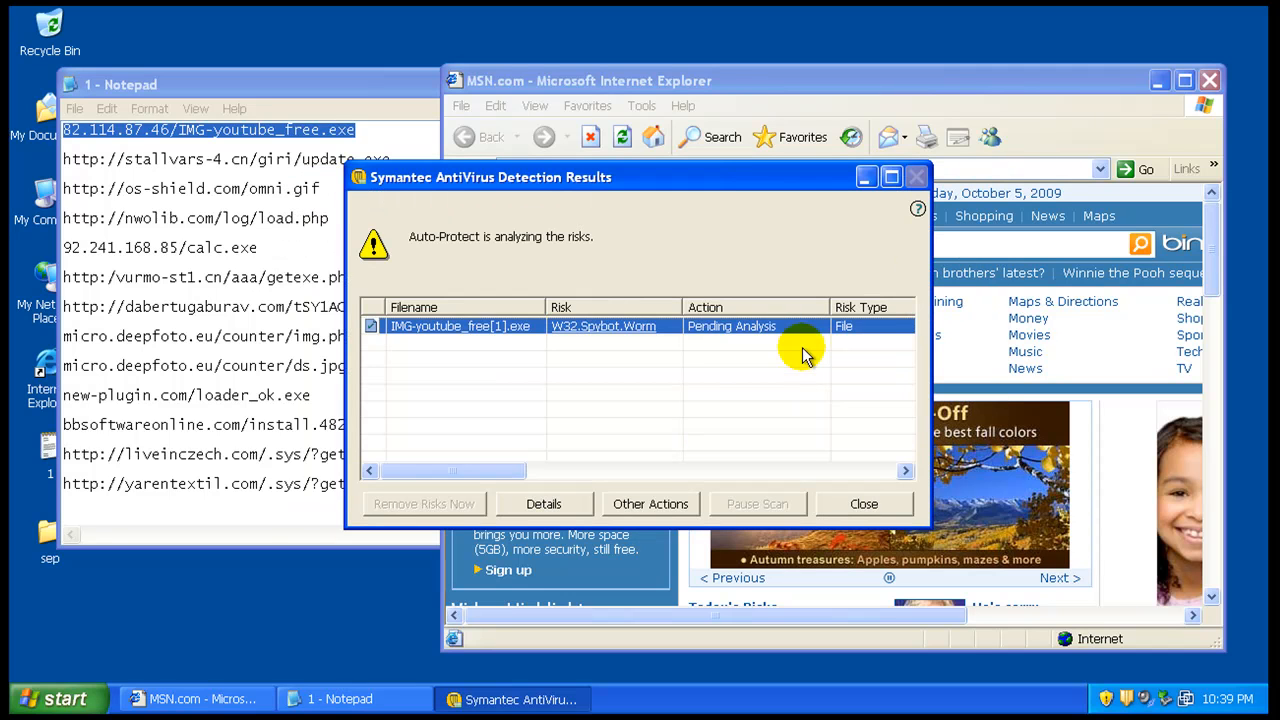
pyautogui.click(650, 503)
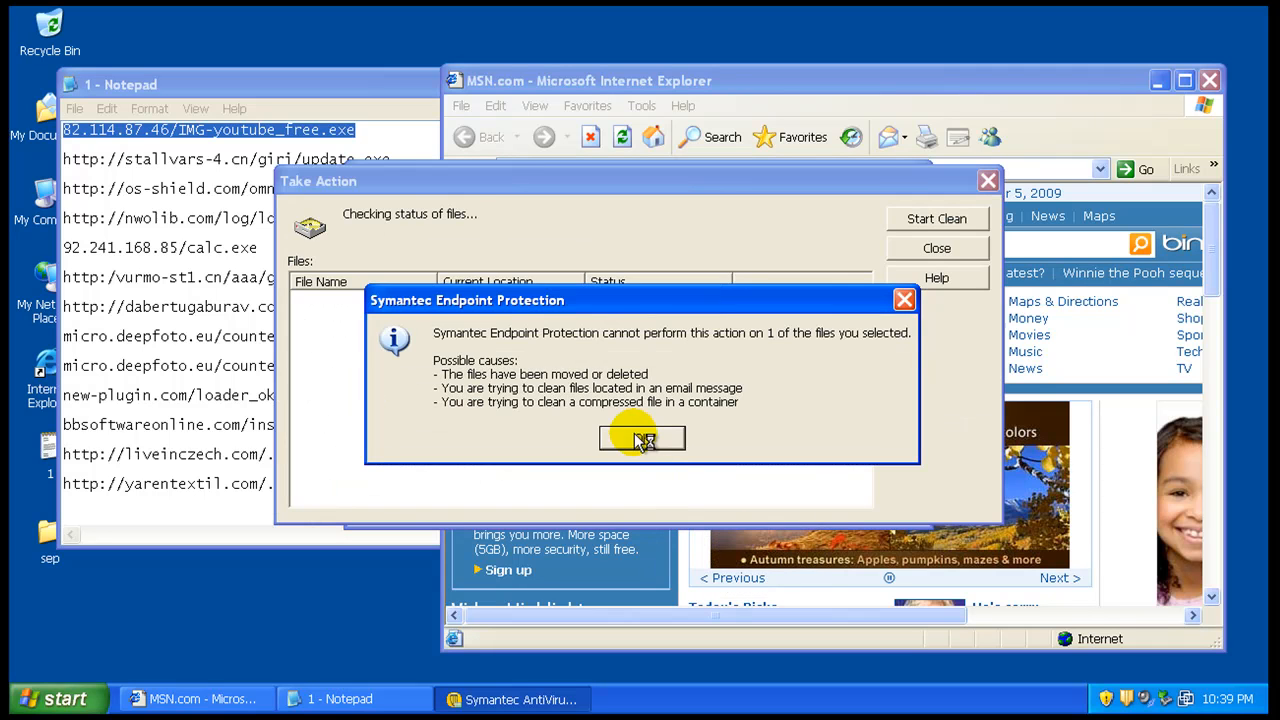
pyautogui.click(641, 439)
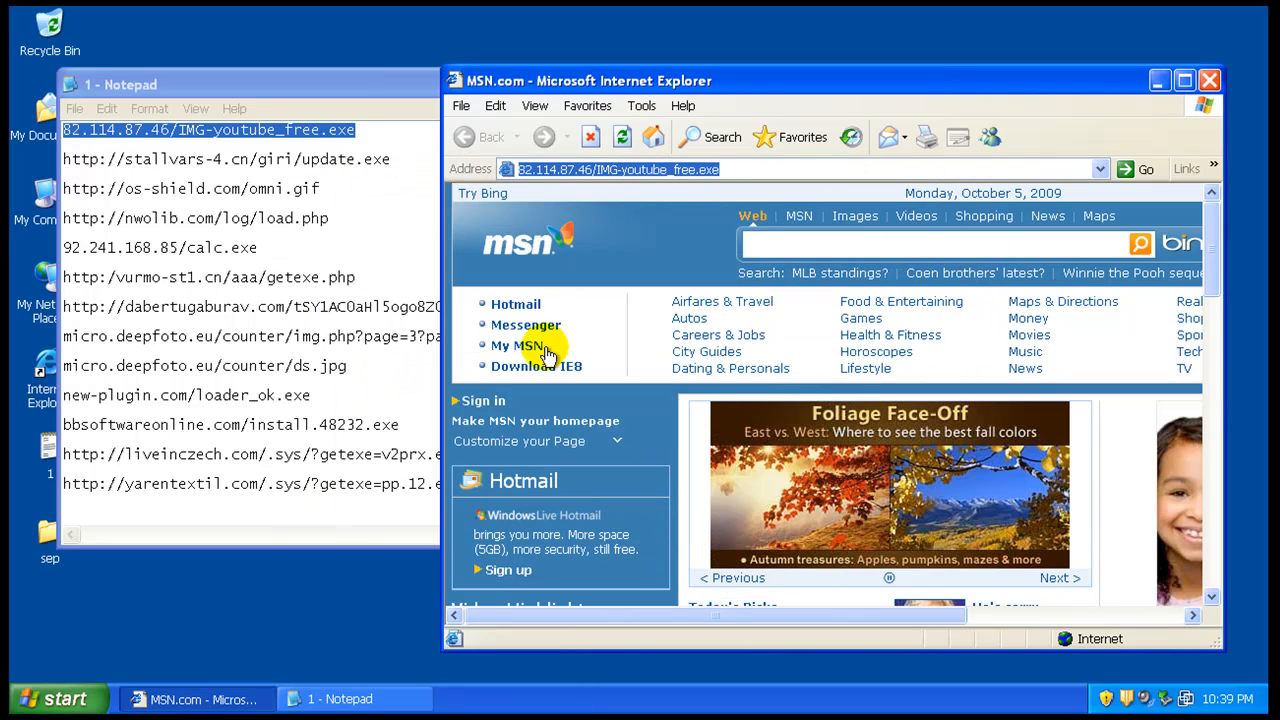
# Step: Copy the stallvars-4.cn update.exe address and paste it into the Address bar
pyautogui.rightClick(200, 159)
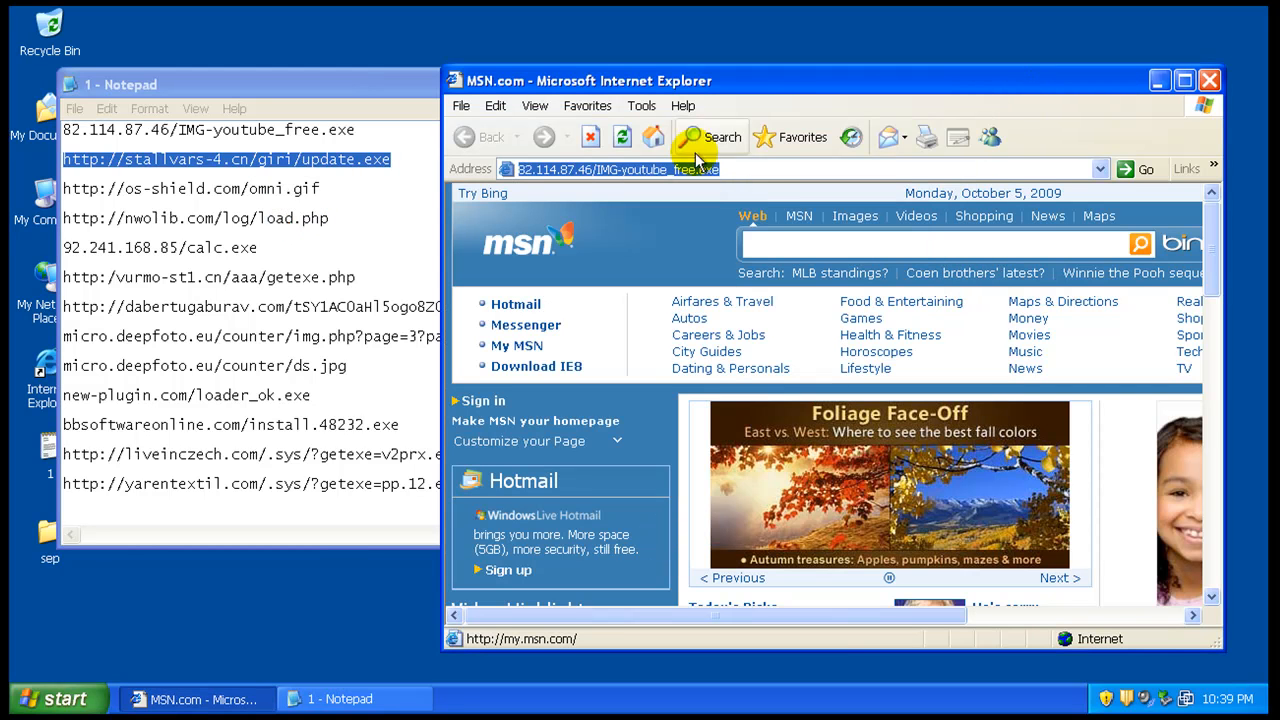
pyautogui.rightClick(610, 168)
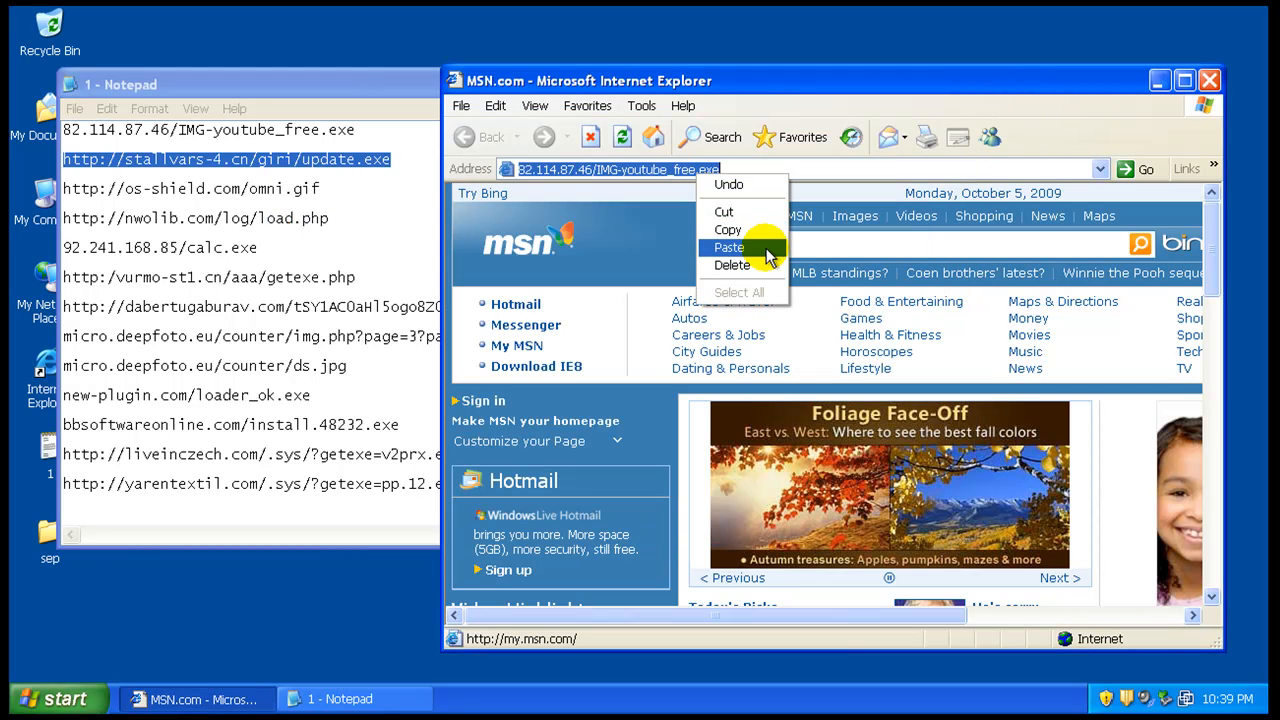
pyautogui.click(728, 247)
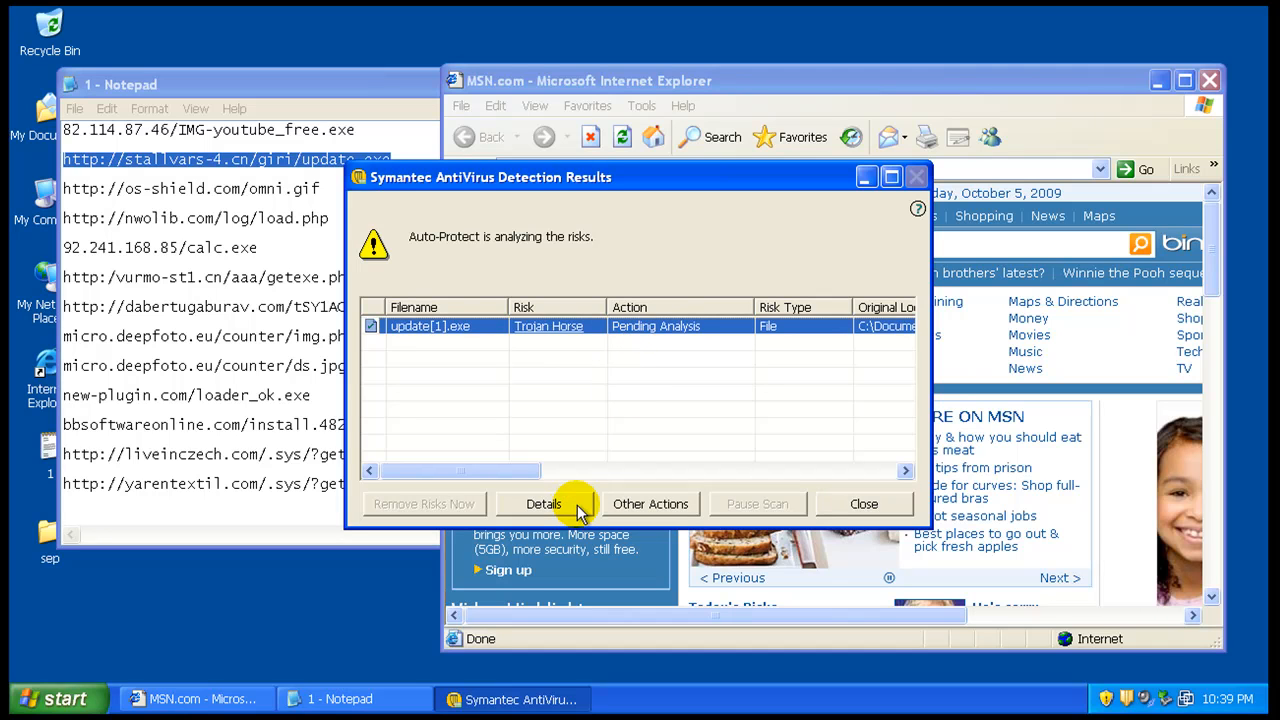
pyautogui.moveTo(595, 330)
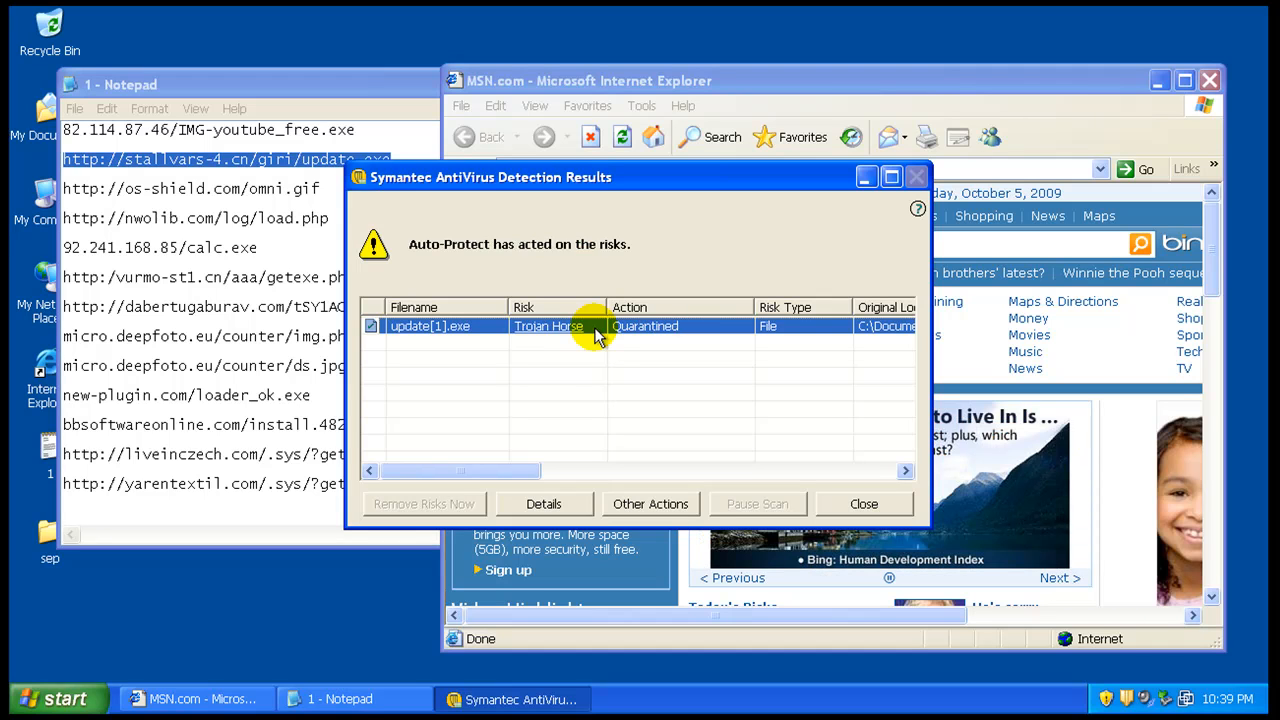
pyautogui.moveTo(645, 338)
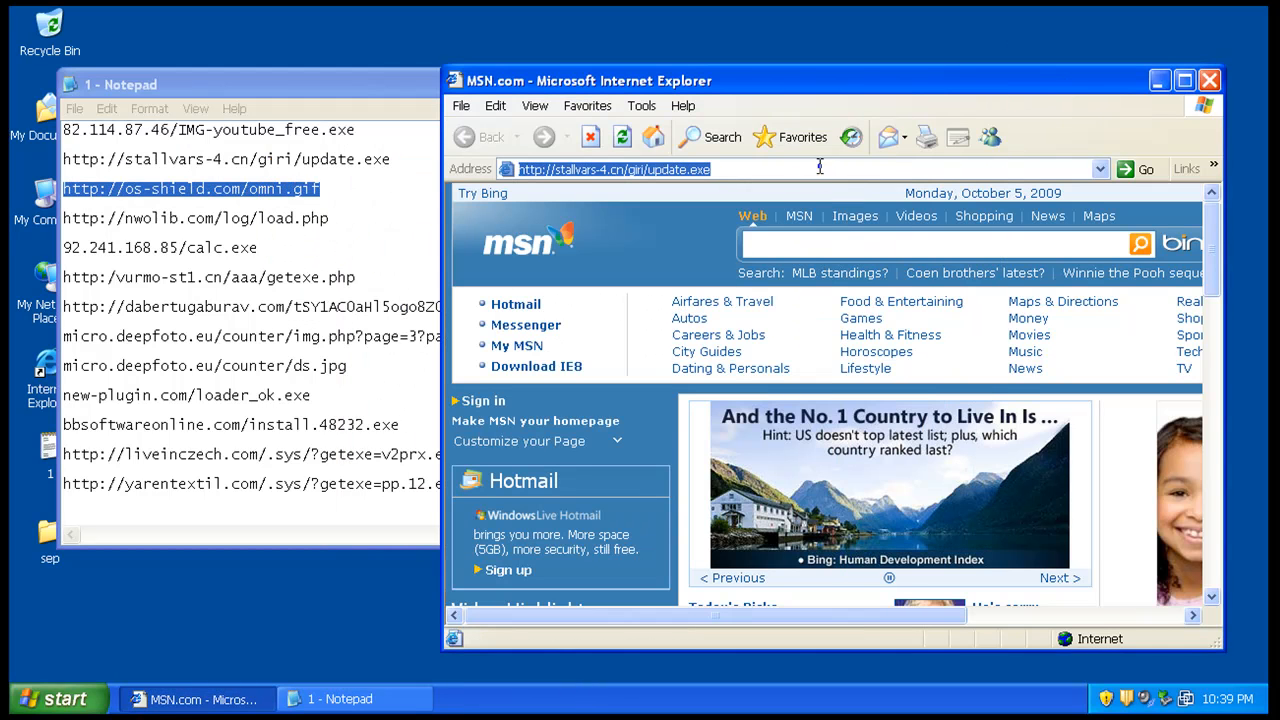
# Step: Load the os-shield.com omni.gif address and dismiss the suspicious download balloon
pyautogui.click(1138, 168)
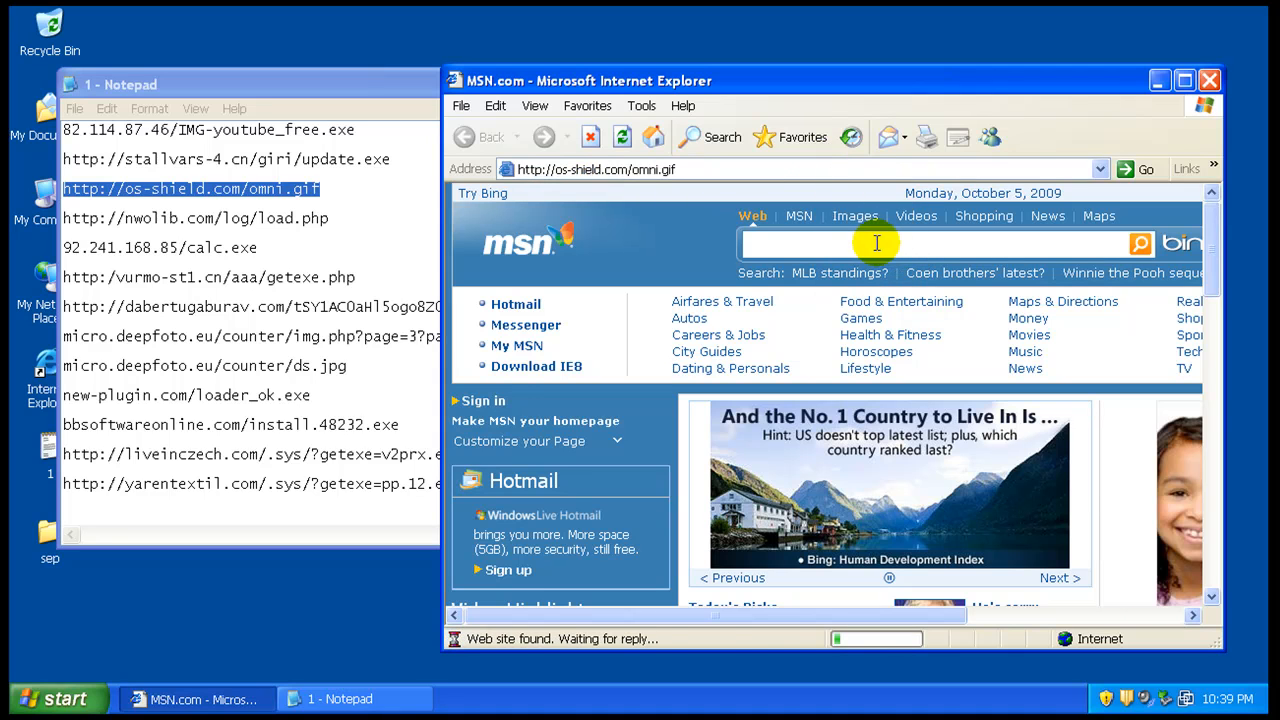
pyautogui.moveTo(722, 301)
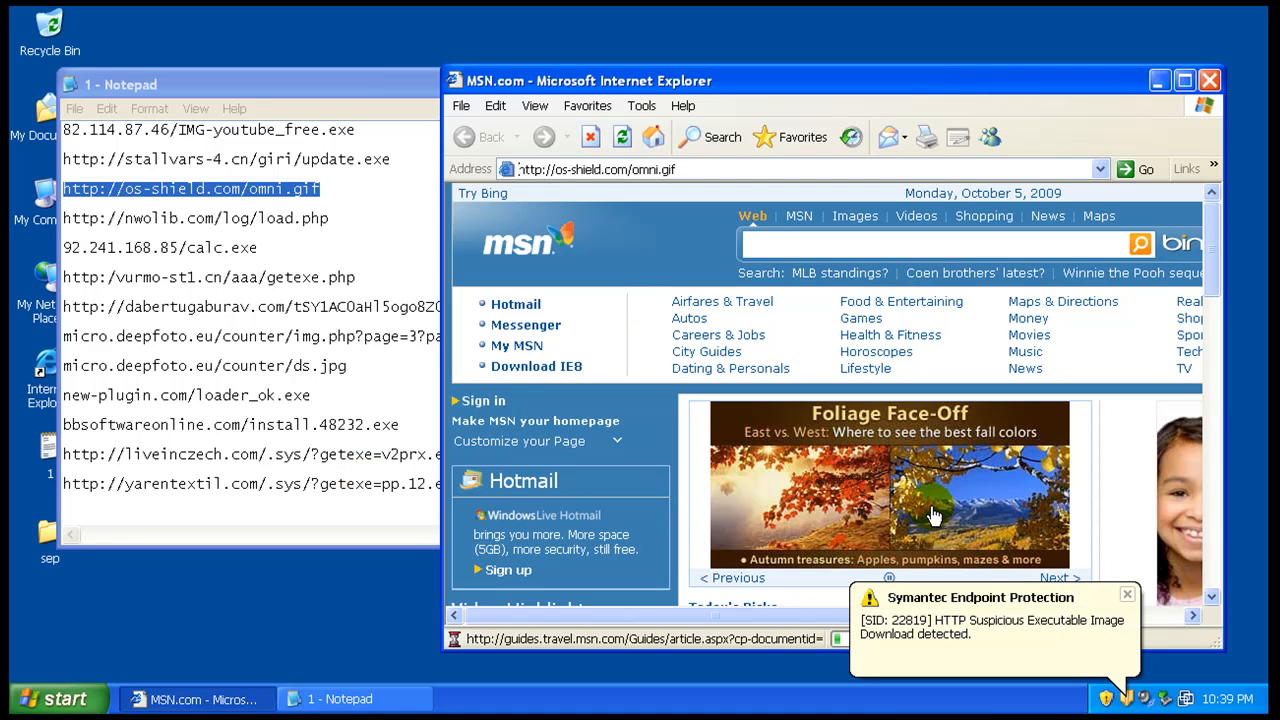
pyautogui.moveTo(1105, 628)
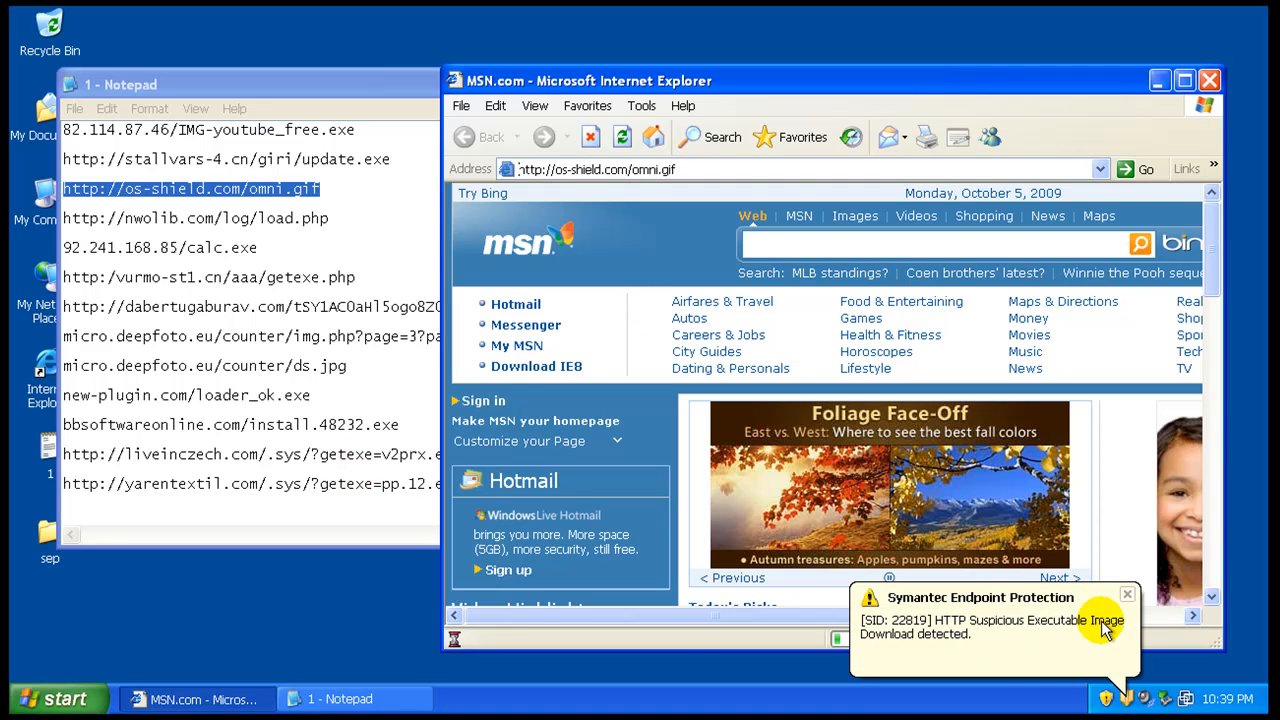
pyautogui.moveTo(1095, 645)
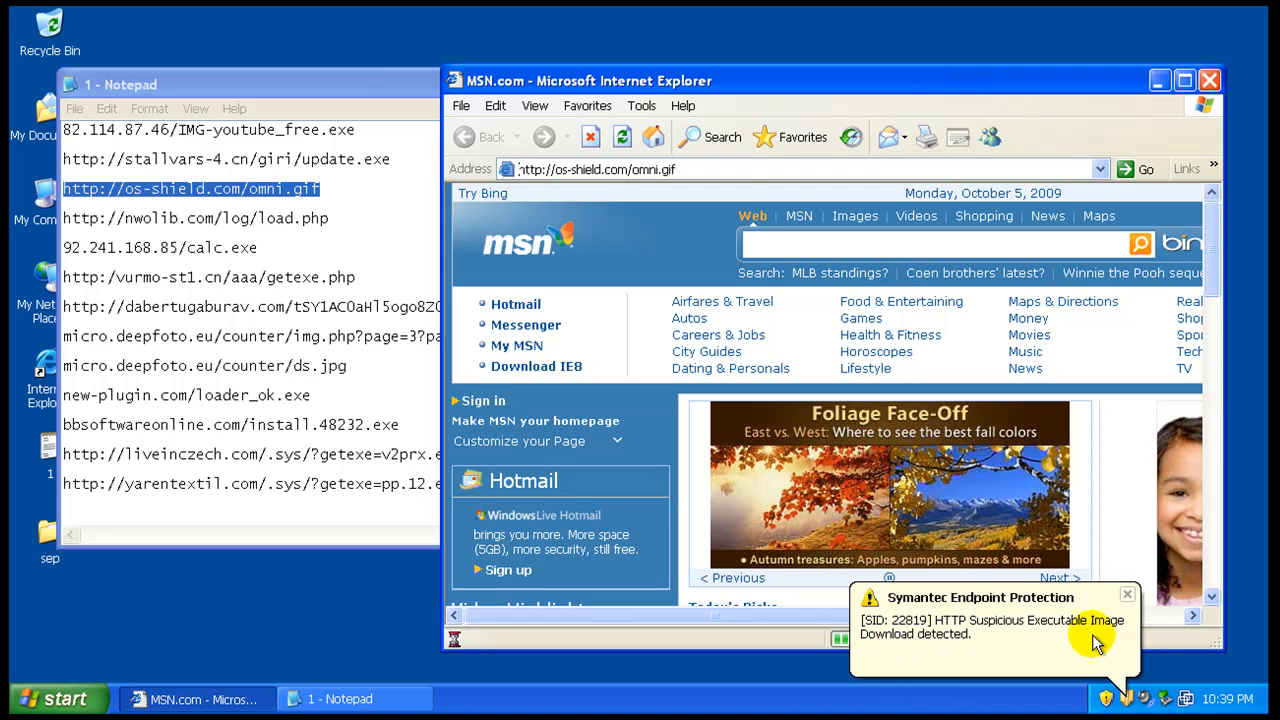
pyautogui.moveTo(1128, 595)
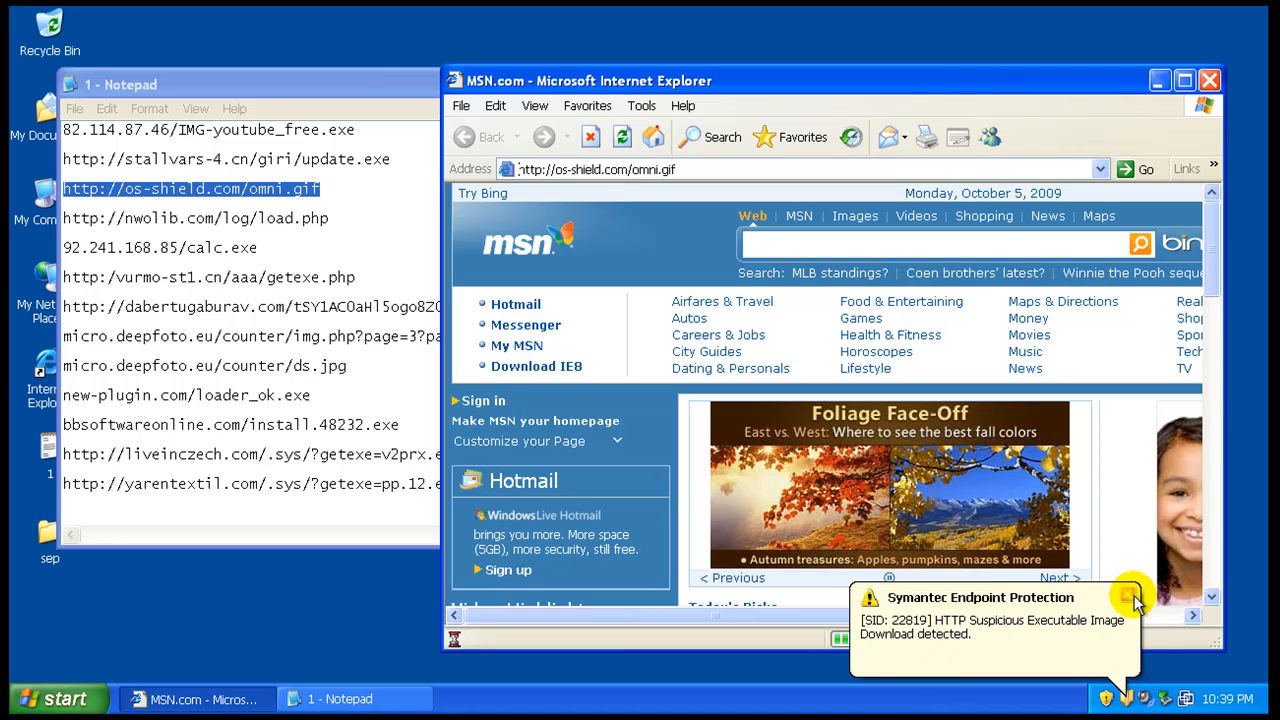
pyautogui.click(1130, 595)
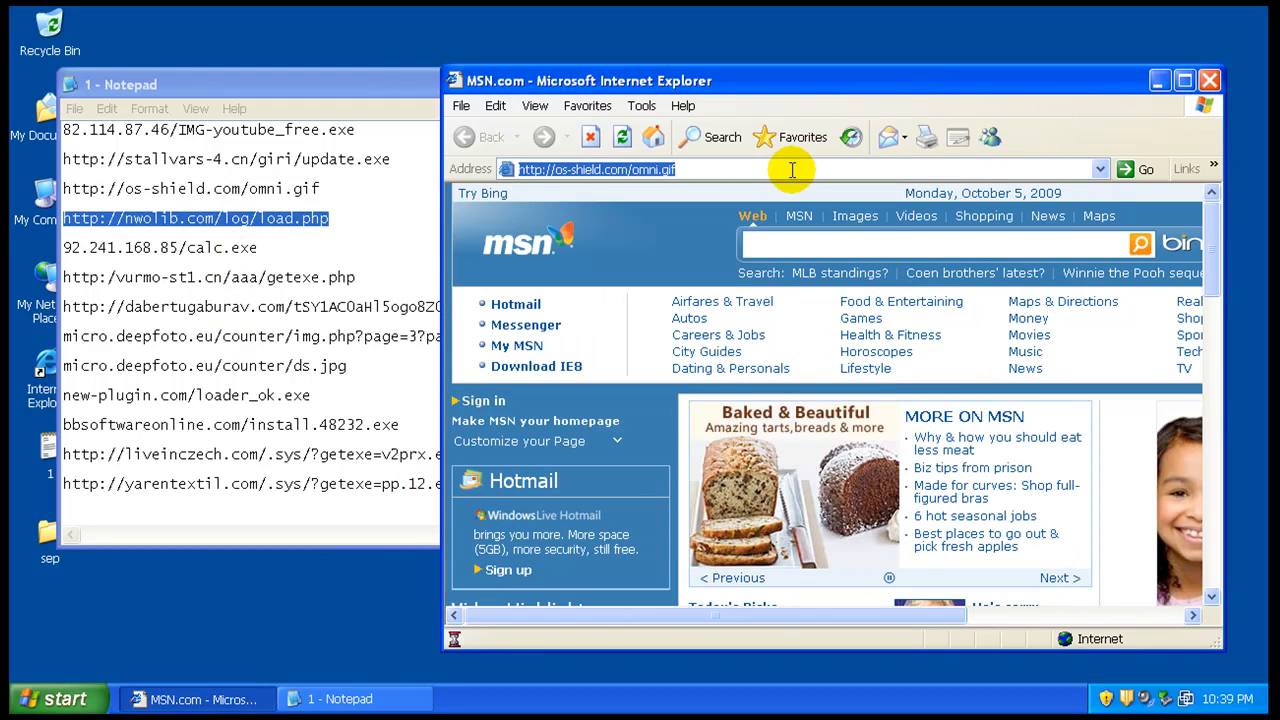
# Step: Load nwolib.com load.php, enter the calc.exe address, then copy the vurmo-st1.cn getexe.php address
pyautogui.click(1137, 168)
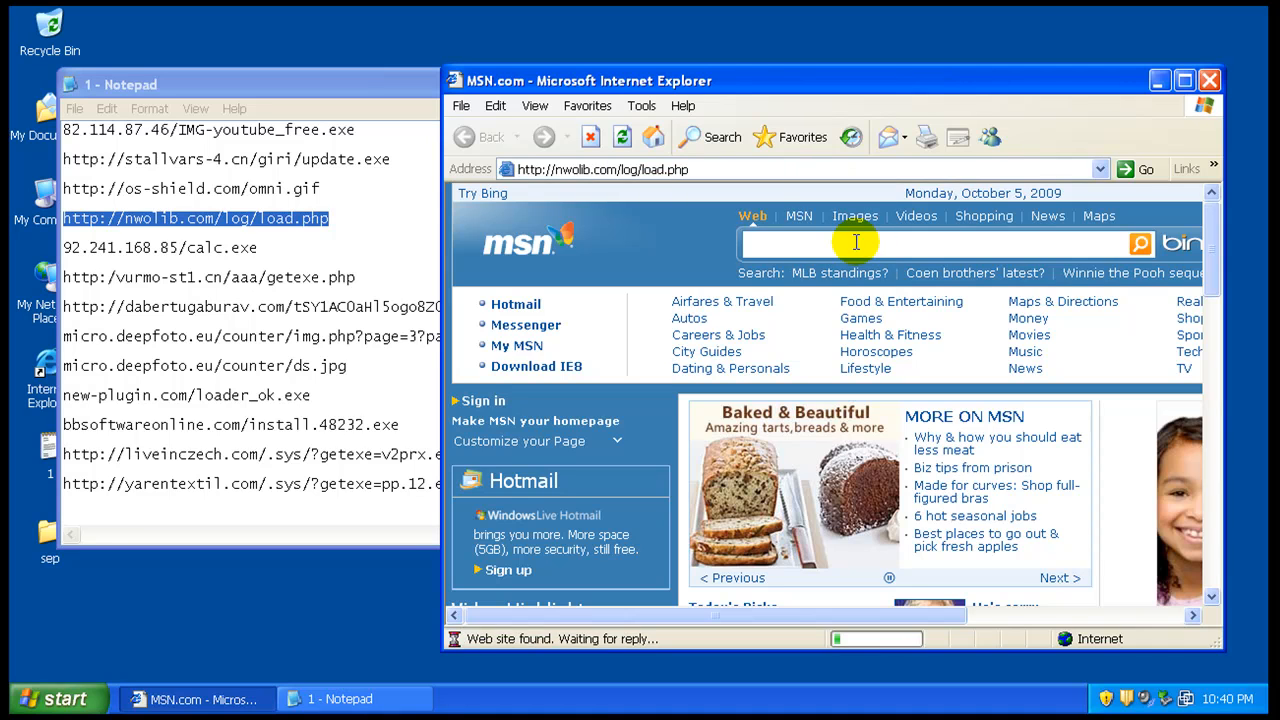
pyautogui.click(1138, 168)
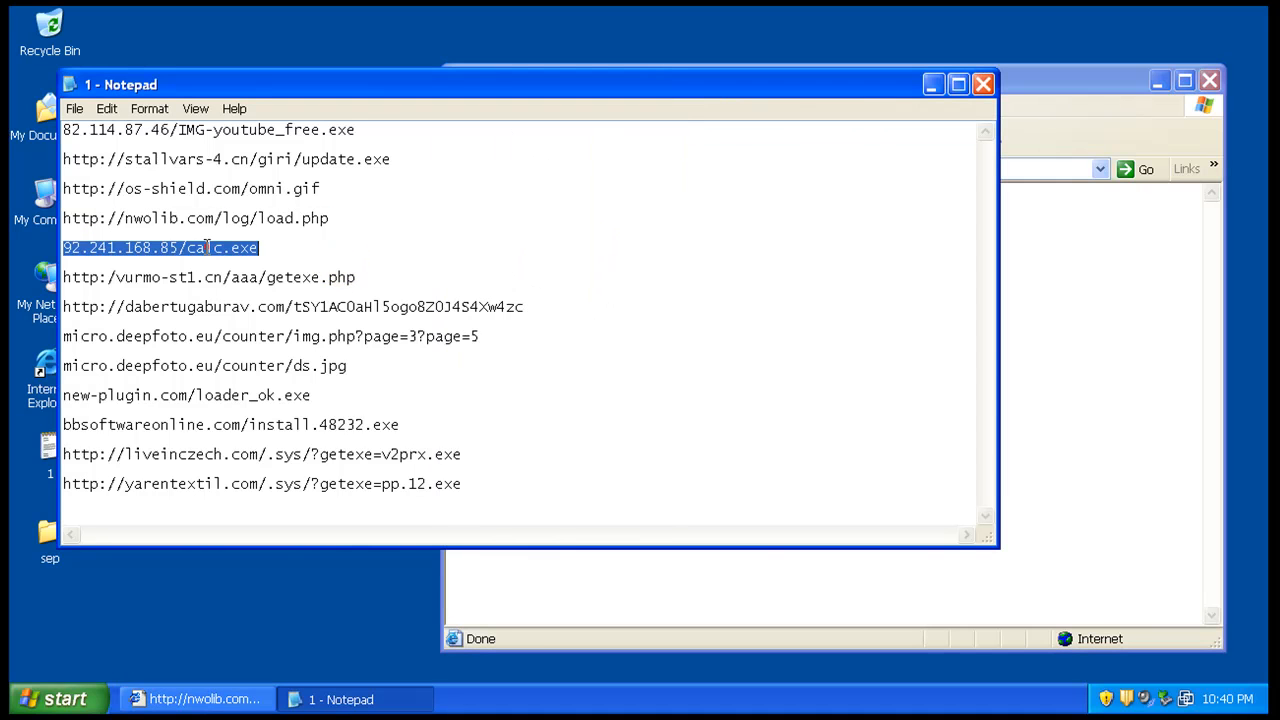
pyautogui.click(196, 698)
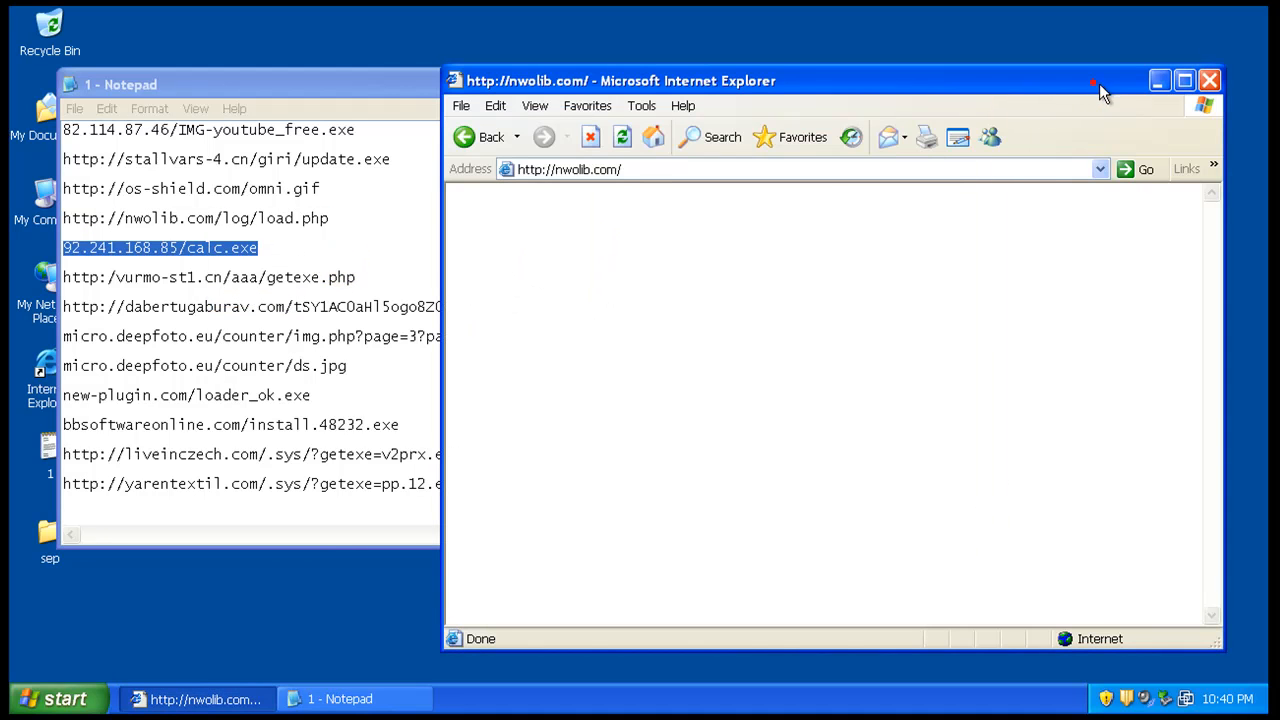
pyautogui.click(1144, 168)
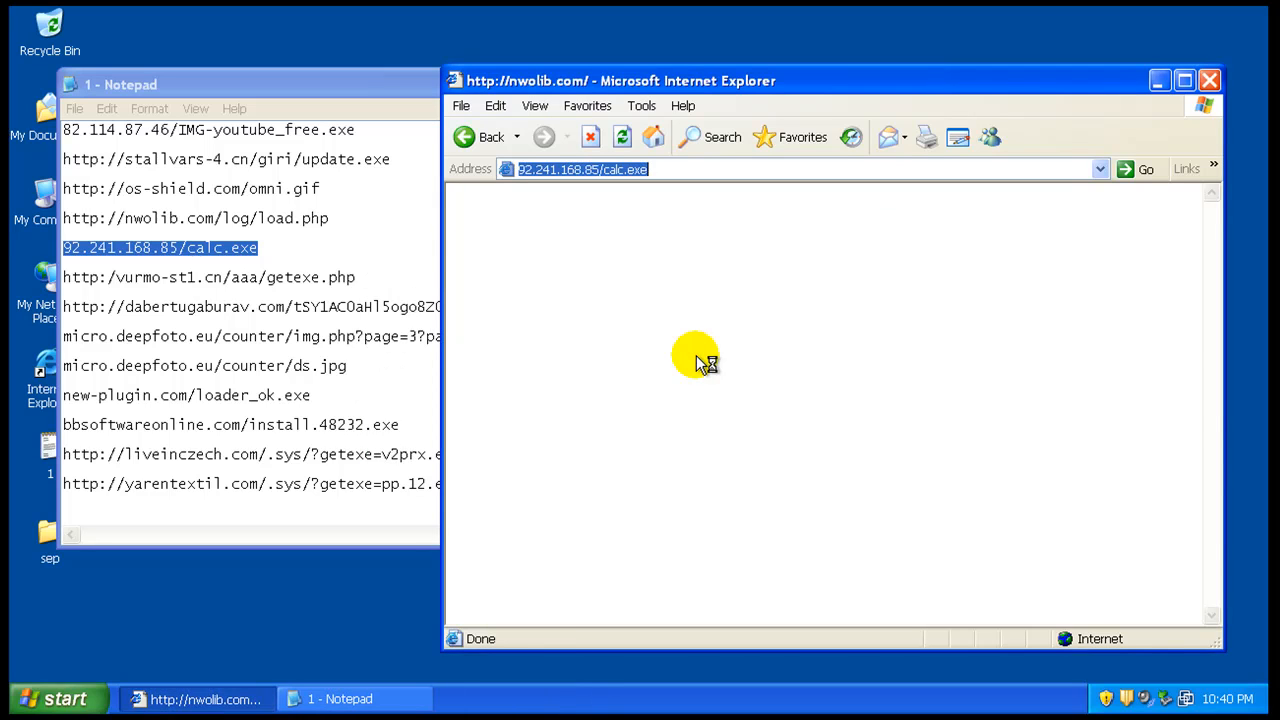
pyautogui.moveTo(697, 358)
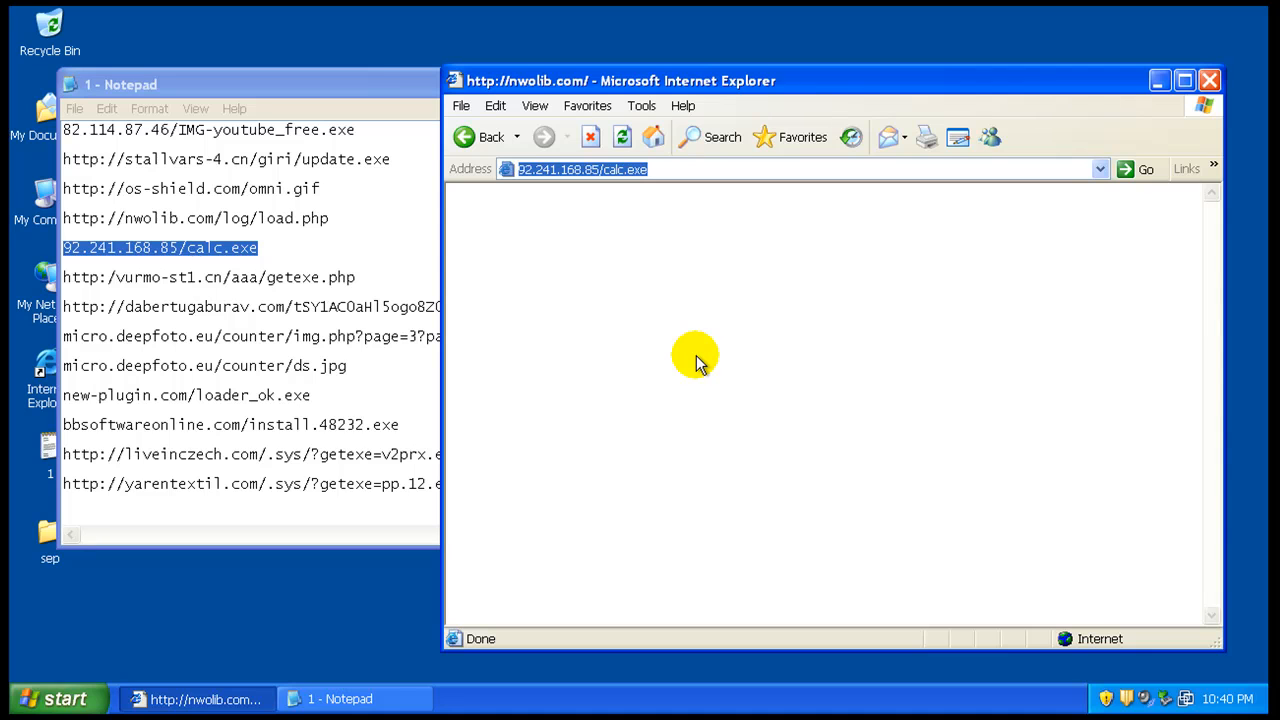
pyautogui.moveTo(325, 336)
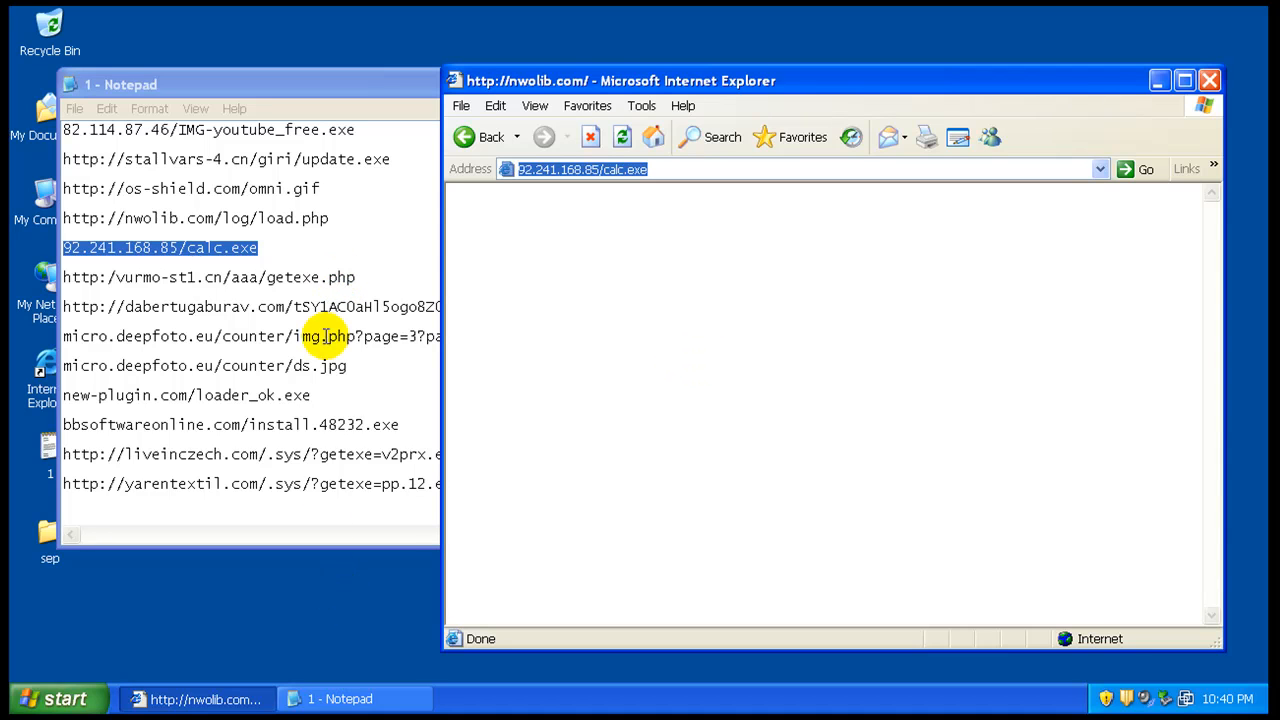
pyautogui.rightClick(209, 277)
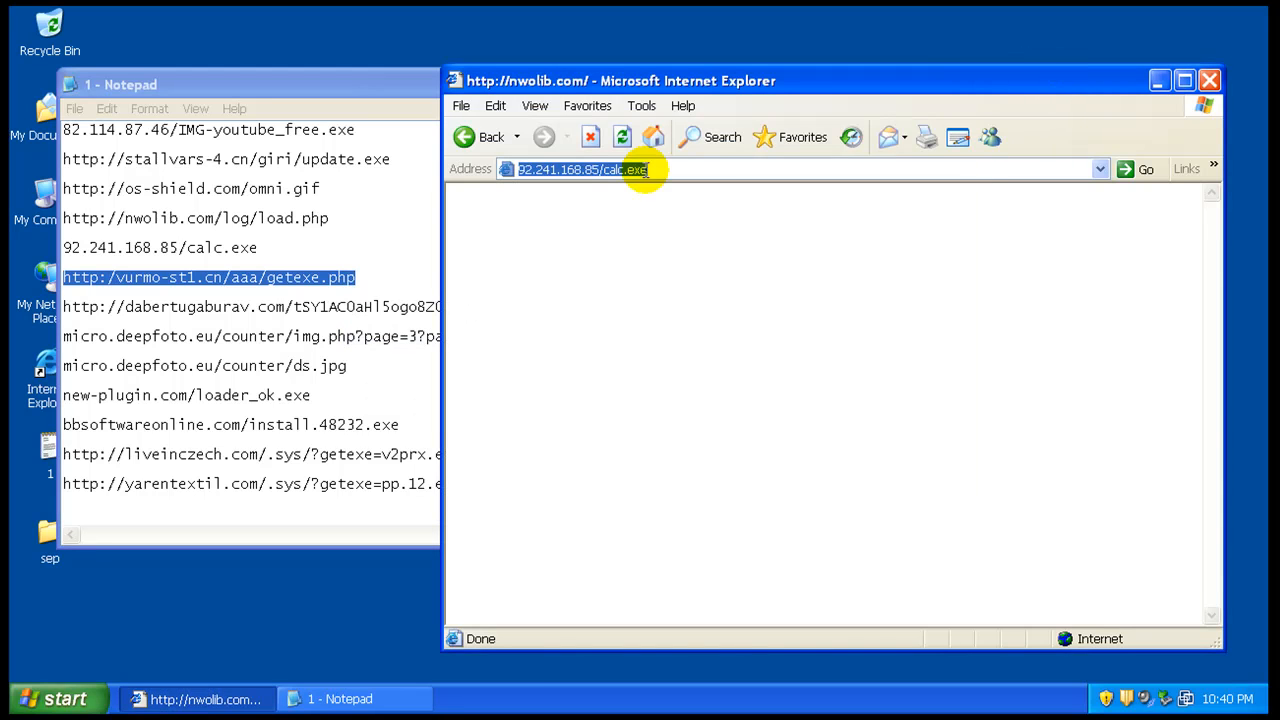
# Step: Save getexe.php, then load the dabertugaburav address and run Install.exe past the warning
pyautogui.click(1146, 169)
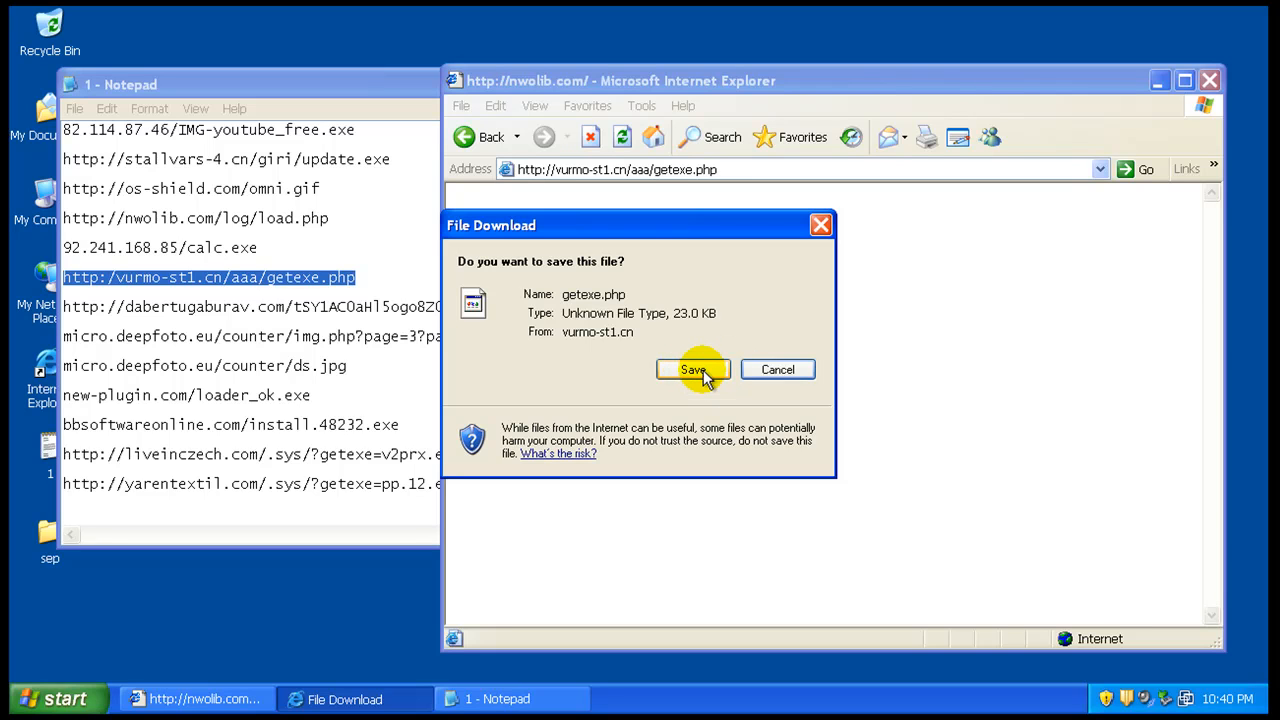
pyautogui.click(693, 369)
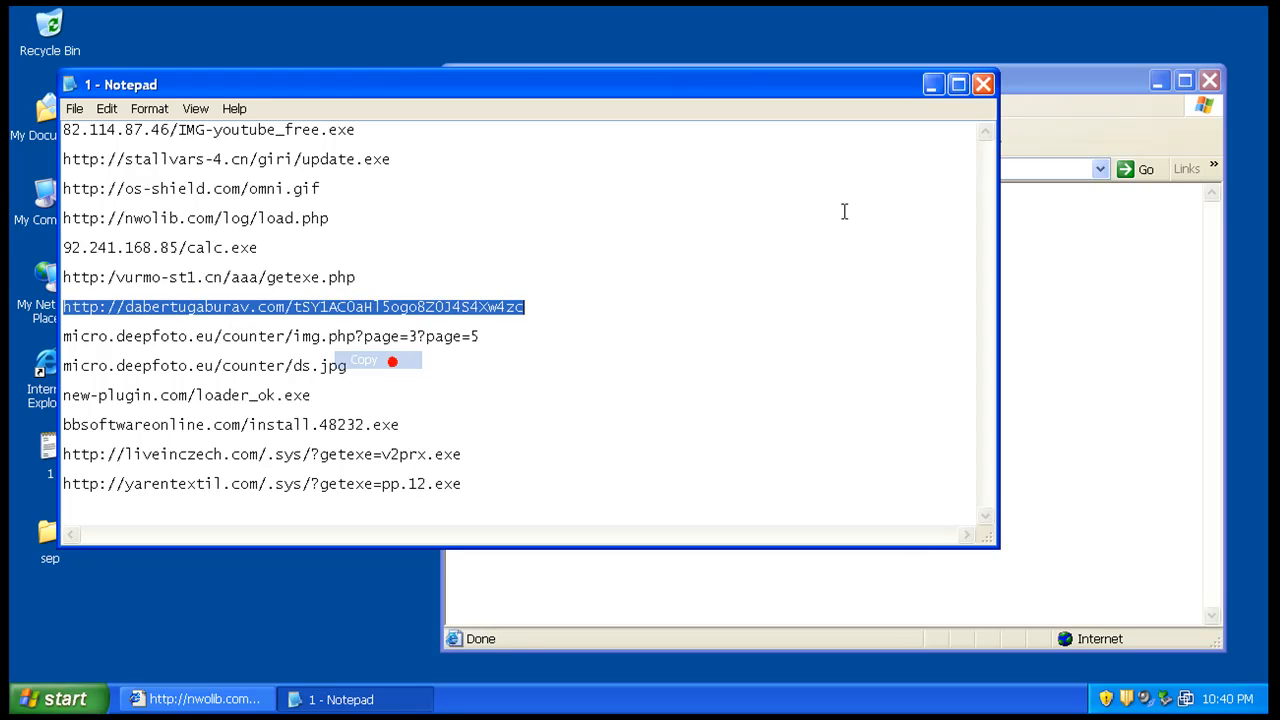
pyautogui.rightClick(600, 168)
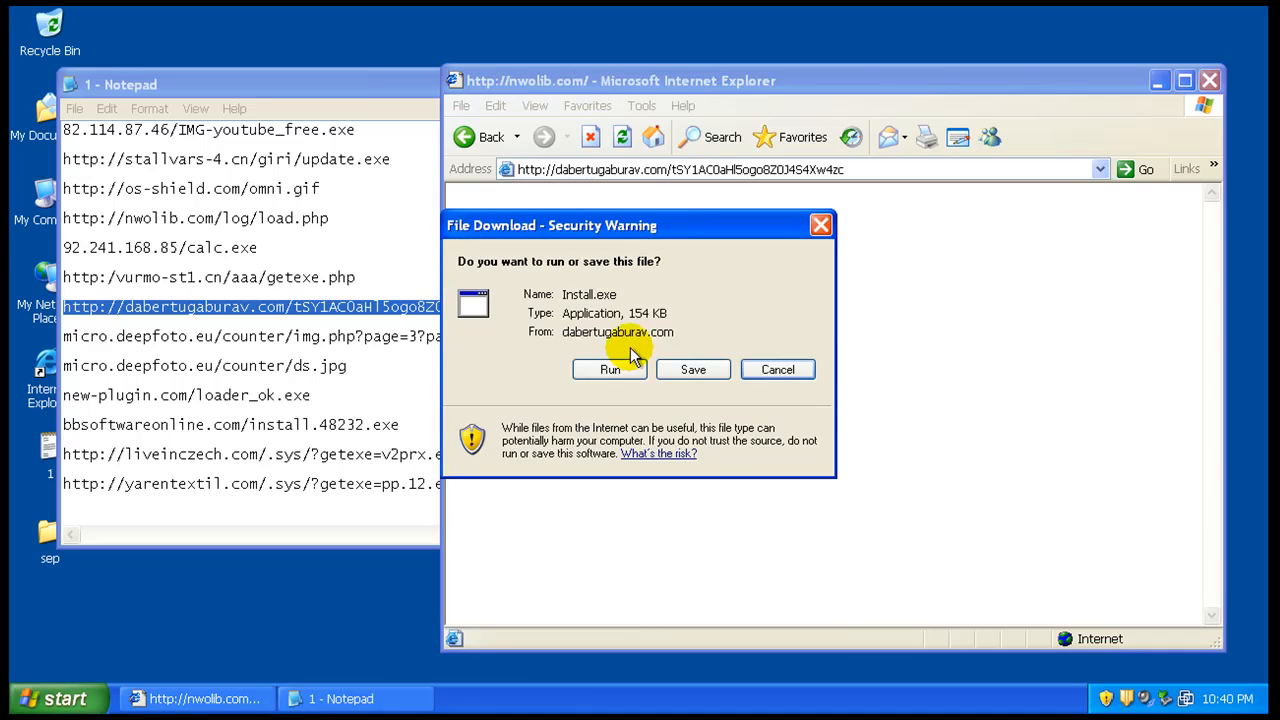
pyautogui.click(609, 369)
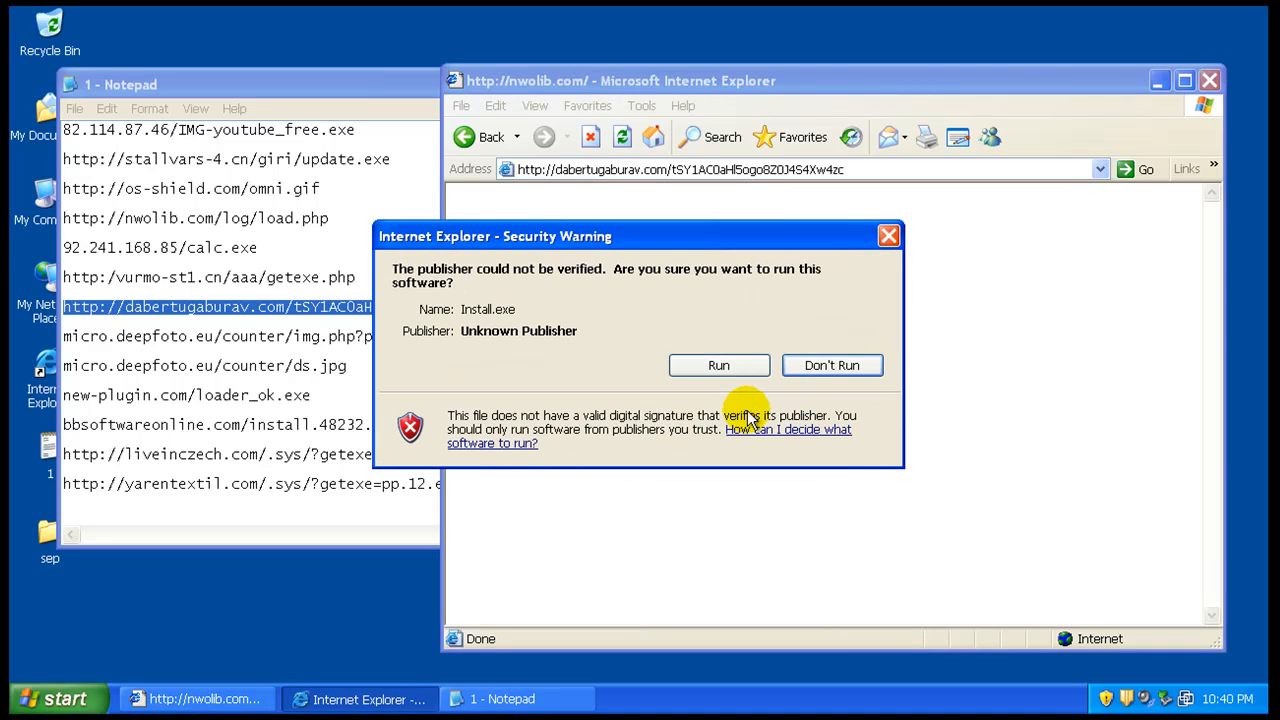
pyautogui.click(718, 365)
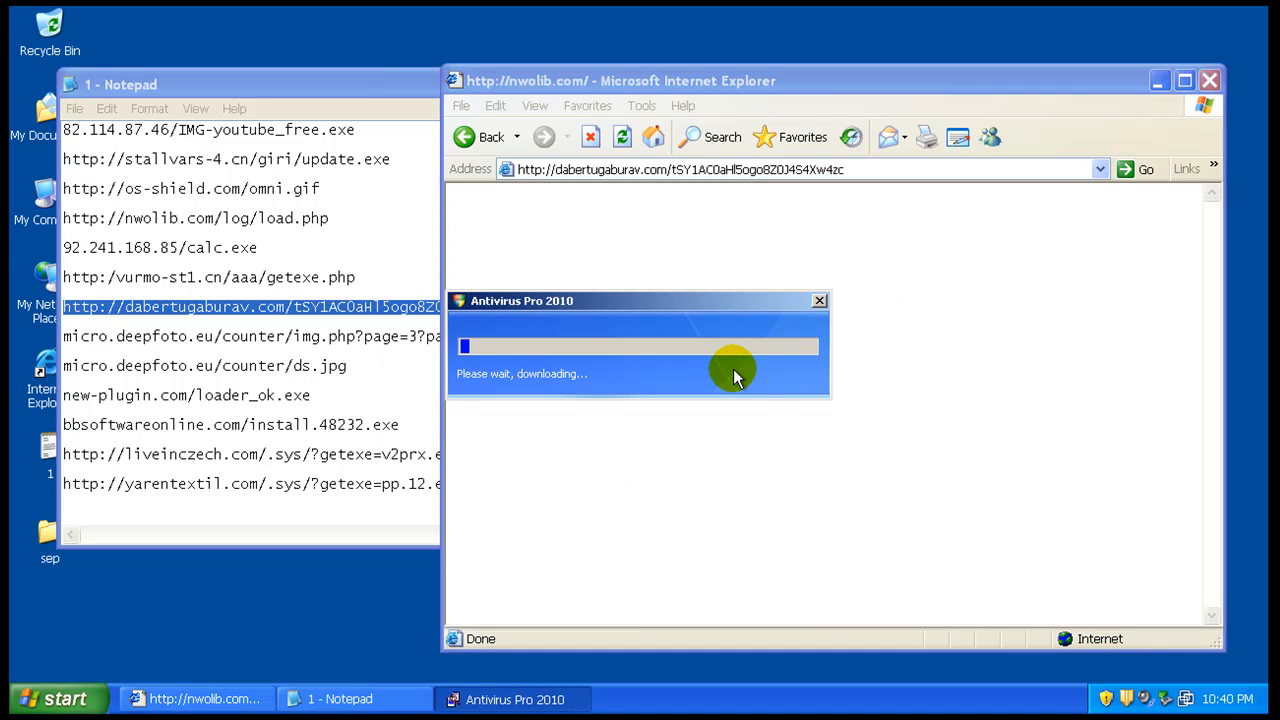
pyautogui.moveTo(470, 255)
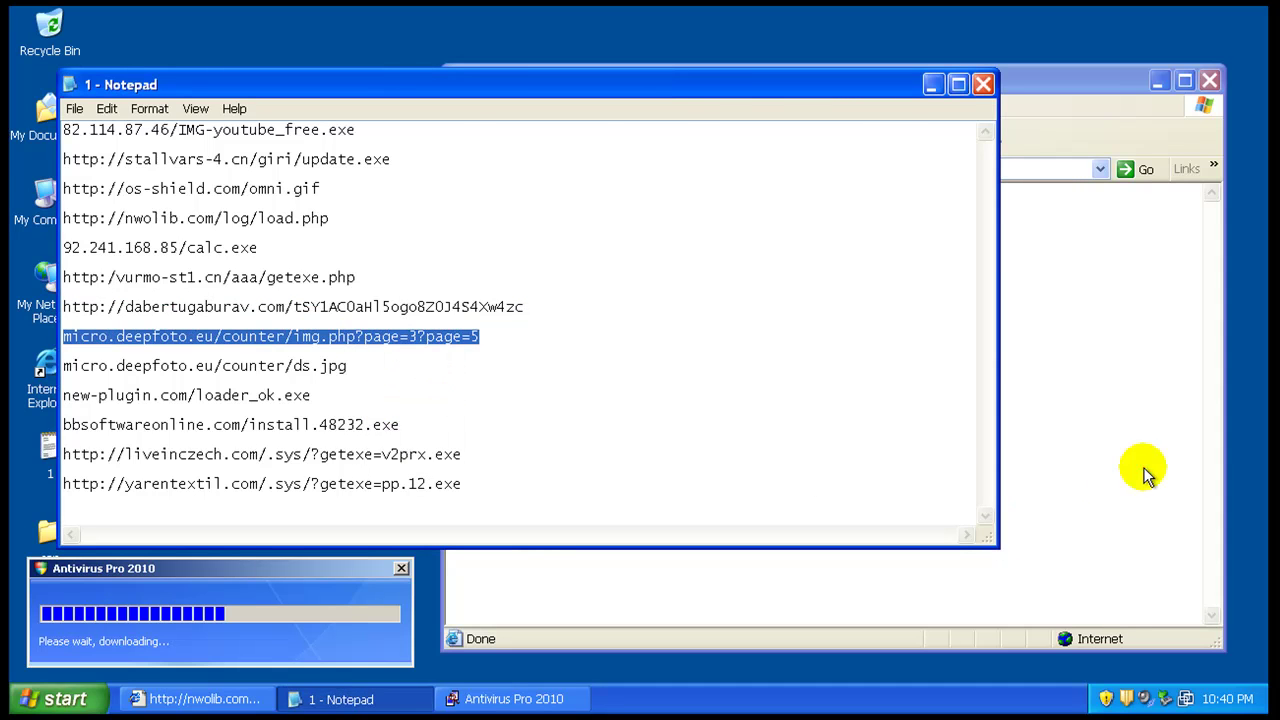
# Step: Paste and load the micro.deepfoto.eu img.php address, then close the Antivirus Pro 2010 scan
pyautogui.rightClick(700, 168)
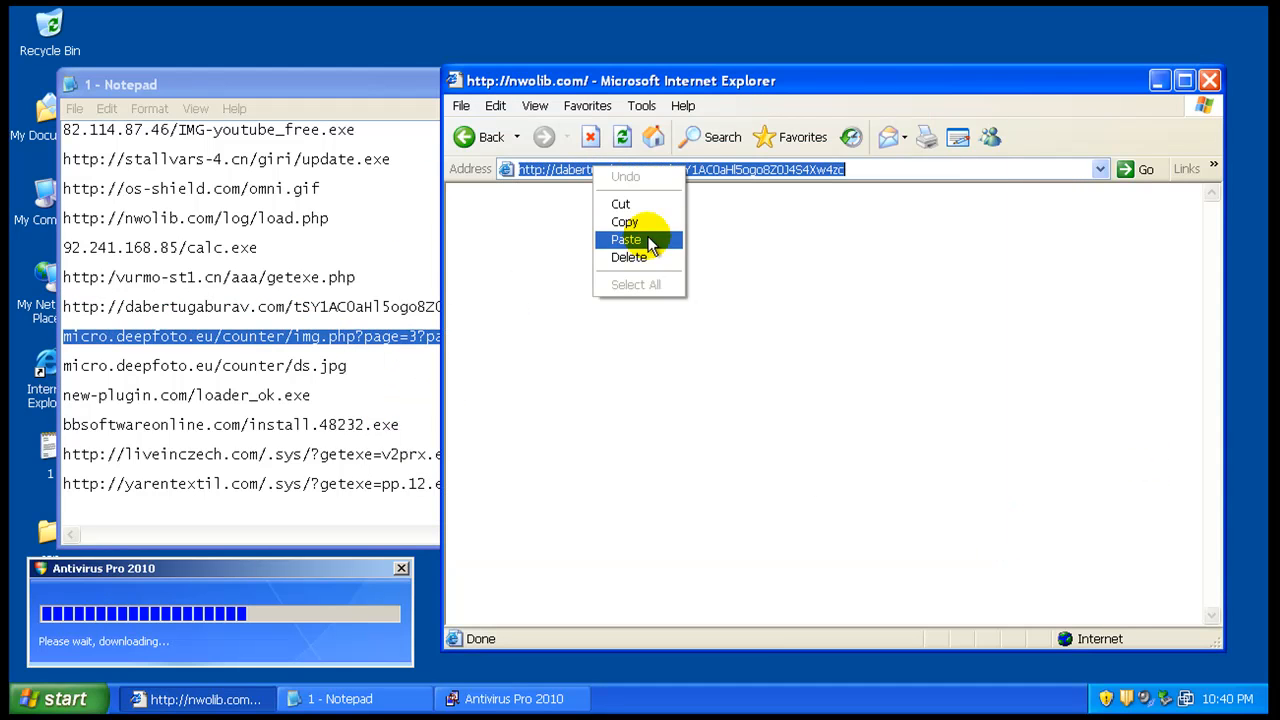
pyautogui.click(626, 239)
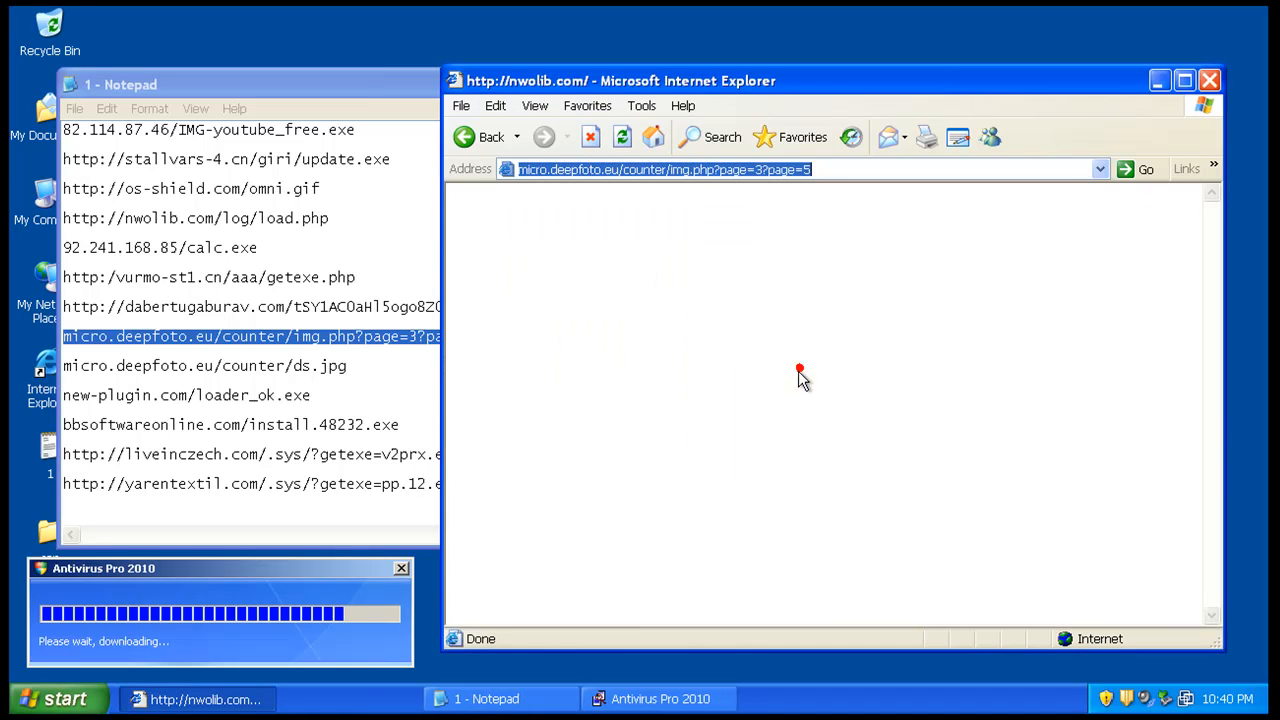
pyautogui.rightClick(205, 365)
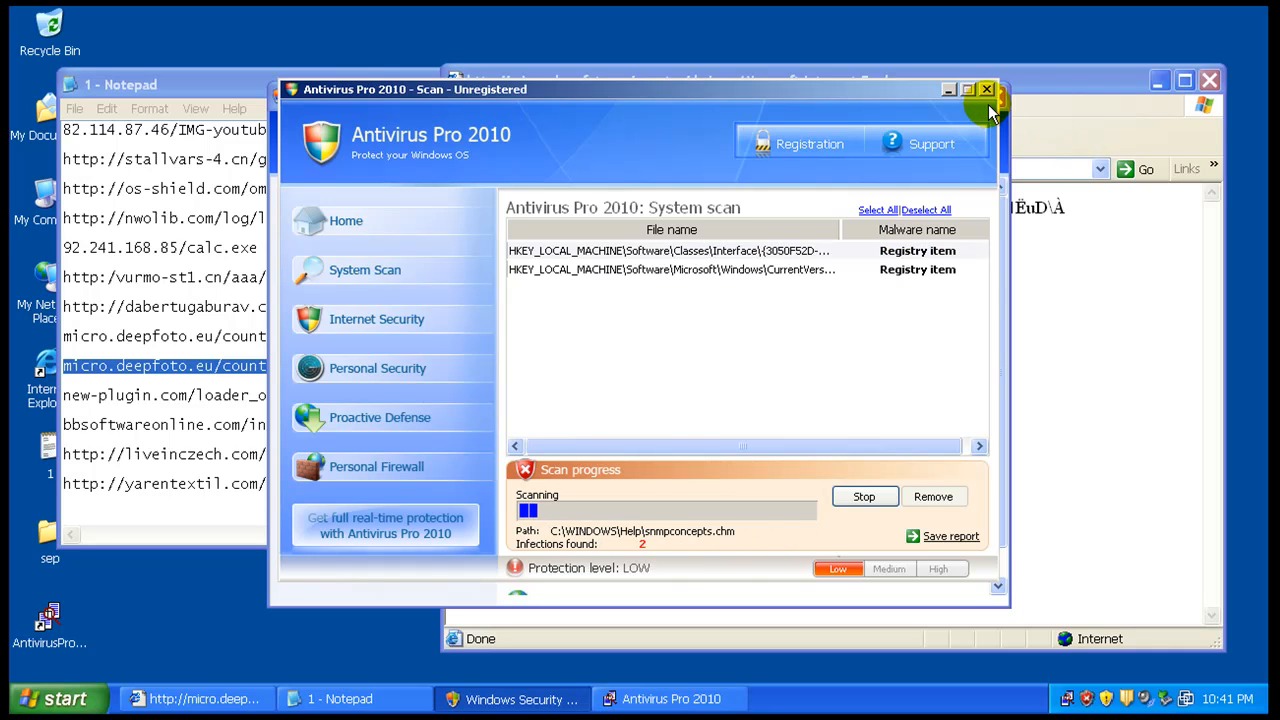
pyautogui.click(987, 89)
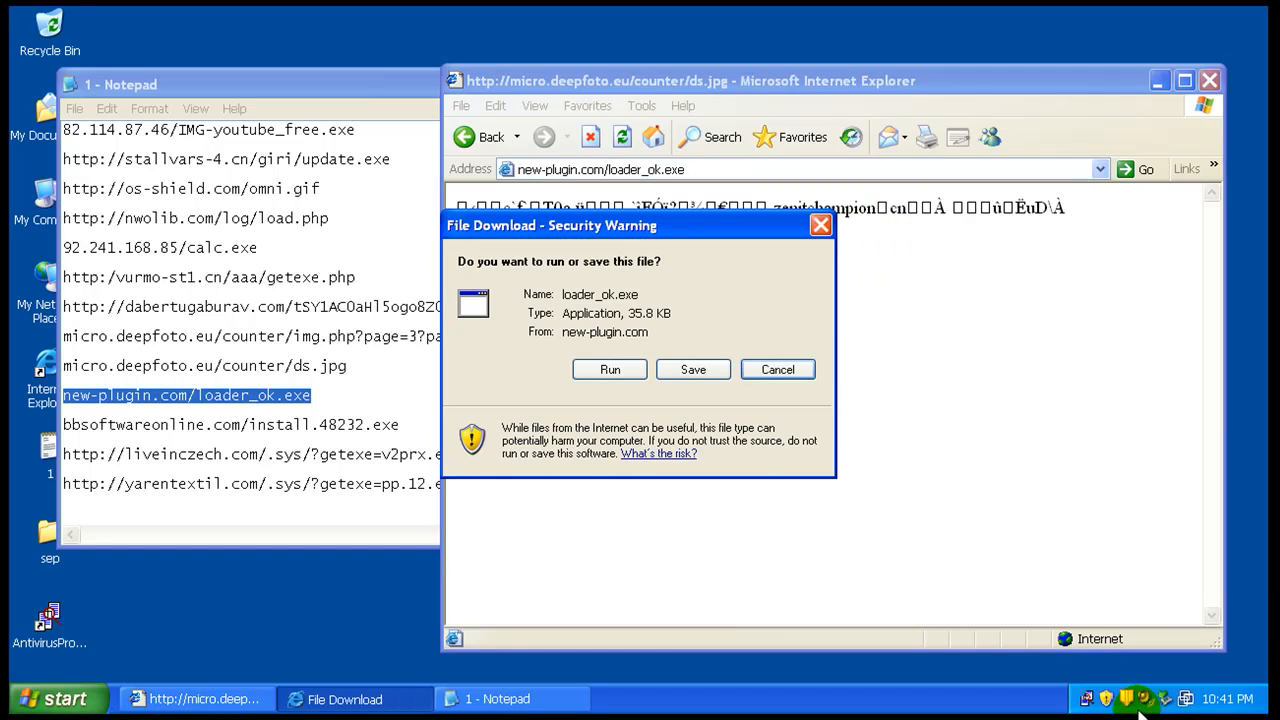
# Step: Run loader_ok.exe, visit the bbsoftwareonline.com install address, and view Symantec's Downloader detections
pyautogui.click(609, 369)
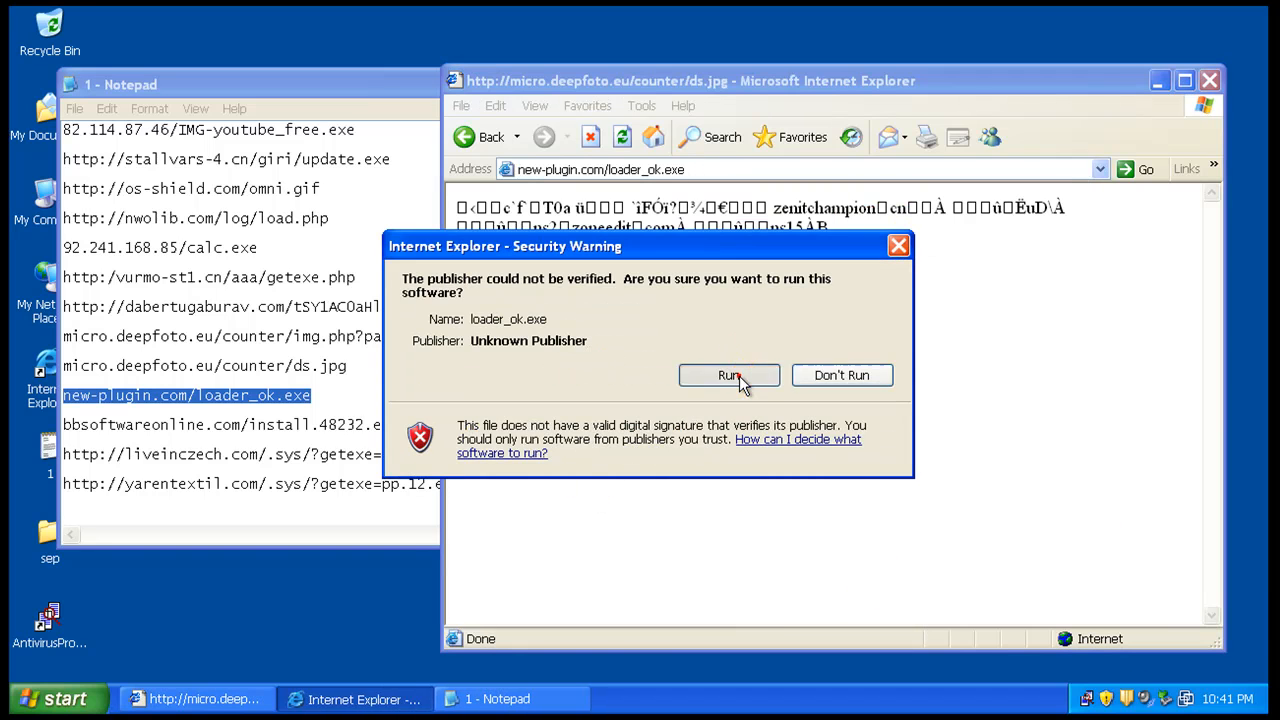
pyautogui.click(729, 375)
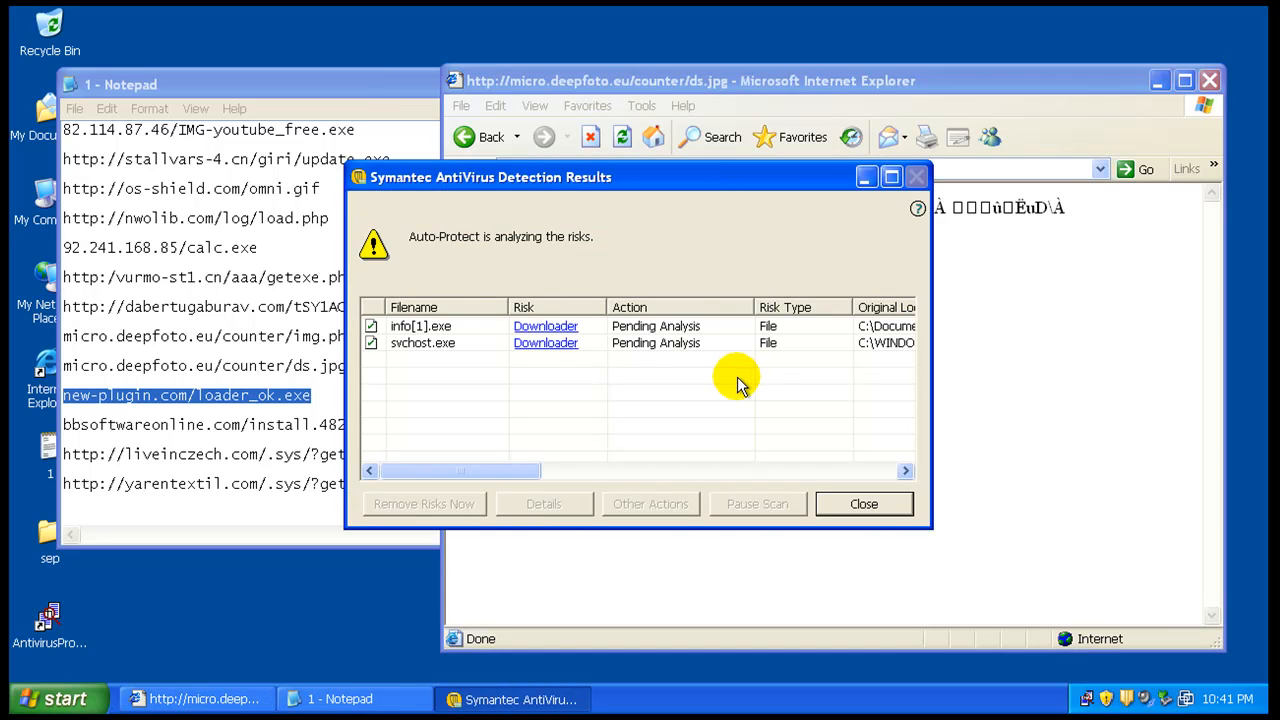
pyautogui.moveTo(395, 95)
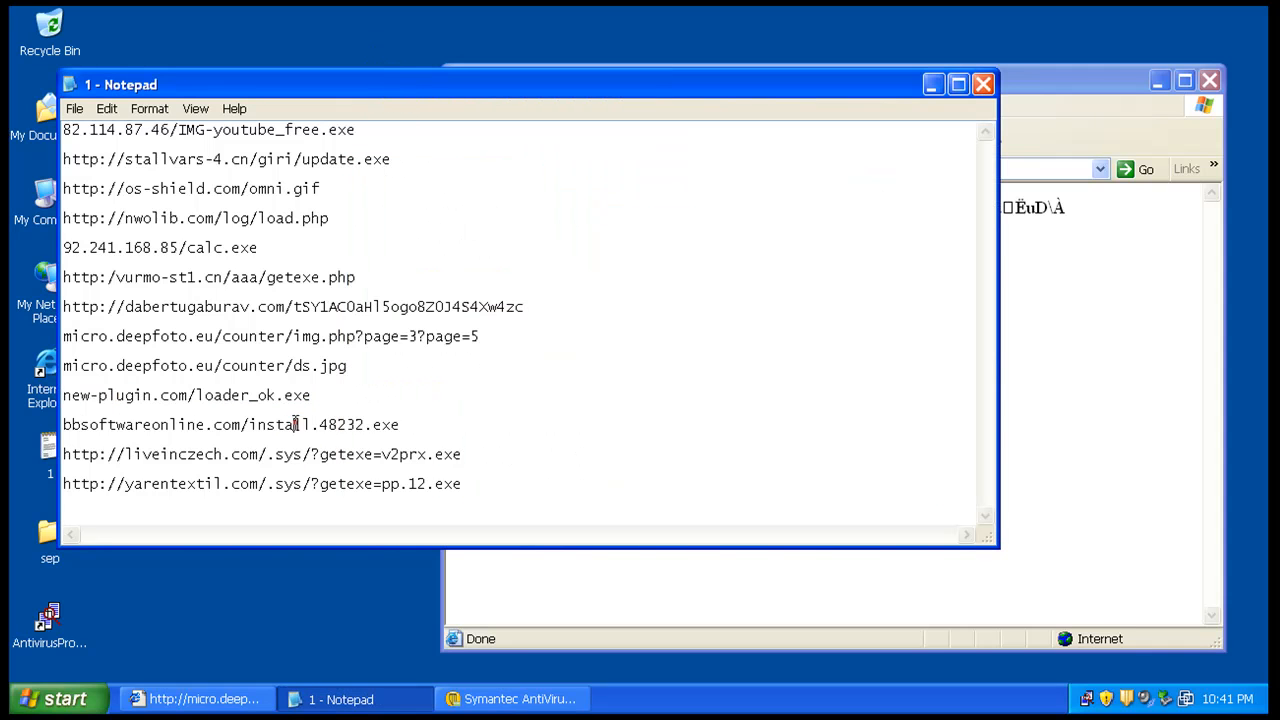
pyautogui.doubleClick(230, 424)
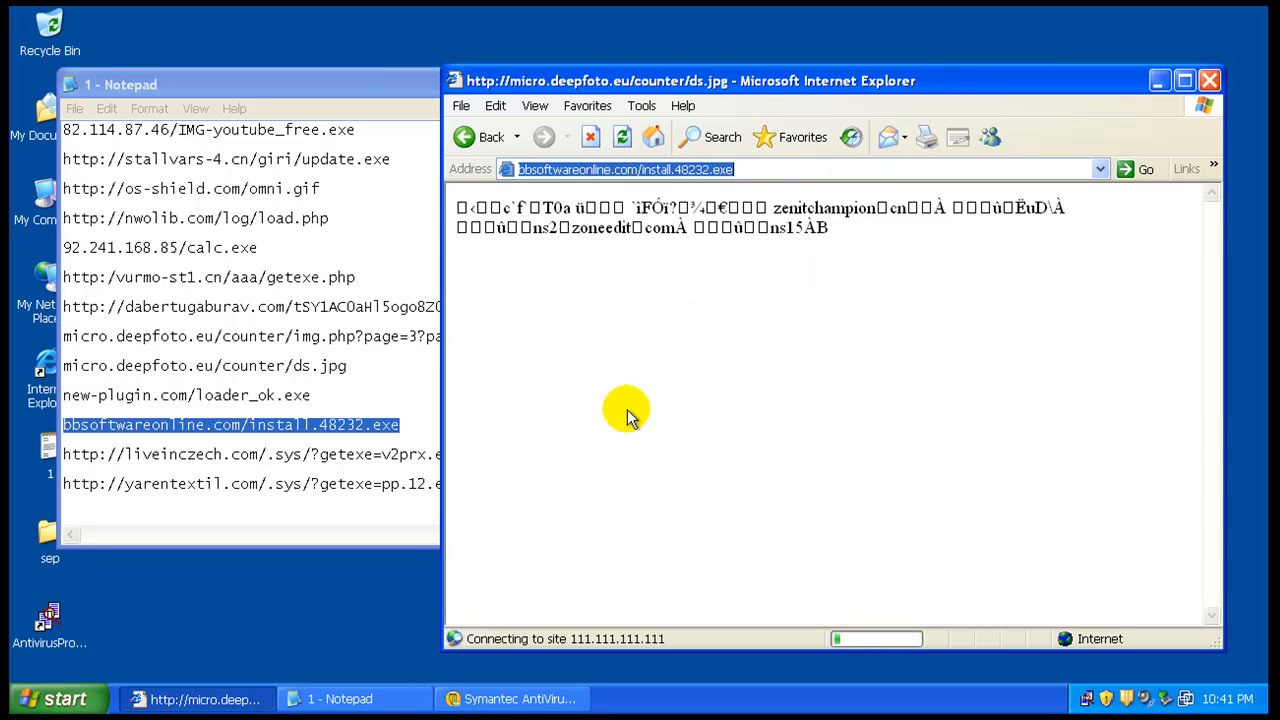
pyautogui.click(511, 698)
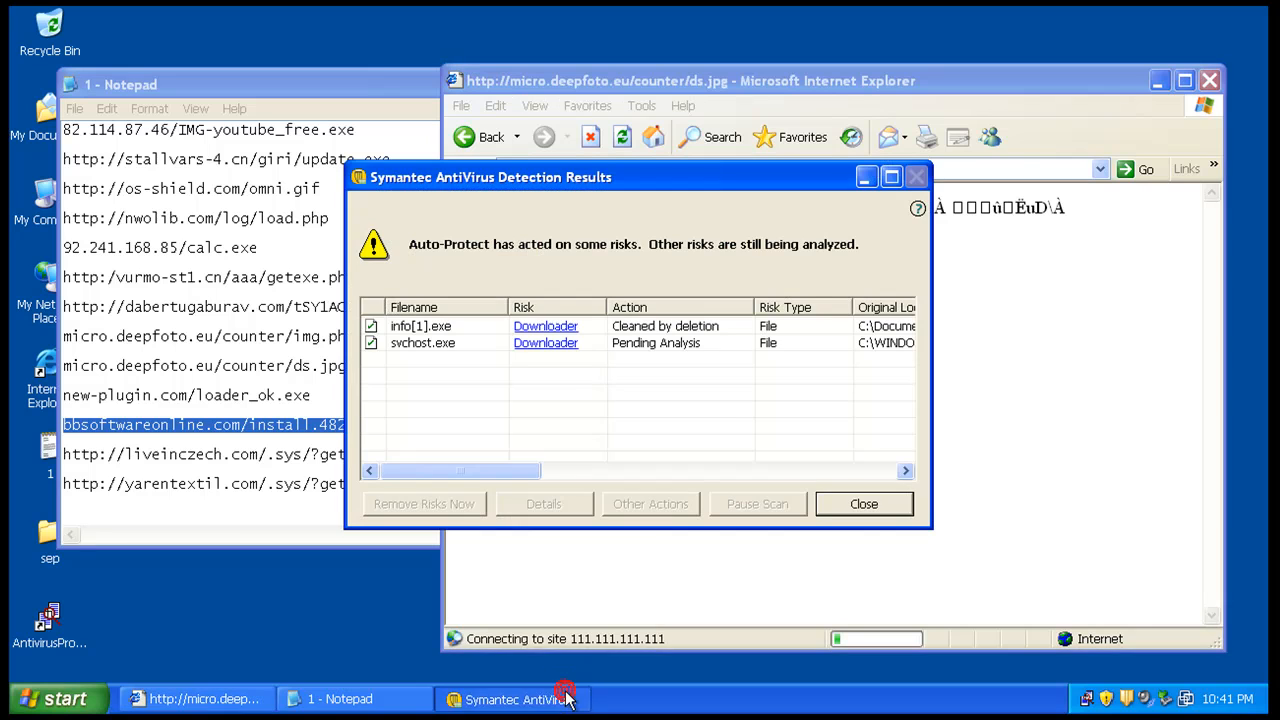
pyautogui.moveTo(680, 335)
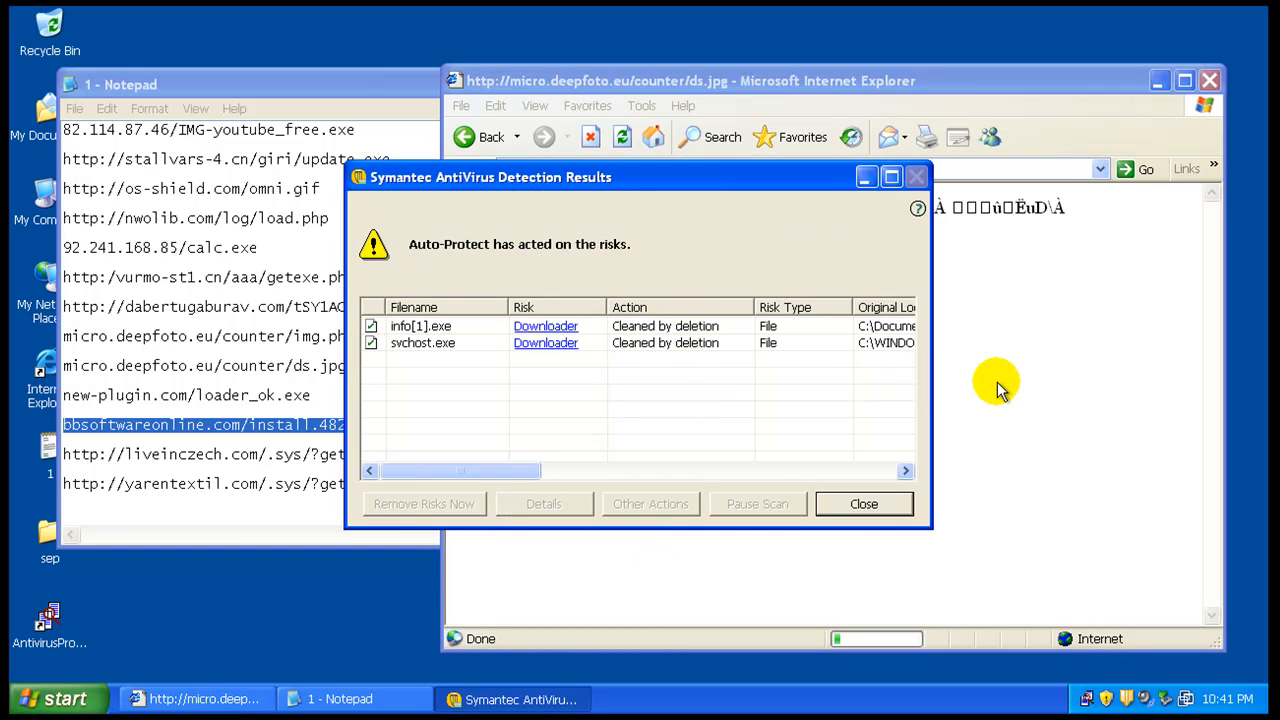
pyautogui.click(862, 503)
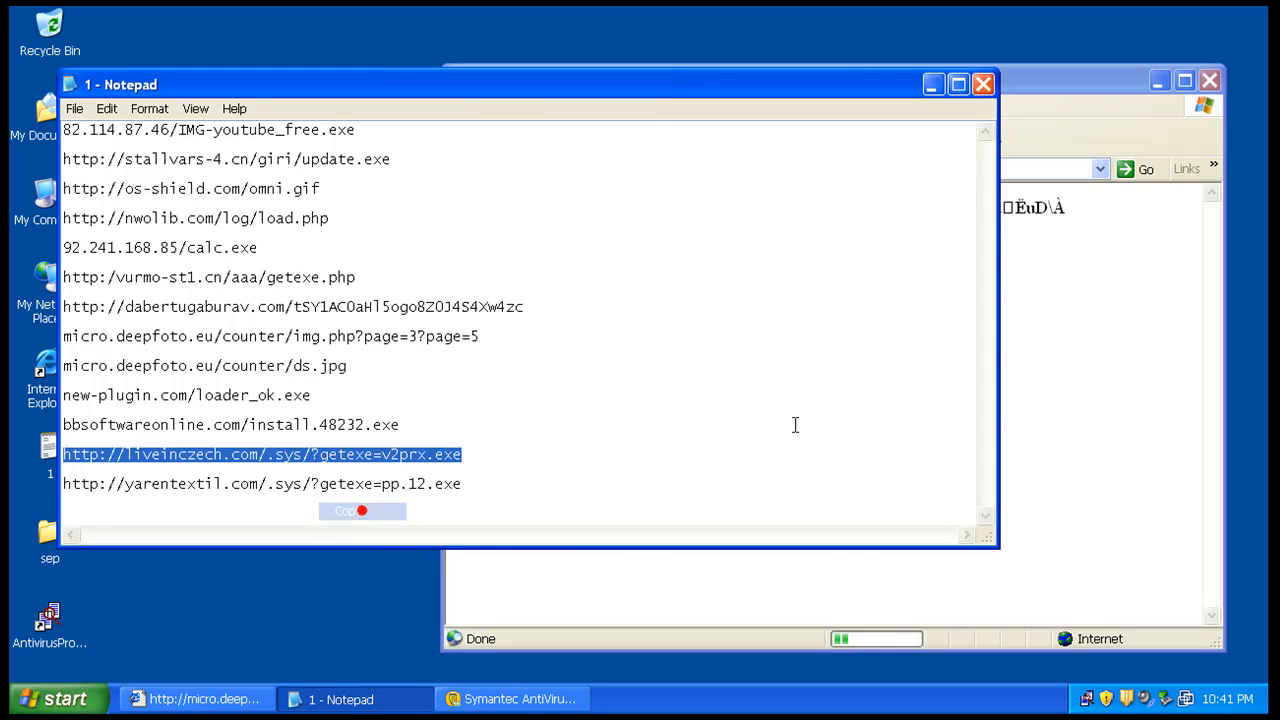
# Step: Load the liveinczech and yarentextil URLs, close Detection Results, and run pp[1].12.exe
pyautogui.click(700, 167)
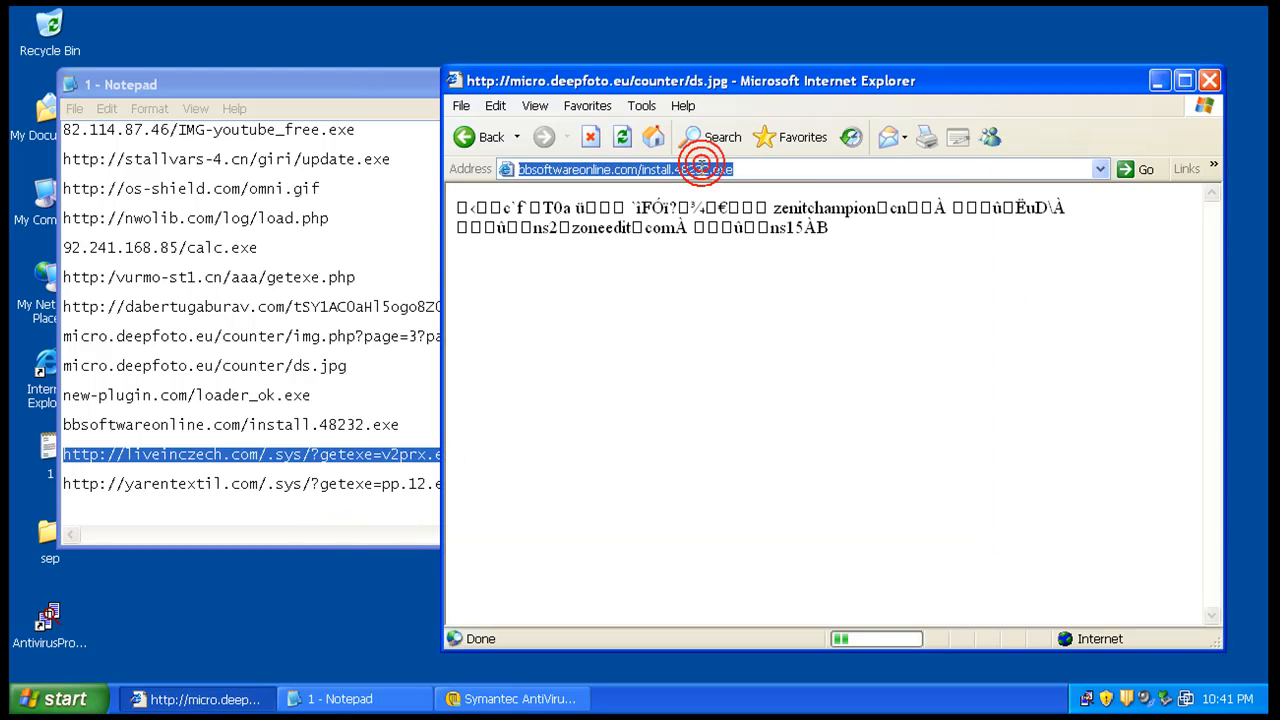
pyautogui.click(1139, 168)
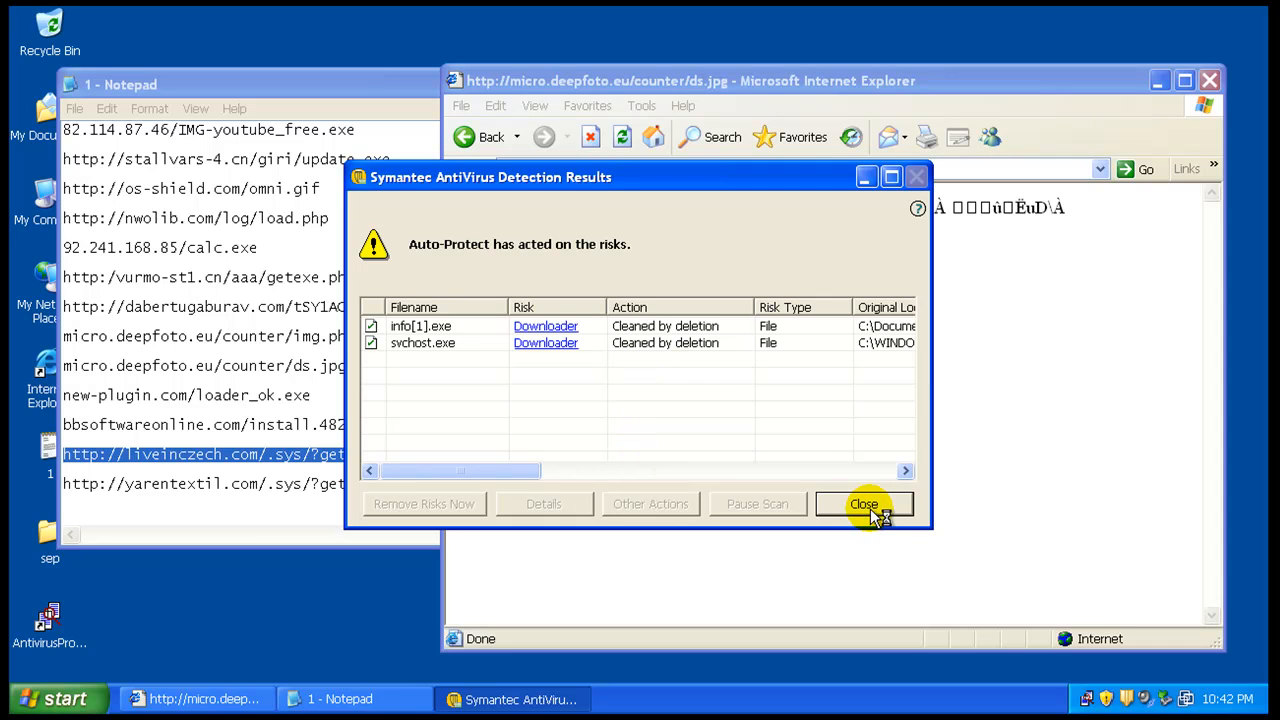
pyautogui.click(864, 503)
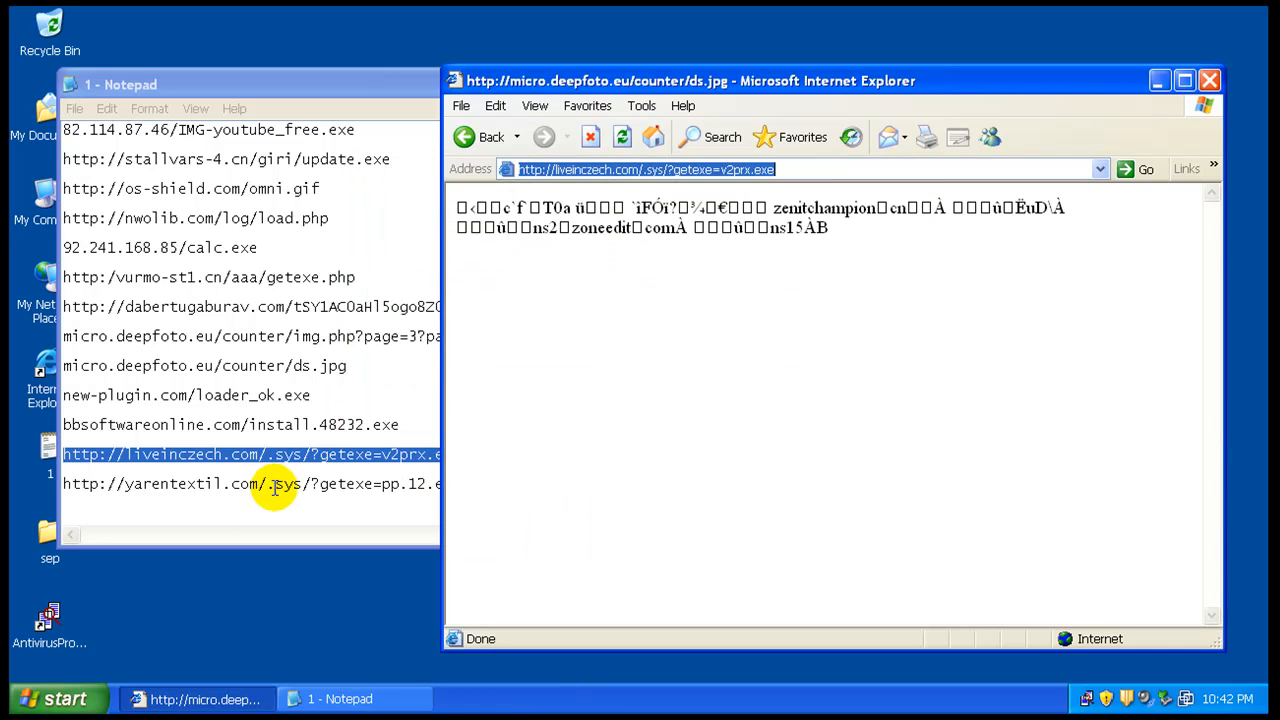
pyautogui.click(250, 484)
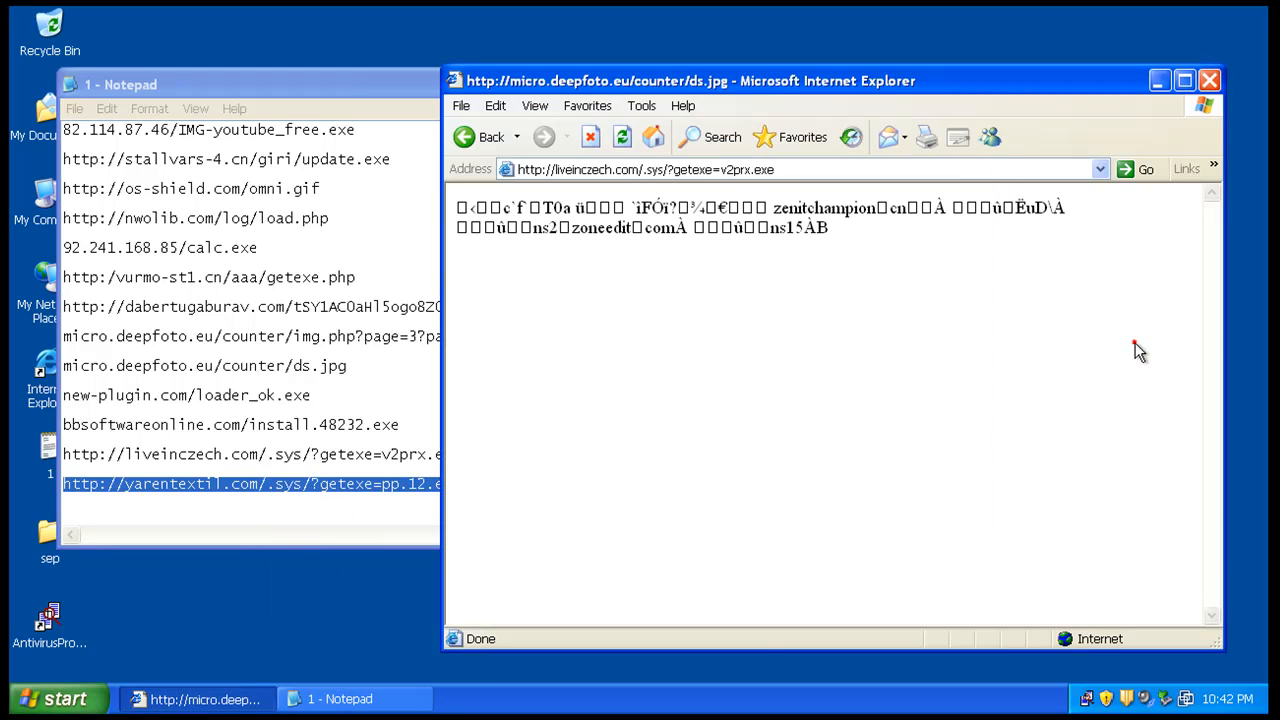
pyautogui.rightClick(645, 168)
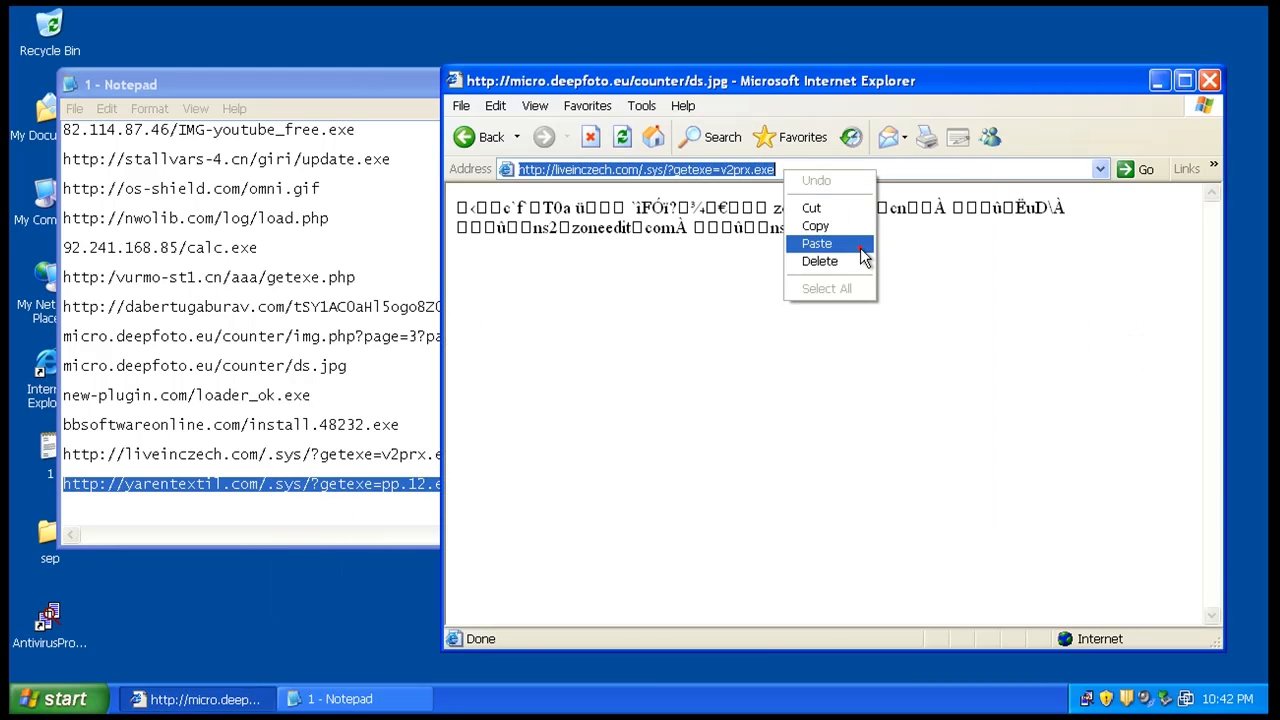
pyautogui.click(816, 243)
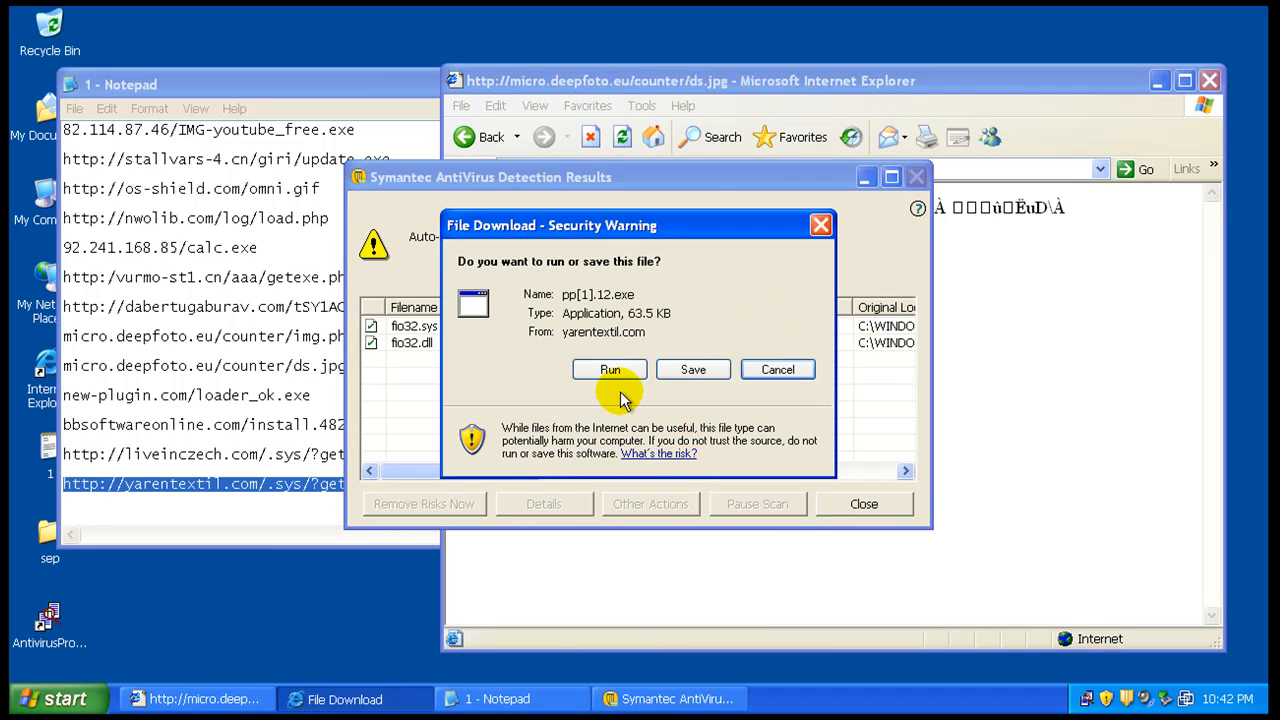
pyautogui.moveTo(620, 225); pyautogui.dragTo(650, 213)
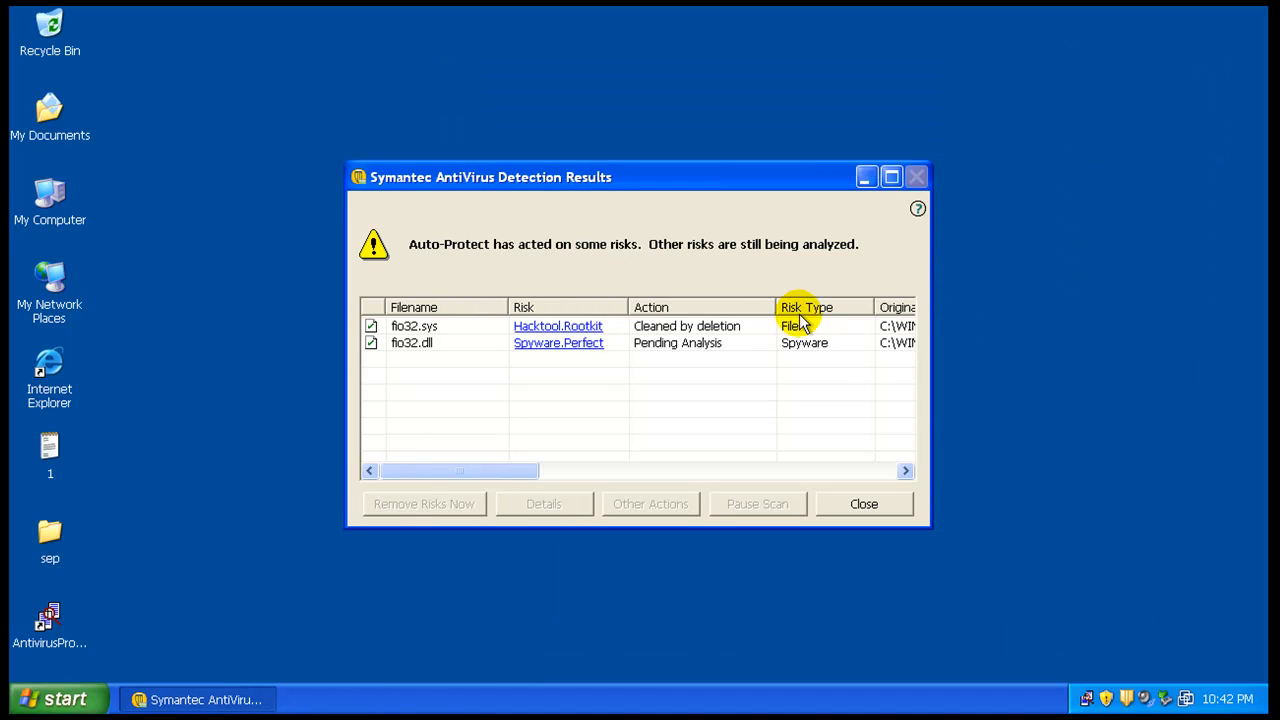
pyautogui.moveTo(750, 392)
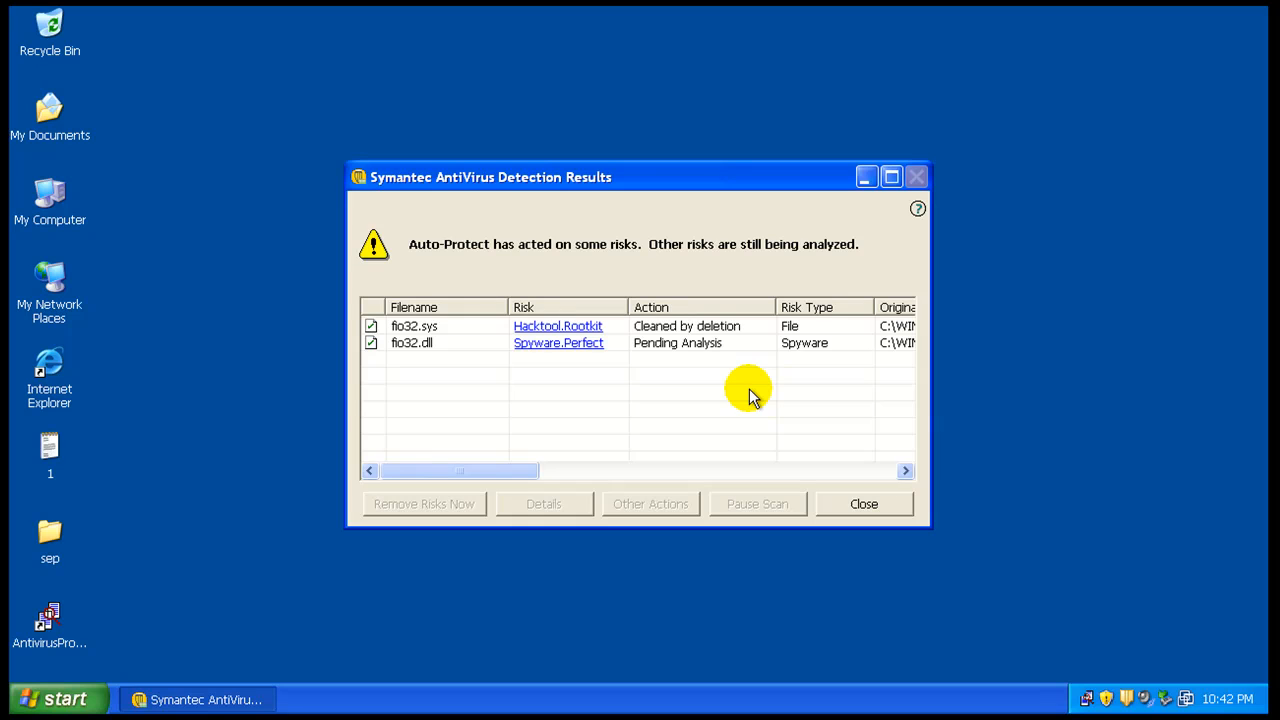
pyautogui.moveTo(723, 401)
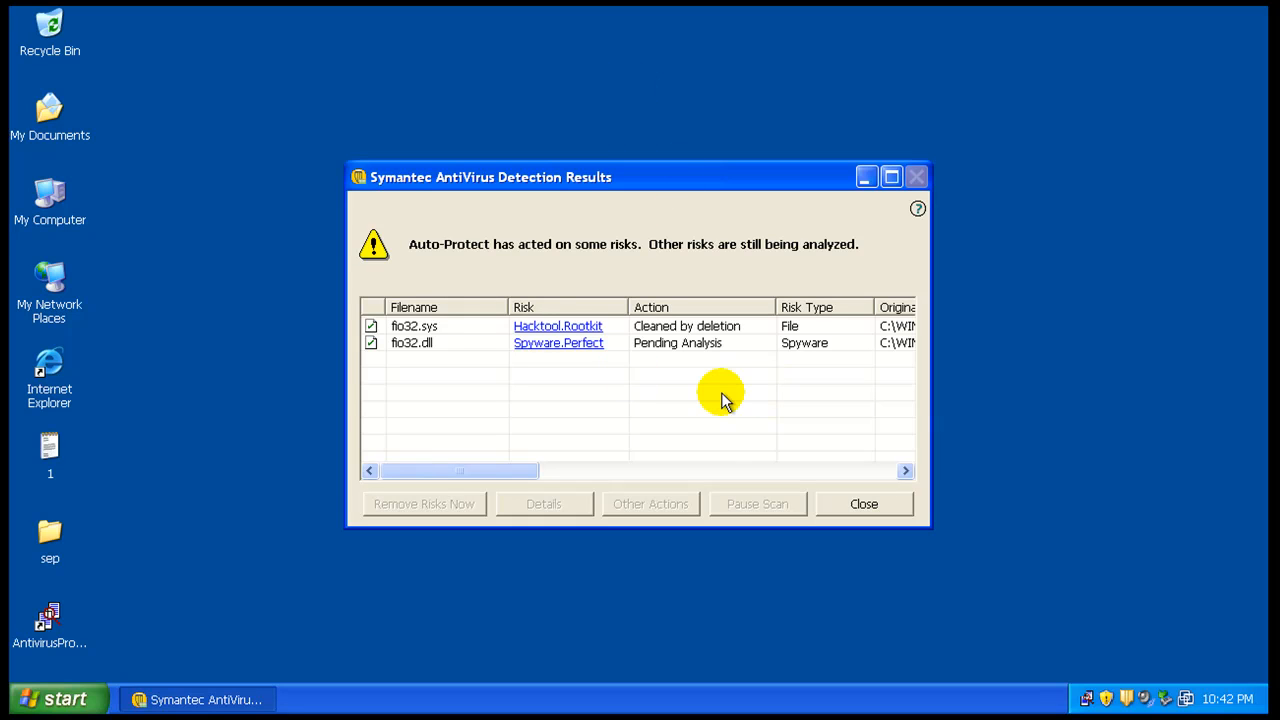
pyautogui.moveTo(505, 357)
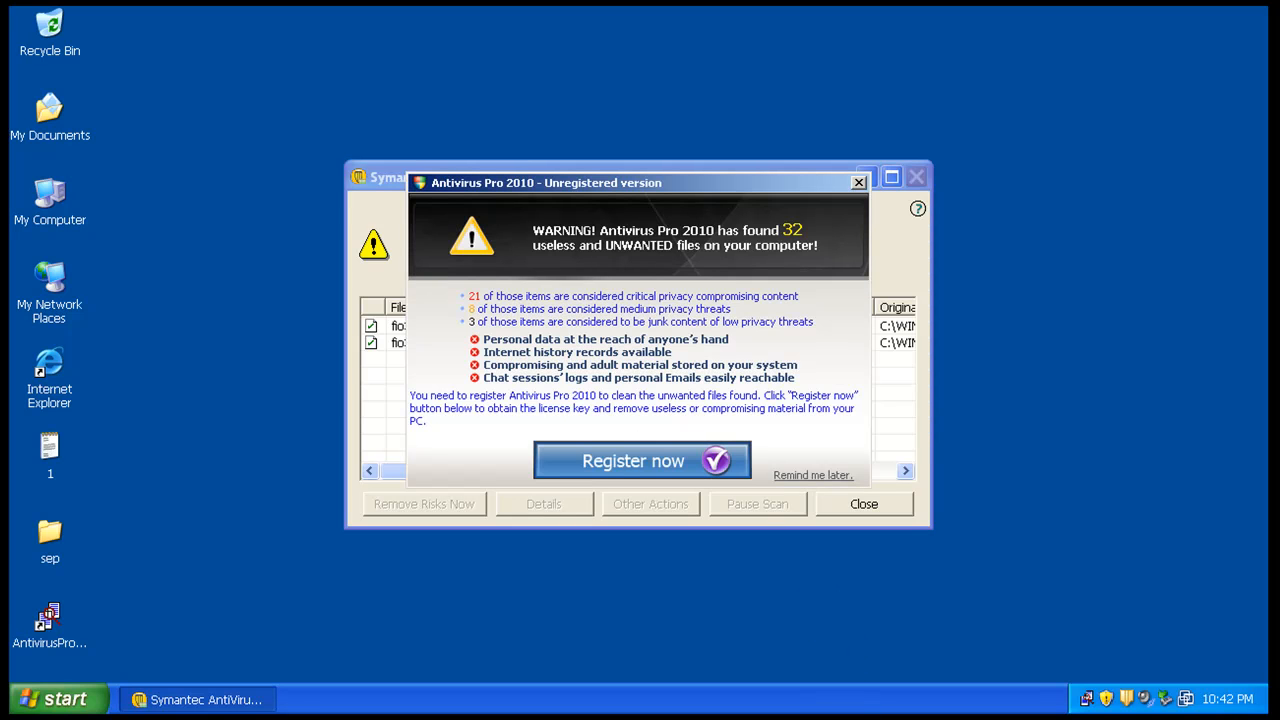
# Step: Dismiss the Antivirus Pro 2010 warning and right-click the taskbar for Task Manager
pyautogui.click(857, 182)
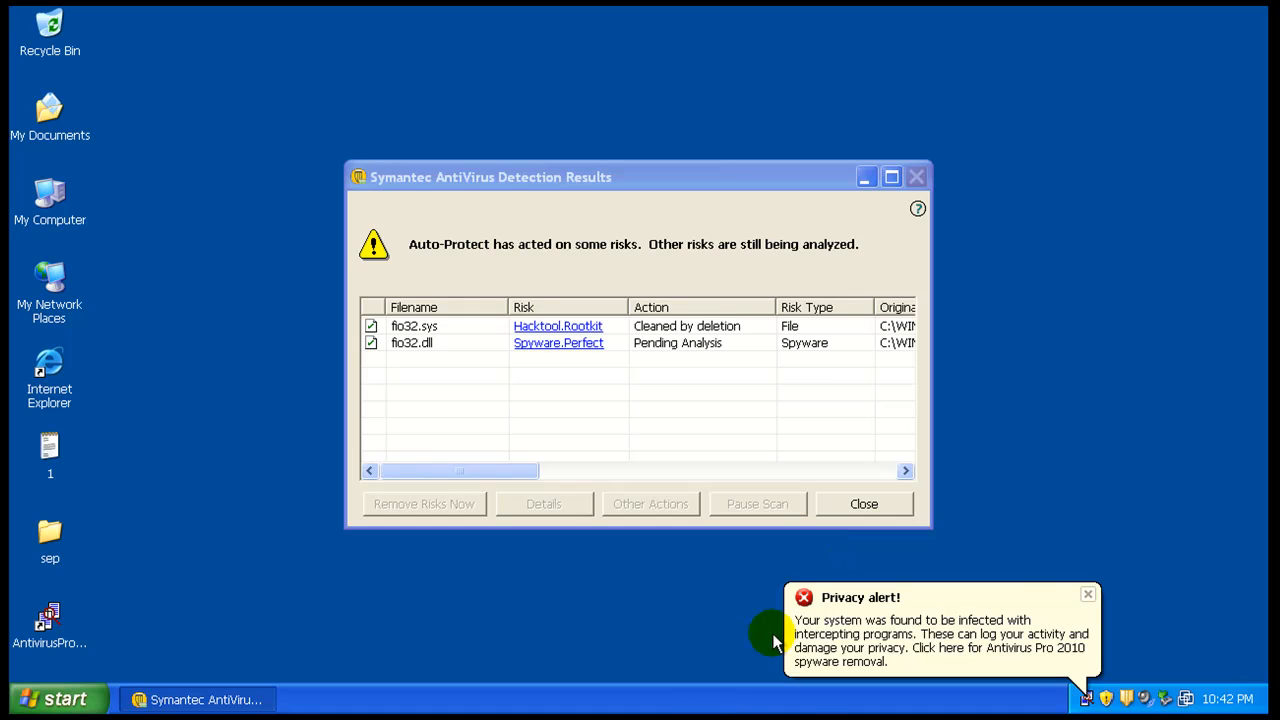
pyautogui.rightClick(818, 705)
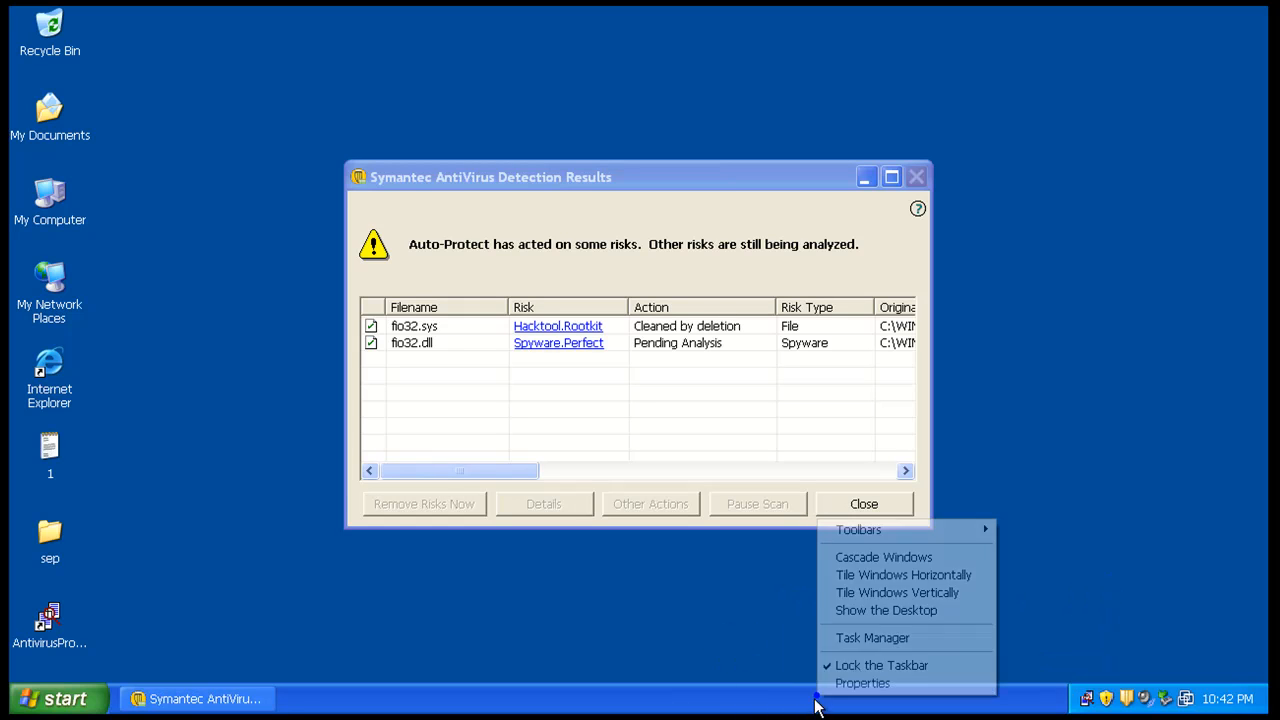
pyautogui.click(871, 638)
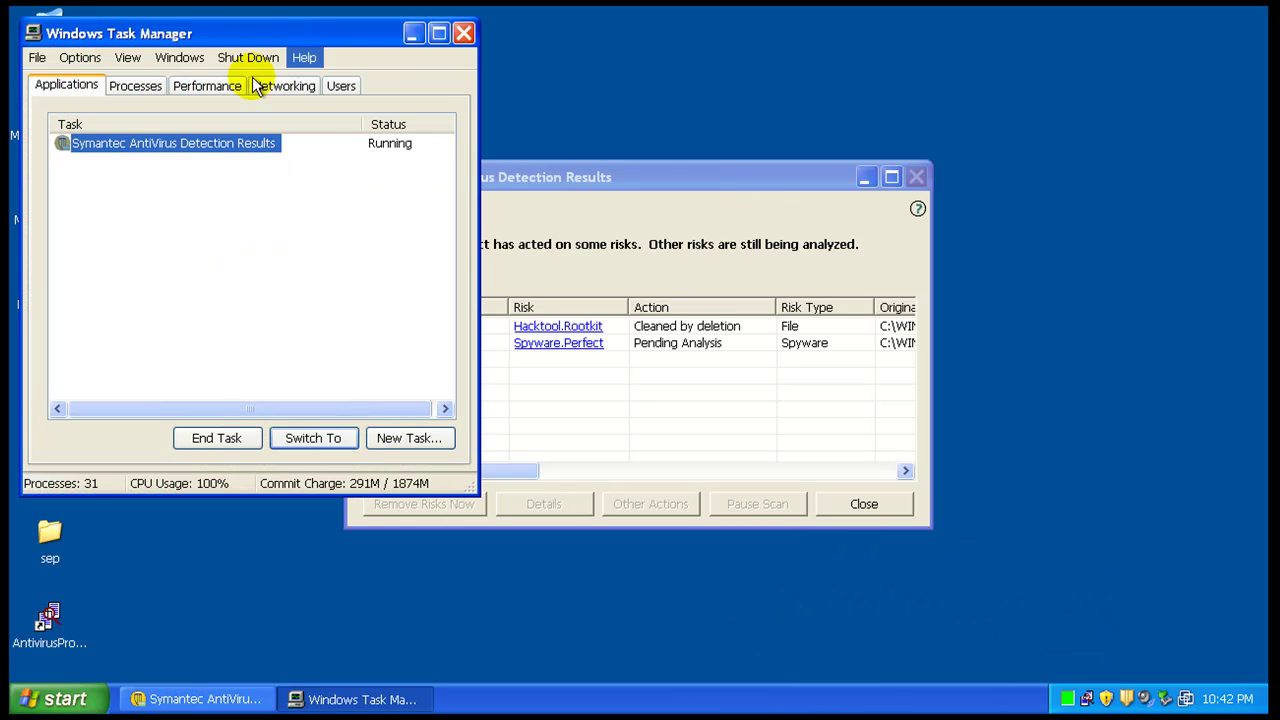
pyautogui.click(135, 85)
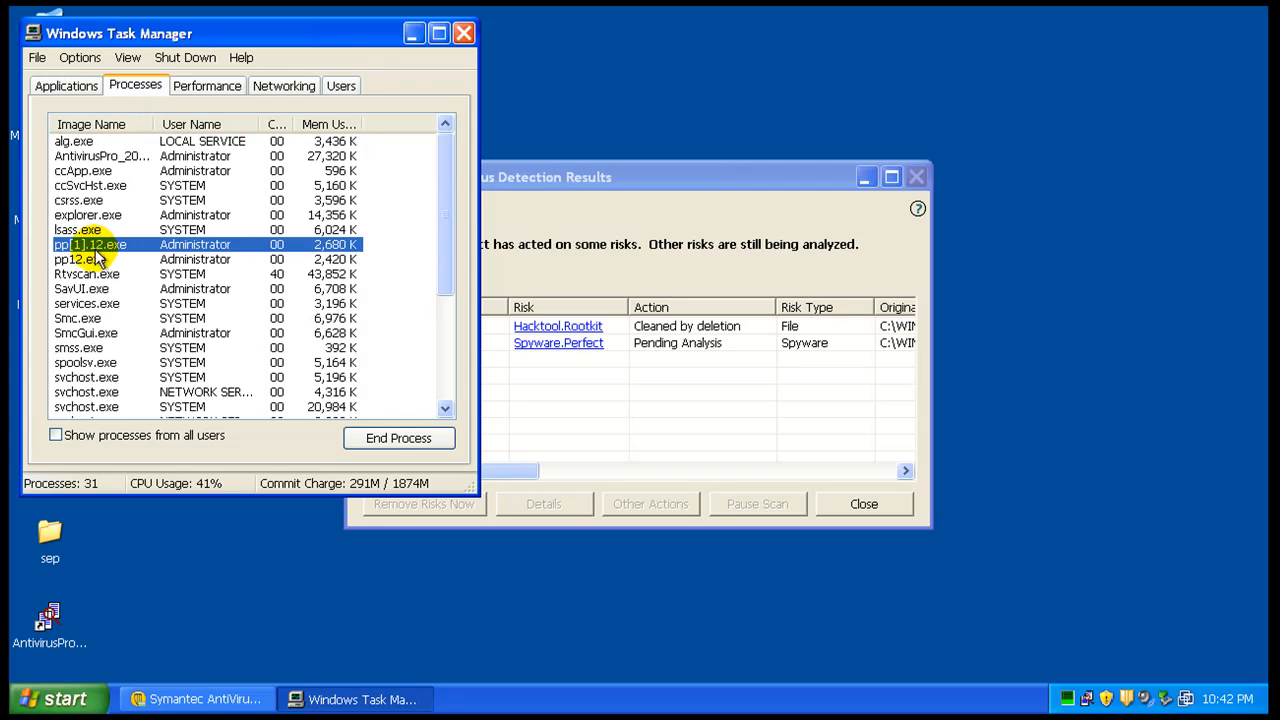
pyautogui.click(398, 438)
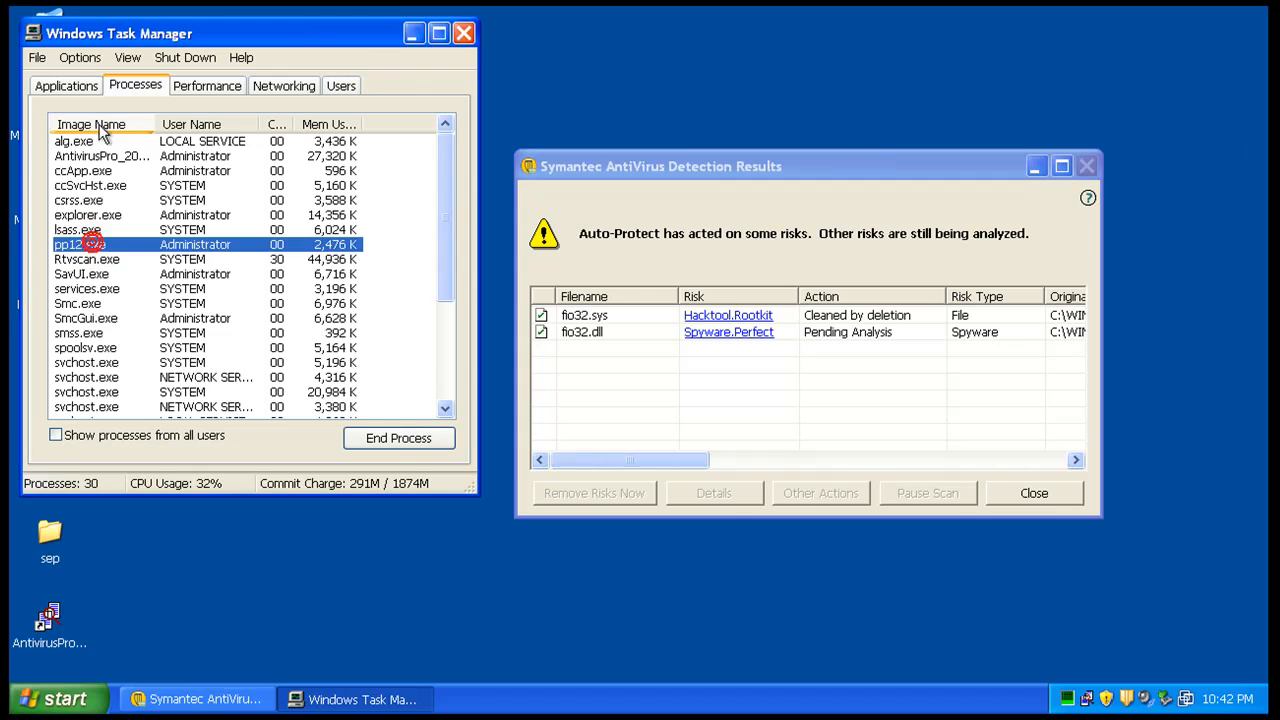
pyautogui.scroll(-3)
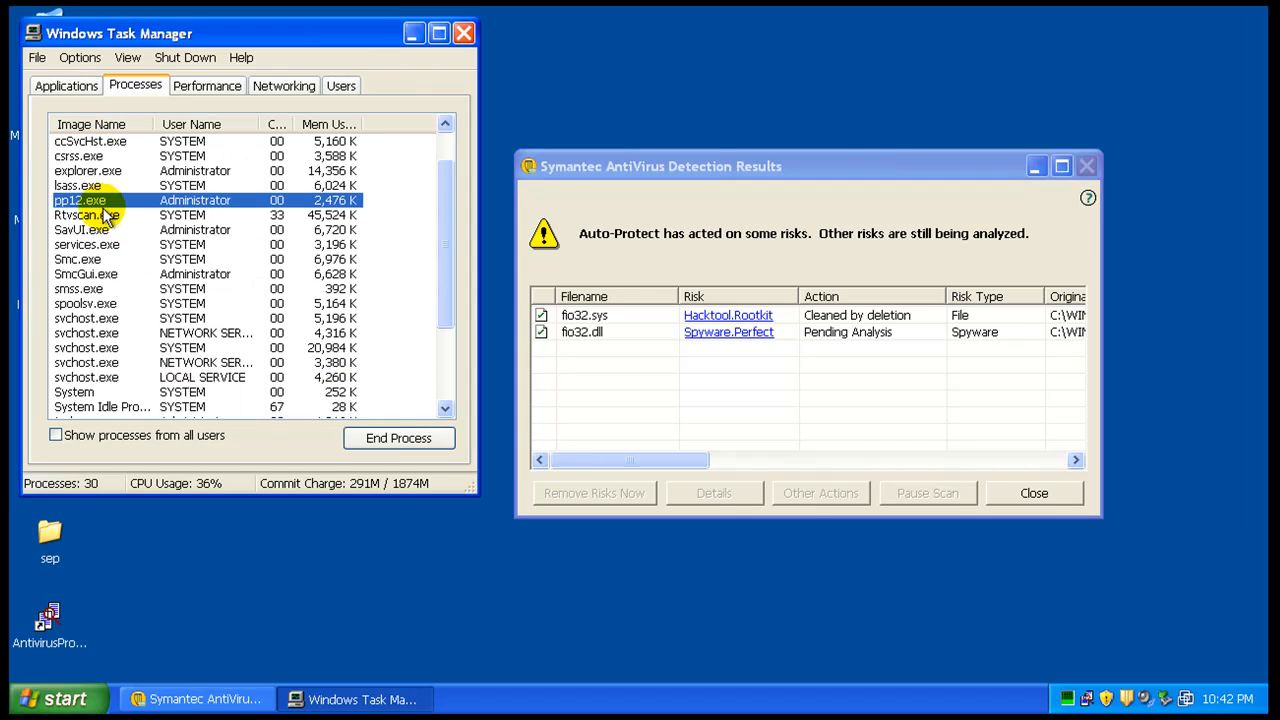
pyautogui.click(85, 214)
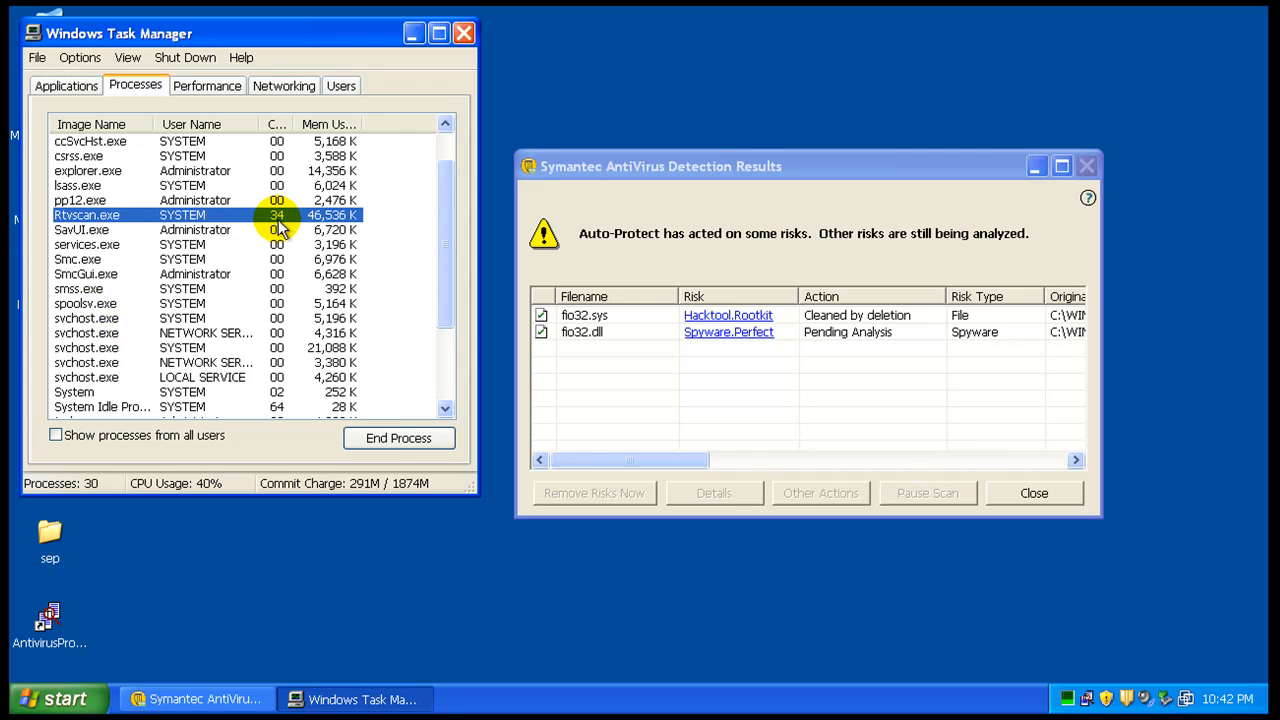
pyautogui.moveTo(107, 333)
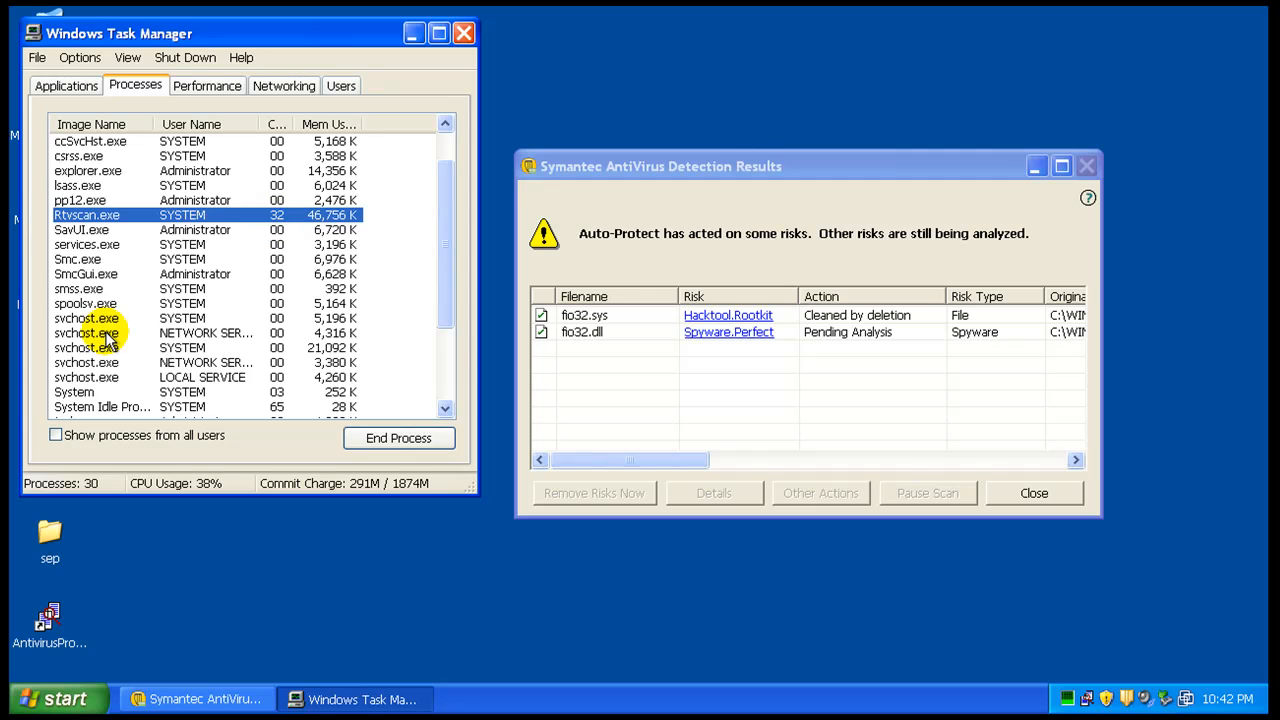
pyautogui.scroll(-3)
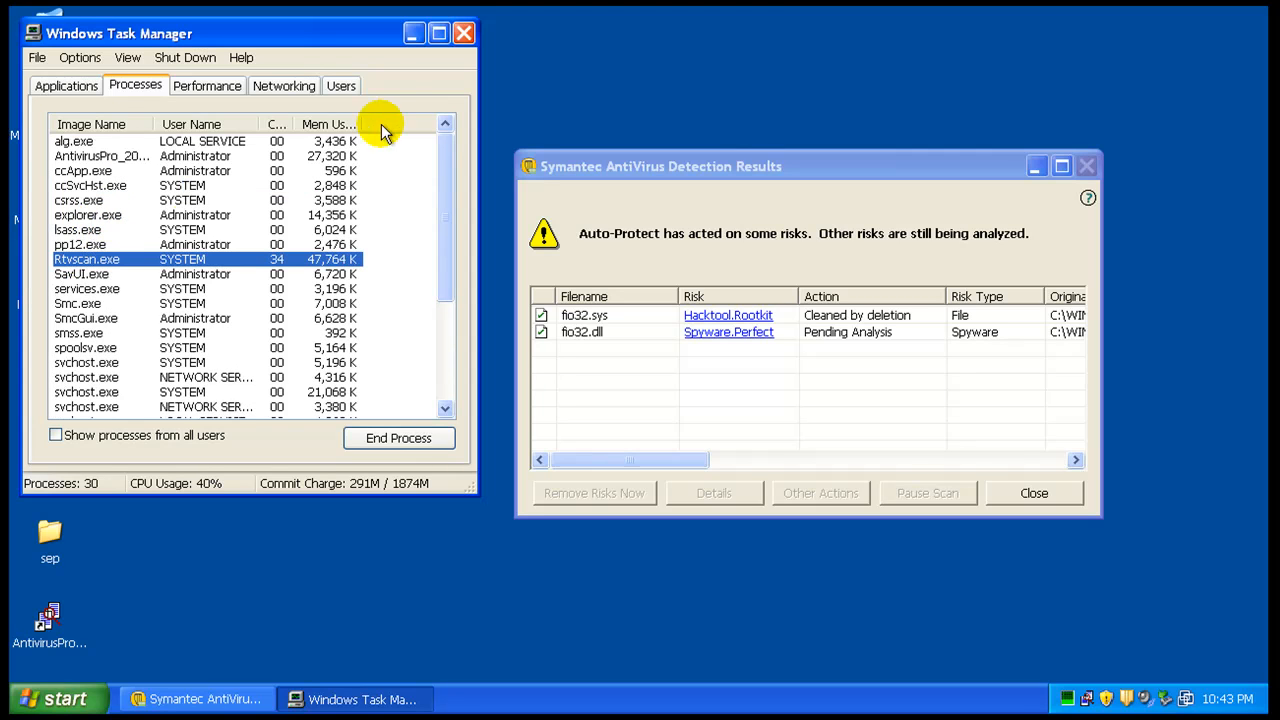
pyautogui.click(463, 33)
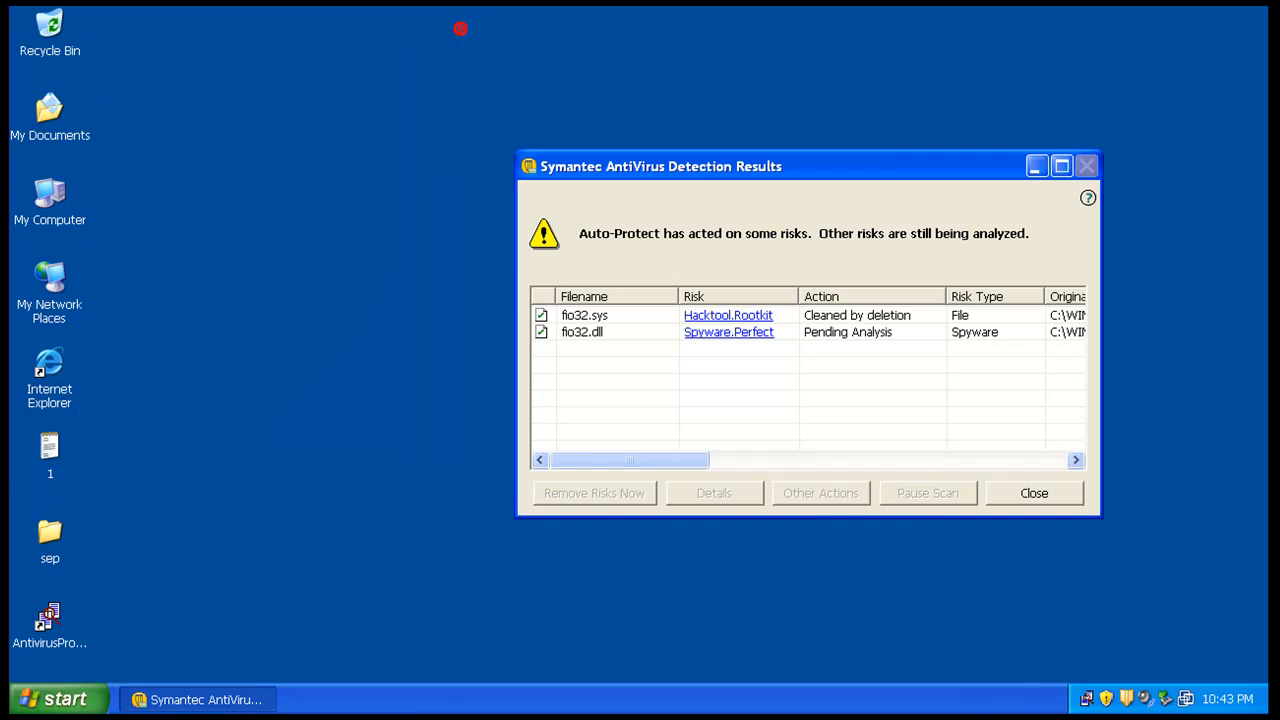
pyautogui.moveTo(960, 195)
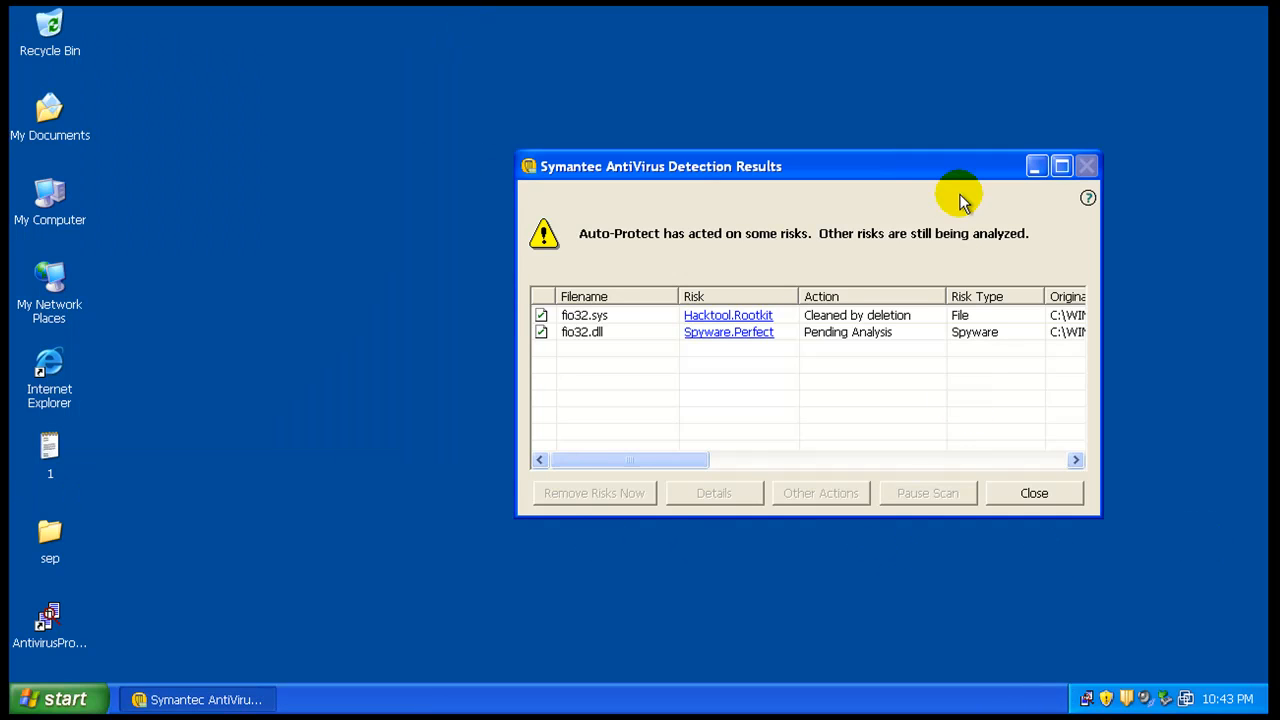
# Step: Move the Detection Results report to centre, close it, and cancel the restart prompt
pyautogui.moveTo(660, 166); pyautogui.dragTo(553, 191)
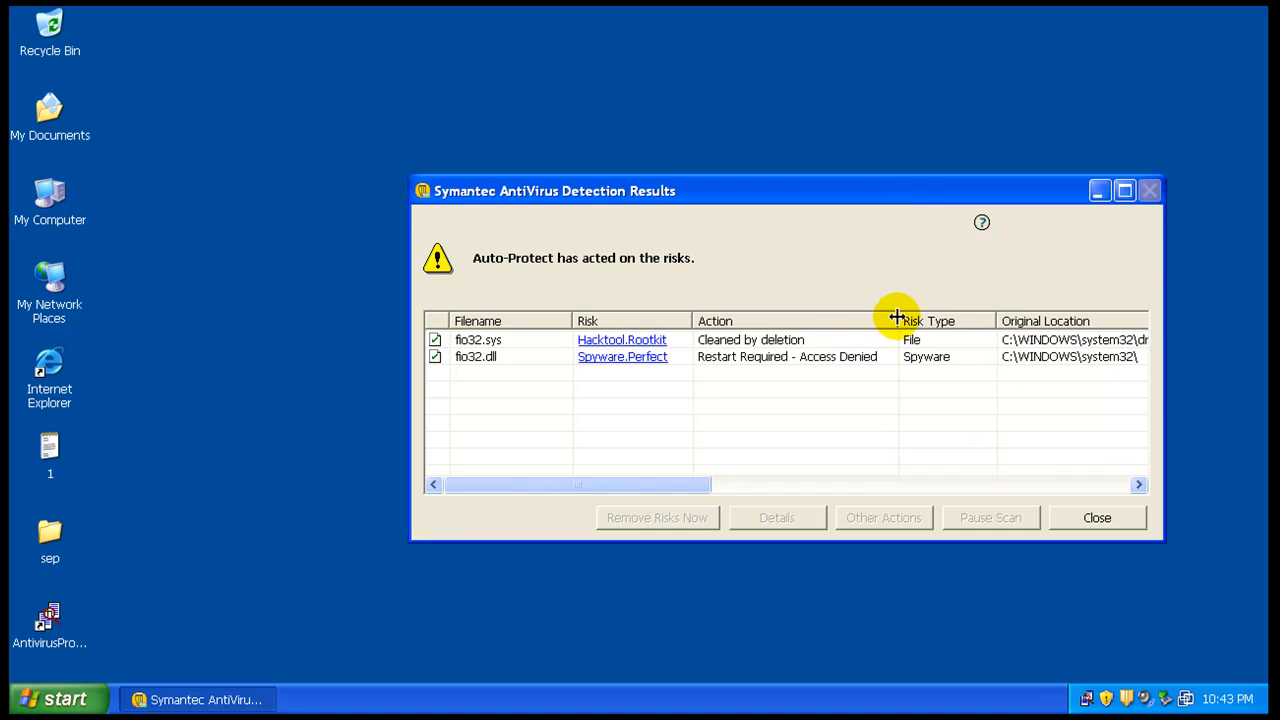
pyautogui.moveTo(945, 423)
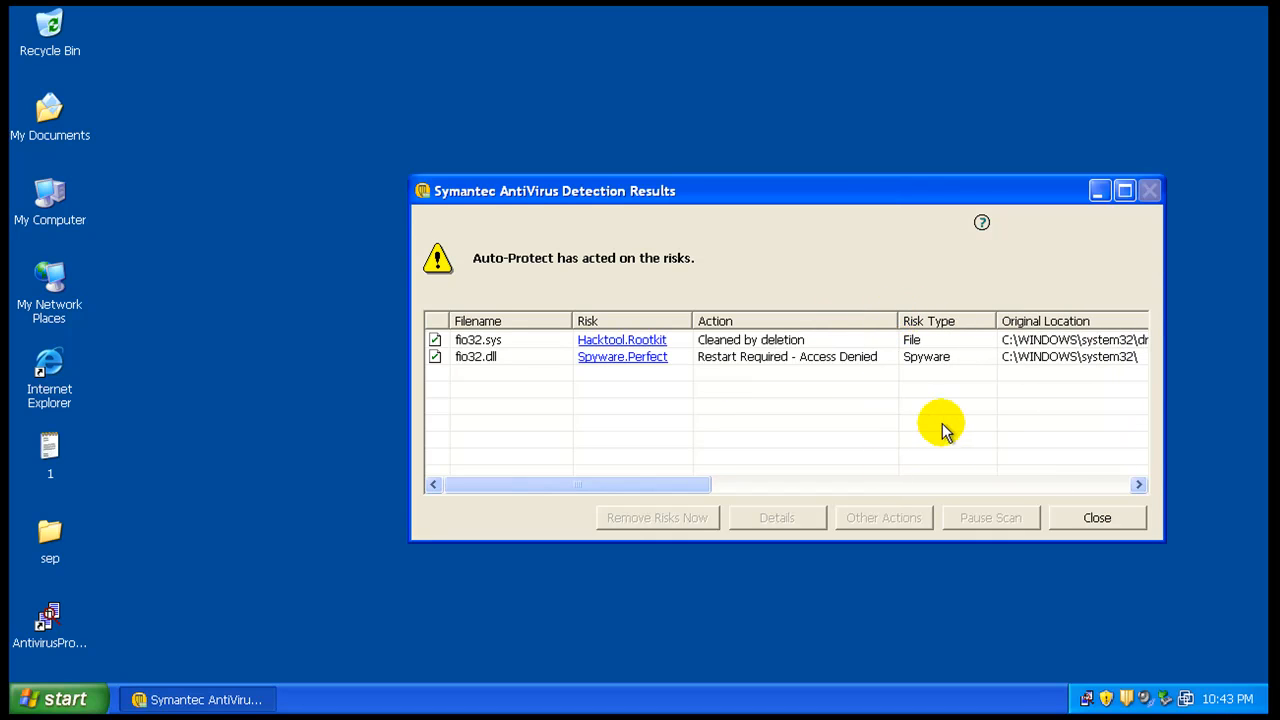
pyautogui.click(656, 517)
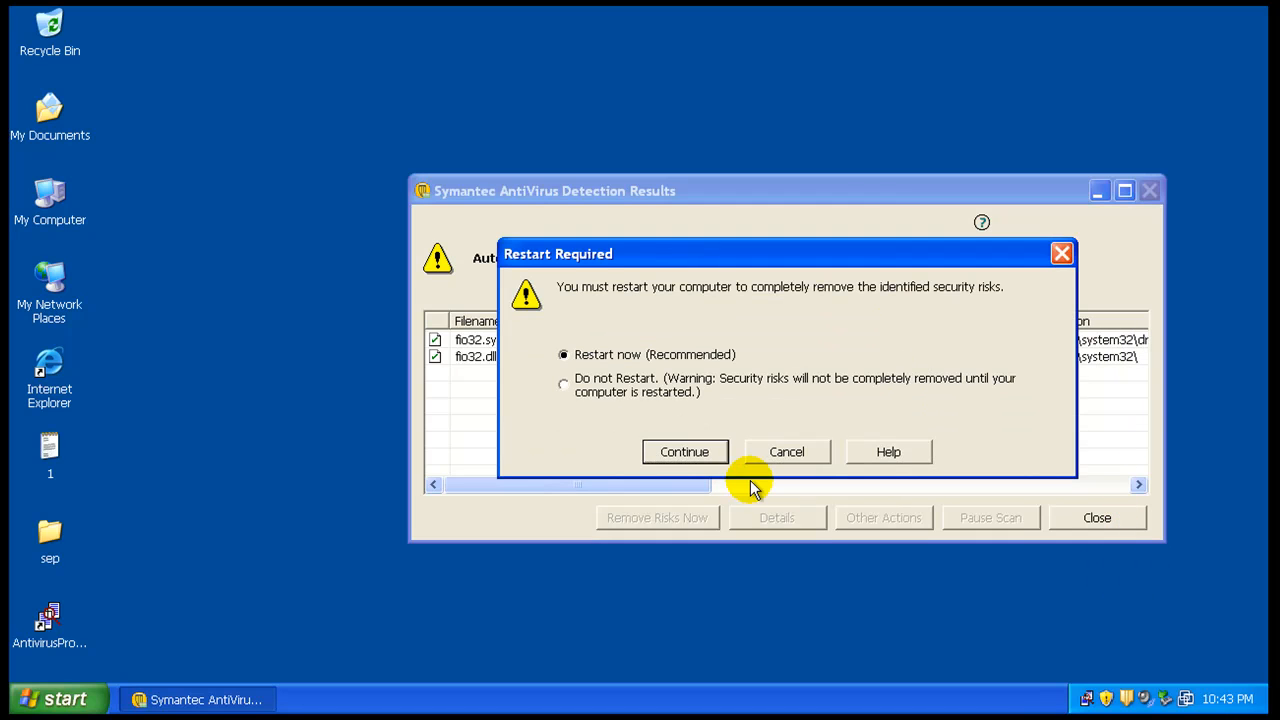
pyautogui.click(684, 451)
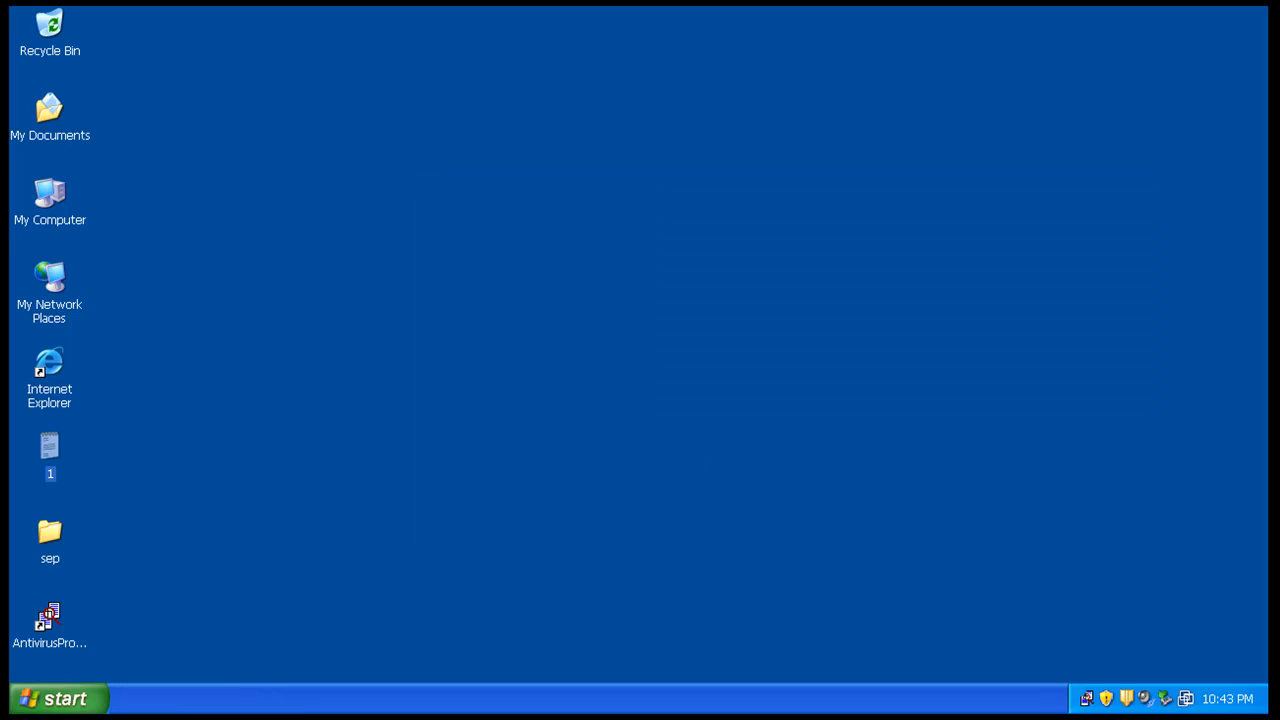
pyautogui.moveTo(1229, 698)
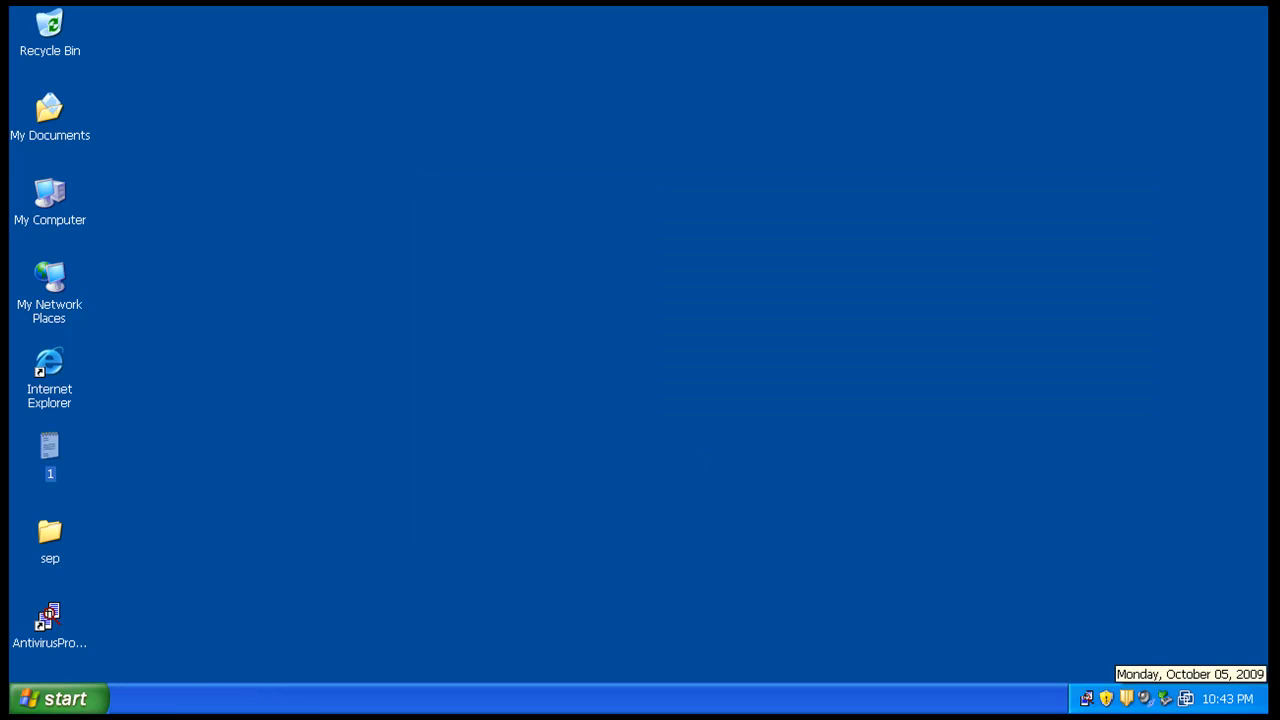